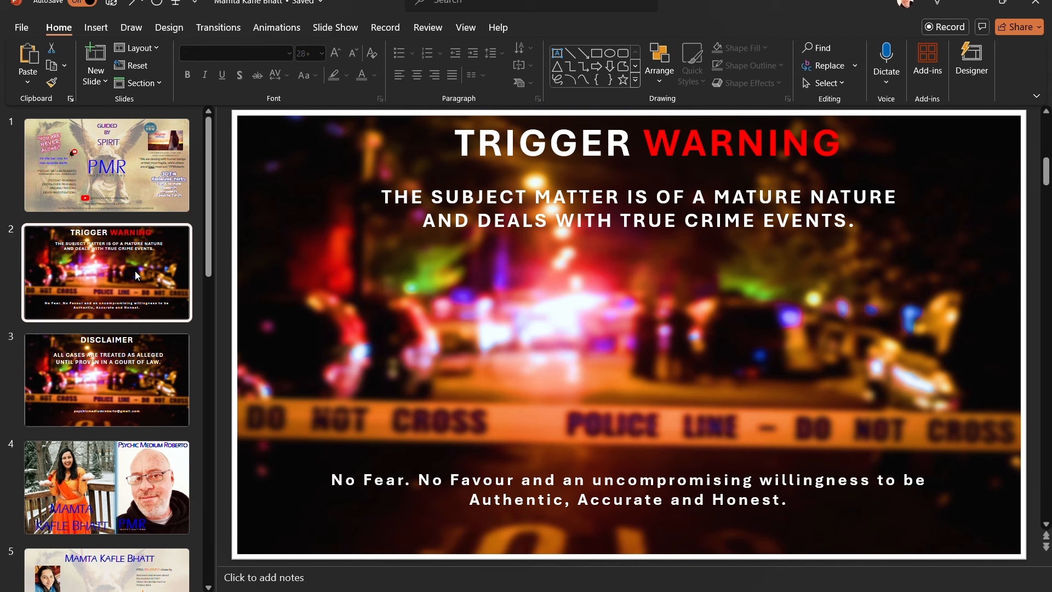
Show slide 5 with the July 25–31, 2024 day-by-day numerology table.
click(106, 378)
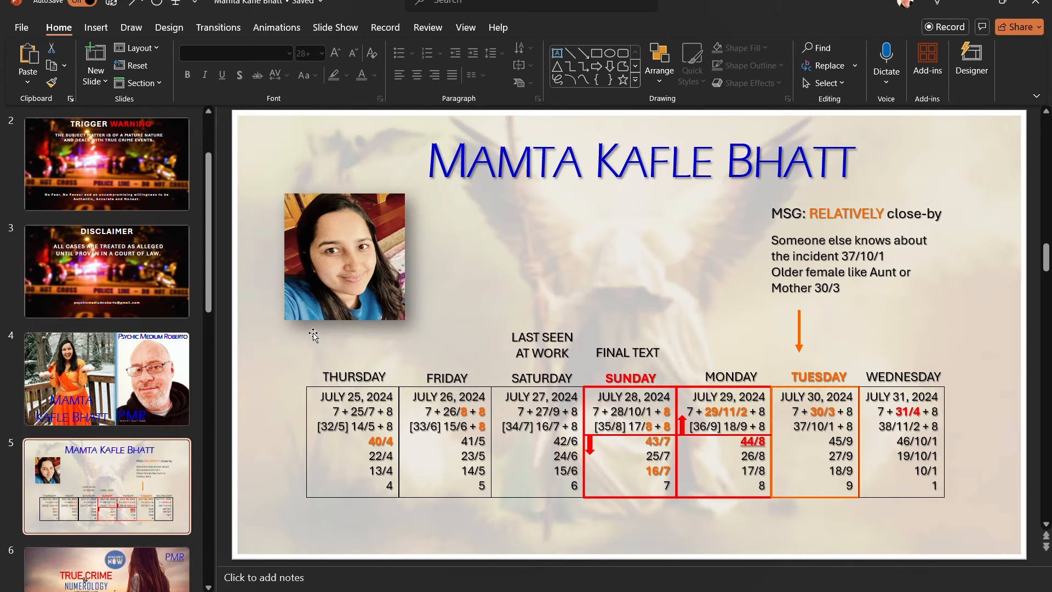
mouse_move(310, 303)
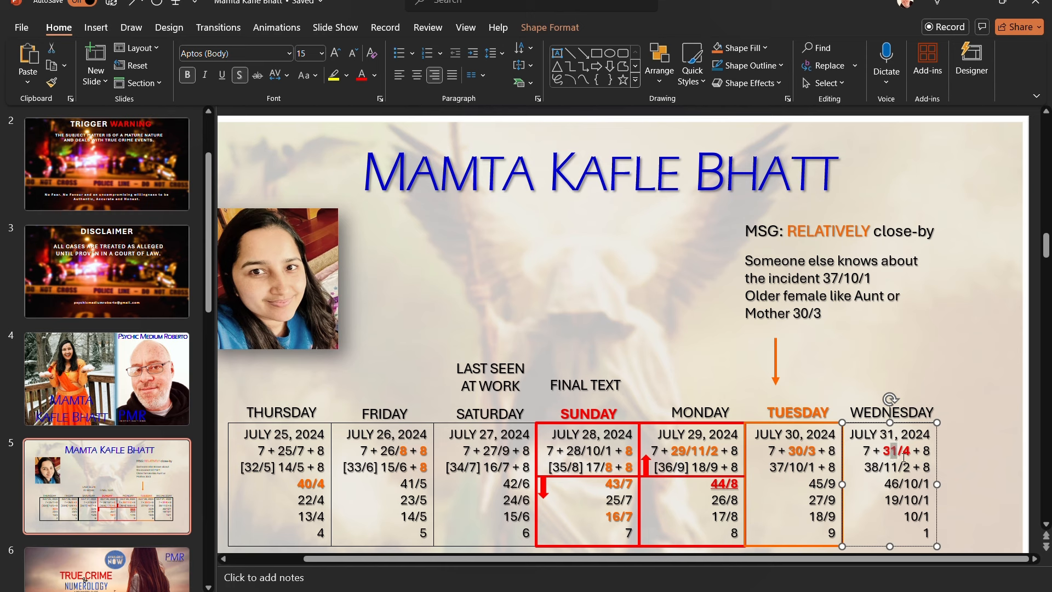
mouse_move(221, 74)
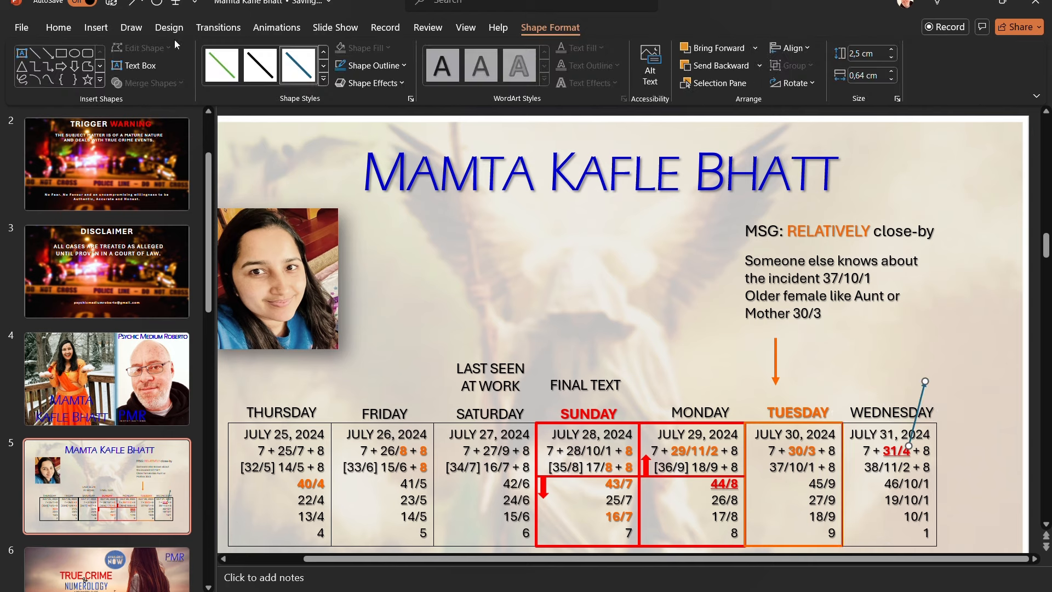
Add a '31/4 = Corpse' text label above the Wednesday column and deselect it.
click(58, 28)
text(3)
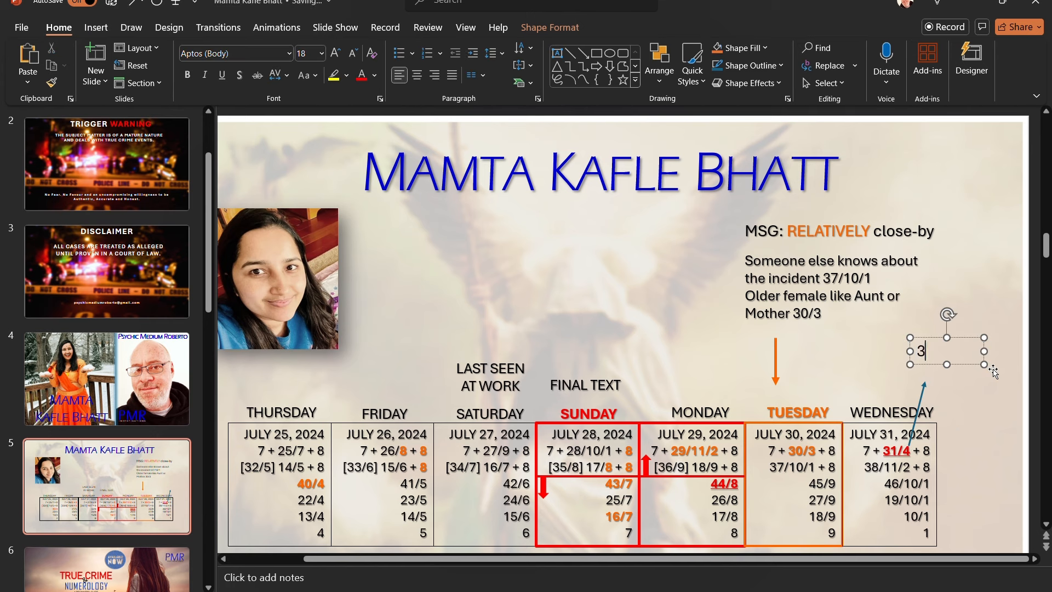
text(1/4 =)
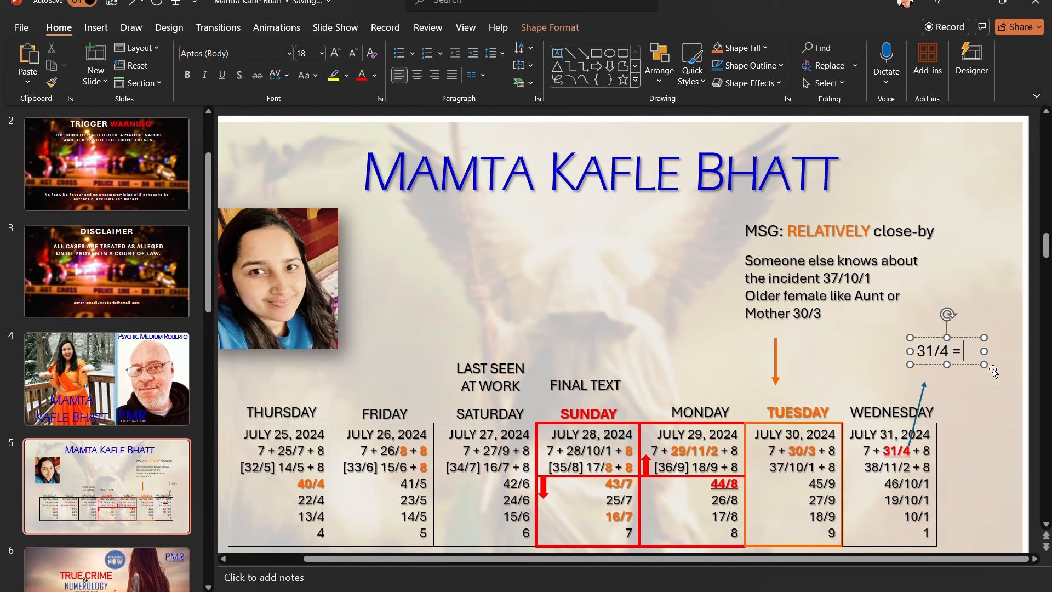
text(Corpse)
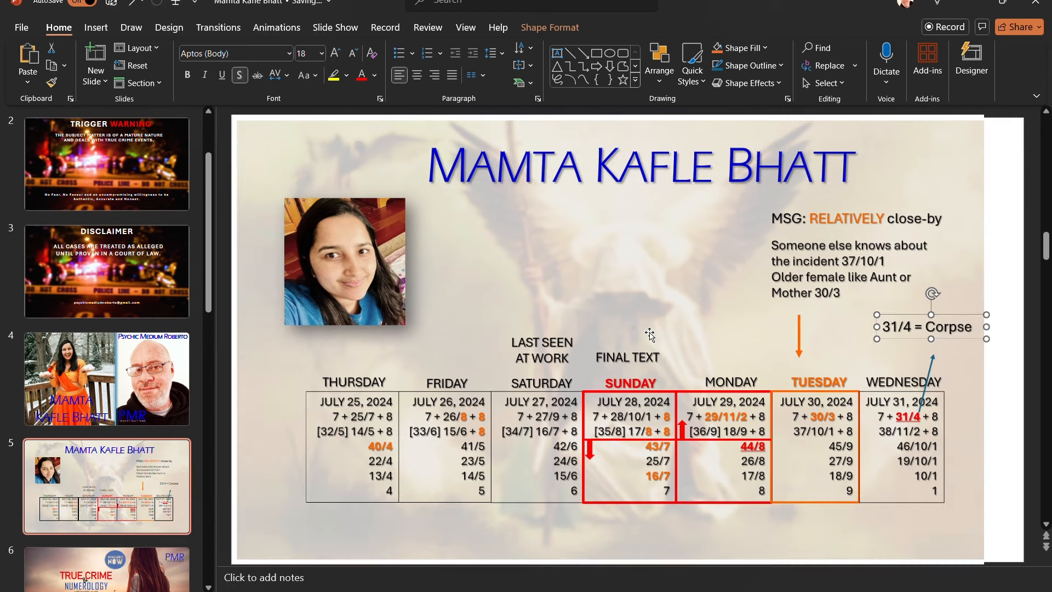
click(269, 377)
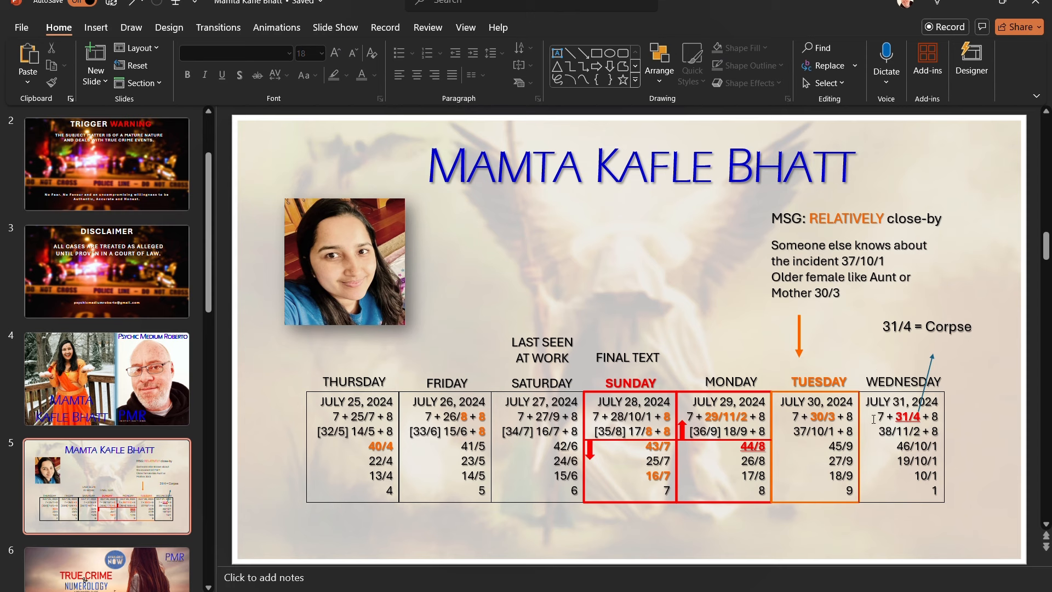
click(902, 446)
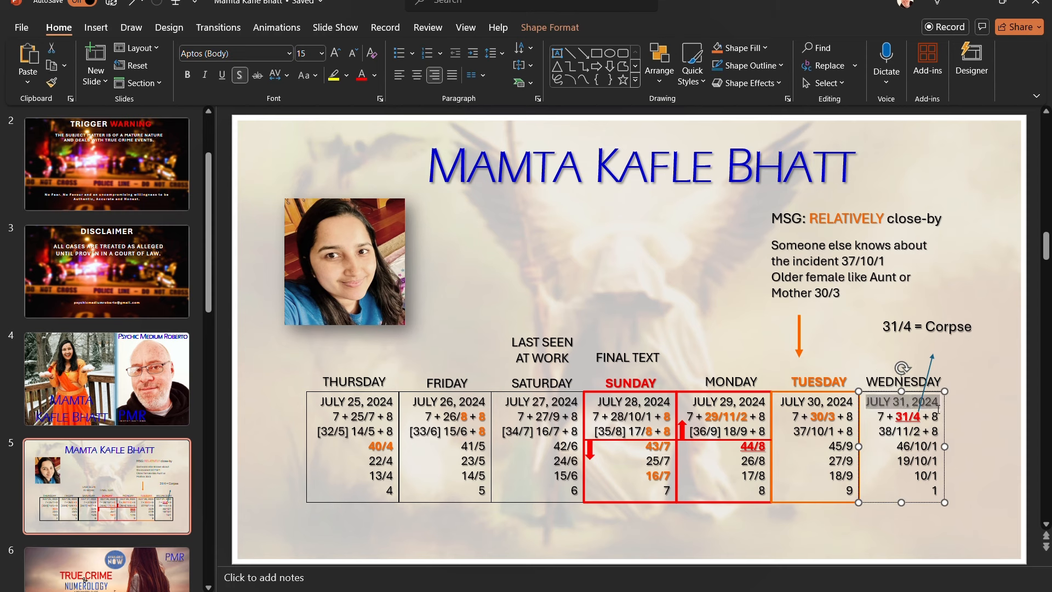
mouse_move(825, 477)
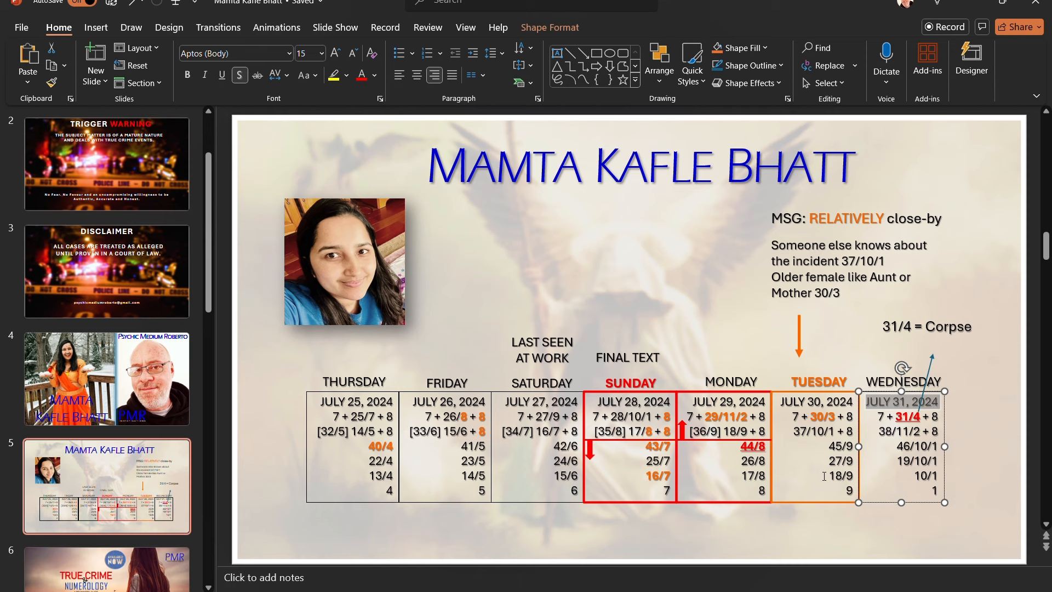
mouse_move(744, 486)
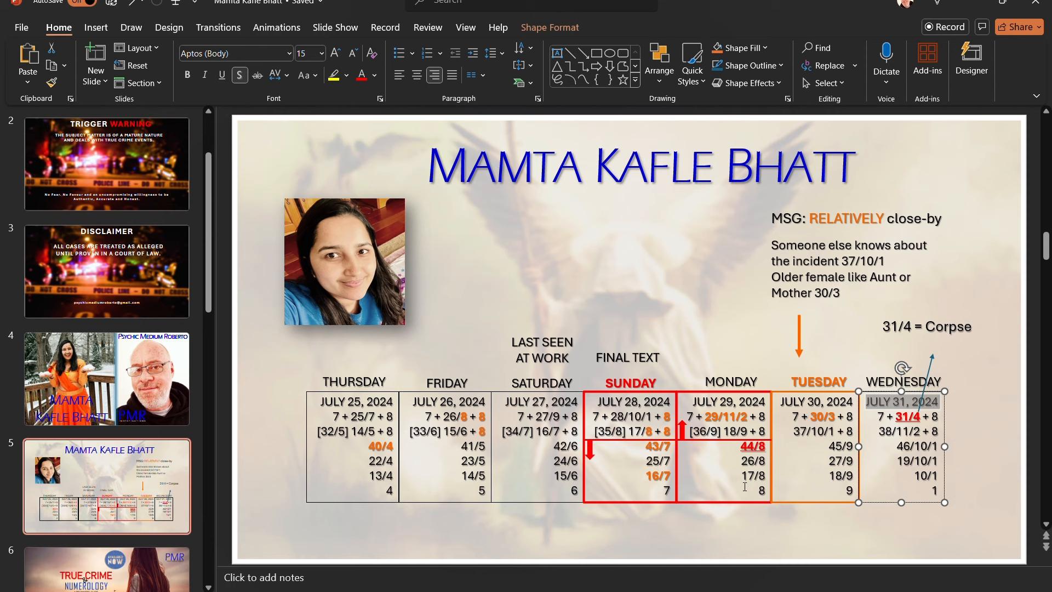
click(540, 347)
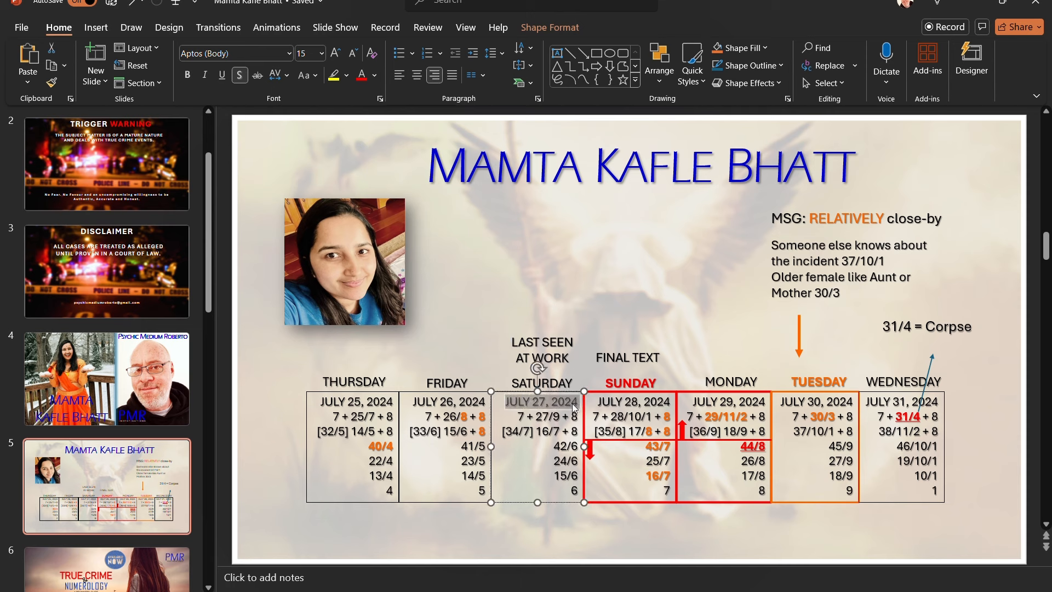
scroll(down, 3)
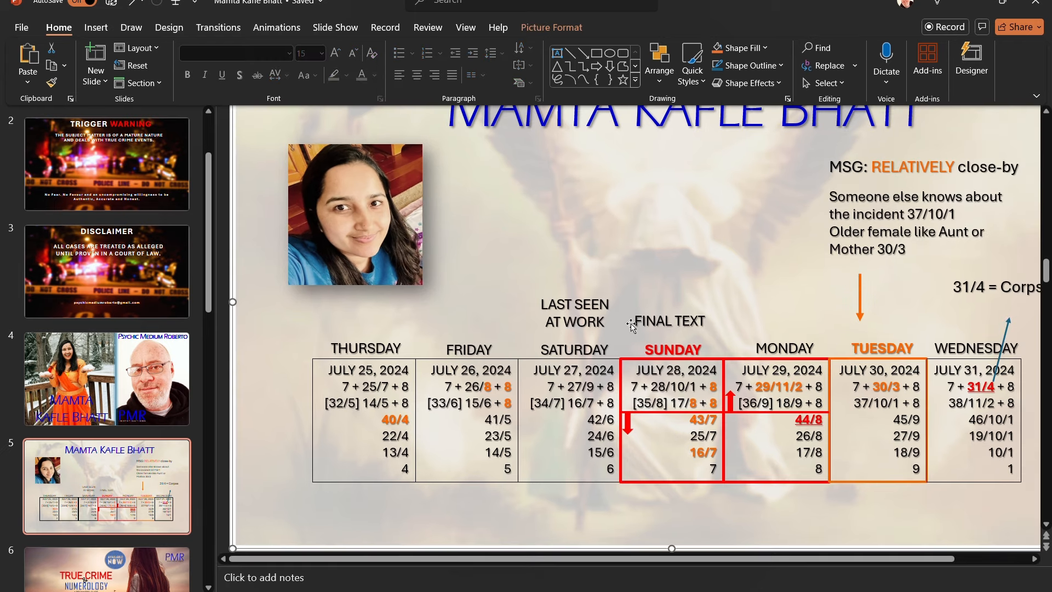
click(668, 321)
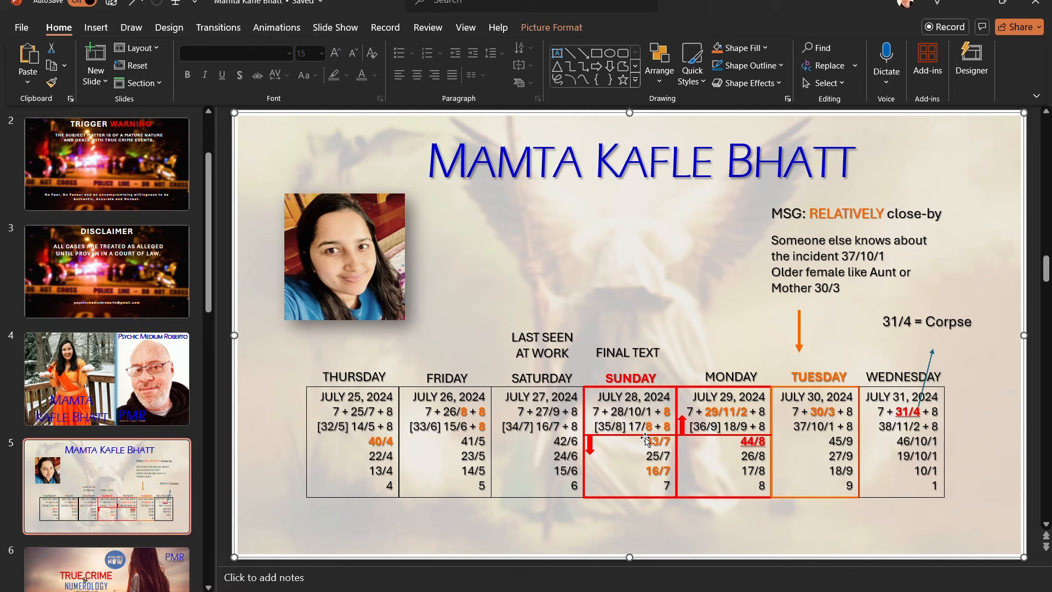
scroll(down, 3)
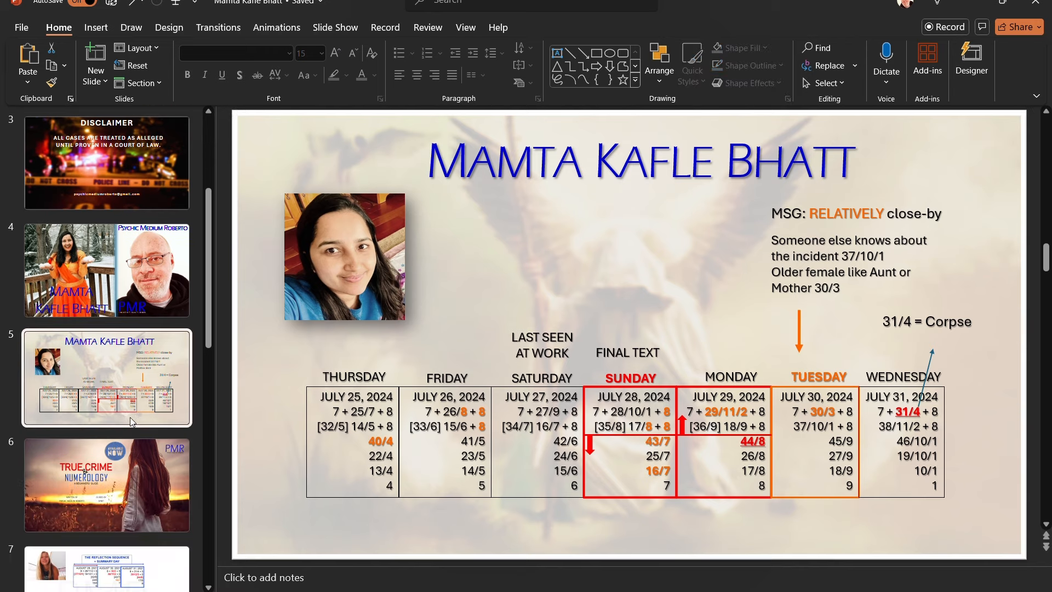
click(106, 426)
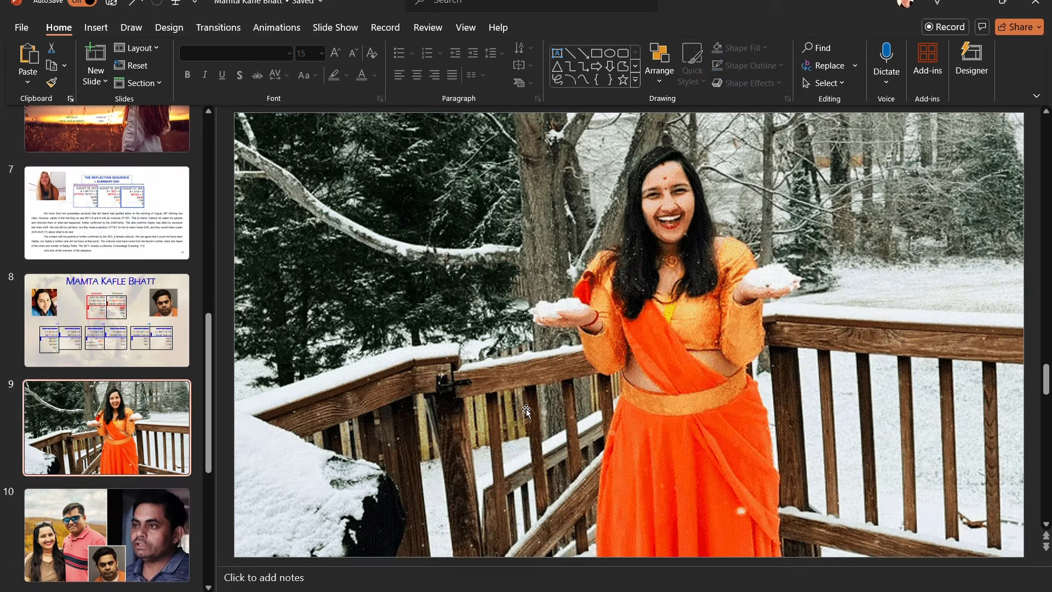
scroll(down, 3)
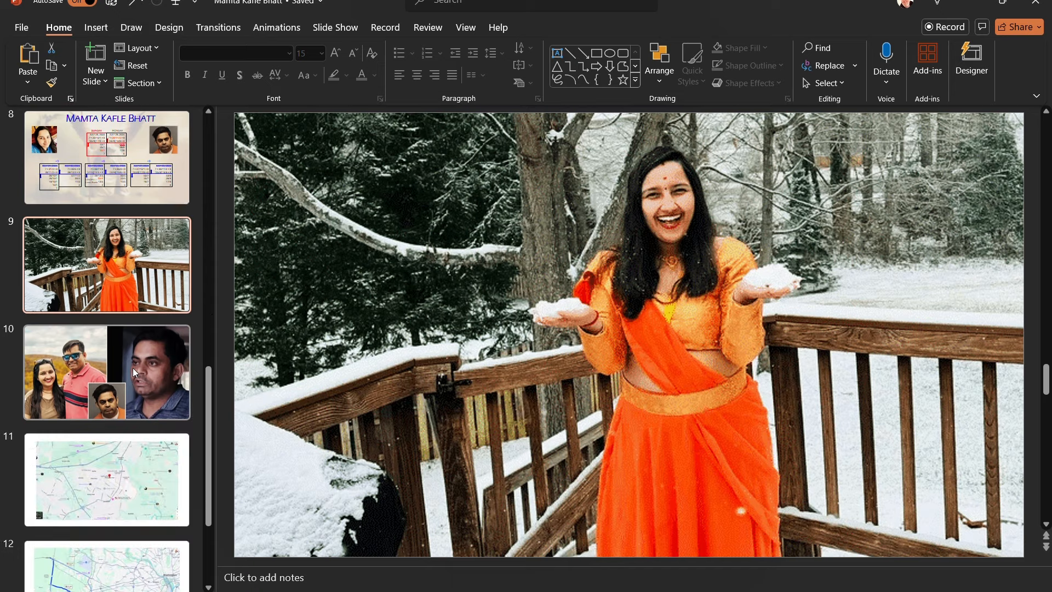
click(107, 372)
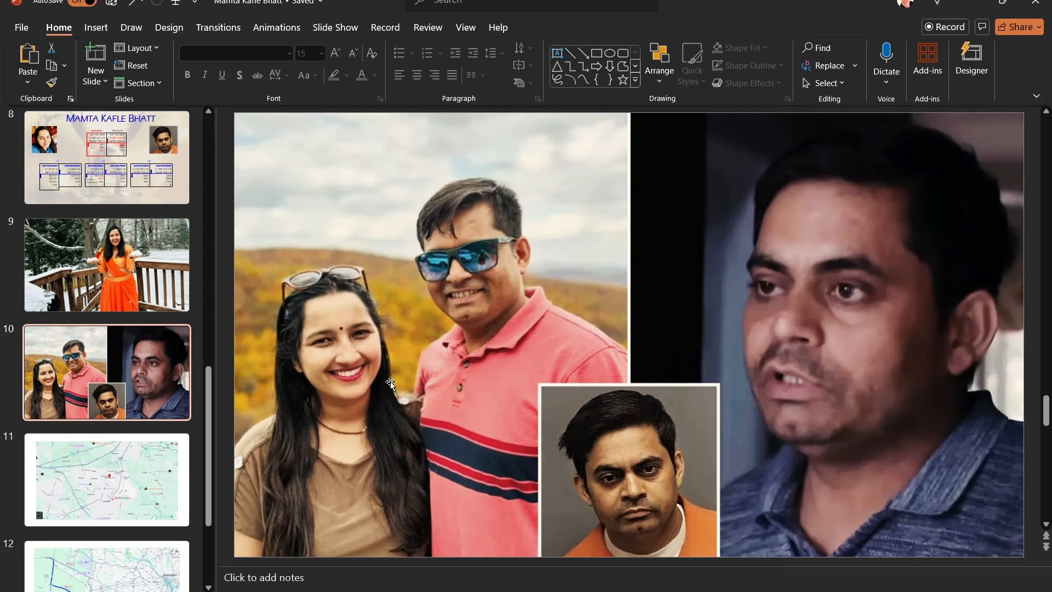
mouse_move(355, 413)
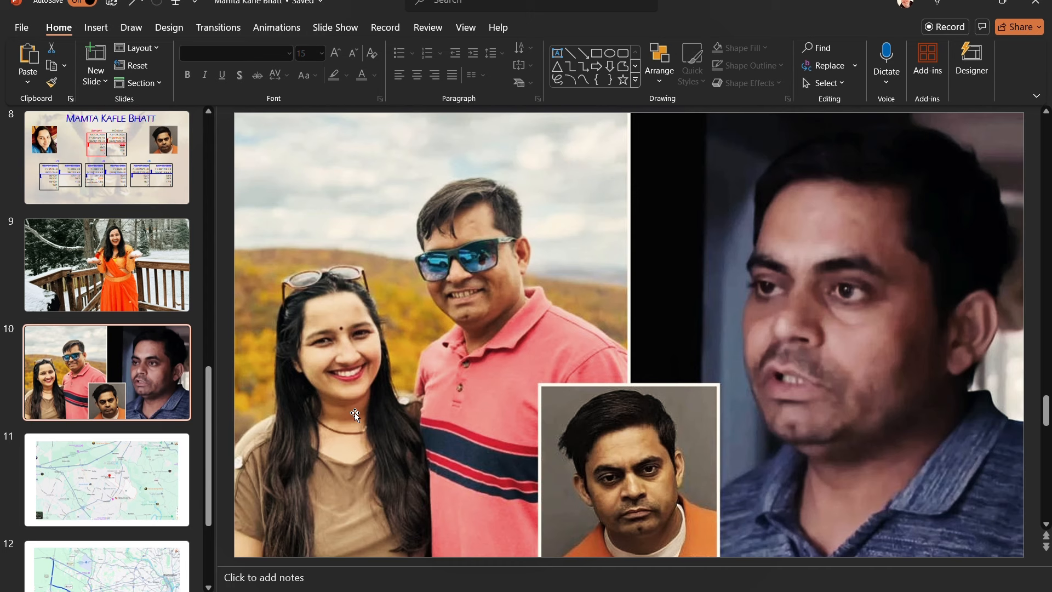
mouse_move(382, 423)
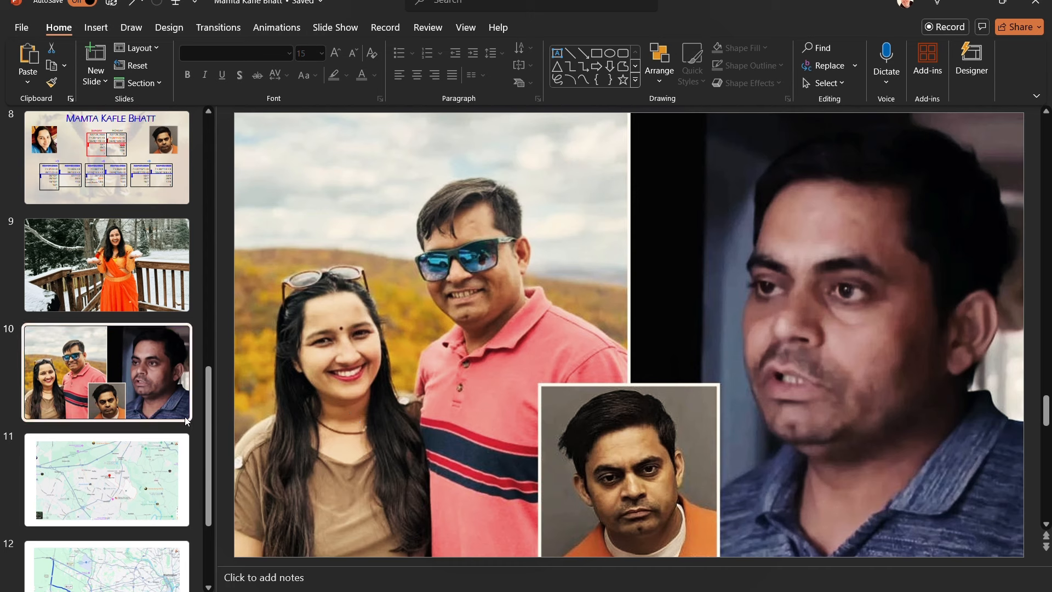
scroll(up, 3)
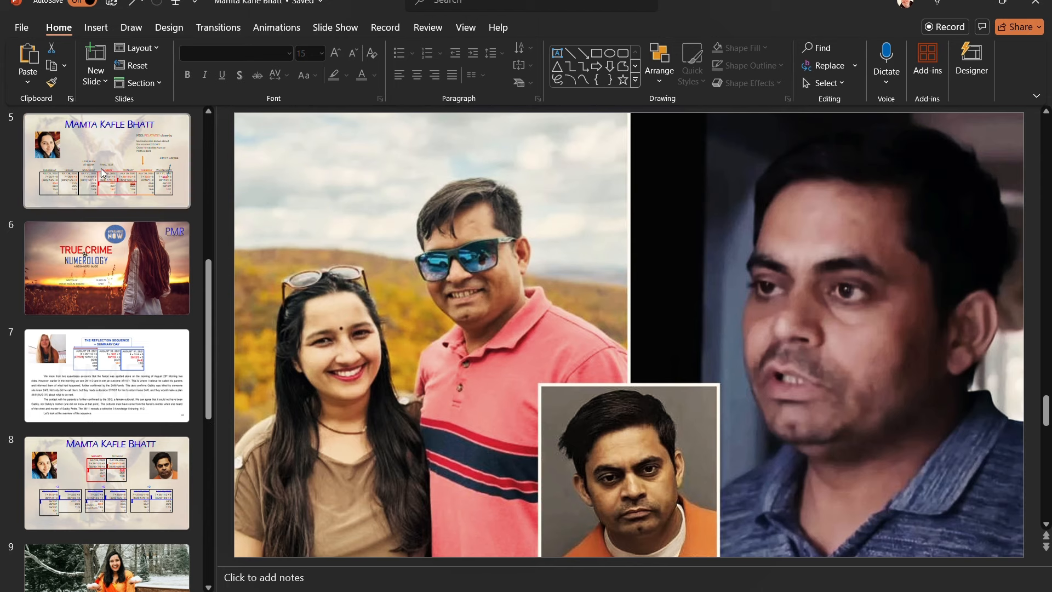
click(106, 160)
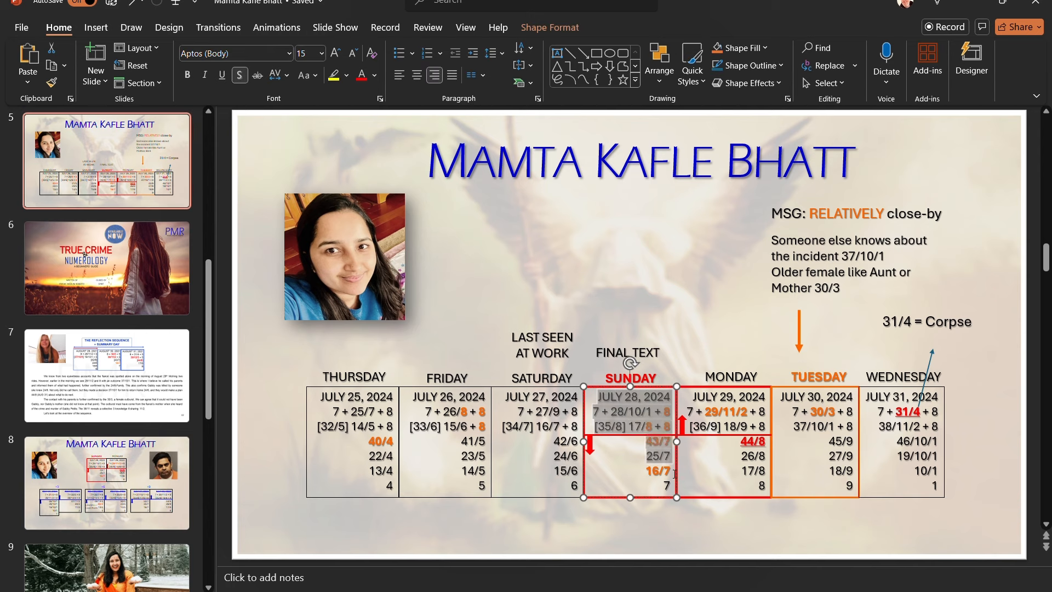
click(722, 409)
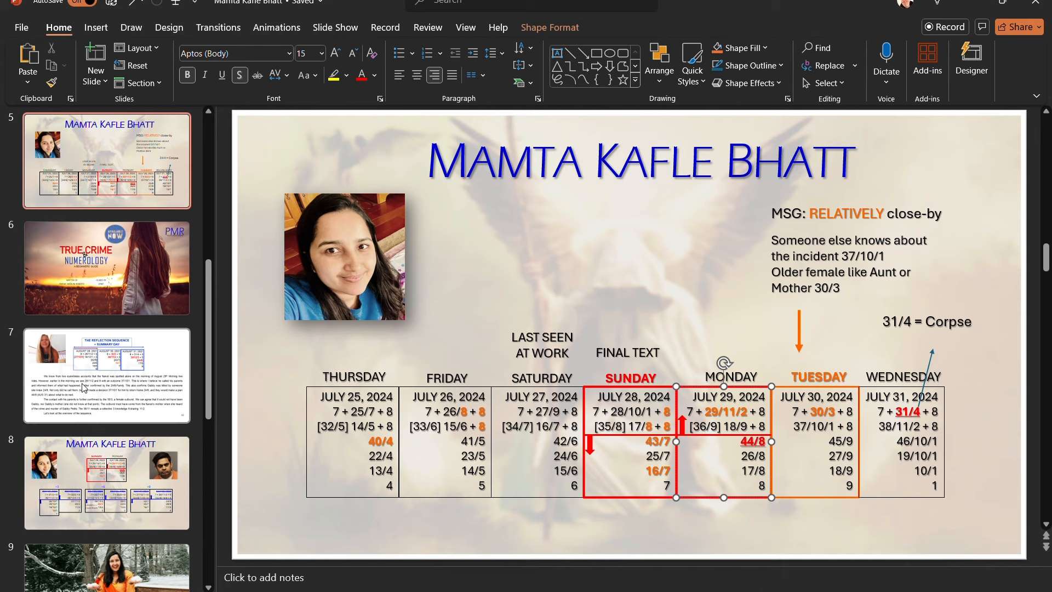
click(106, 375)
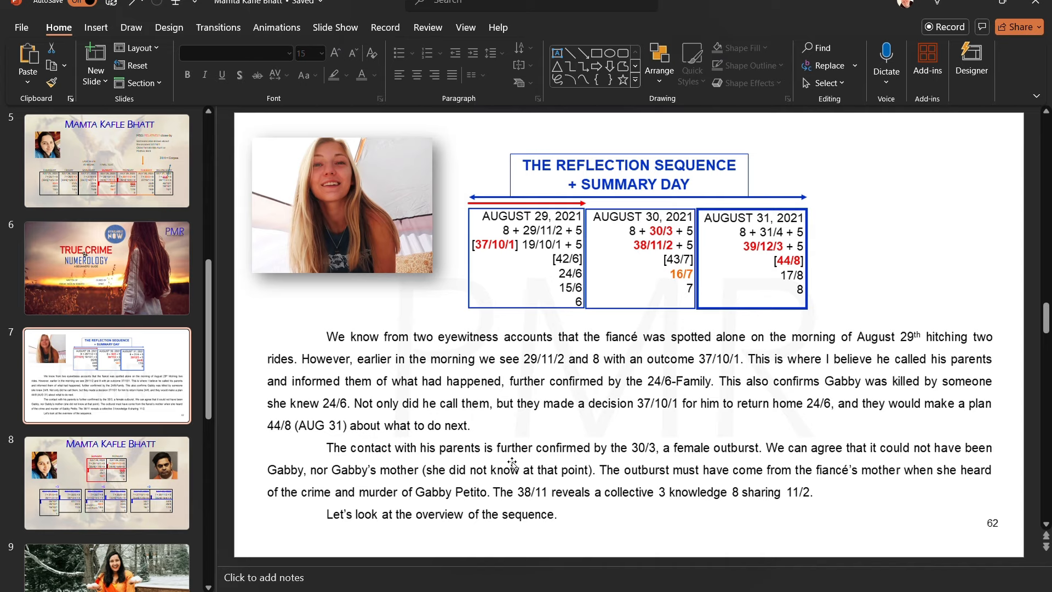
Step through slides 6 and 7 to reach slide 8 with the +3, +6, +9 tables.
click(107, 268)
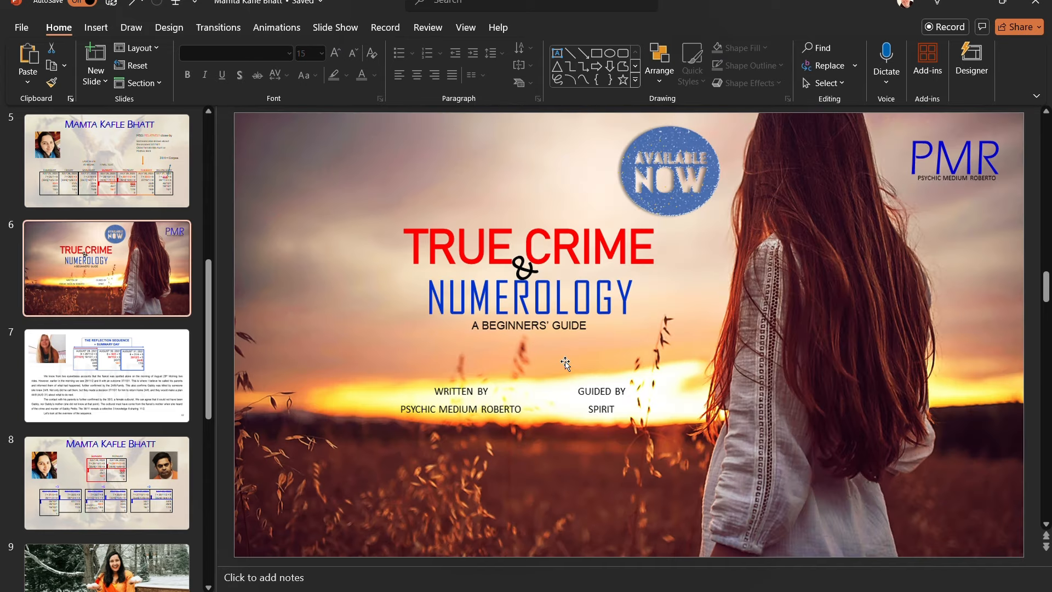
click(106, 374)
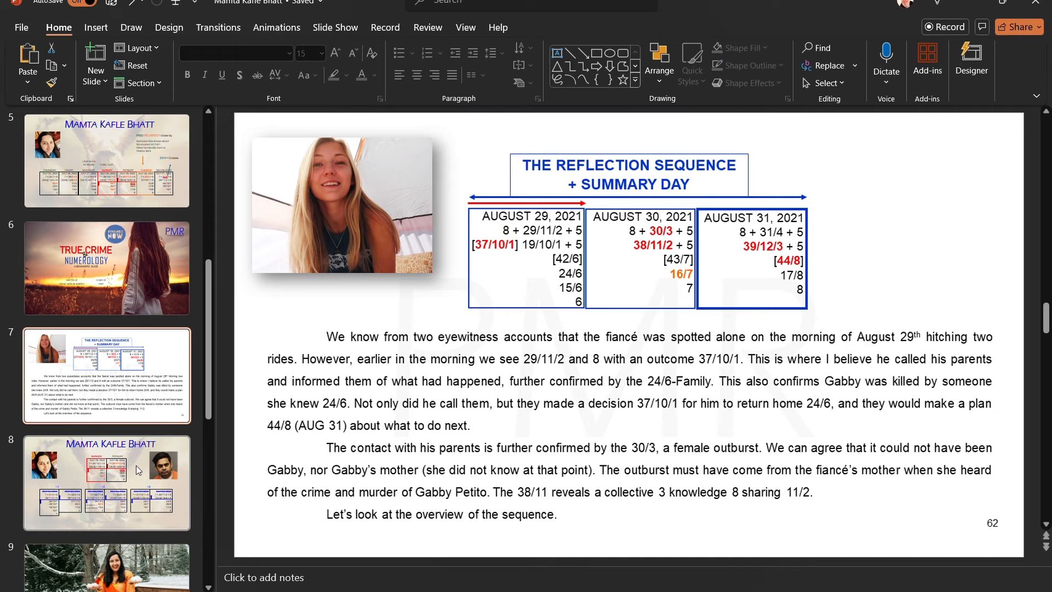
click(106, 482)
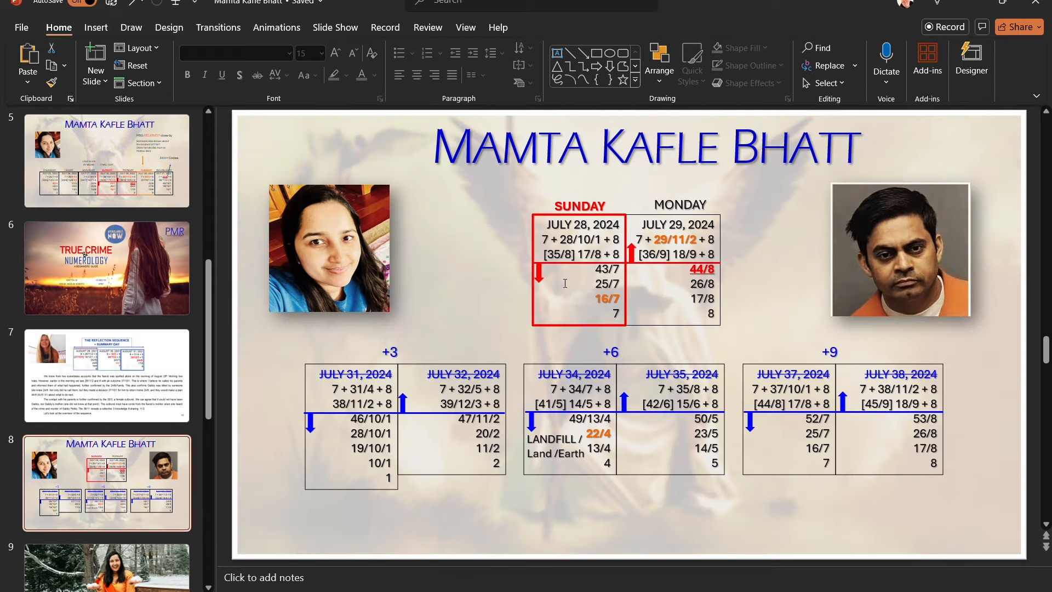
click(879, 241)
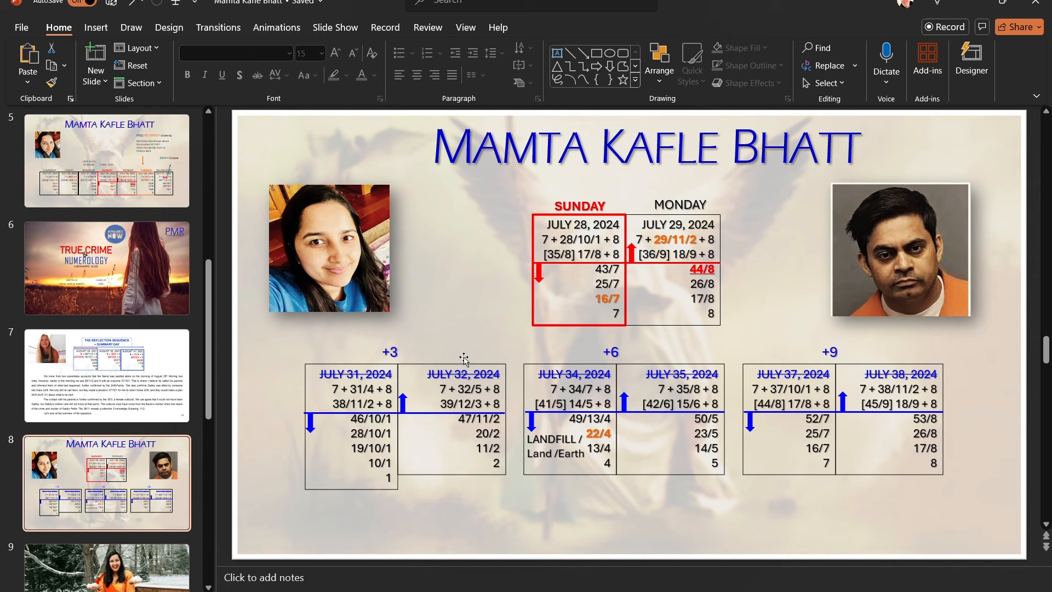
scroll(down, 3)
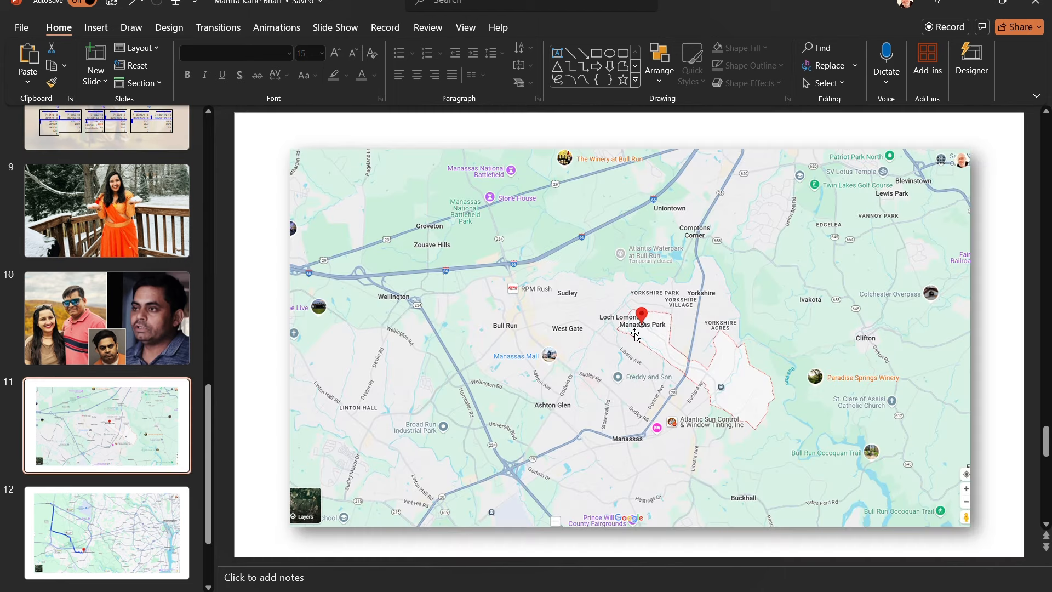
mouse_move(642, 335)
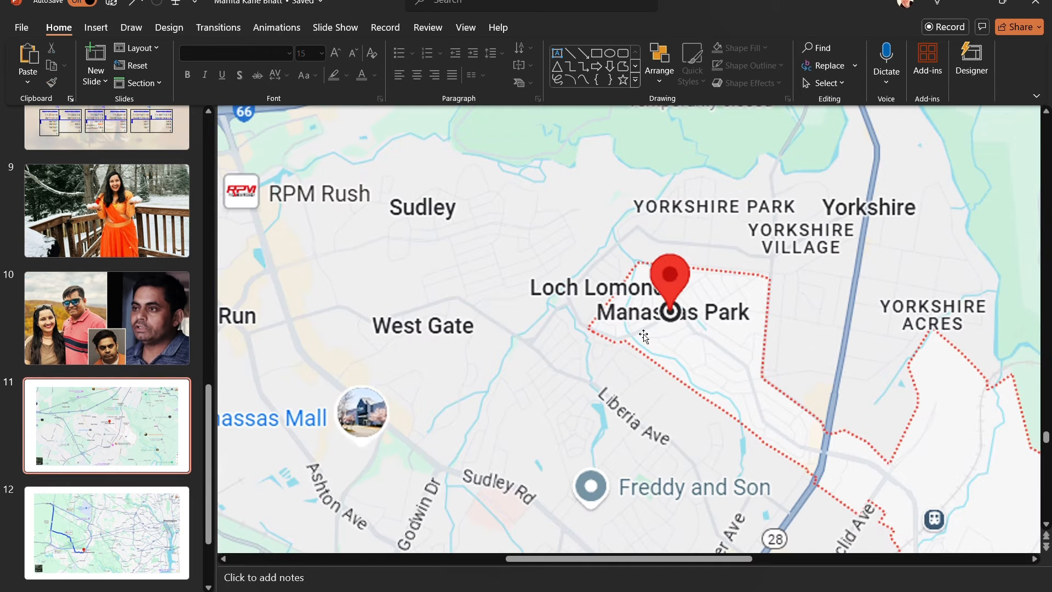
mouse_move(644, 397)
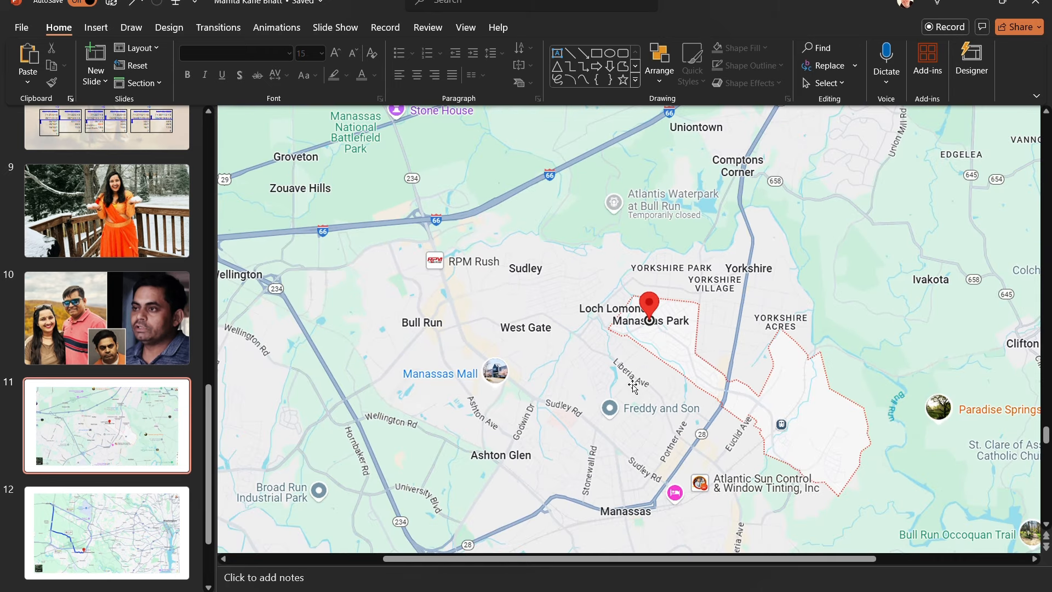
Show slide 12 with the Aldie to Manassas Park route map.
click(107, 532)
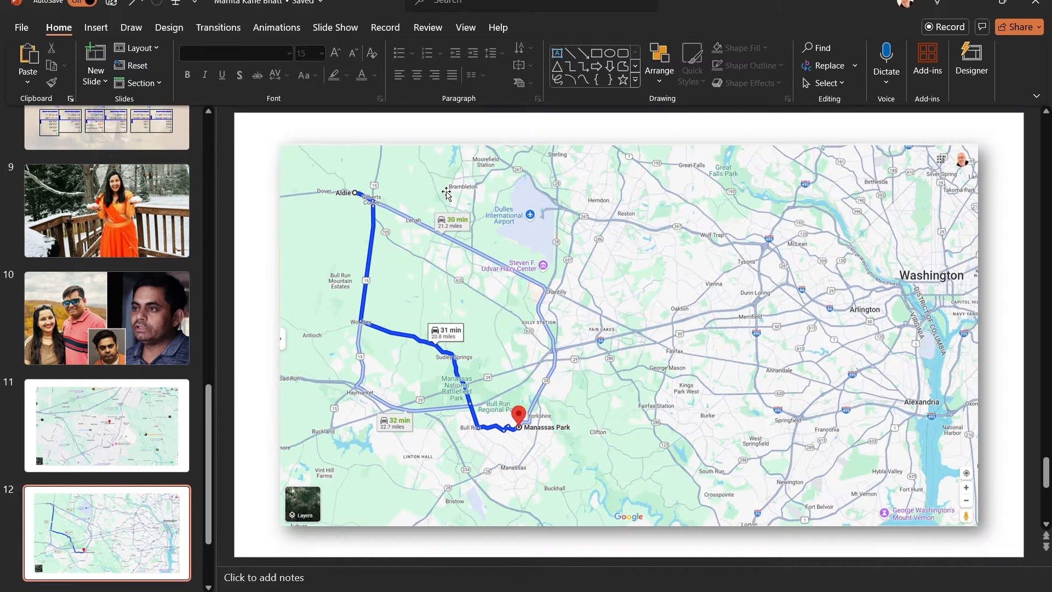
mouse_move(399, 349)
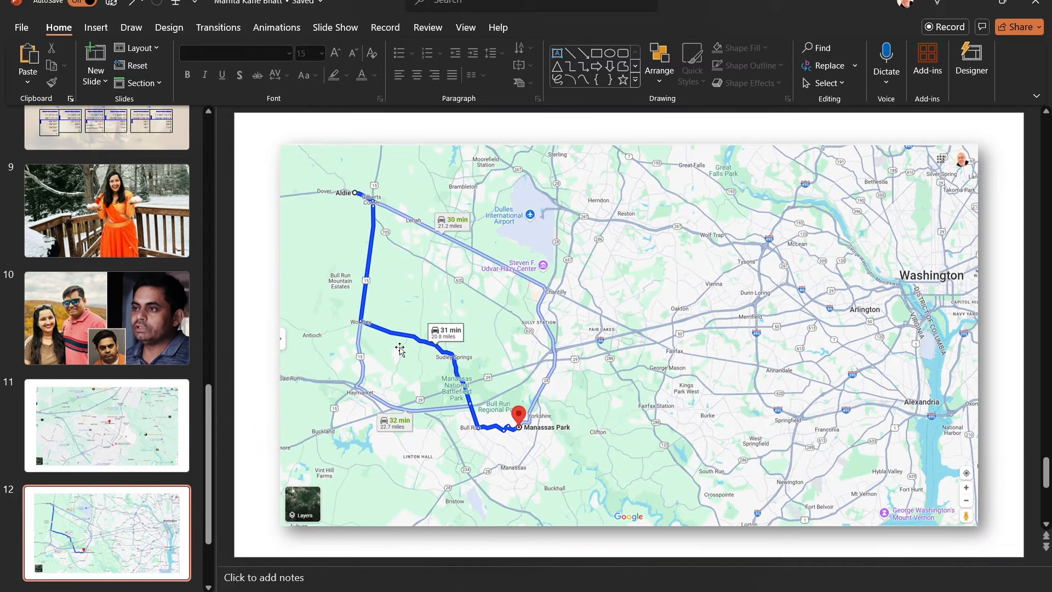
mouse_move(359, 203)
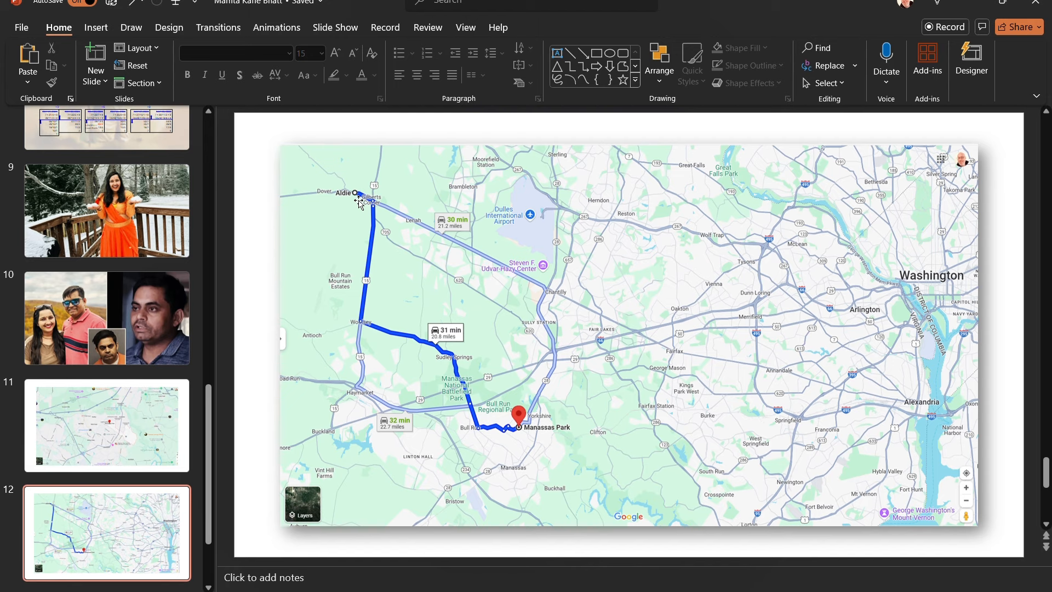
mouse_move(537, 431)
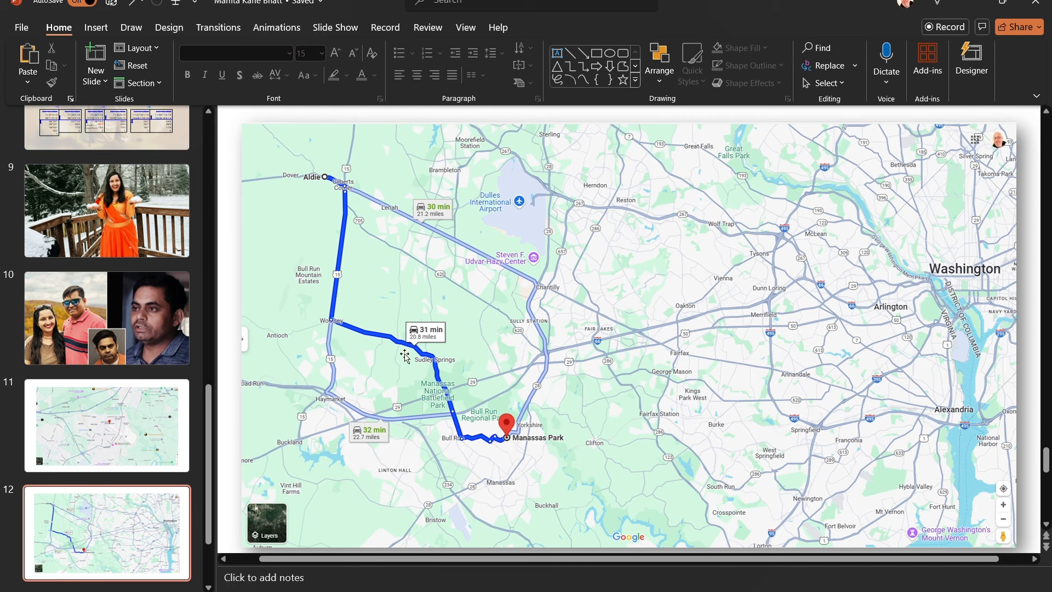
mouse_move(323, 181)
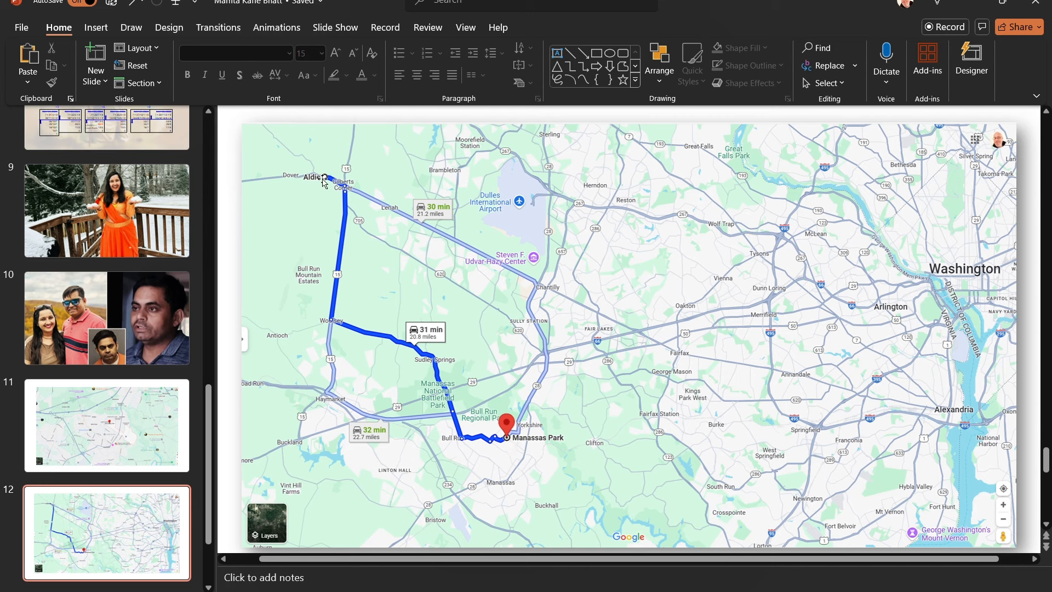
mouse_move(326, 180)
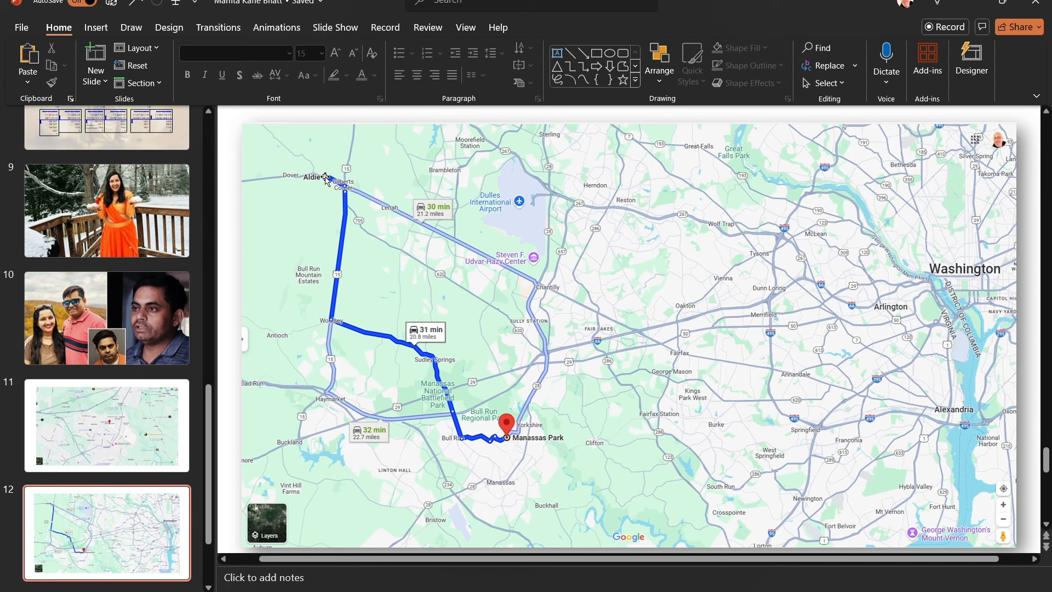
mouse_move(622, 322)
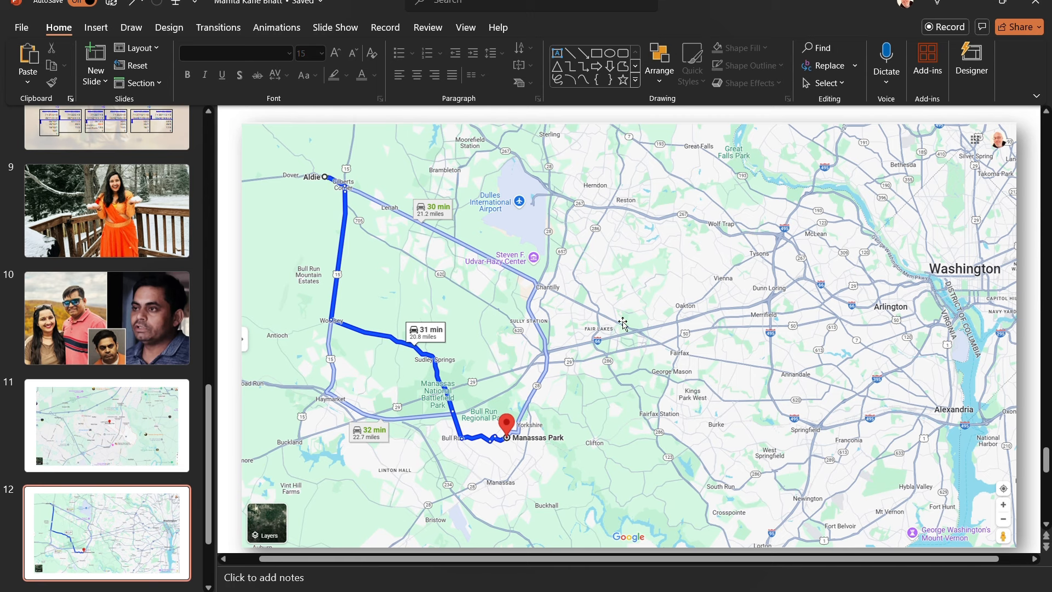
mouse_move(659, 355)
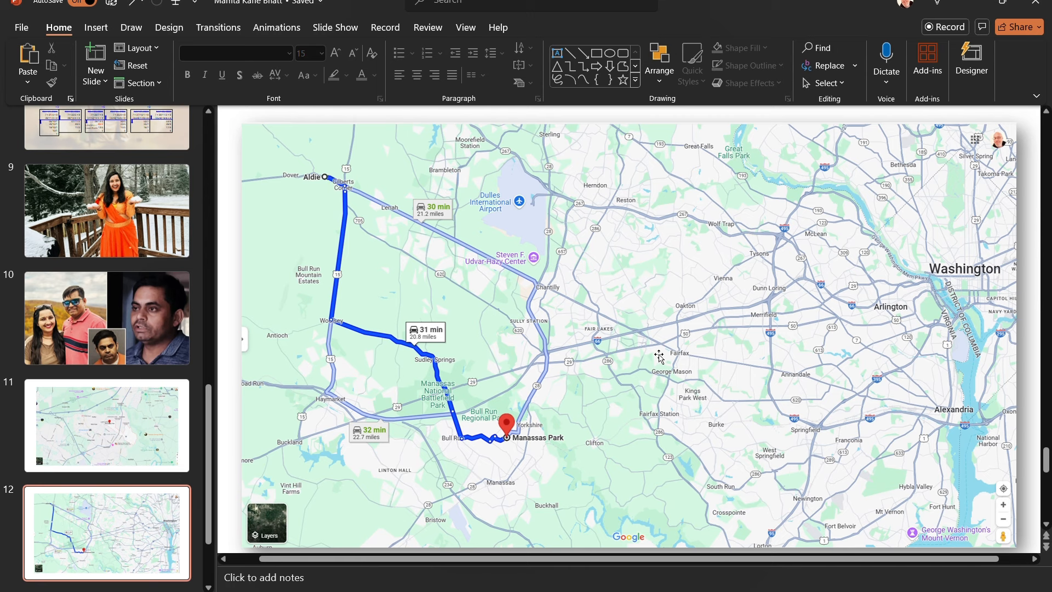
mouse_move(600, 334)
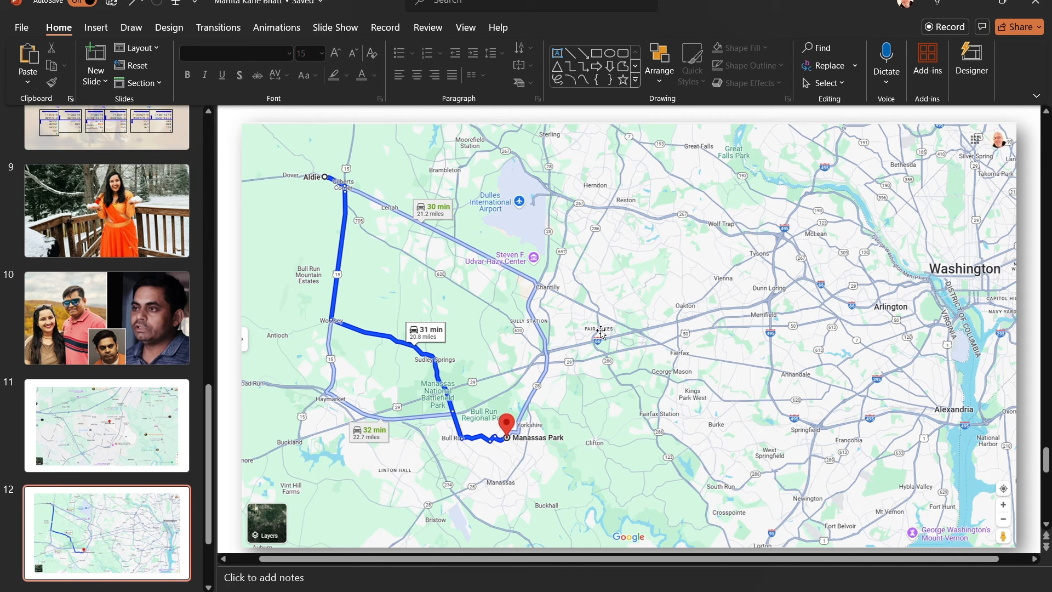
mouse_move(621, 55)
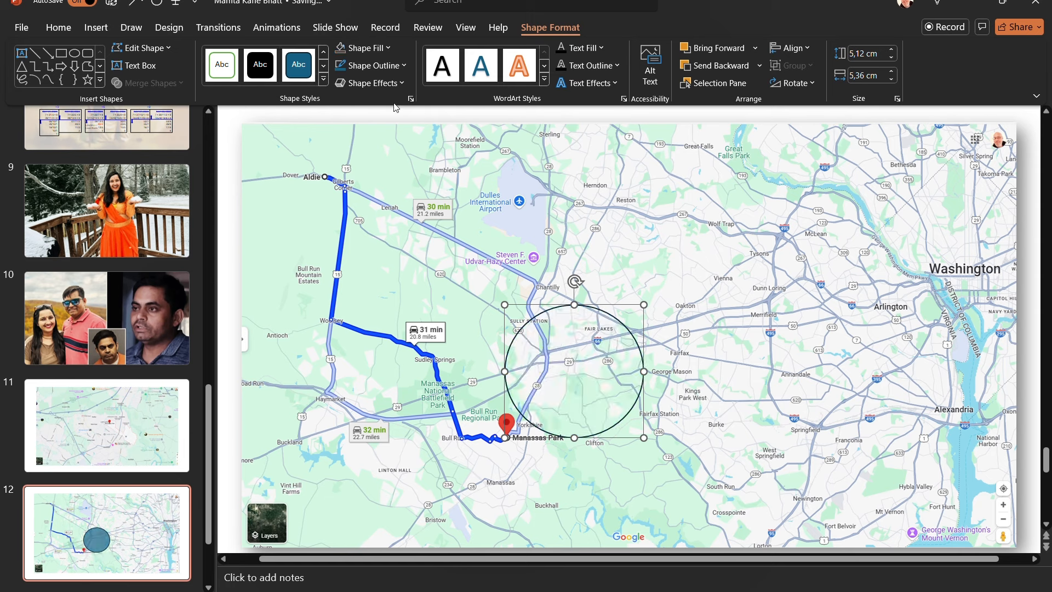
Thicken the black outline of the circle ringing Fair Lakes.
click(367, 65)
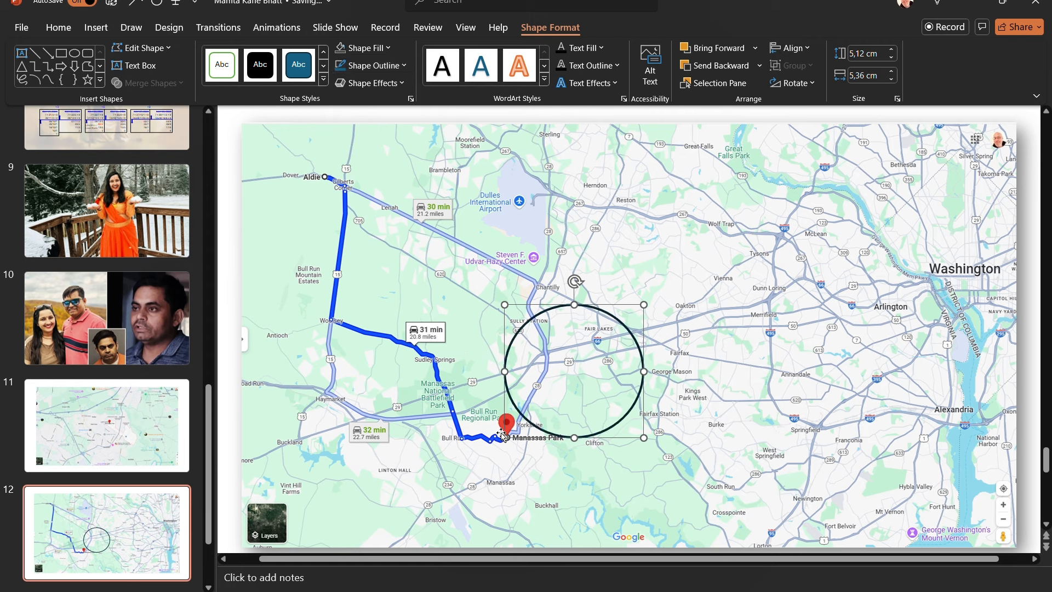
mouse_move(366, 48)
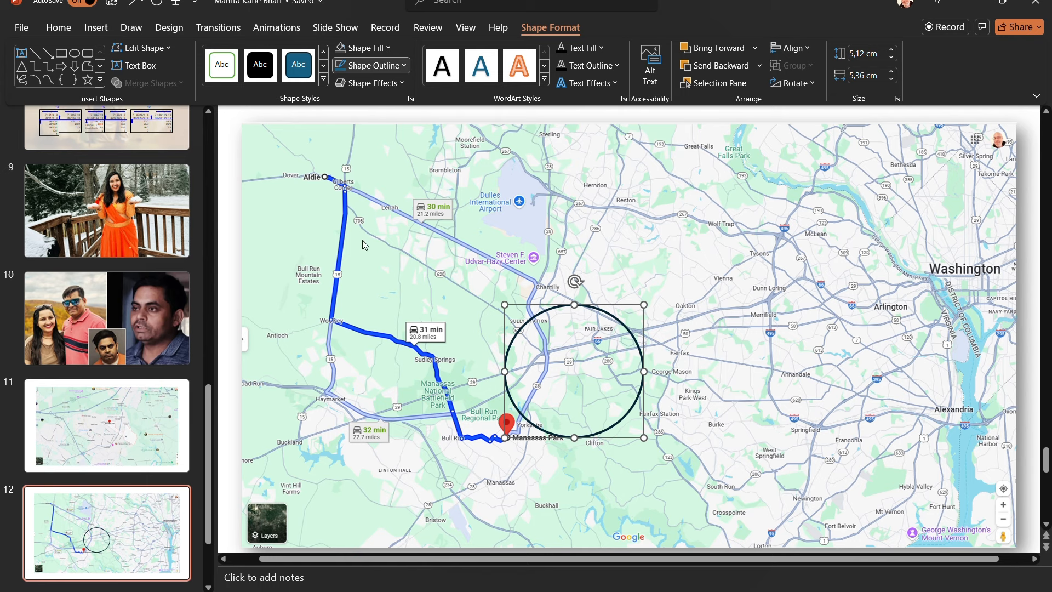
Recolour the circle's outline yellow, deselect it and scroll the thumbnails back up.
click(373, 65)
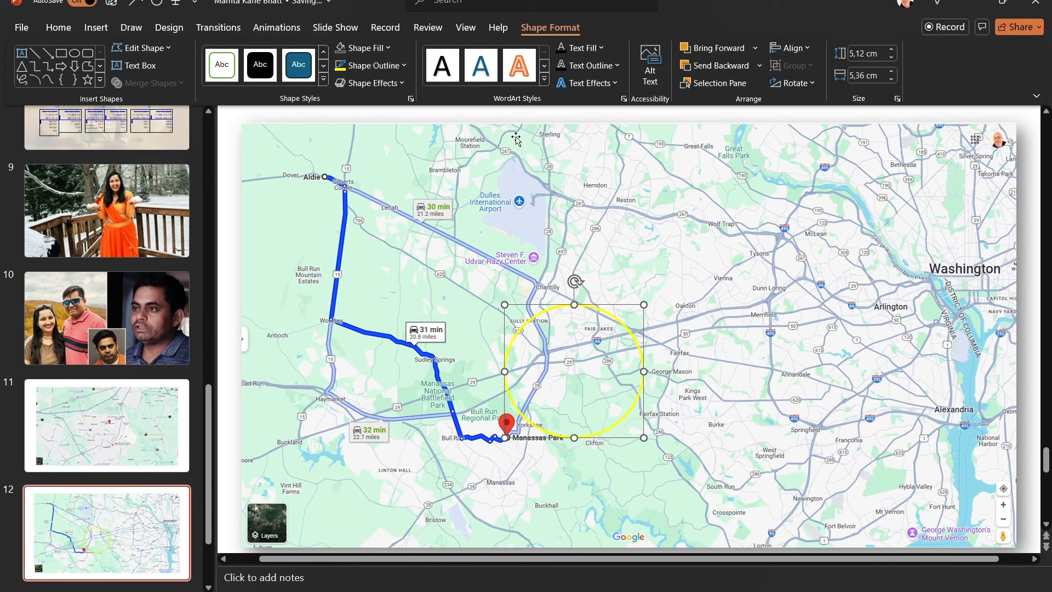
click(543, 342)
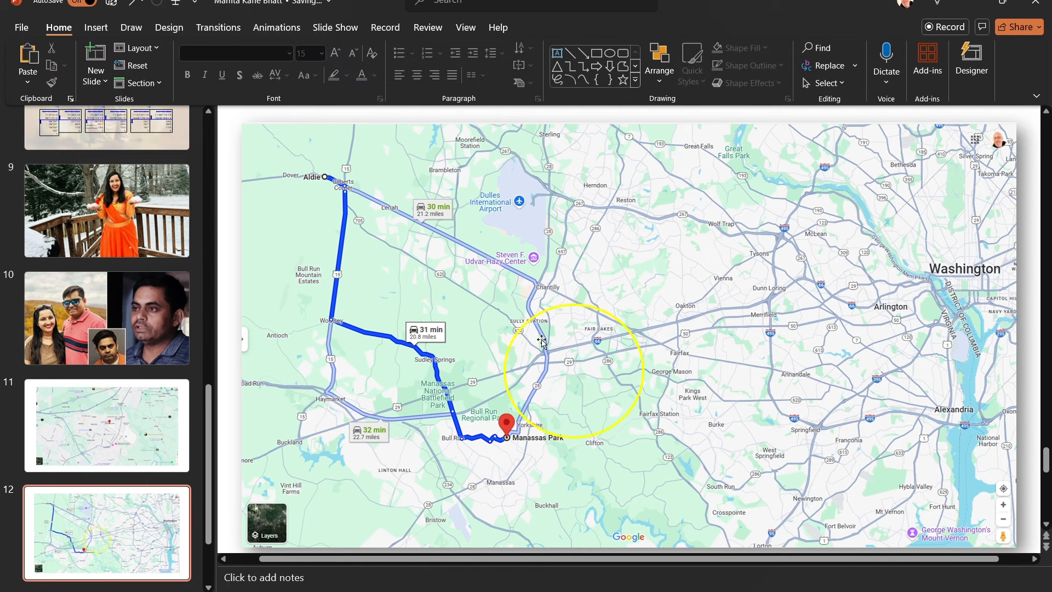
mouse_move(680, 396)
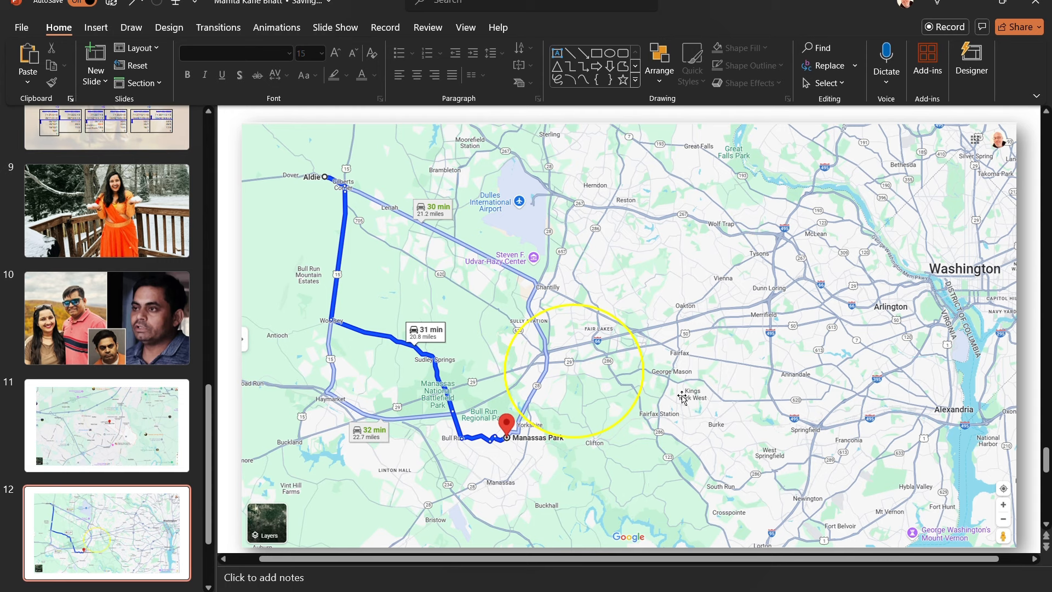
mouse_move(514, 265)
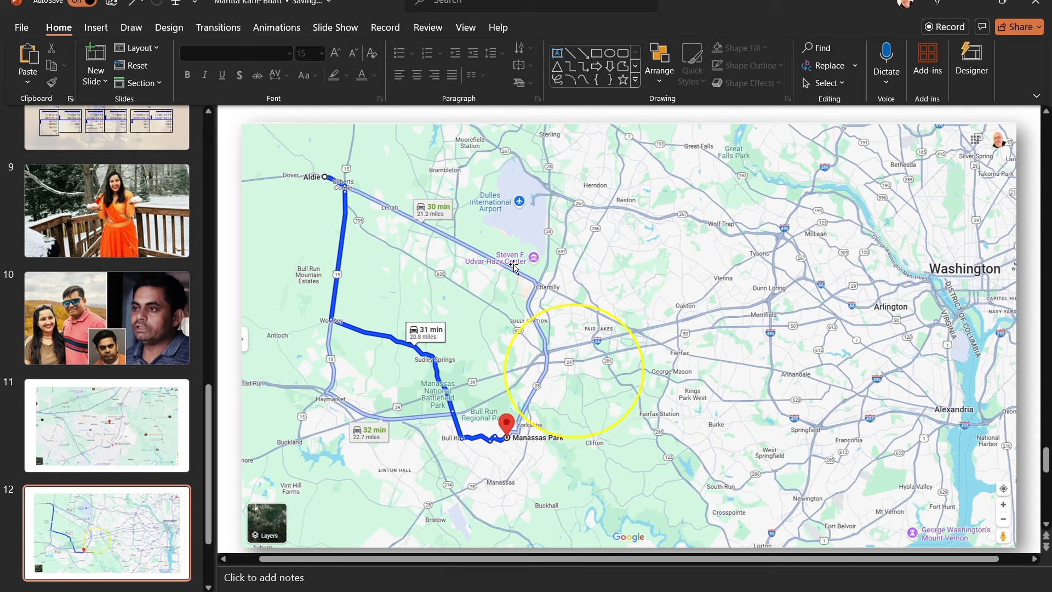
scroll(up, 3)
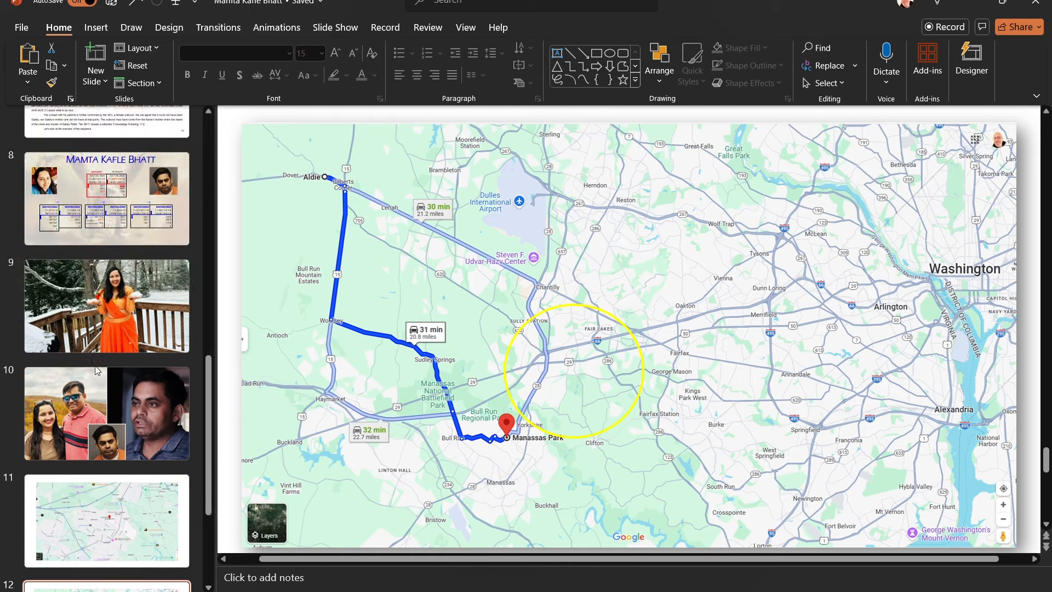
scroll(up, 3)
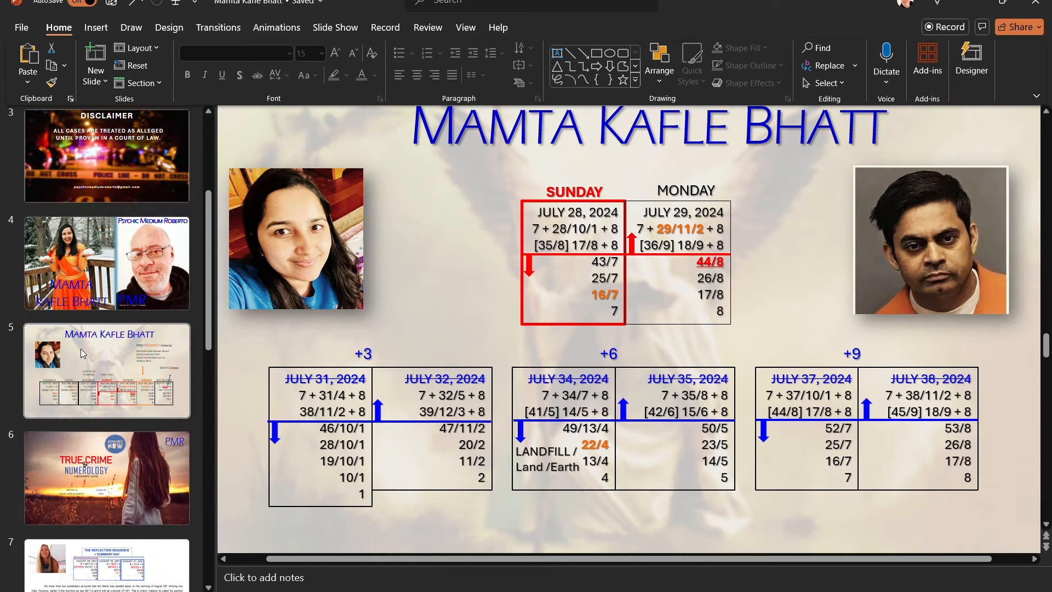
Return to slide 5 with the July 25–31 numerology table.
click(106, 370)
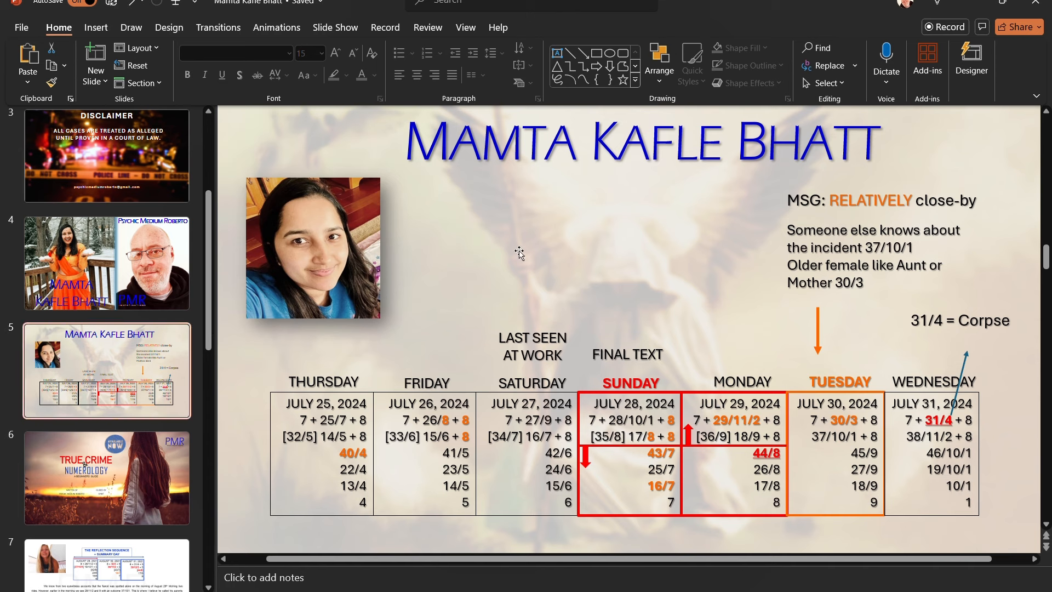
mouse_move(892, 428)
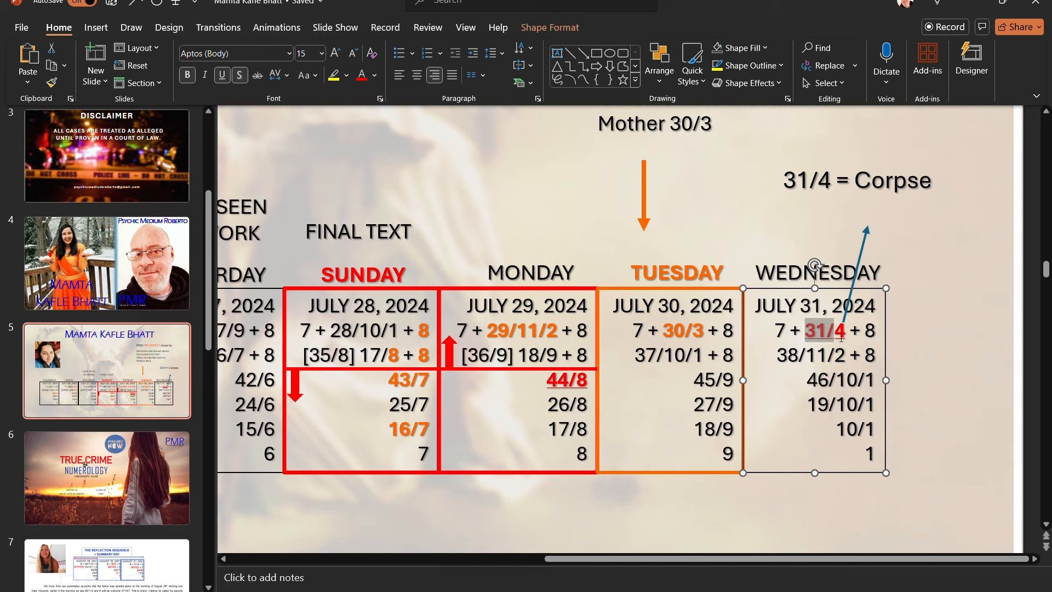
mouse_move(819, 339)
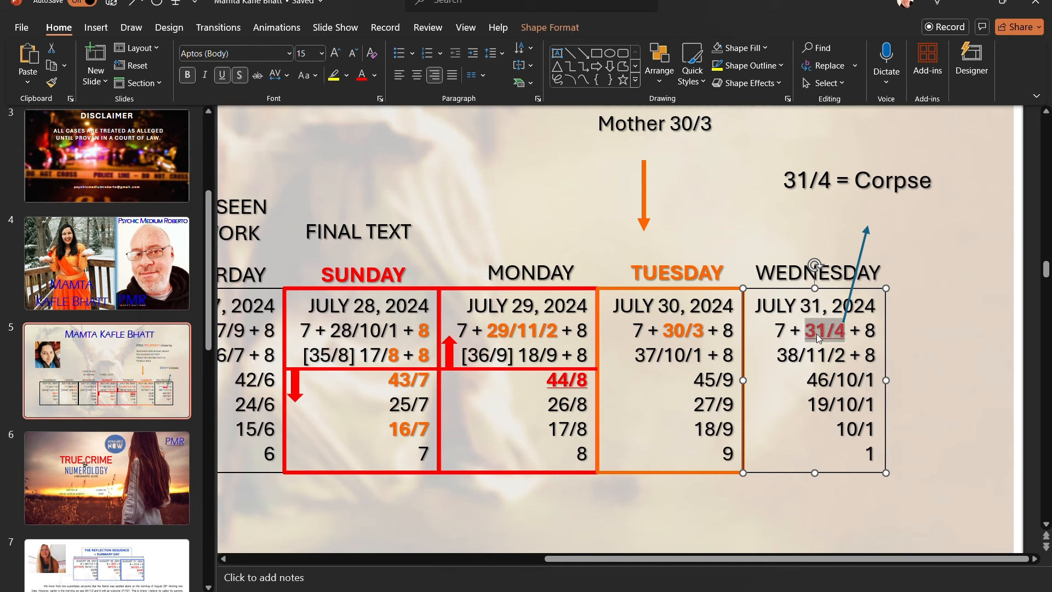
mouse_move(742, 430)
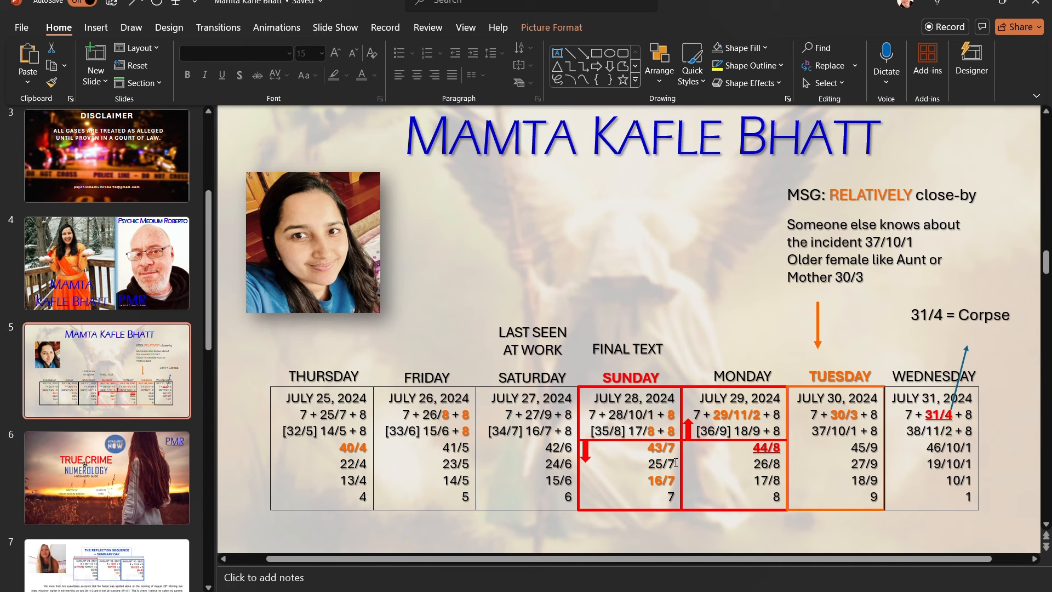
mouse_move(688, 395)
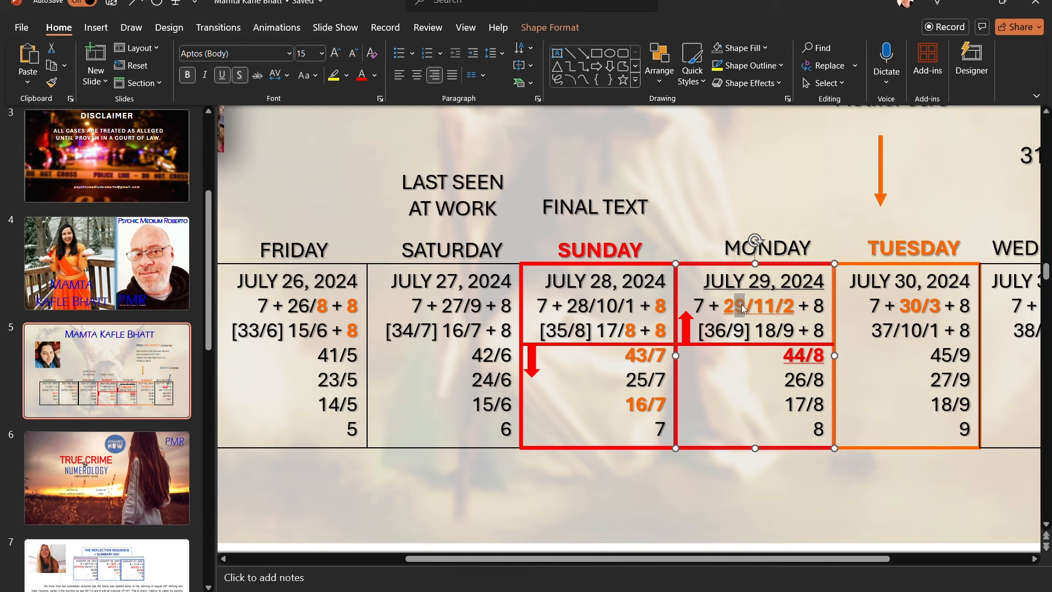
Finish formatting the Monday 44/8 value and scroll the table into view.
click(334, 52)
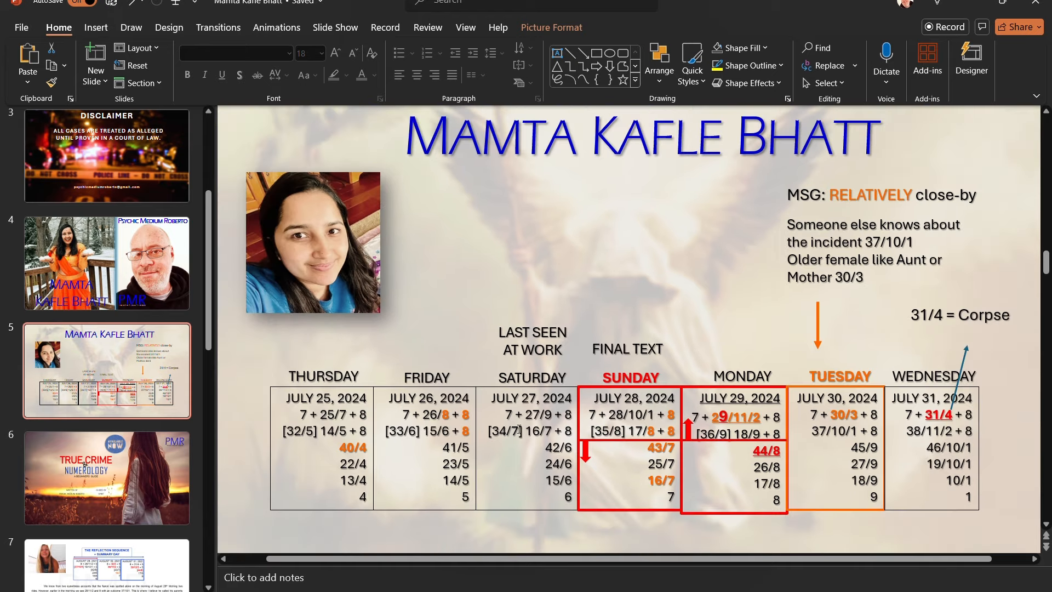
mouse_move(591, 467)
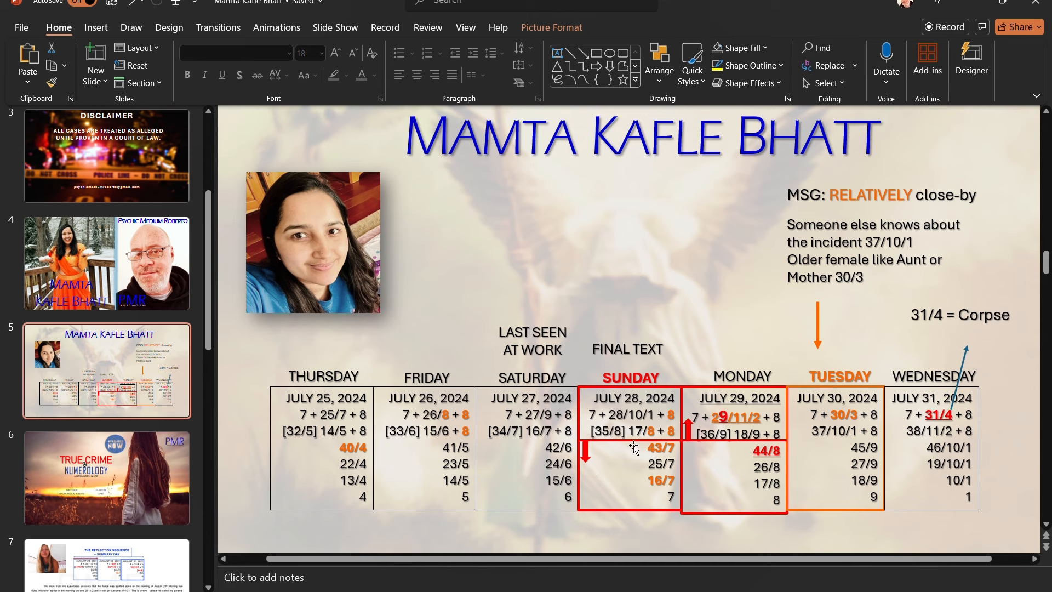
mouse_move(667, 459)
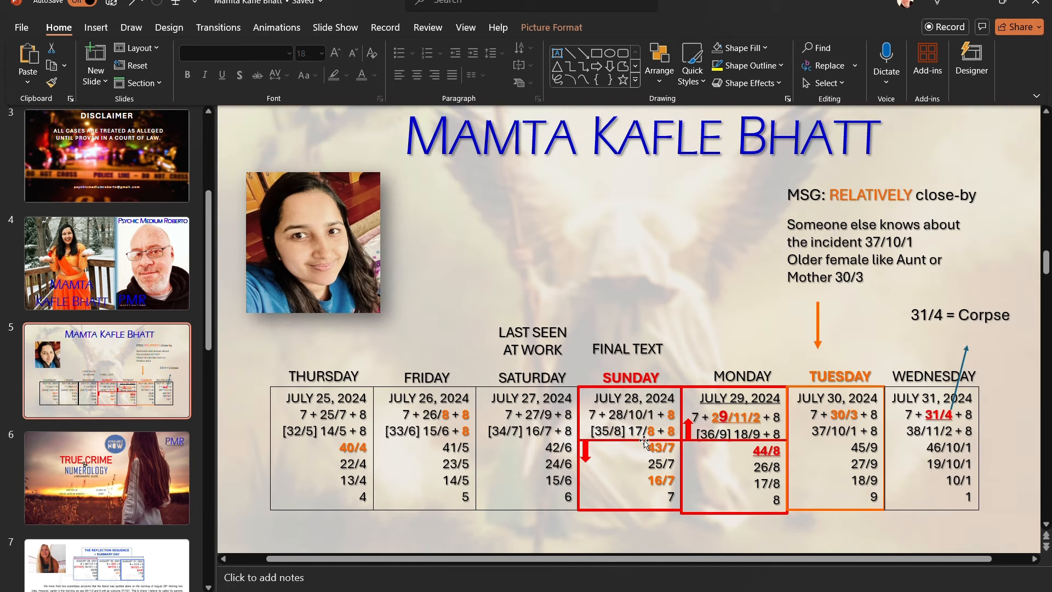
mouse_move(687, 425)
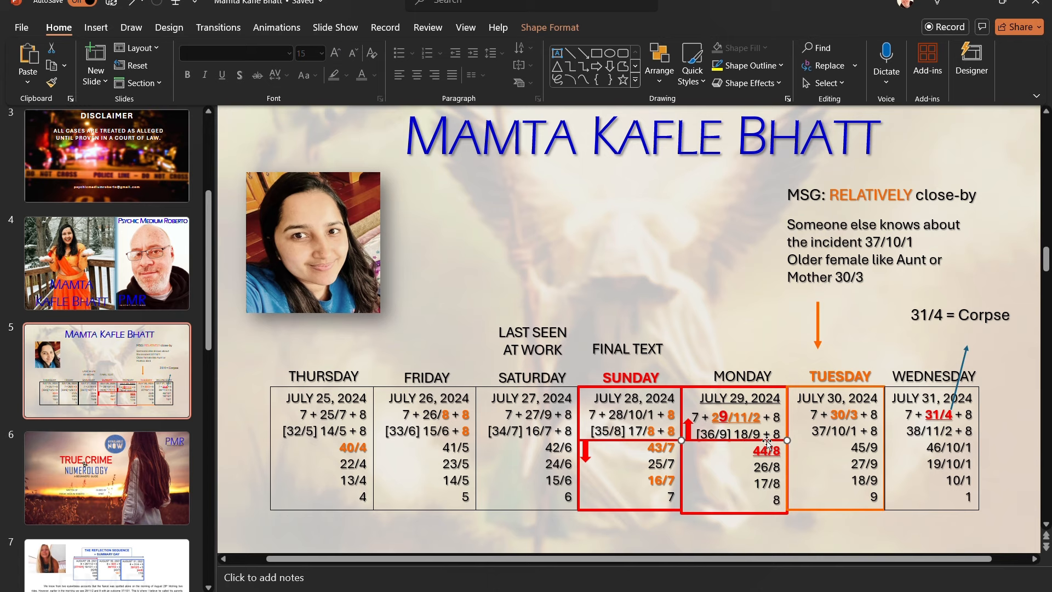
scroll(down, 3)
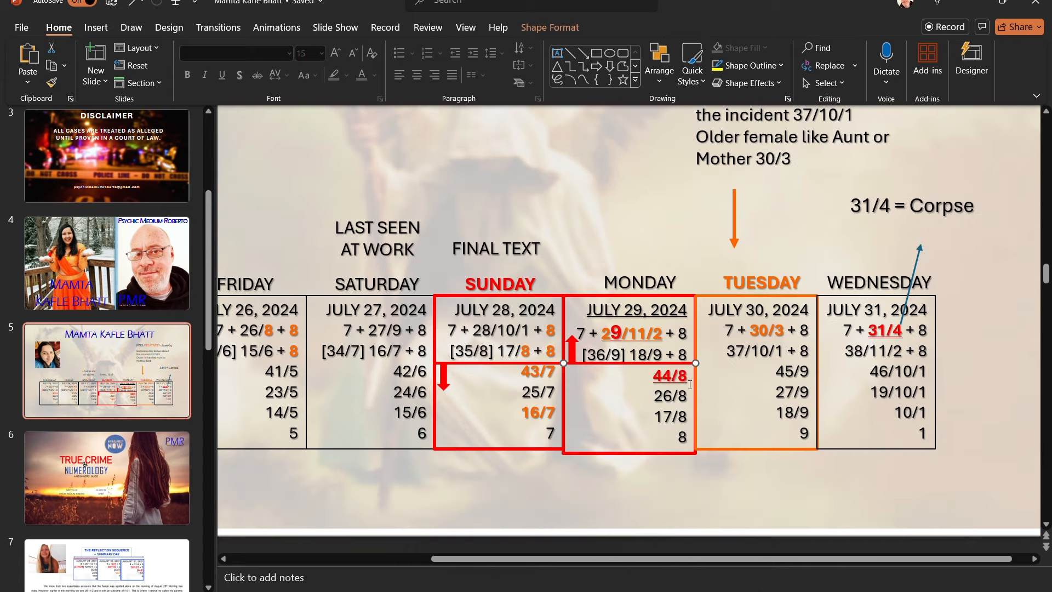
click(520, 377)
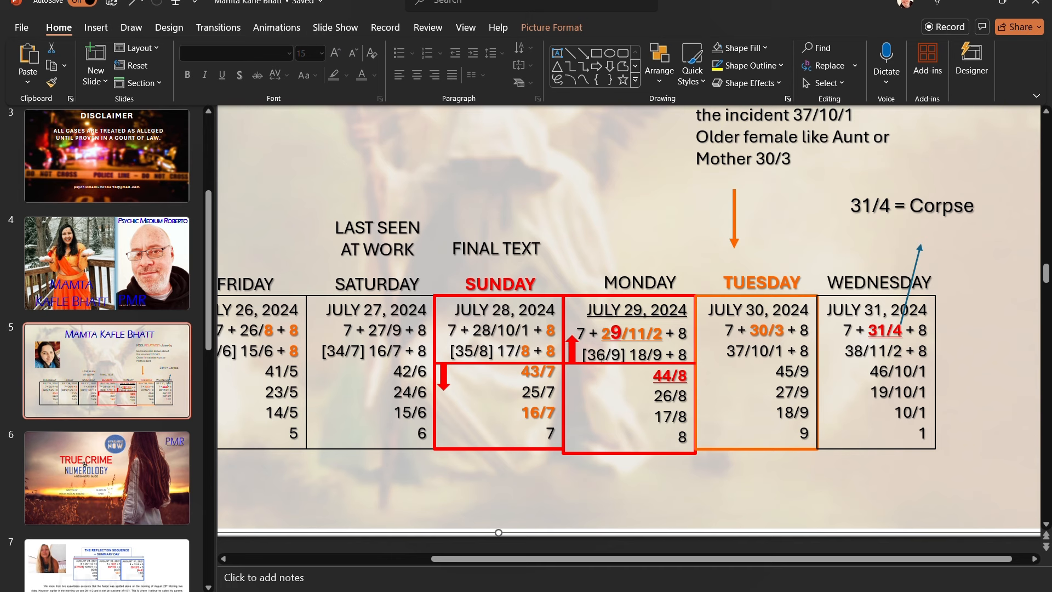
scroll(down, 3)
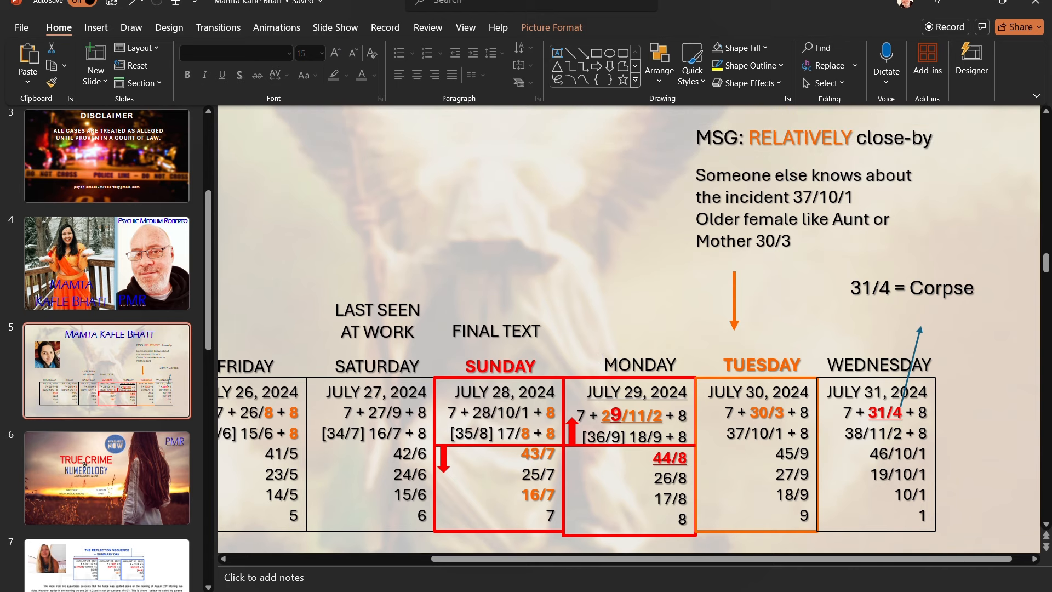
mouse_move(571, 256)
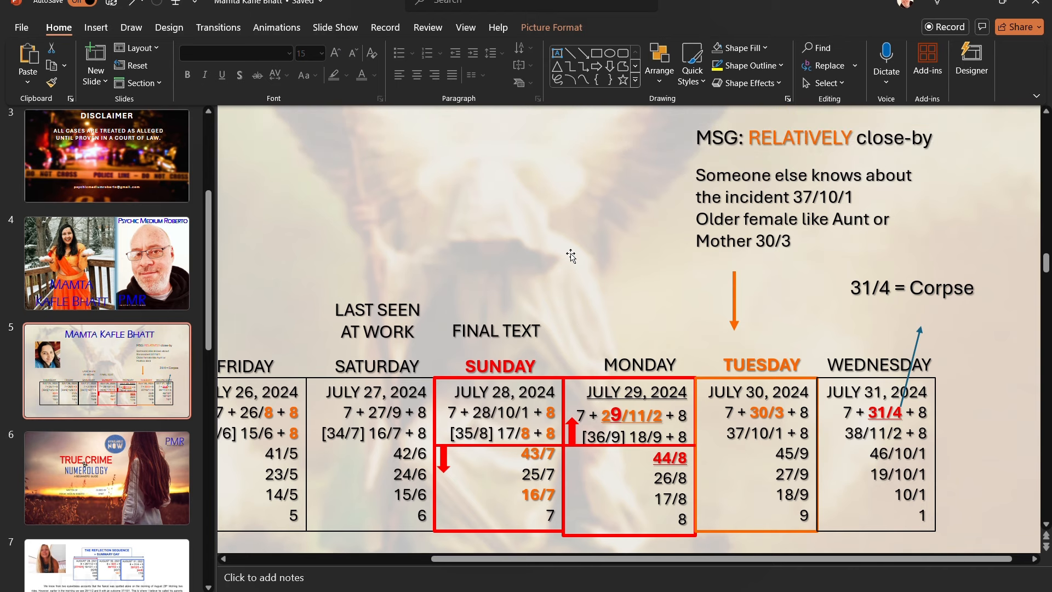
mouse_move(561, 427)
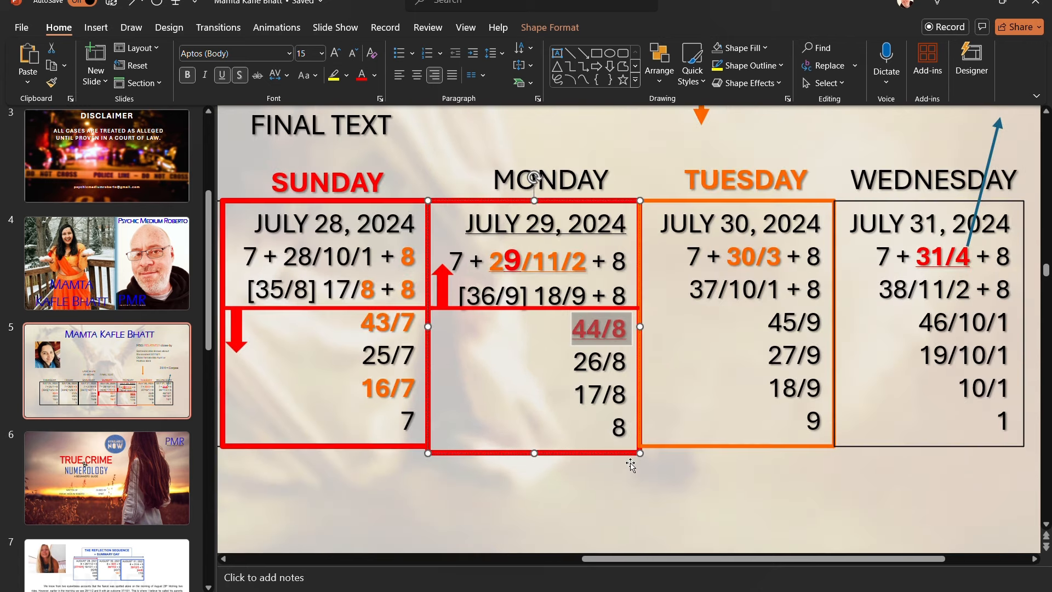
scroll(left, 3)
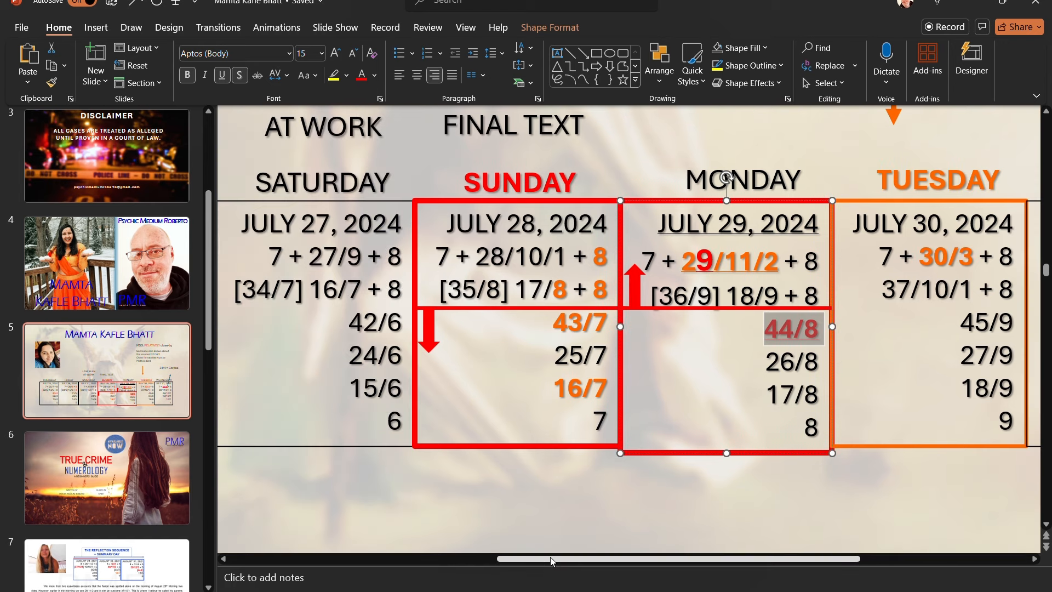
mouse_move(736, 399)
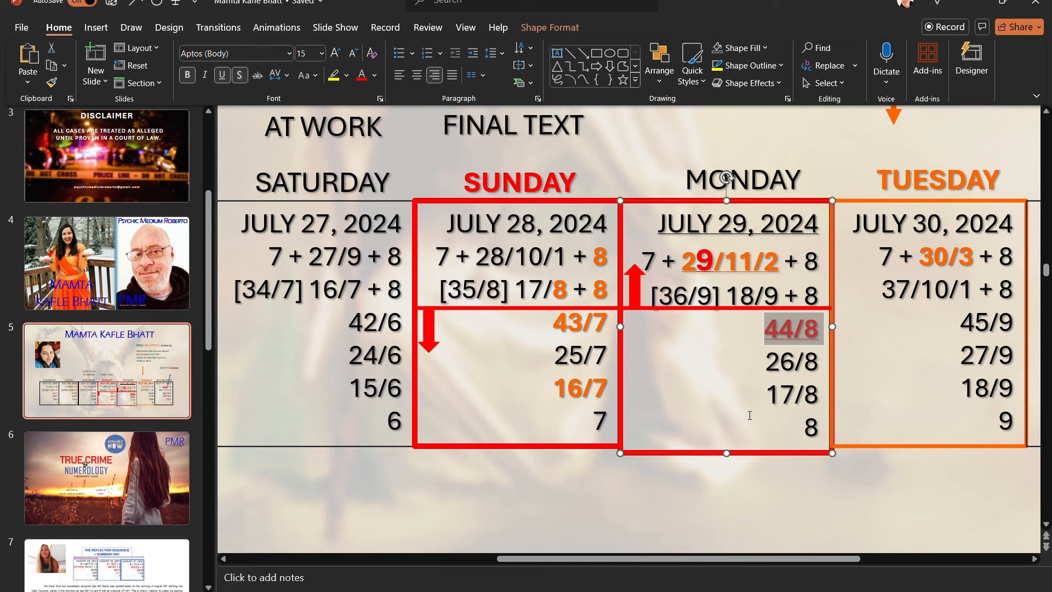
mouse_move(781, 325)
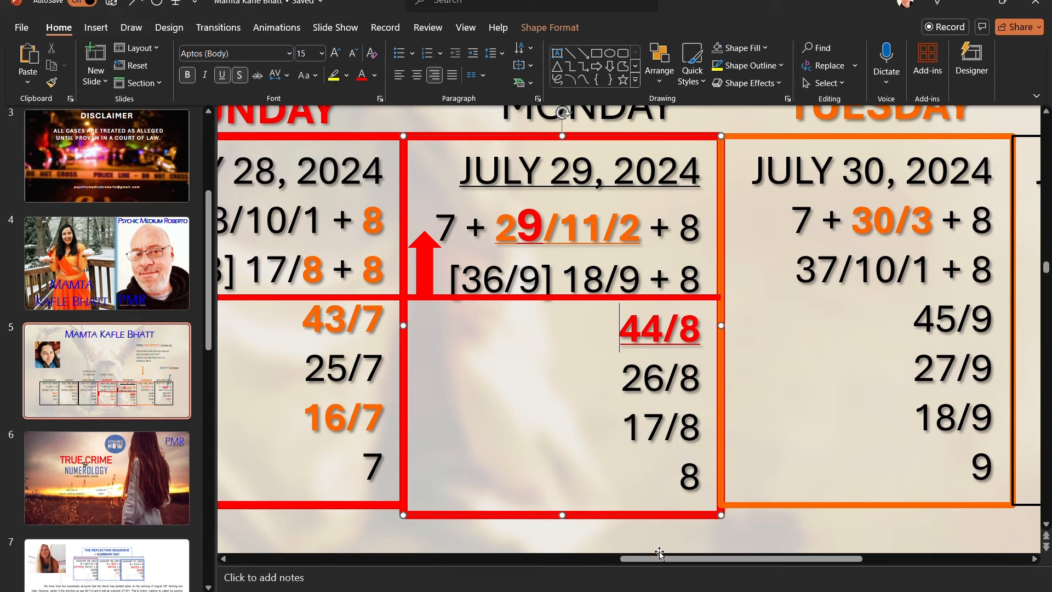
scroll(left, 3)
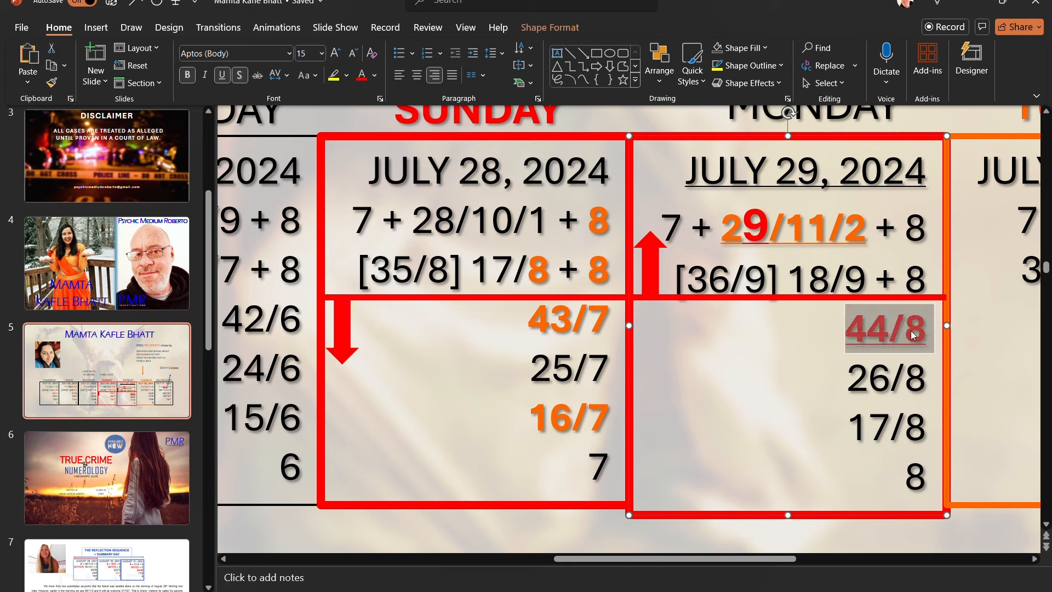
Make 26/8 under MONDAY orange, bold and underlined beneath the red 44/8.
click(889, 329)
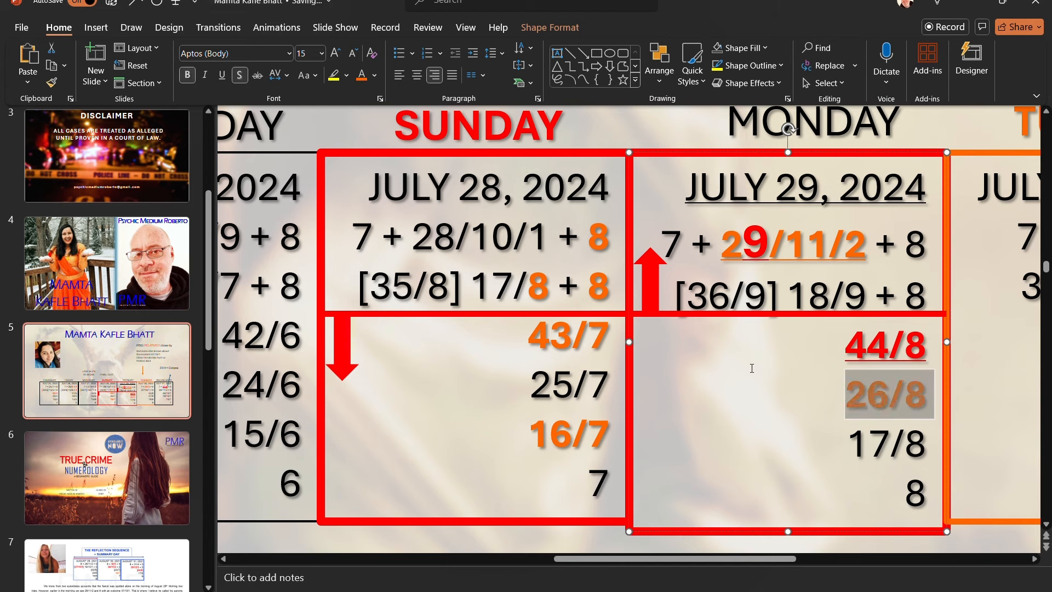
mouse_move(835, 417)
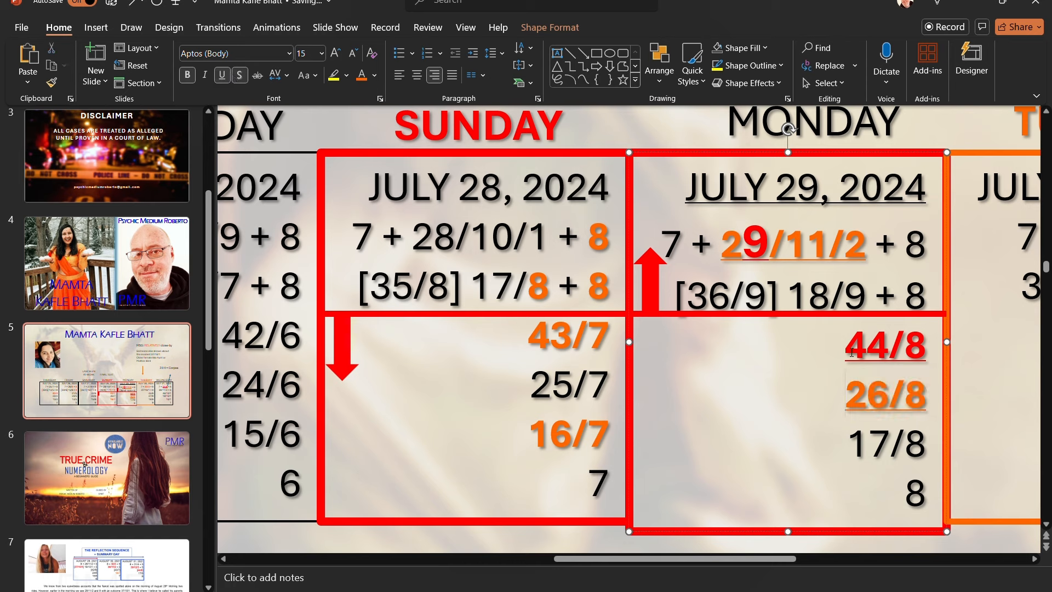
double_click(862, 345)
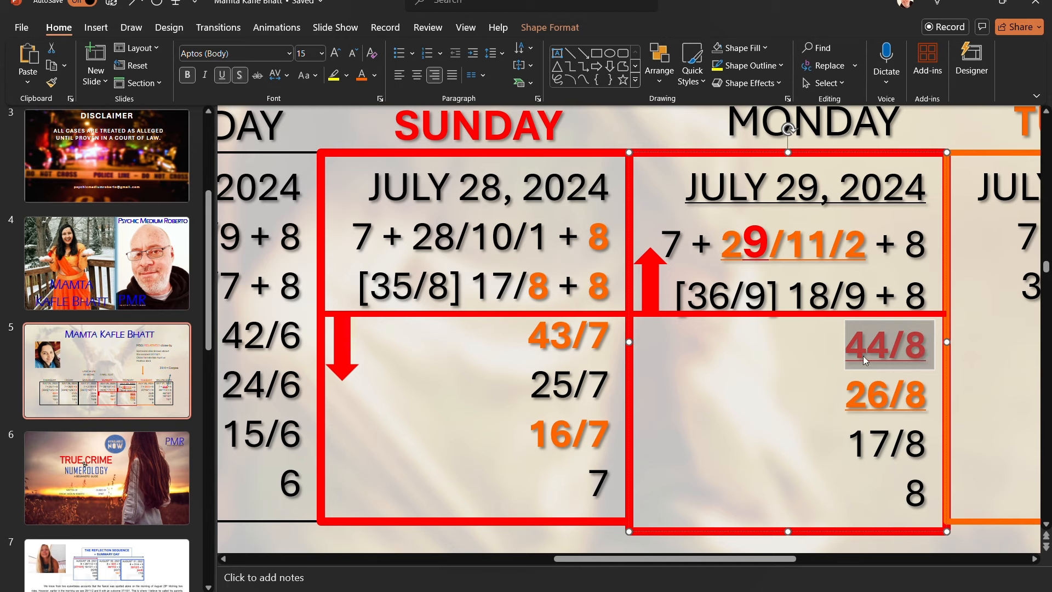
mouse_move(848, 409)
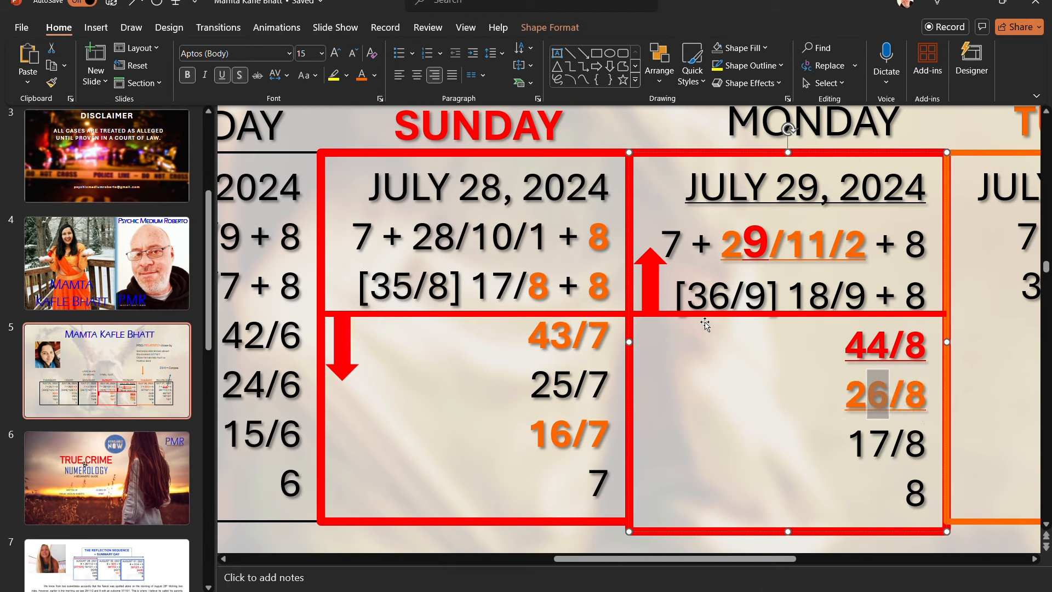
mouse_move(373, 84)
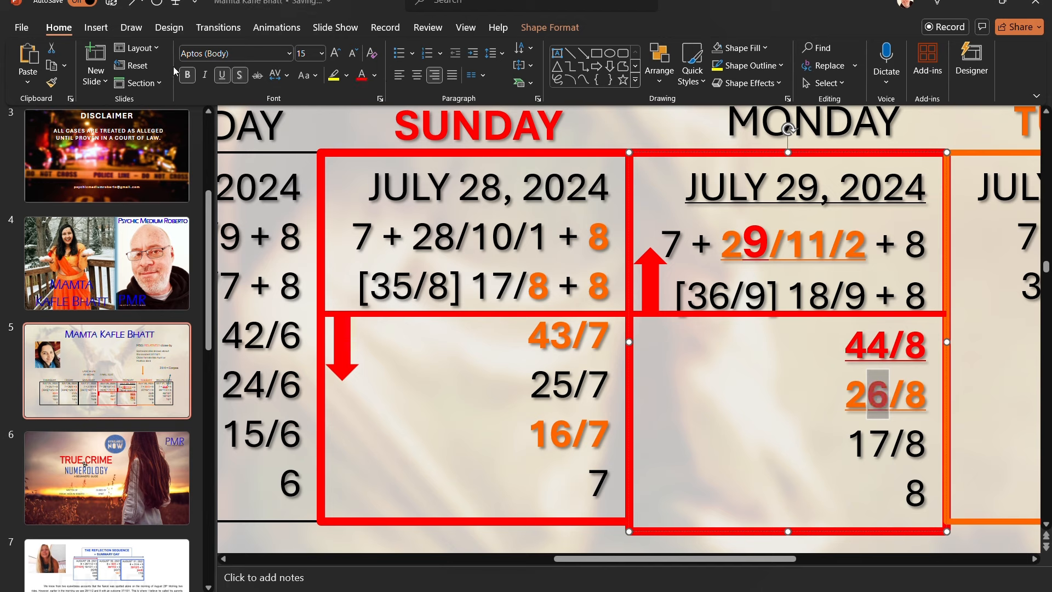
click(487, 402)
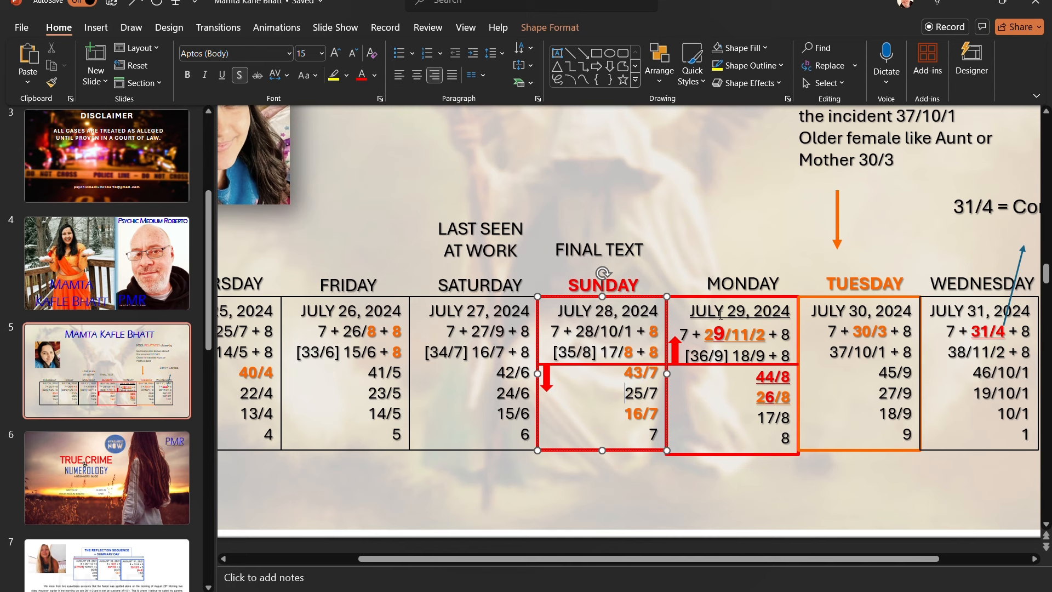
mouse_move(734, 379)
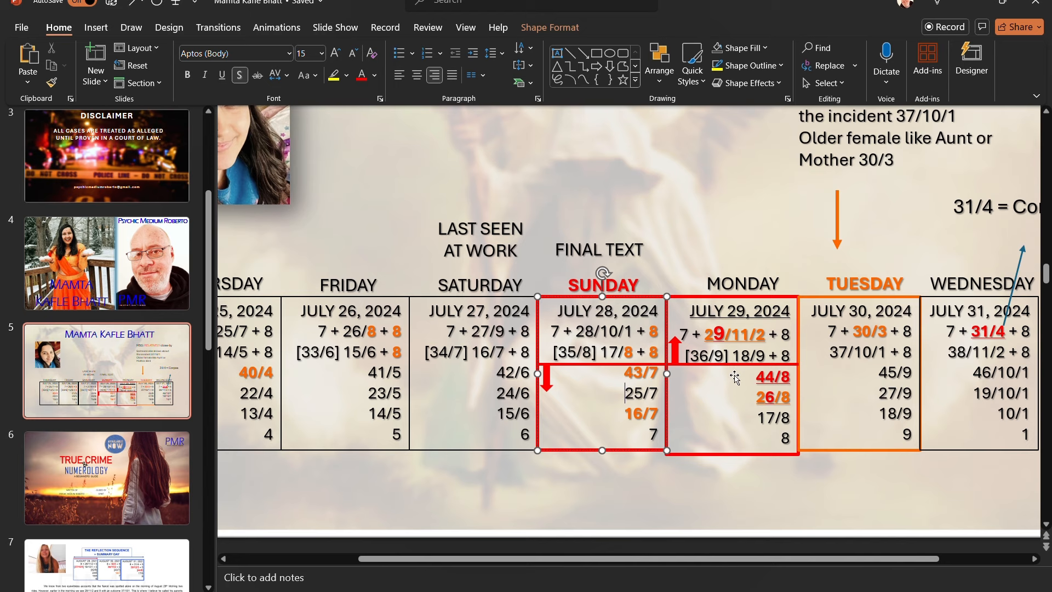
Make 14/5 in the THURSDAY column bold and underlined.
scroll(up, 3)
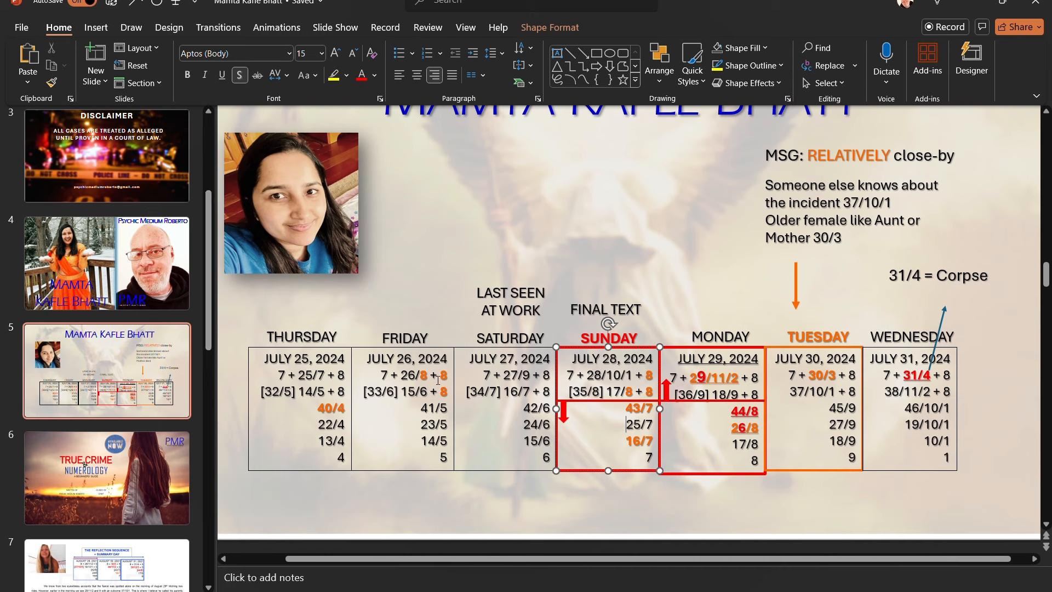
mouse_move(463, 402)
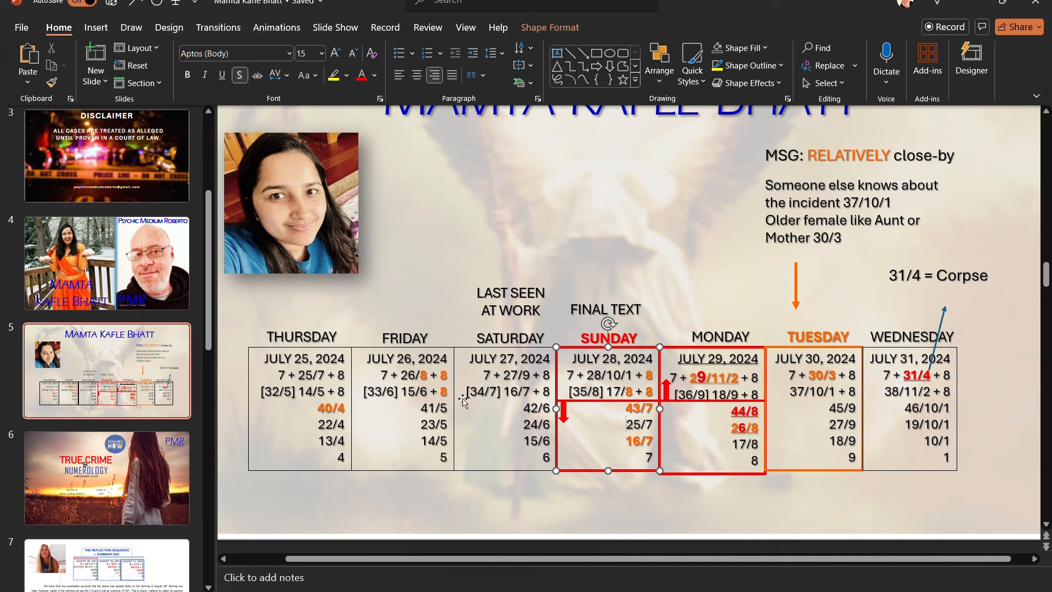
click(816, 337)
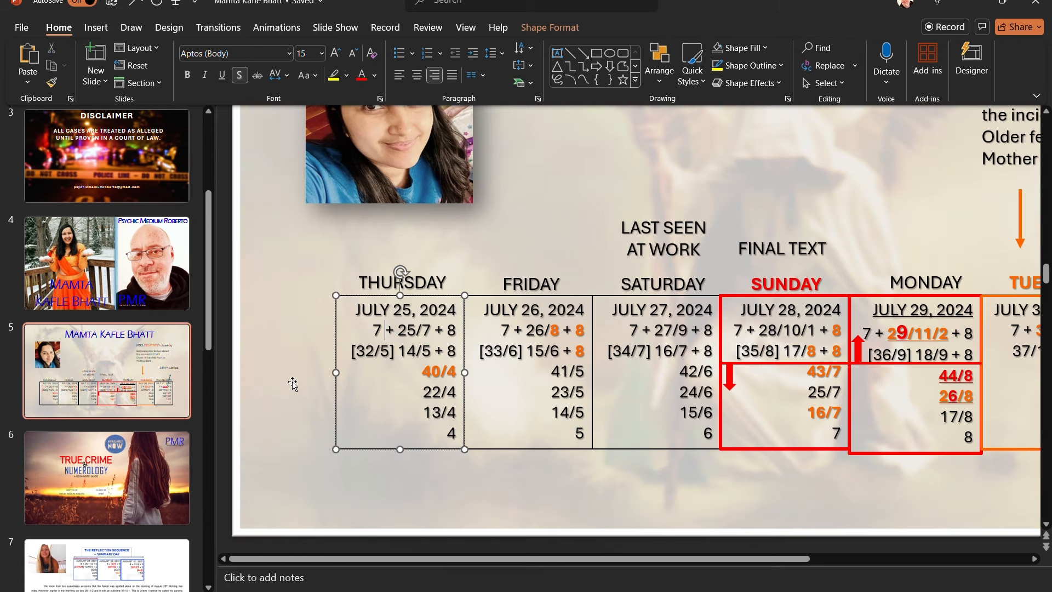
mouse_move(389, 338)
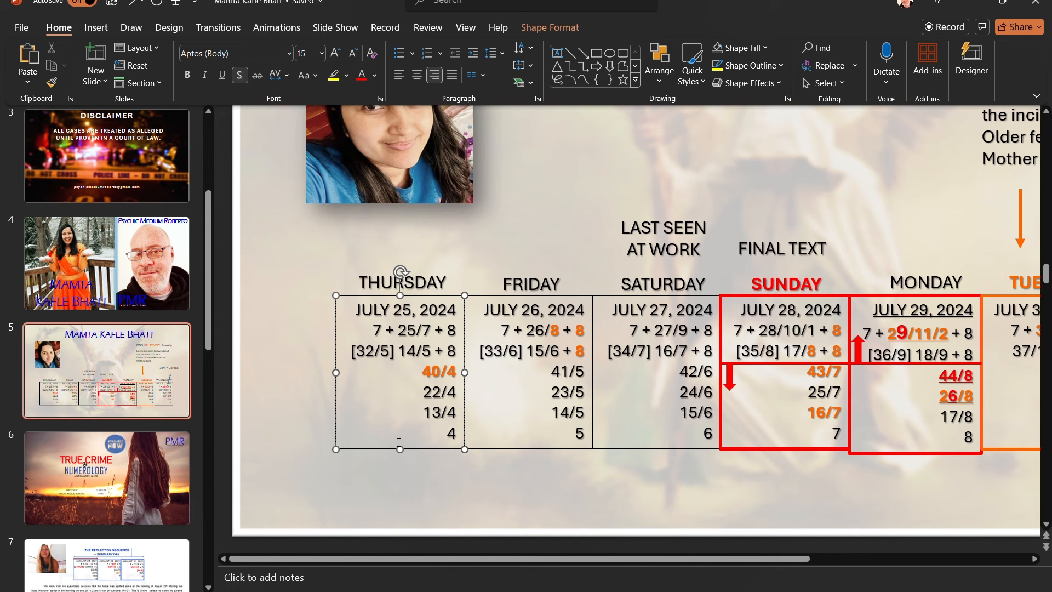
scroll(down, 3)
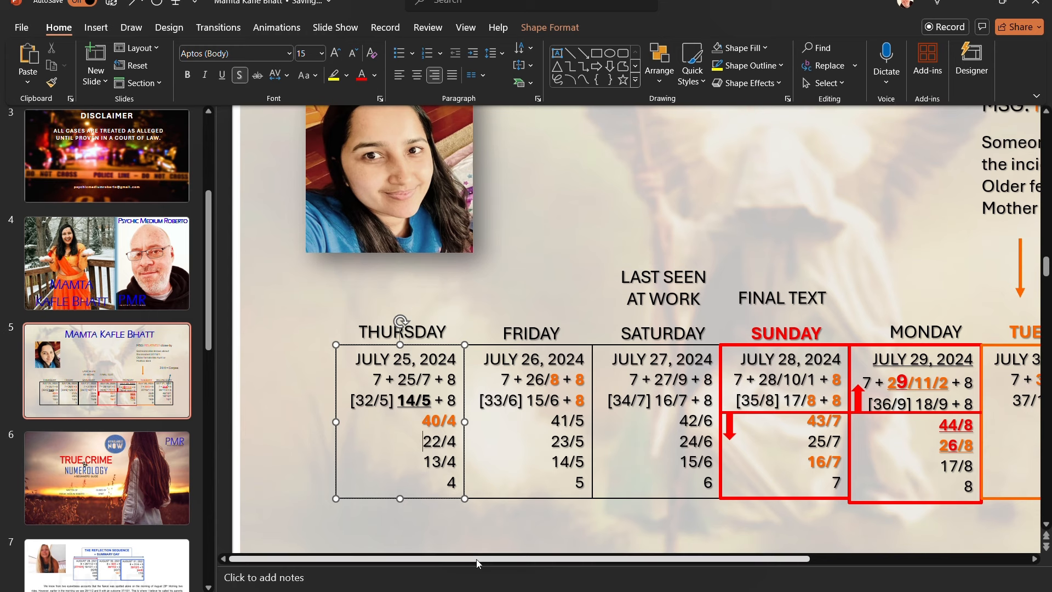
scroll(left, 3)
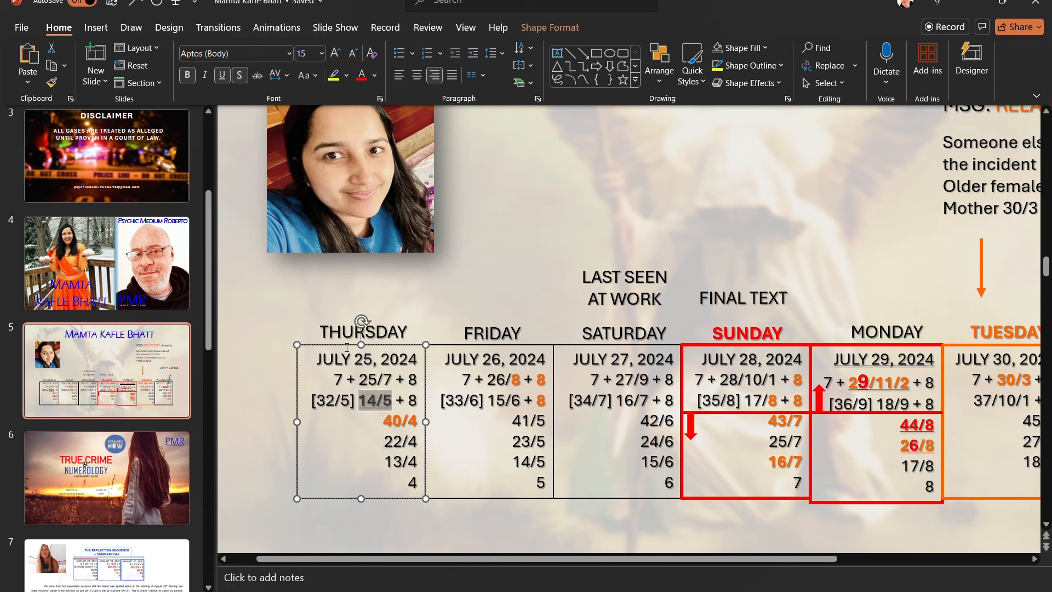
mouse_move(772, 130)
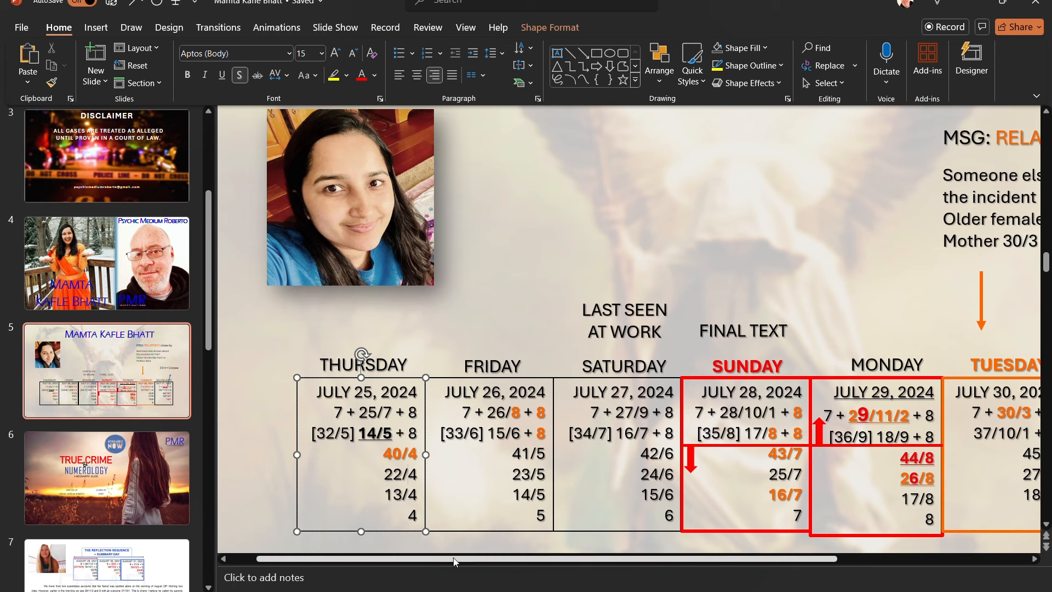
scroll(right, 3)
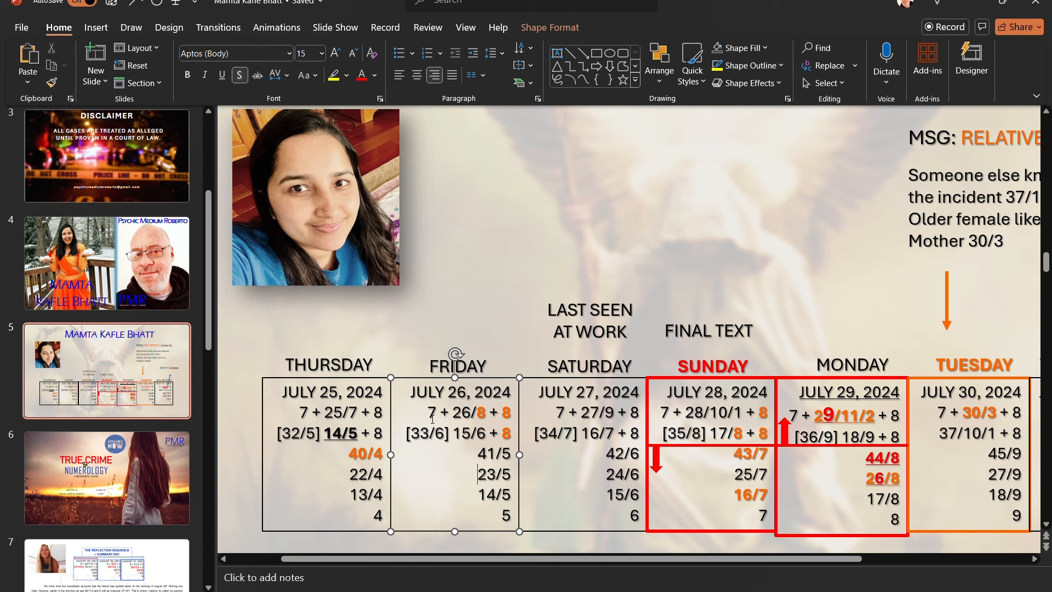
mouse_move(341, 238)
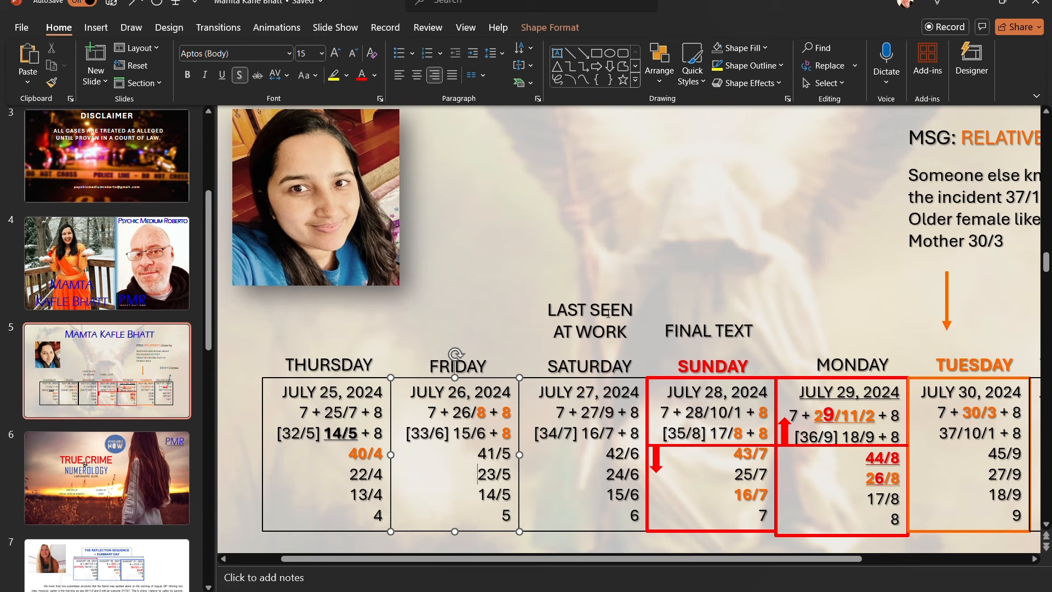
click(588, 455)
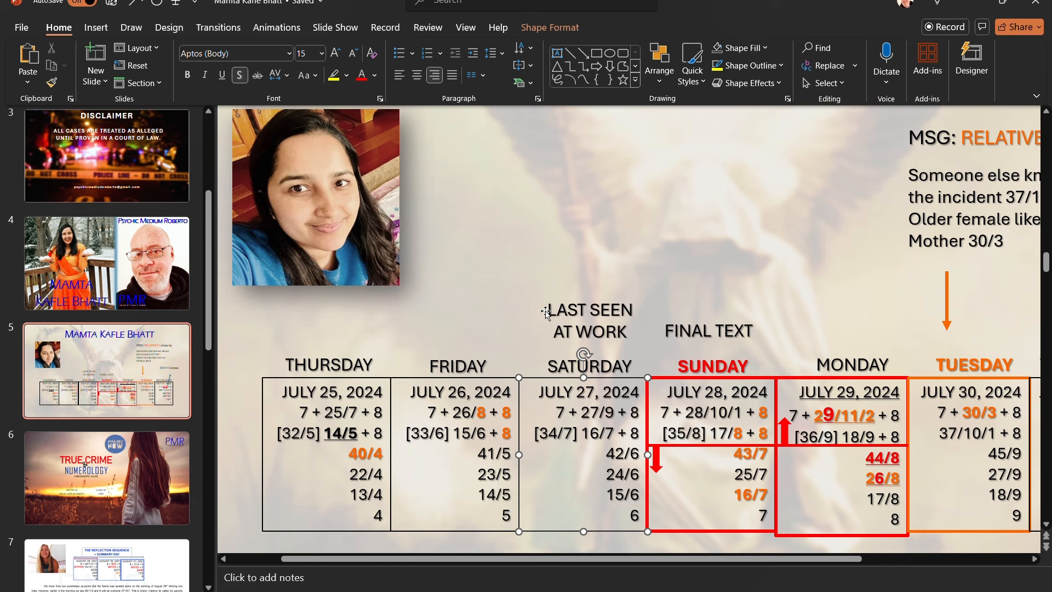
click(590, 321)
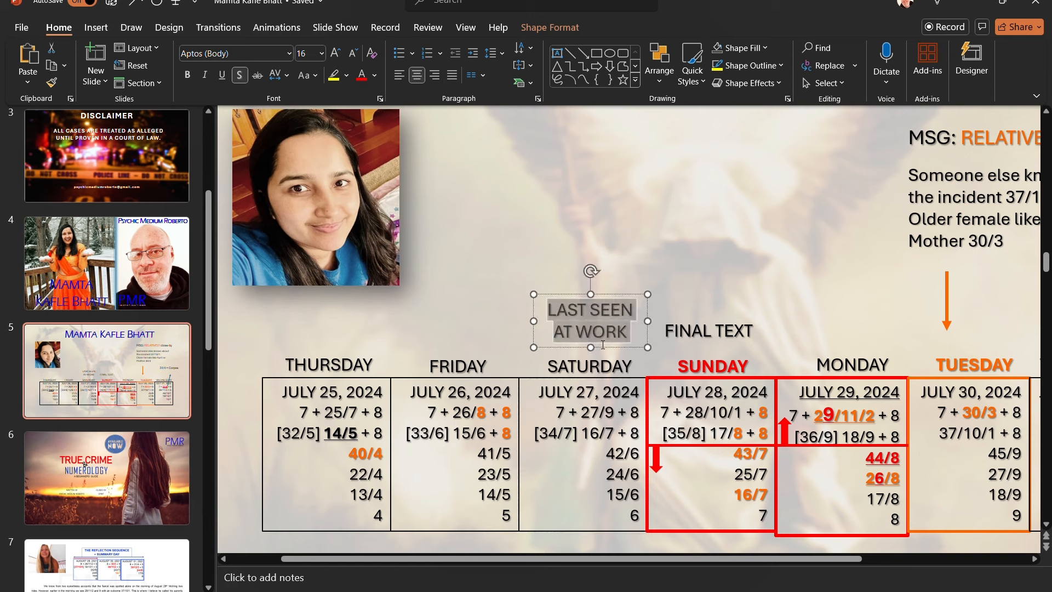
mouse_move(274, 175)
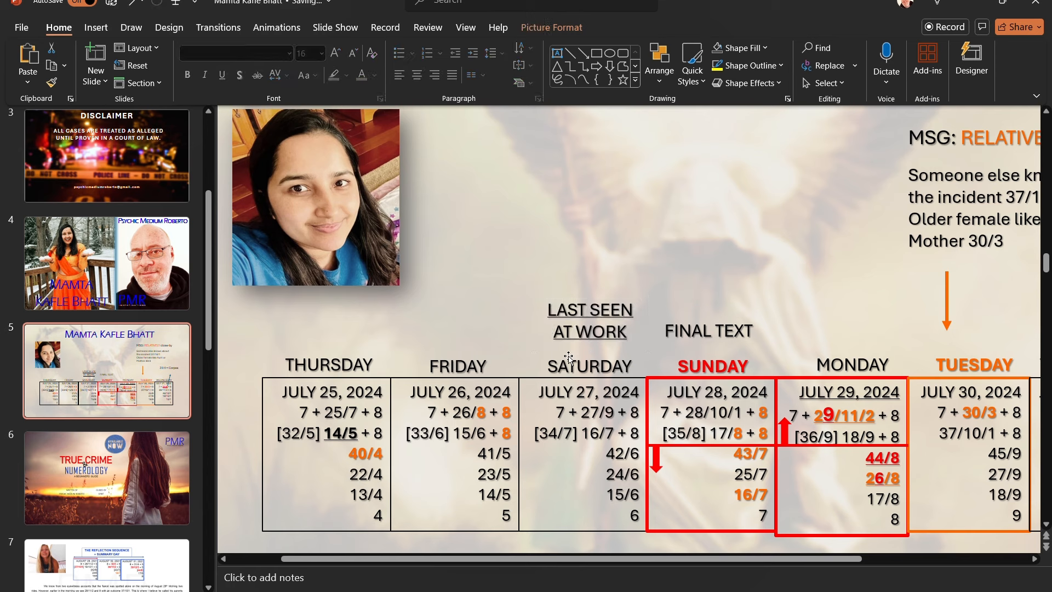
click(590, 320)
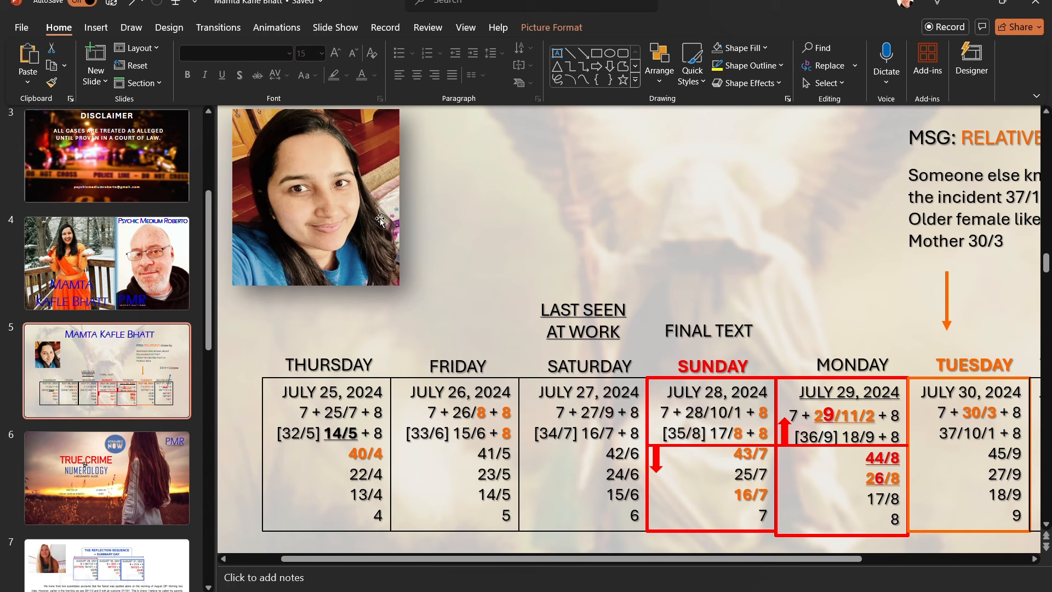
click(316, 196)
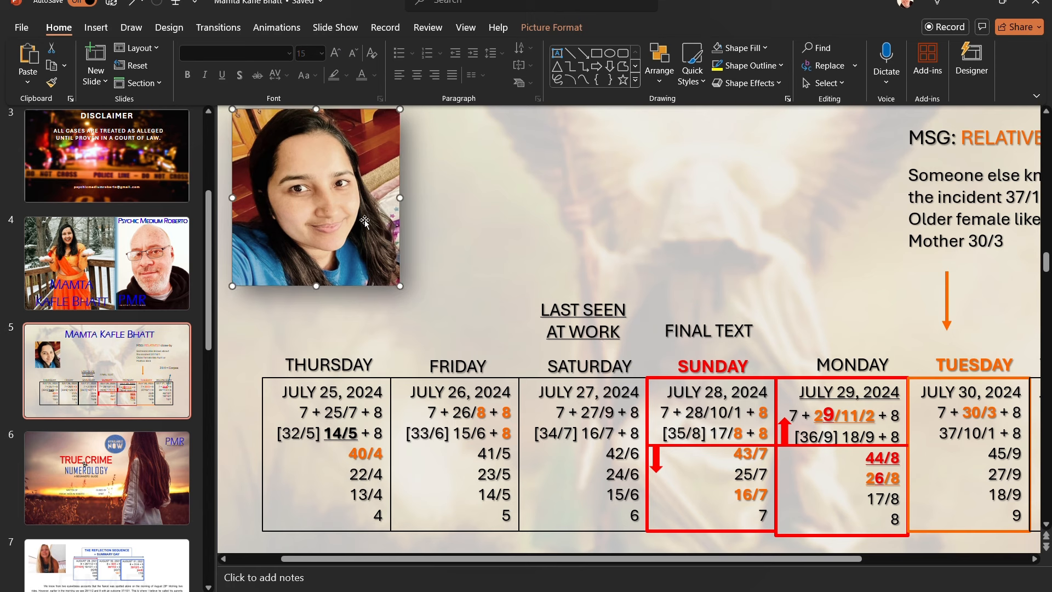
mouse_move(373, 249)
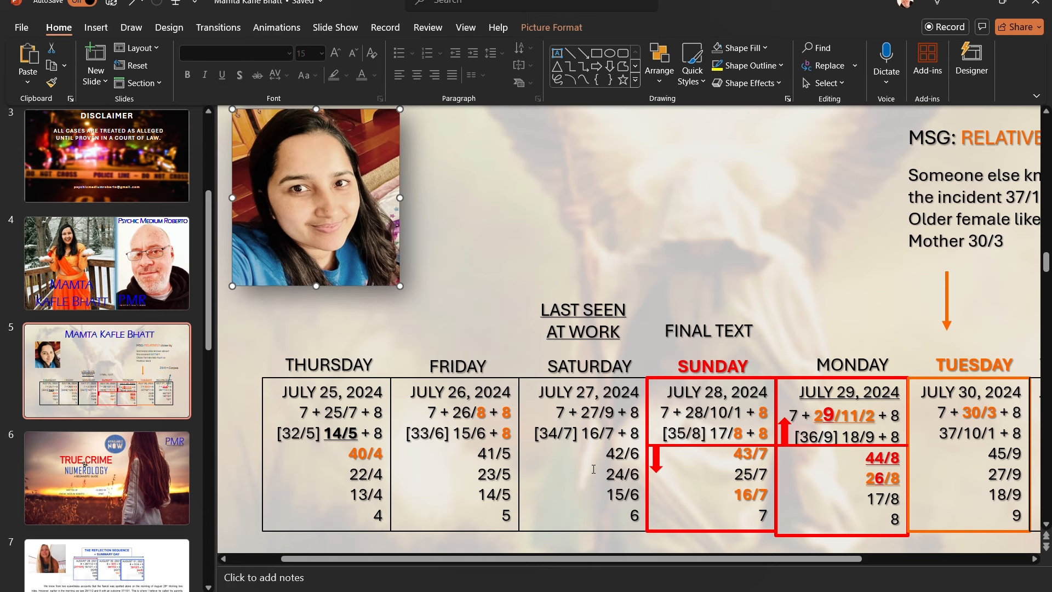
Begin editing the Saturday column numbers to underline 24/6 and 15/6.
click(609, 478)
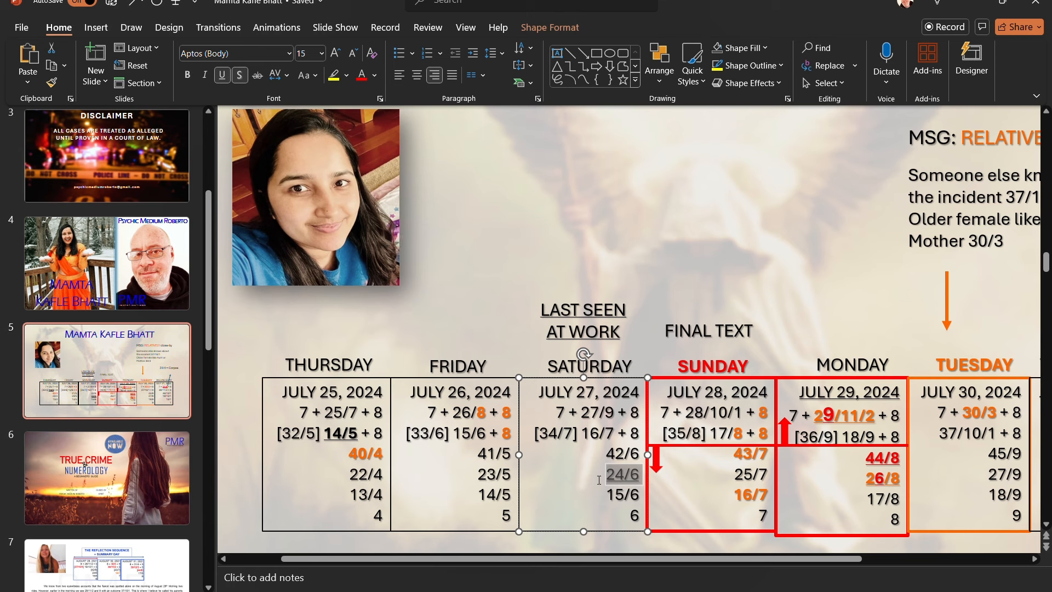
mouse_move(334, 242)
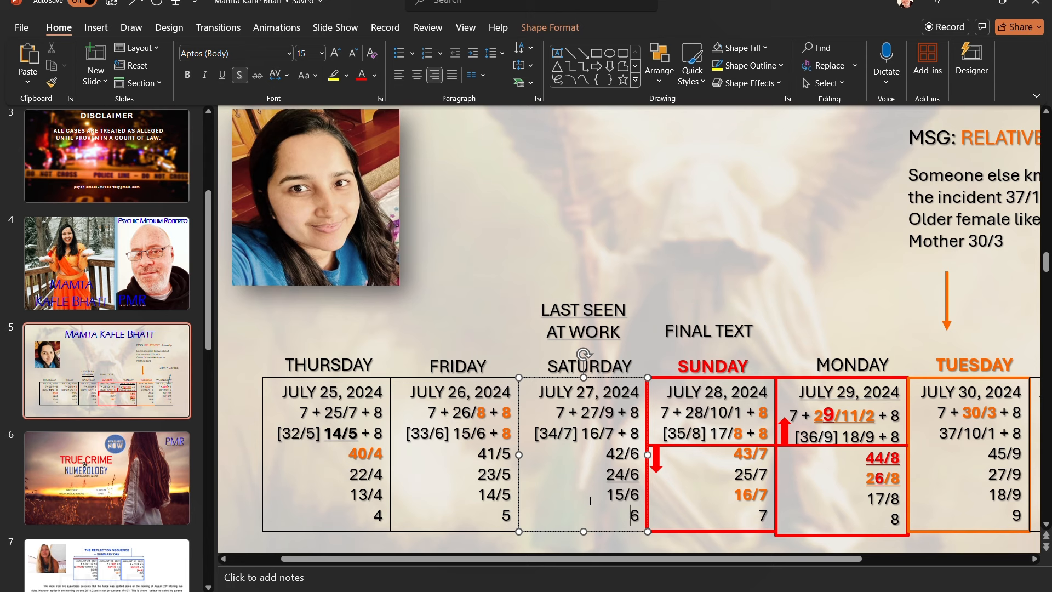
mouse_move(595, 497)
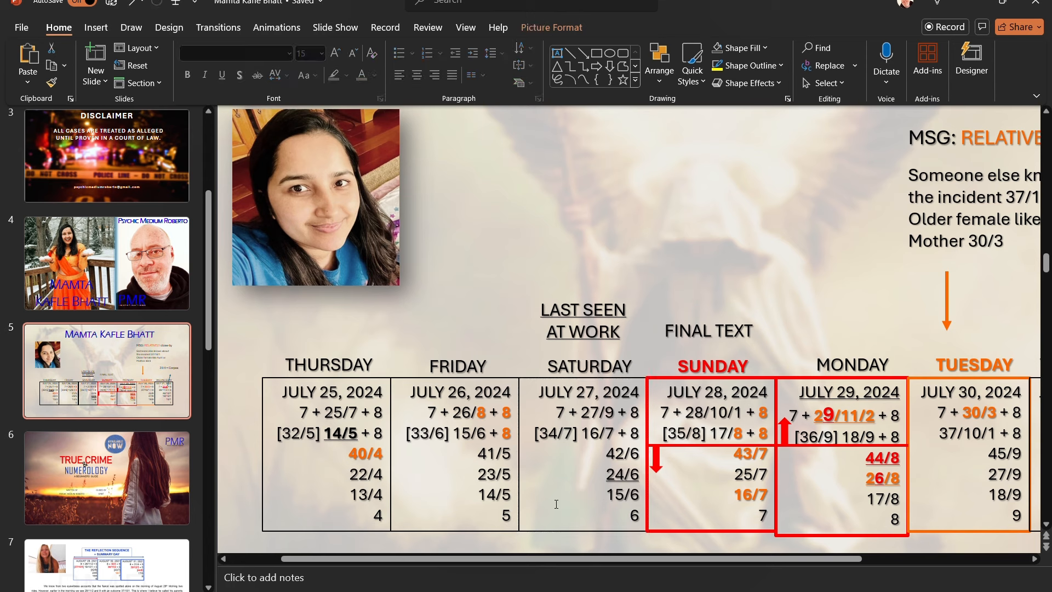
mouse_move(612, 534)
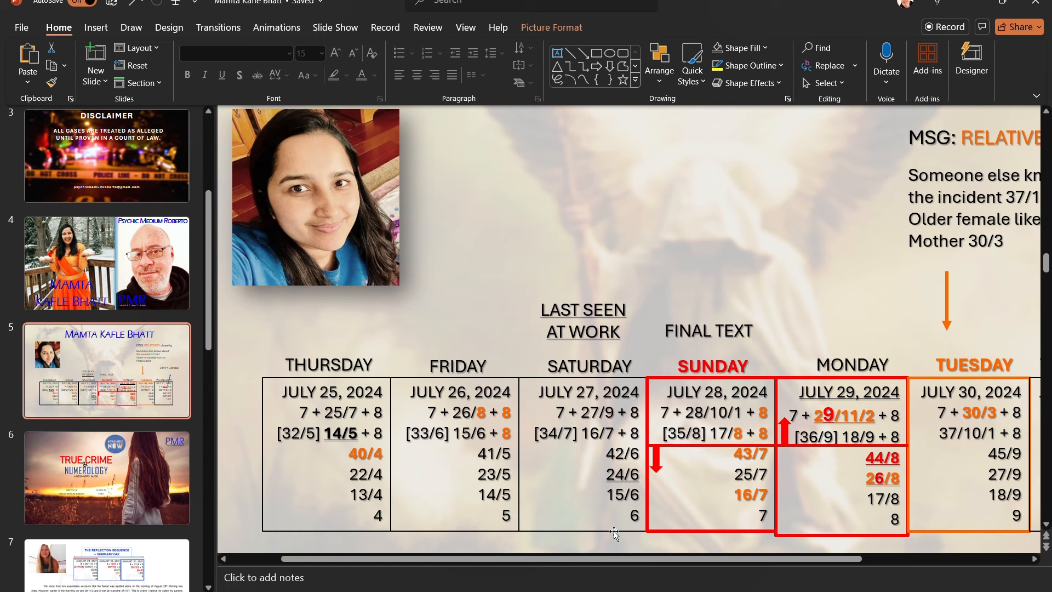
mouse_move(614, 512)
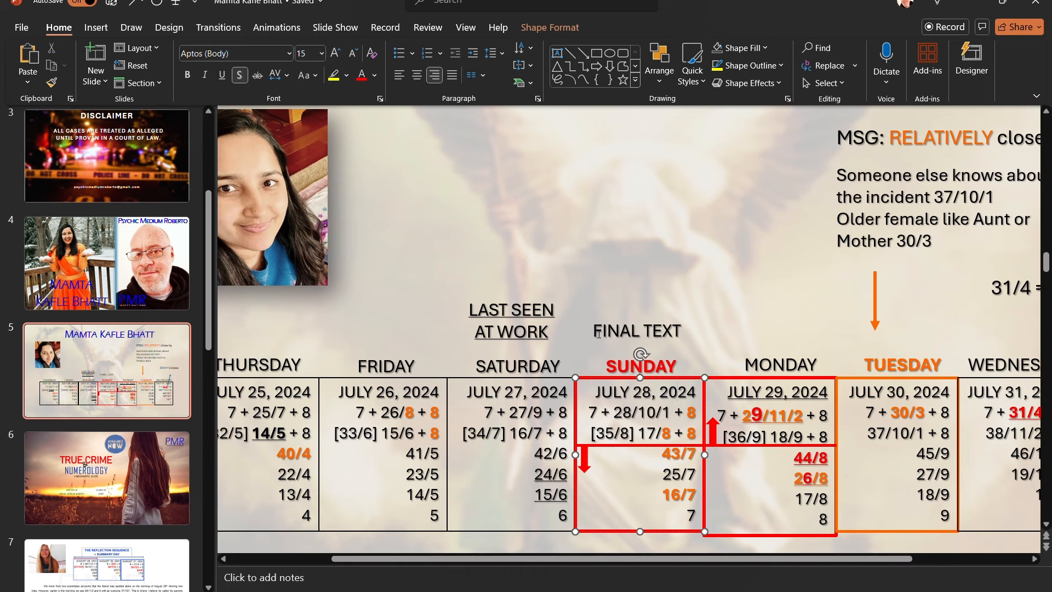
Underline the 28/10/1 value in the Sunday column.
click(636, 330)
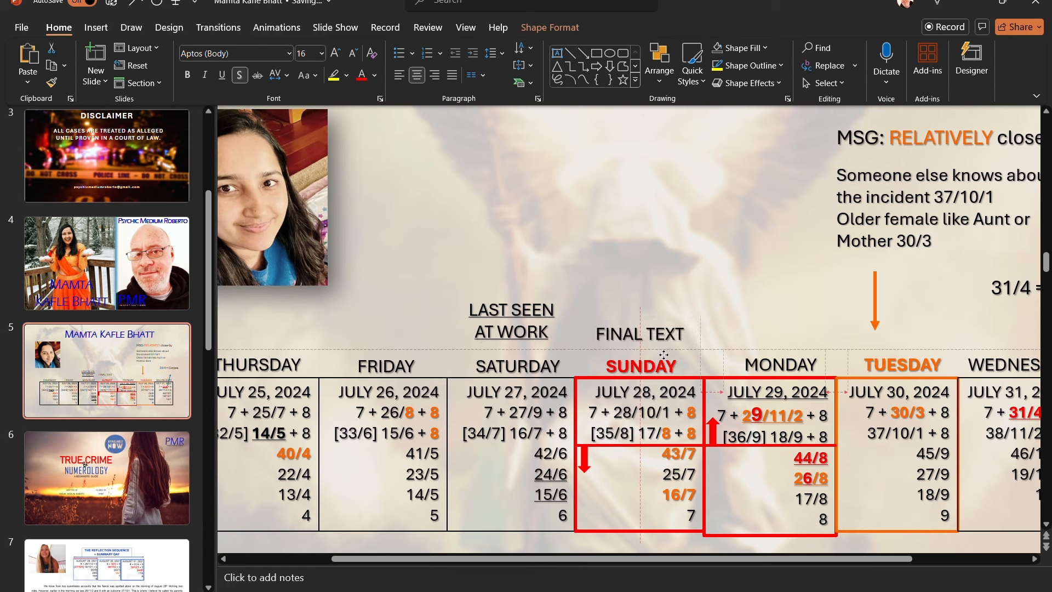
click(612, 414)
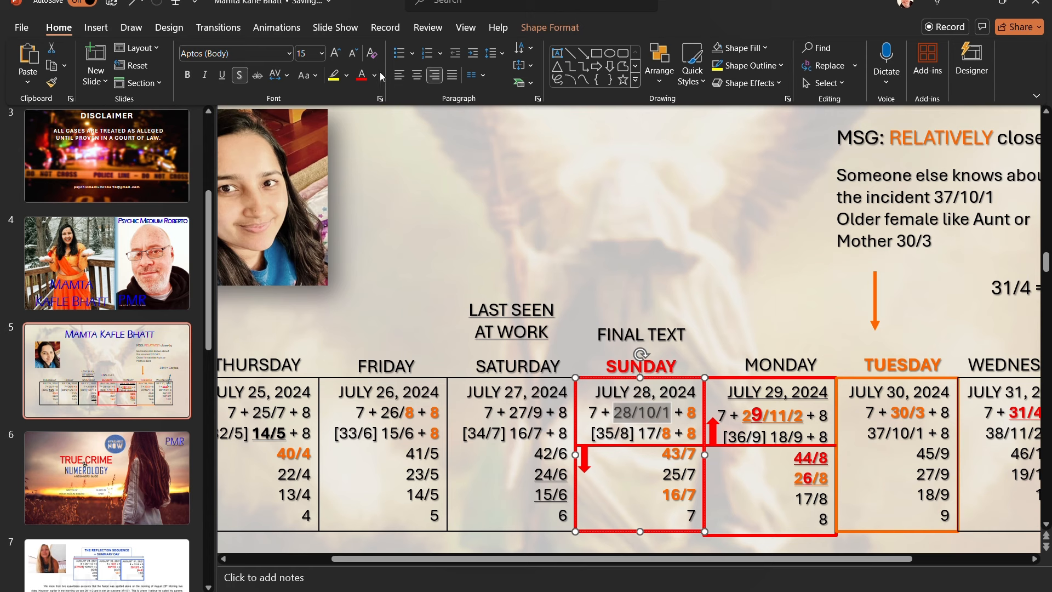
click(366, 280)
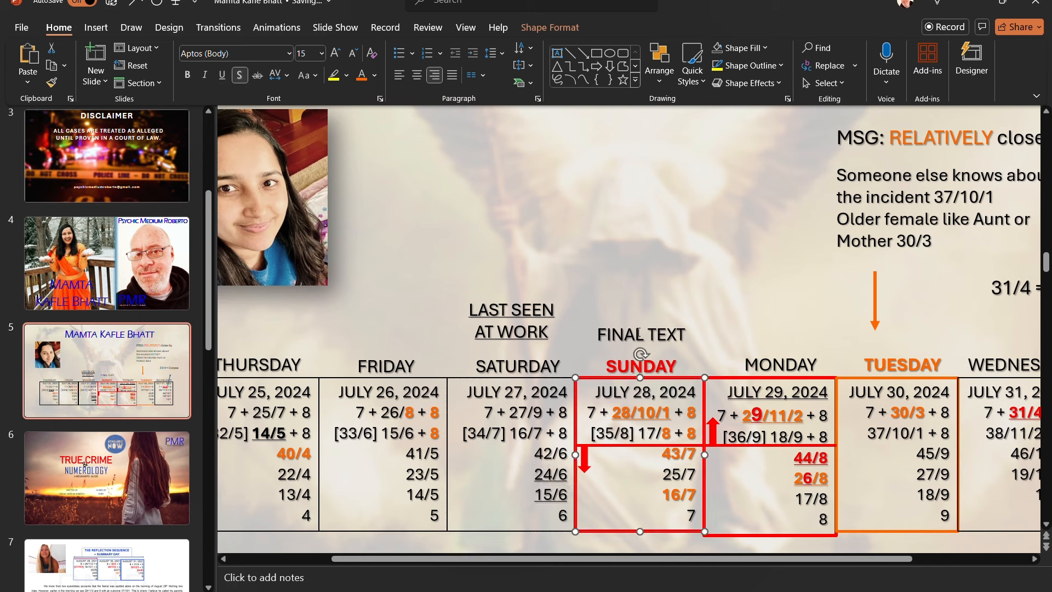
click(670, 282)
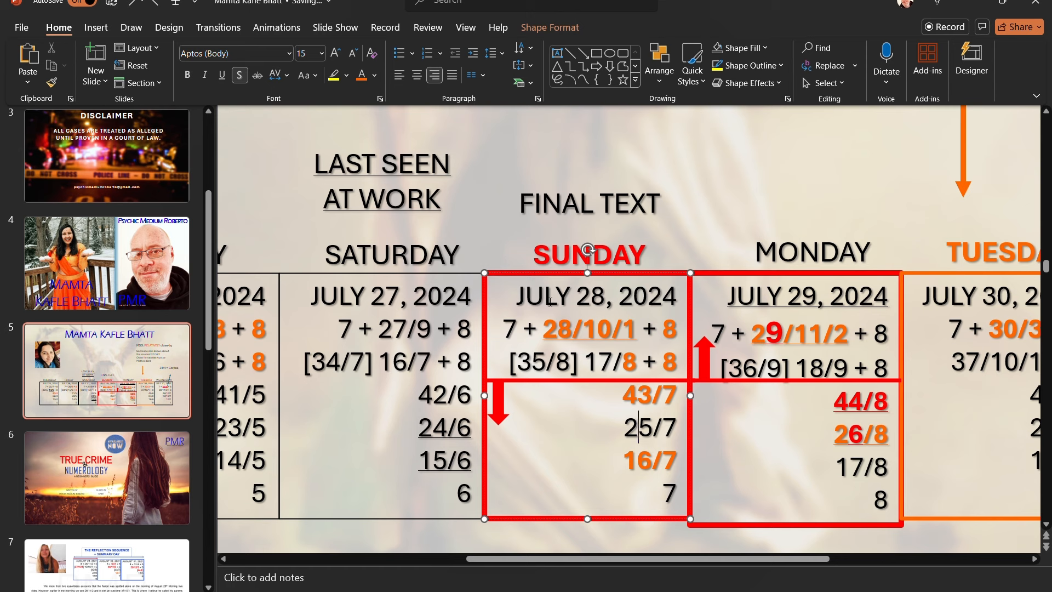
mouse_move(600, 383)
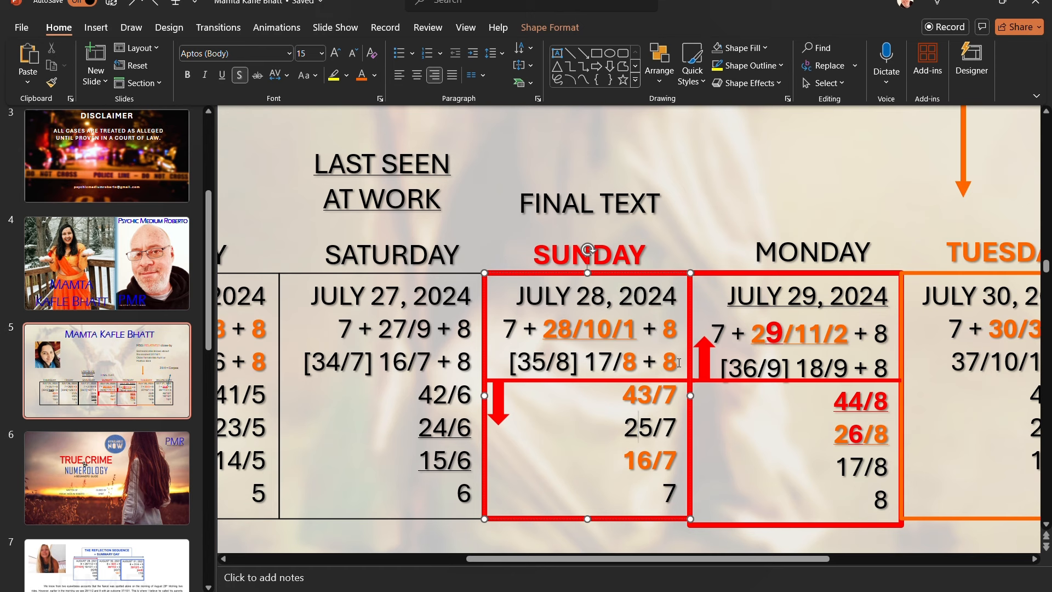
mouse_move(683, 373)
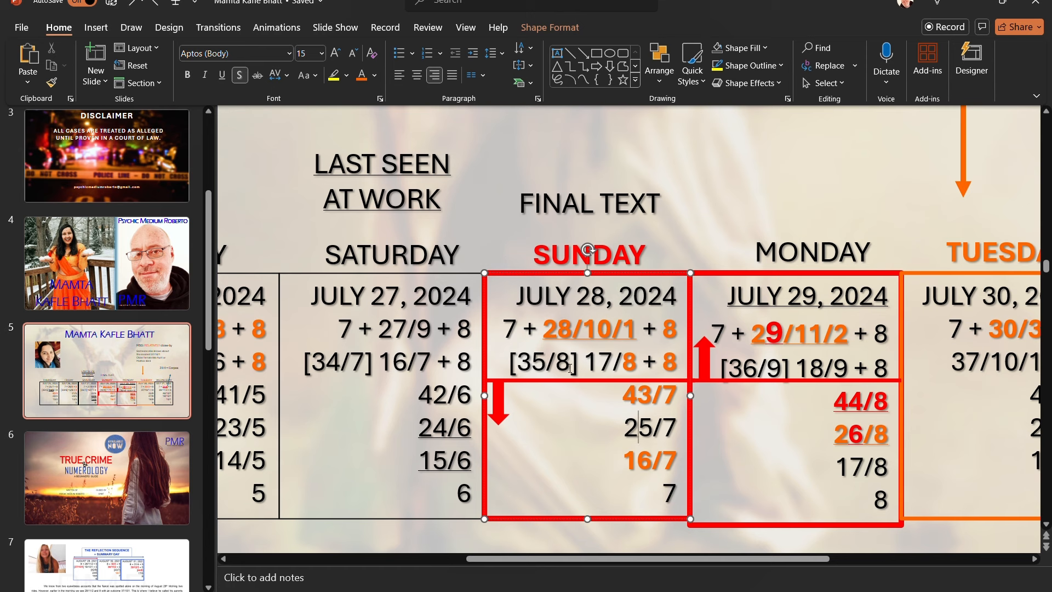
Underline 35/8 under Sunday and draw arrows to Monday's 44/8 and 26/8.
double_click(550, 363)
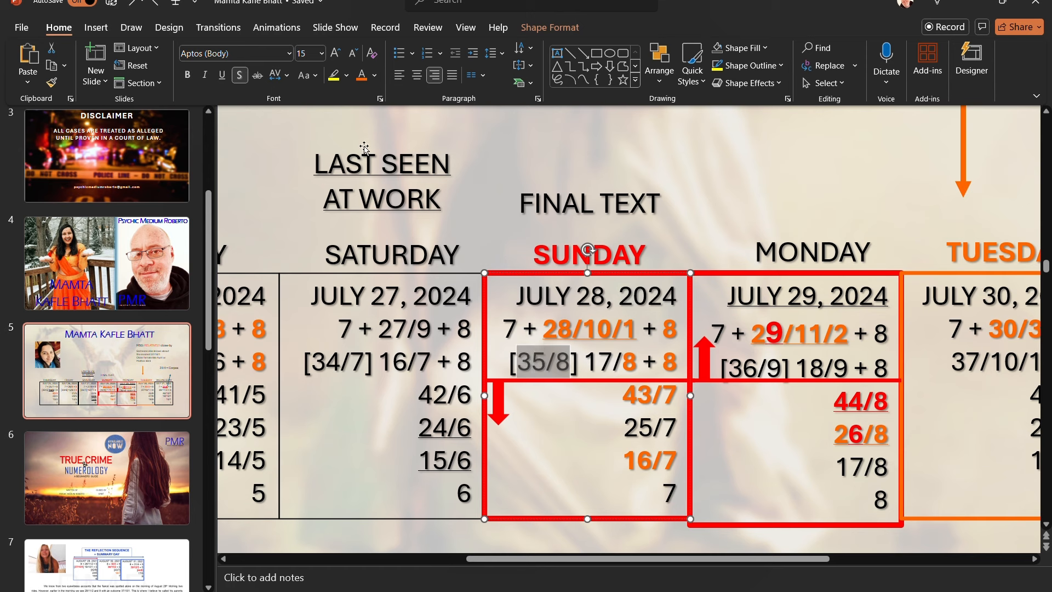
click(221, 75)
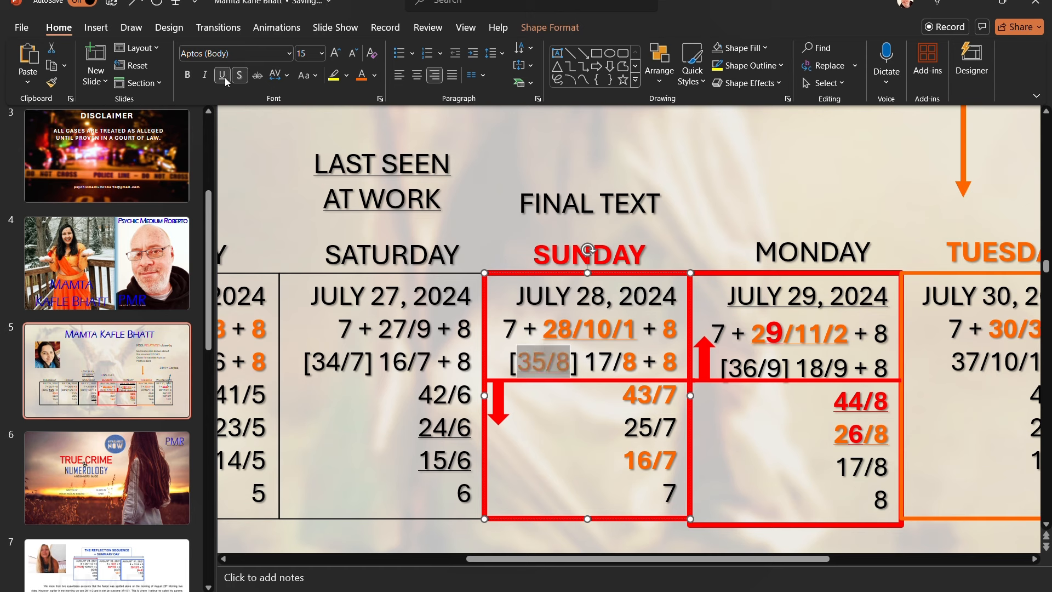
click(240, 76)
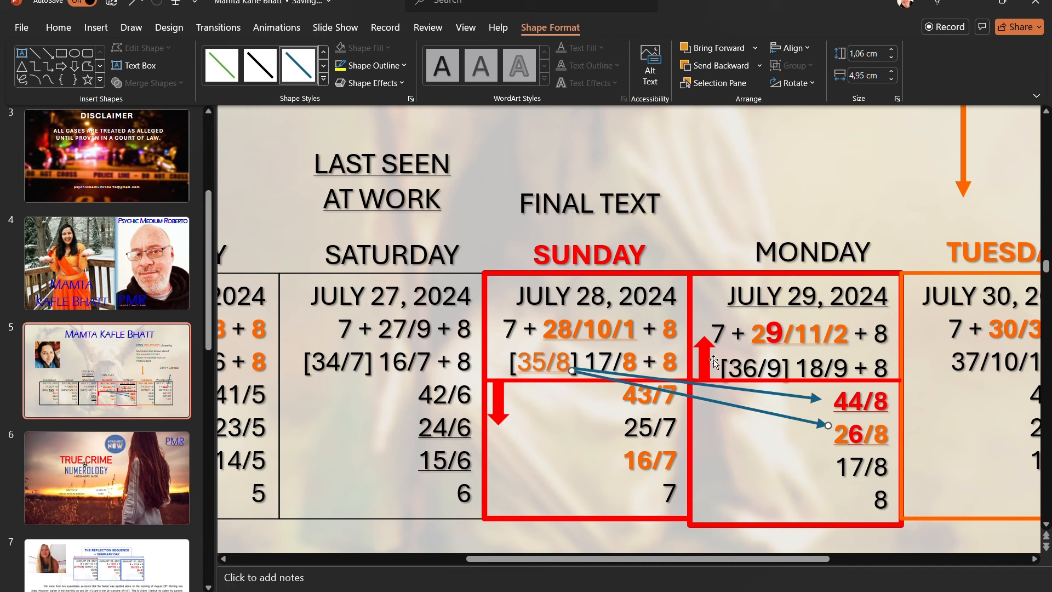
click(567, 220)
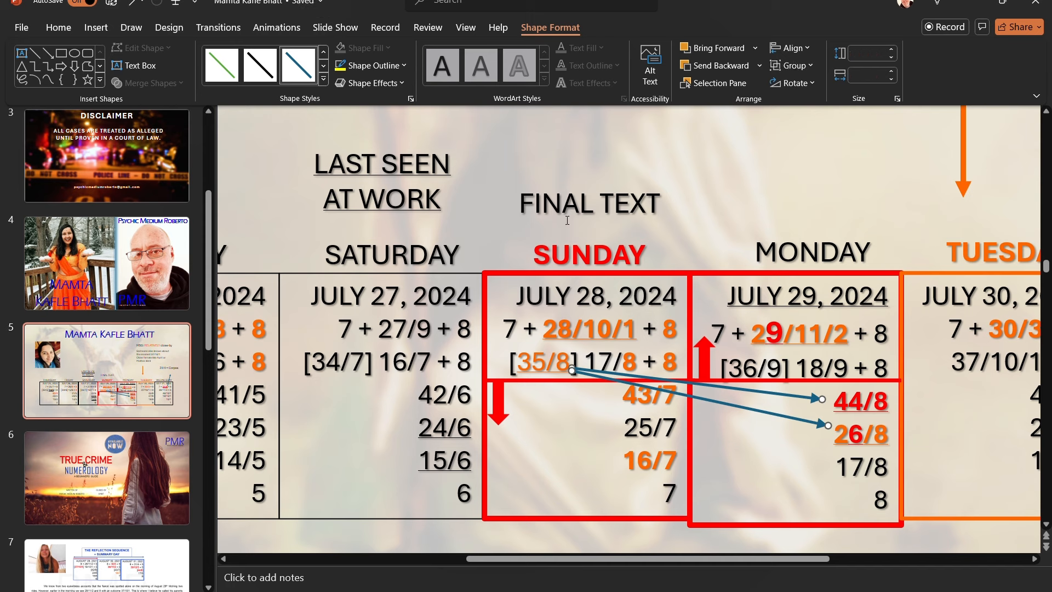
Recolour the two new arrows with a red shape outline.
click(368, 64)
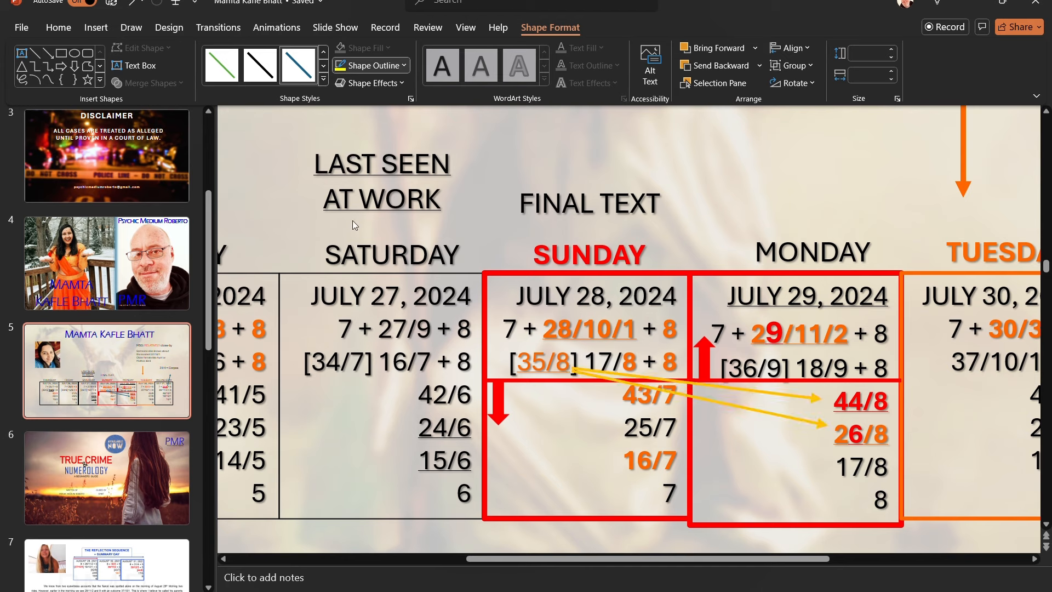
click(589, 203)
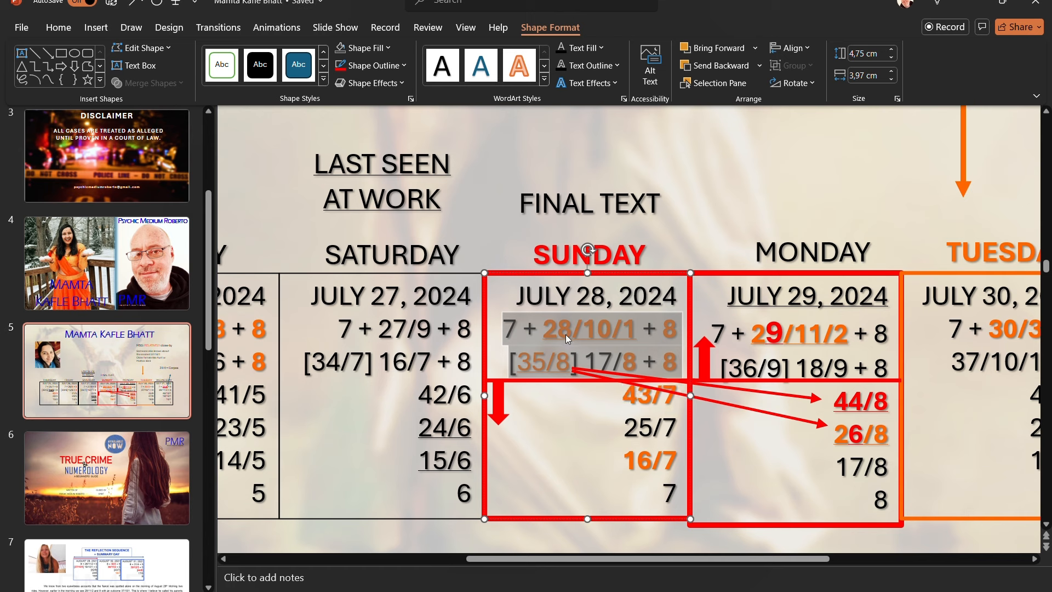
mouse_move(555, 325)
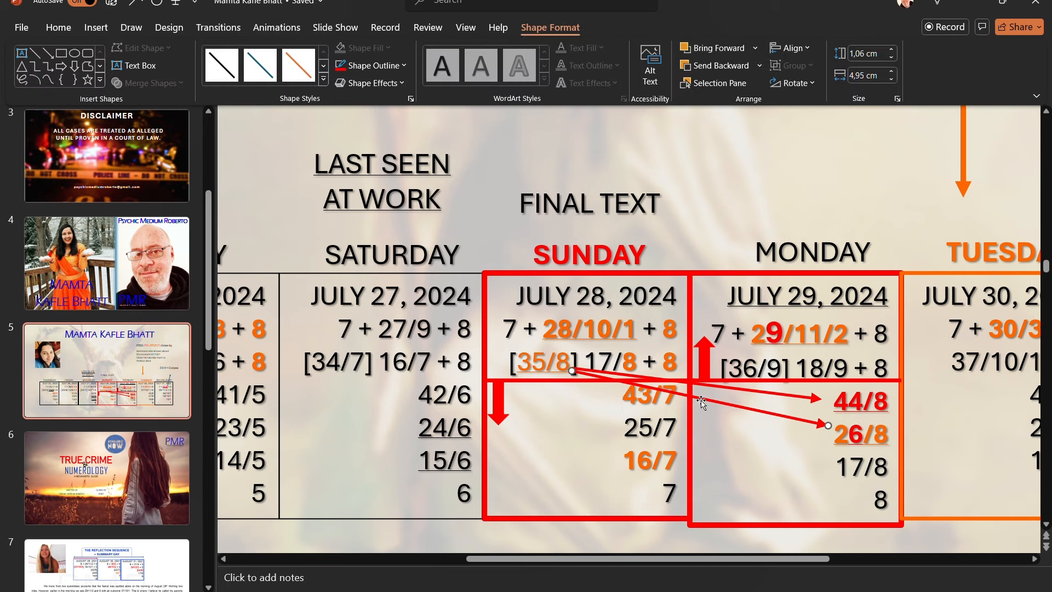
mouse_move(702, 402)
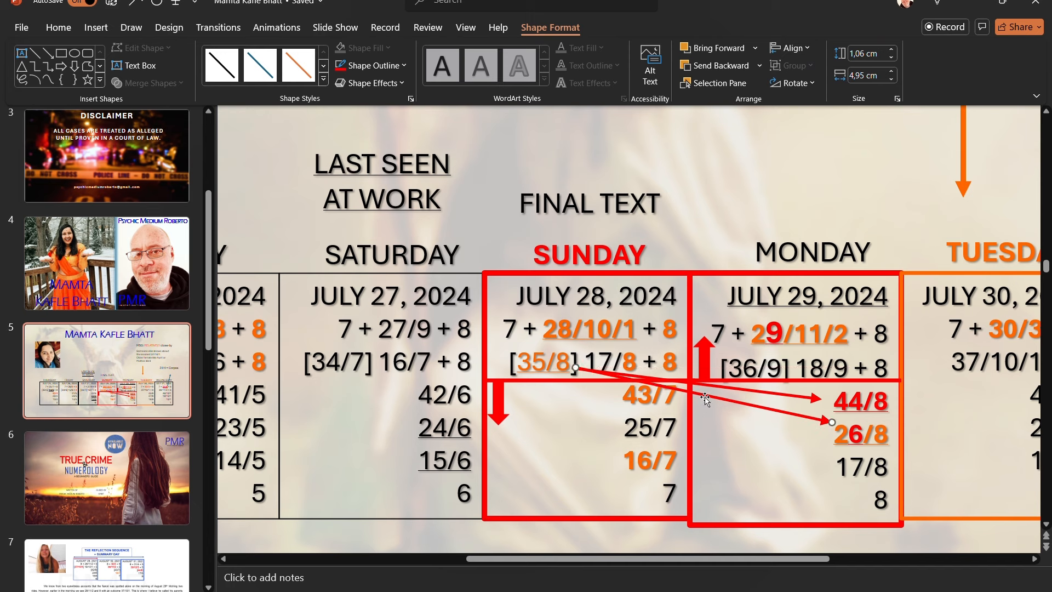
click(587, 396)
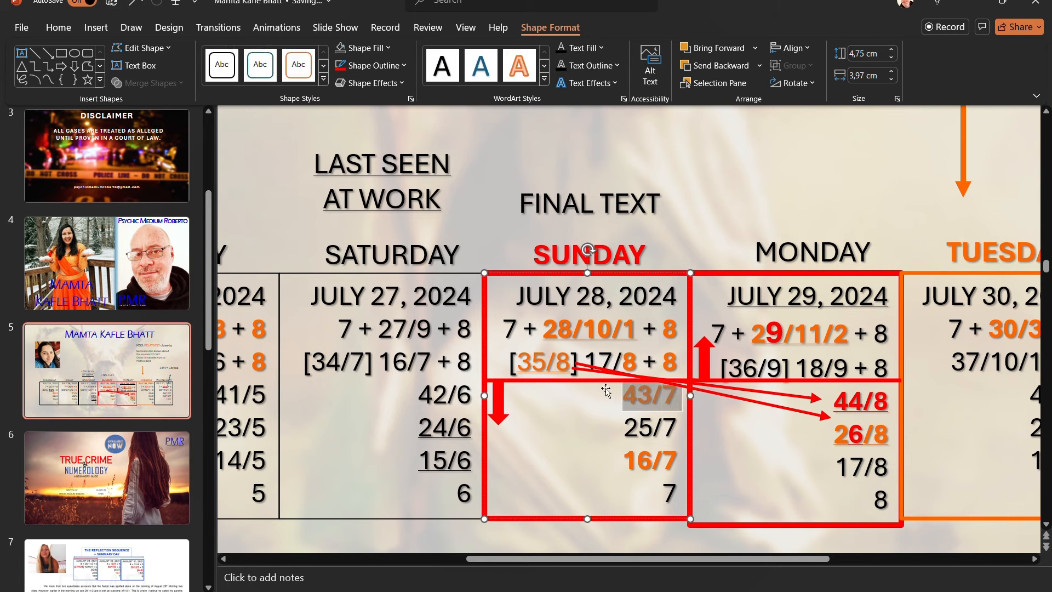
Underline 43/7 and 16/7 under Sunday, with the final 7 in blue.
click(58, 27)
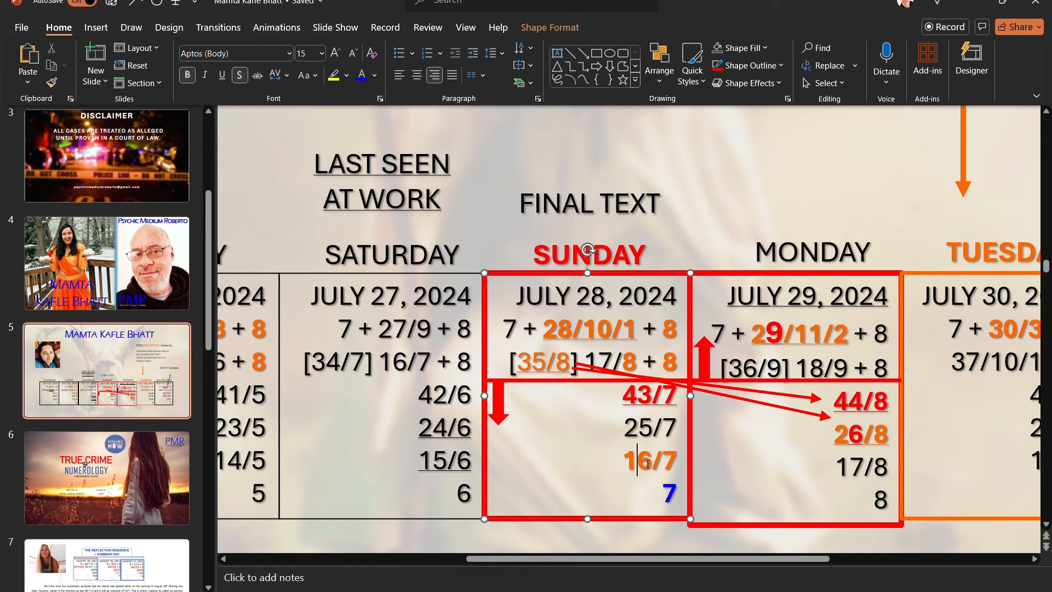
double_click(635, 461)
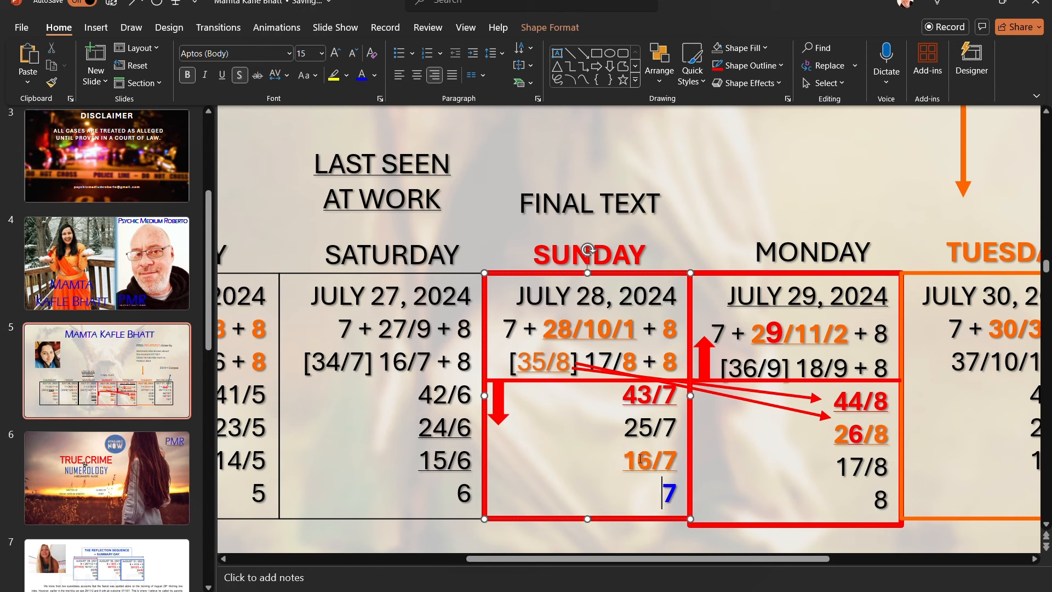
double_click(649, 460)
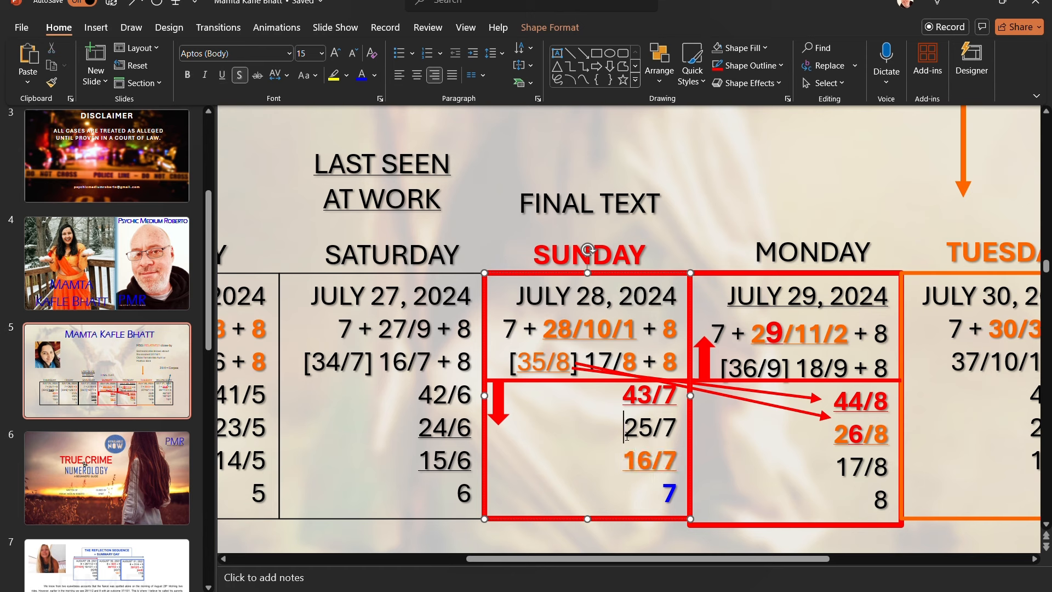
Colour the 5 in Sunday's 25/7 red.
click(655, 429)
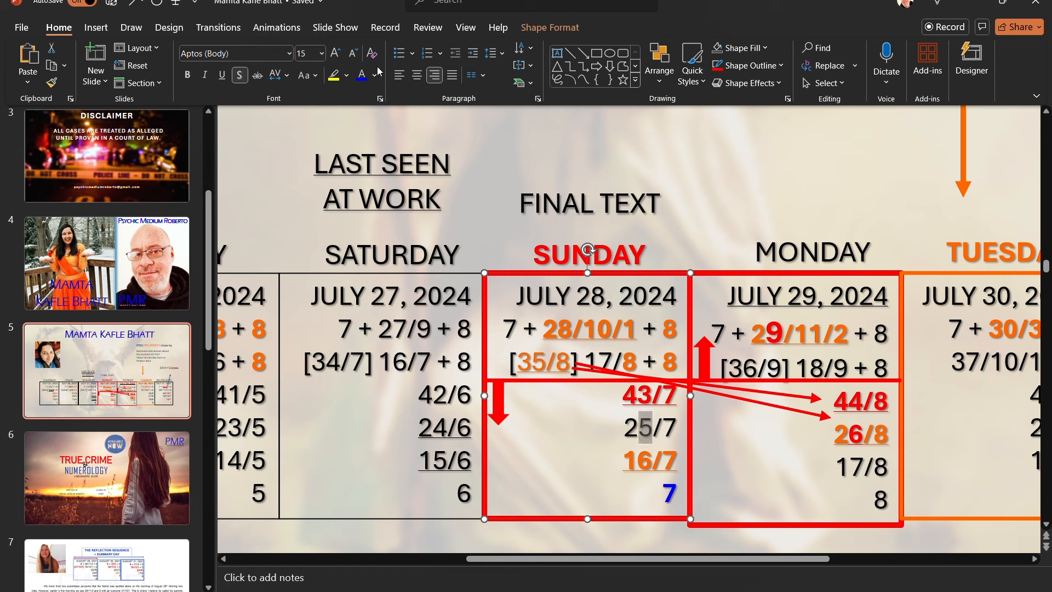
mouse_move(376, 237)
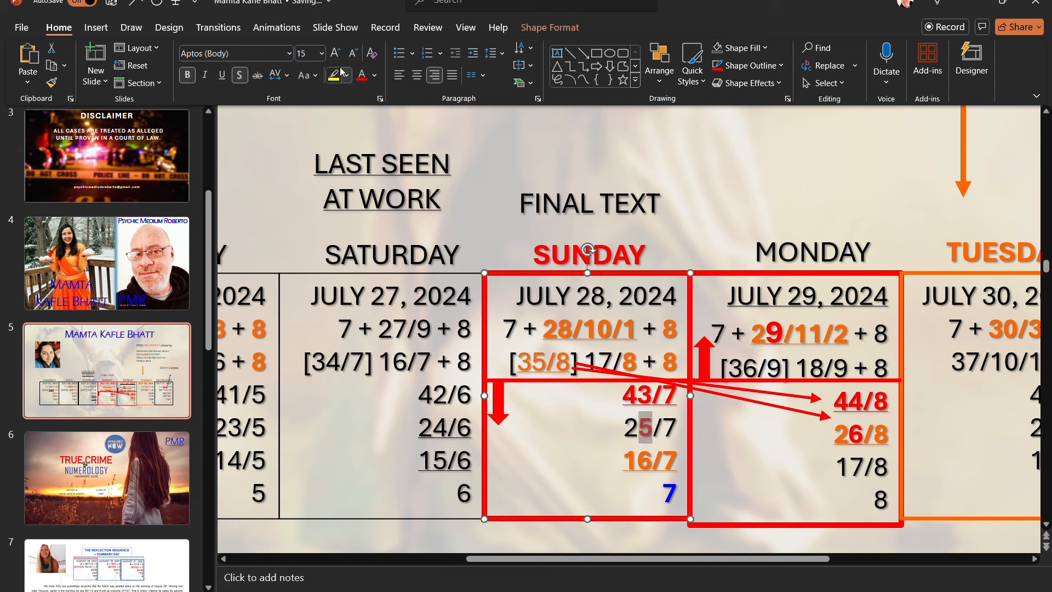
click(334, 52)
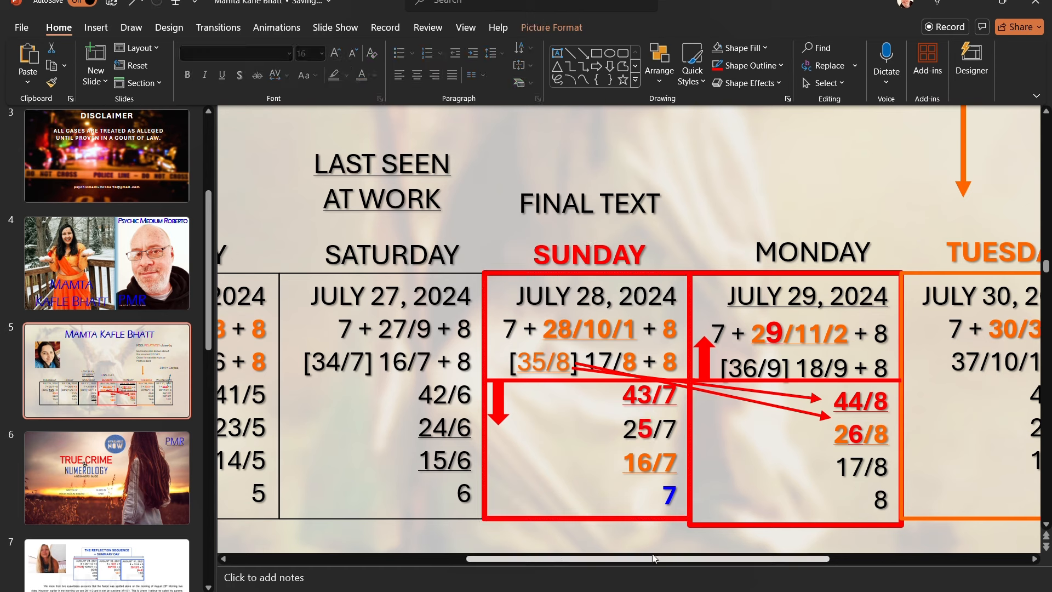
mouse_move(661, 501)
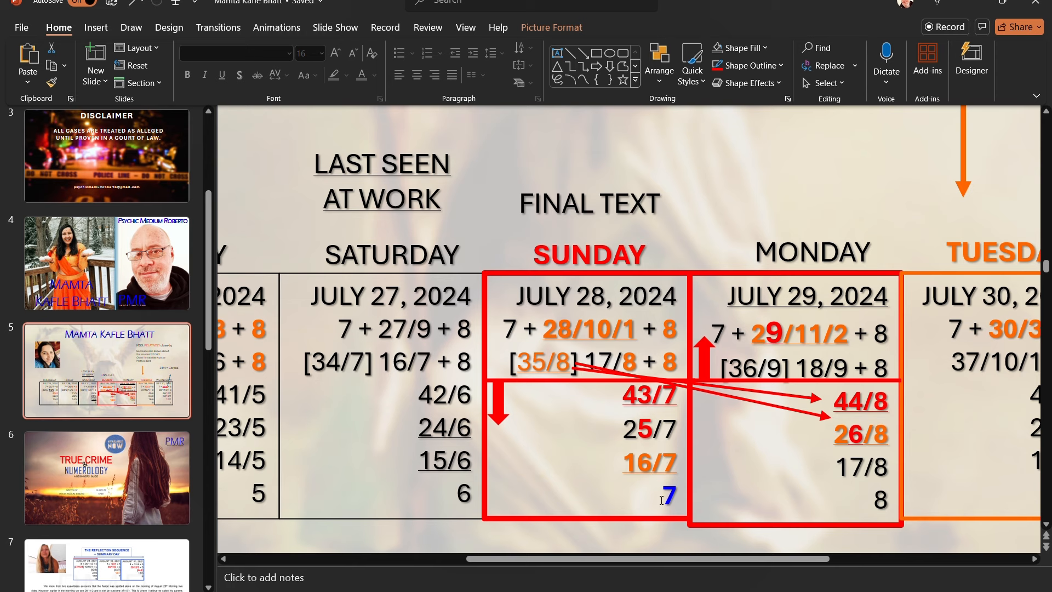
Glance at photo slide 10, then return toward slide 8's number tables.
scroll(down, 3)
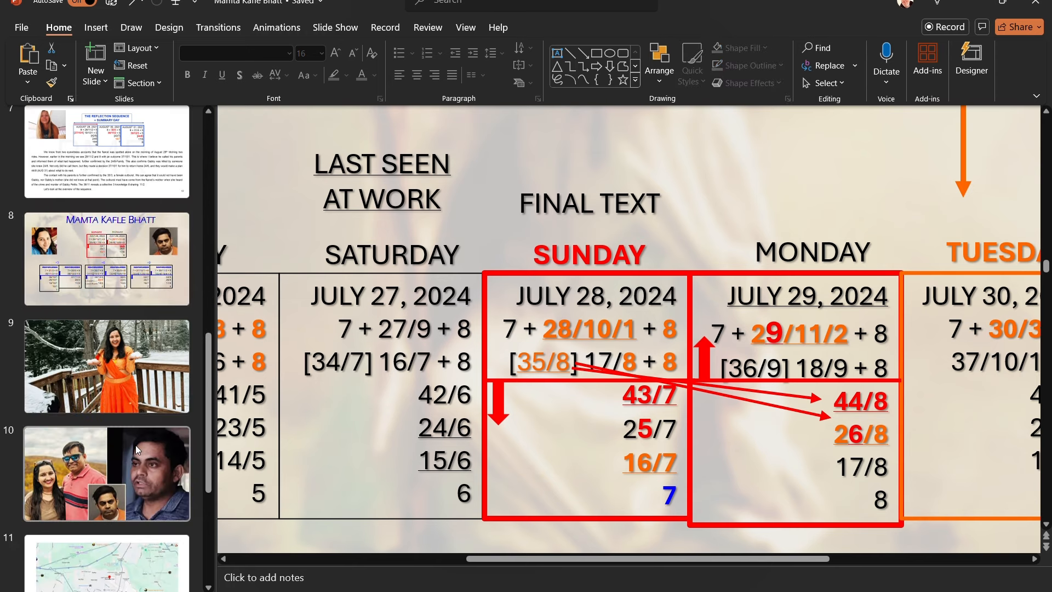
click(106, 472)
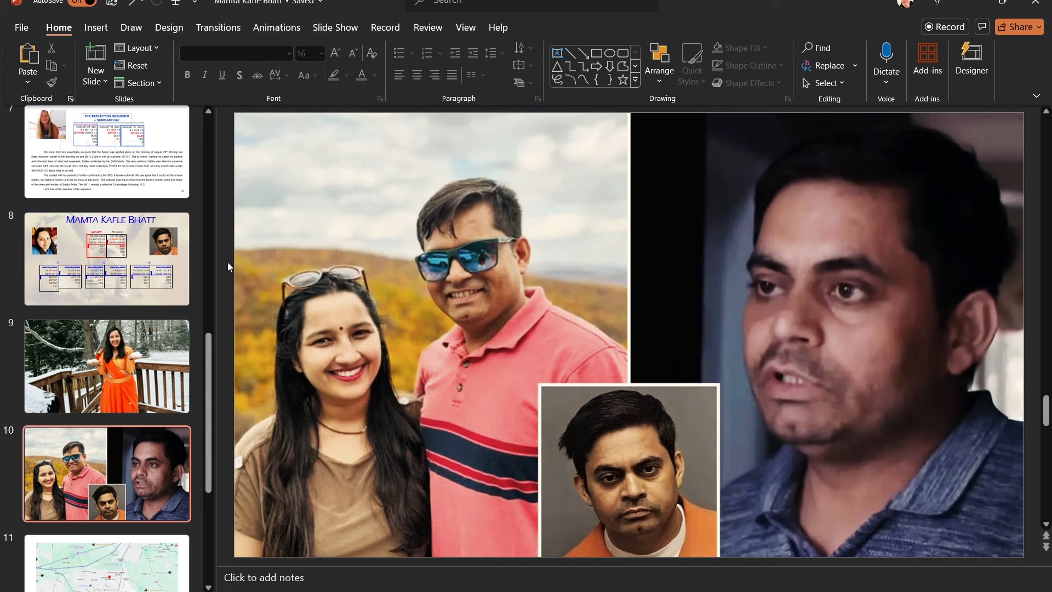
mouse_move(699, 223)
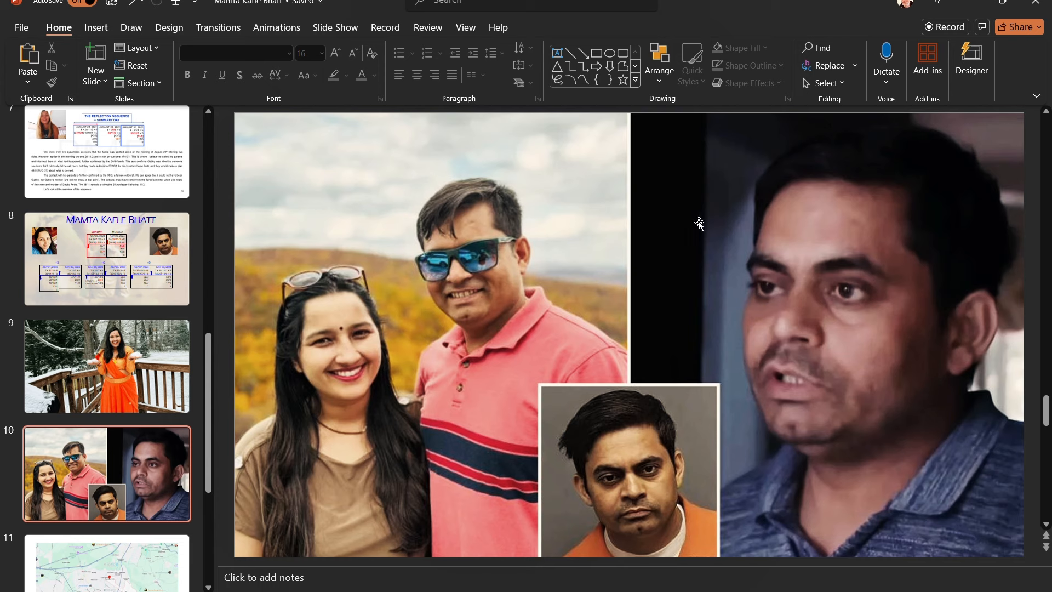
scroll(up, 3)
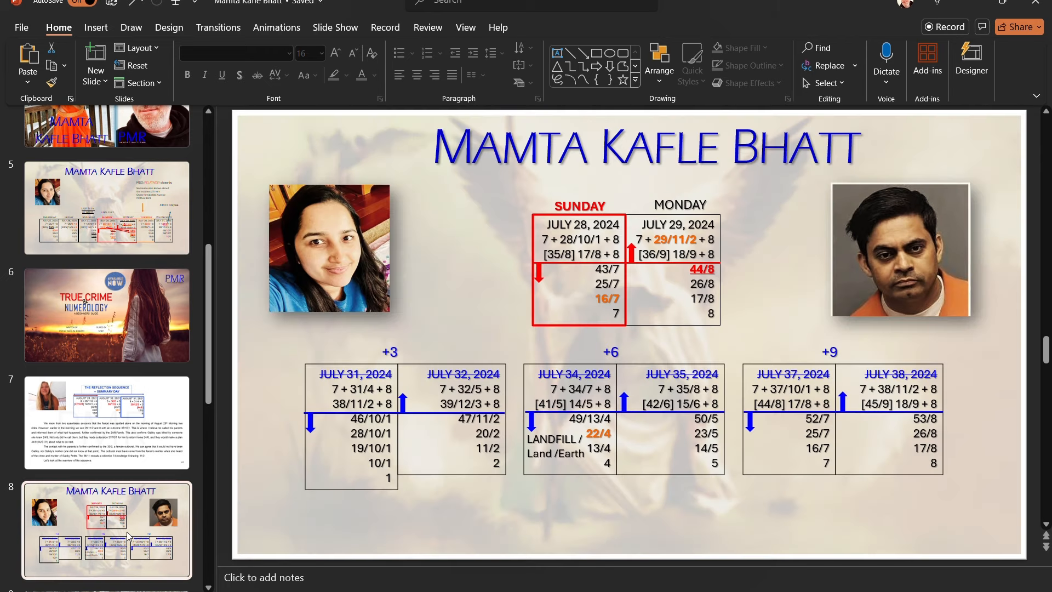
mouse_move(198, 322)
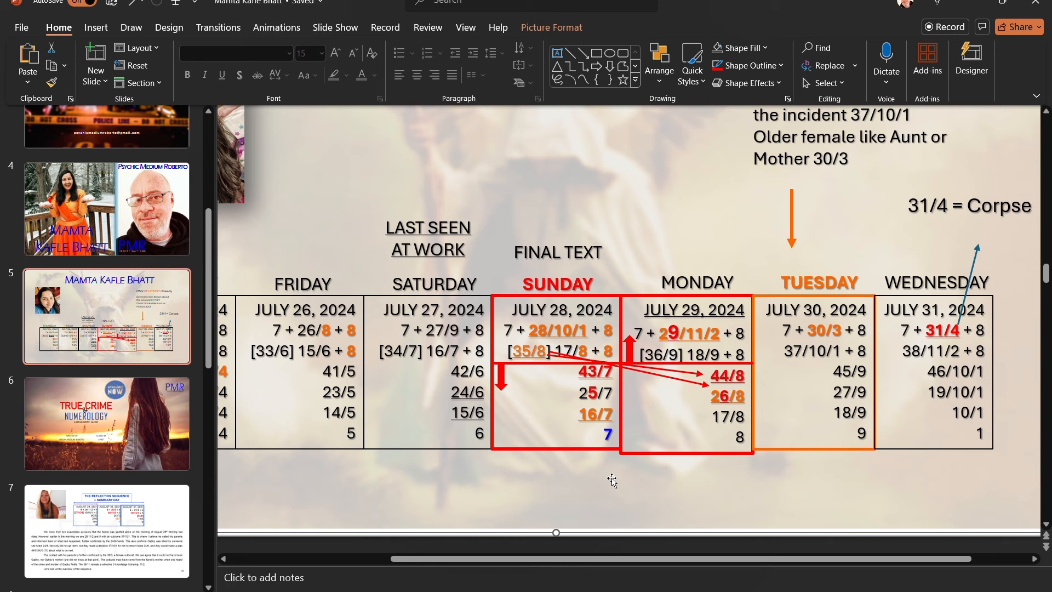
mouse_move(610, 442)
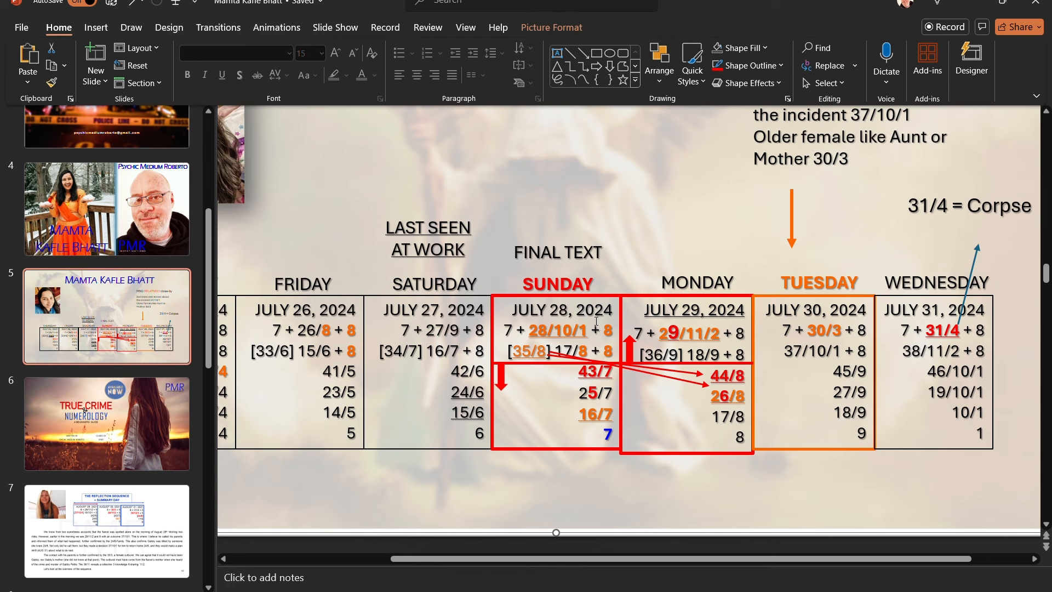
mouse_move(520, 368)
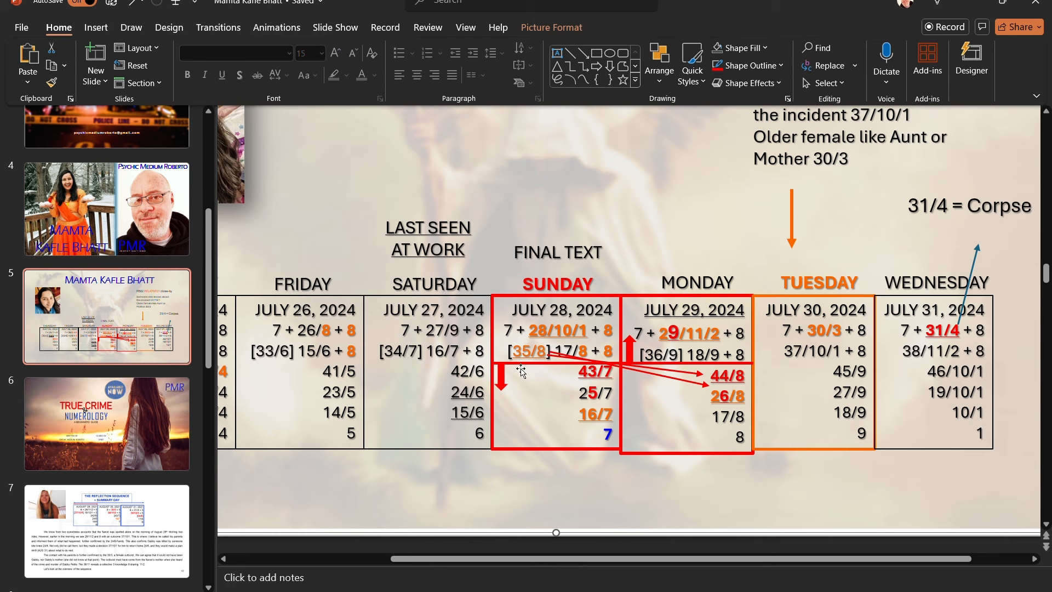
mouse_move(602, 410)
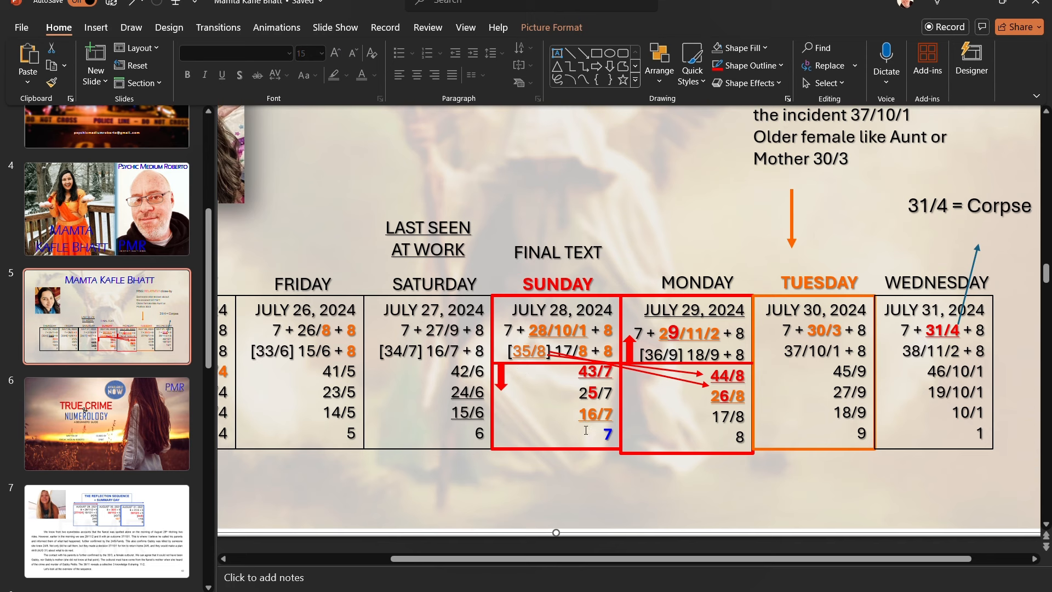
mouse_move(602, 438)
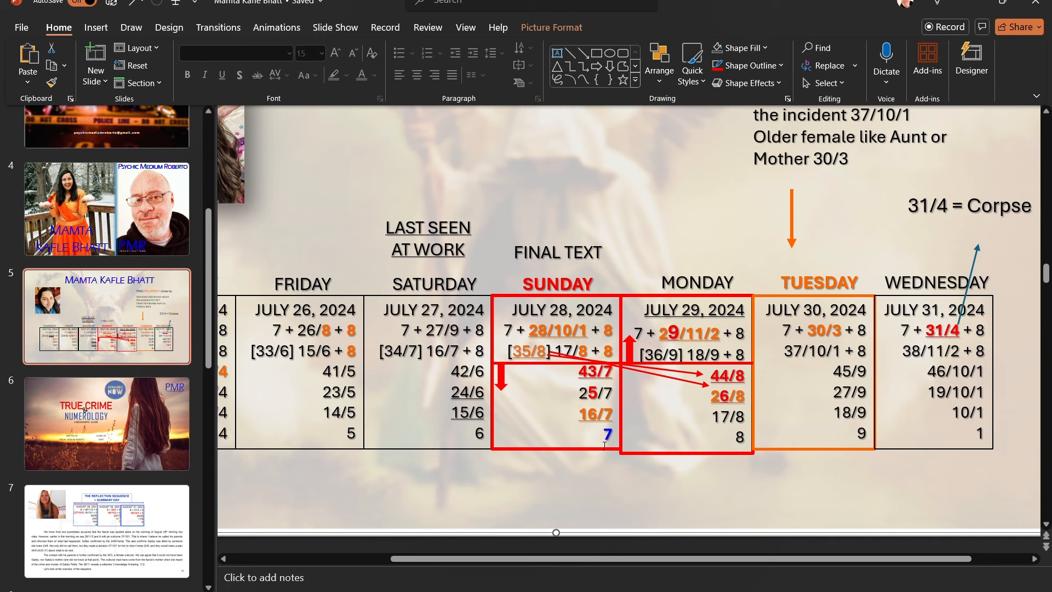
Make the Sunday date JULY 28, 2024 bold red on slide 5.
click(557, 376)
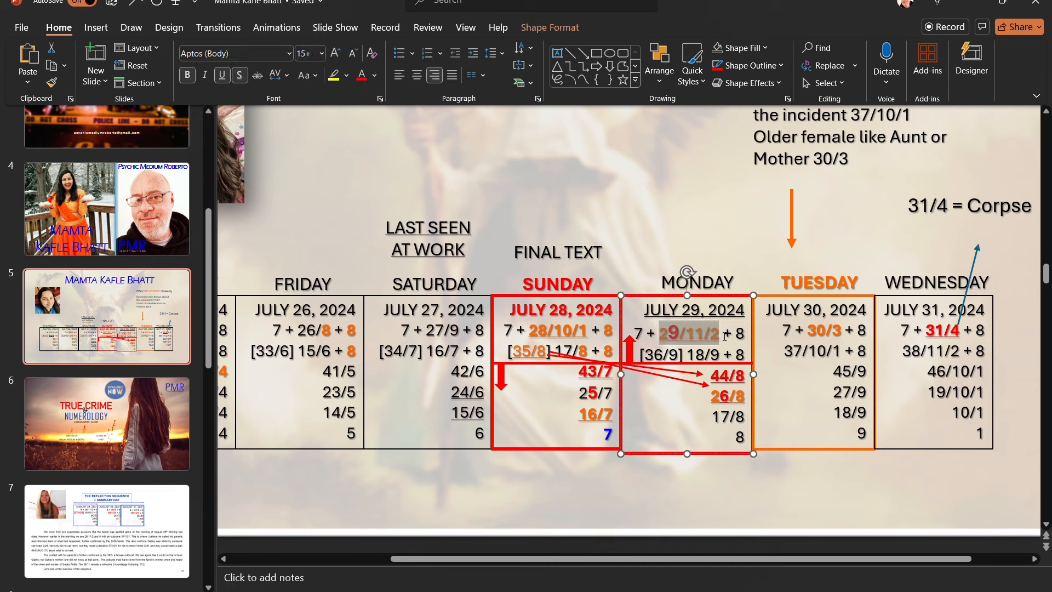
click(335, 53)
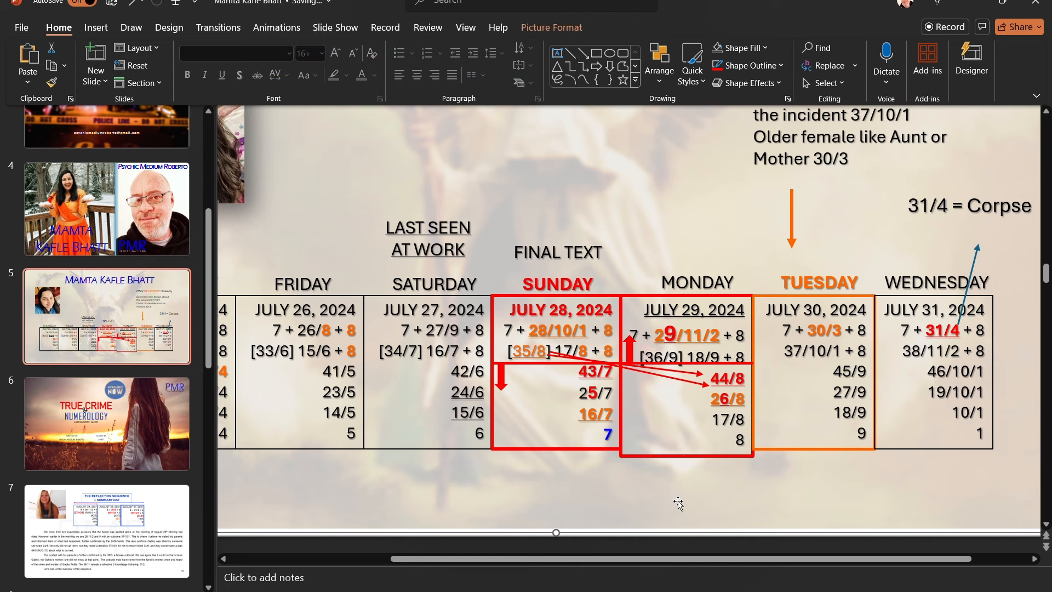
mouse_move(722, 339)
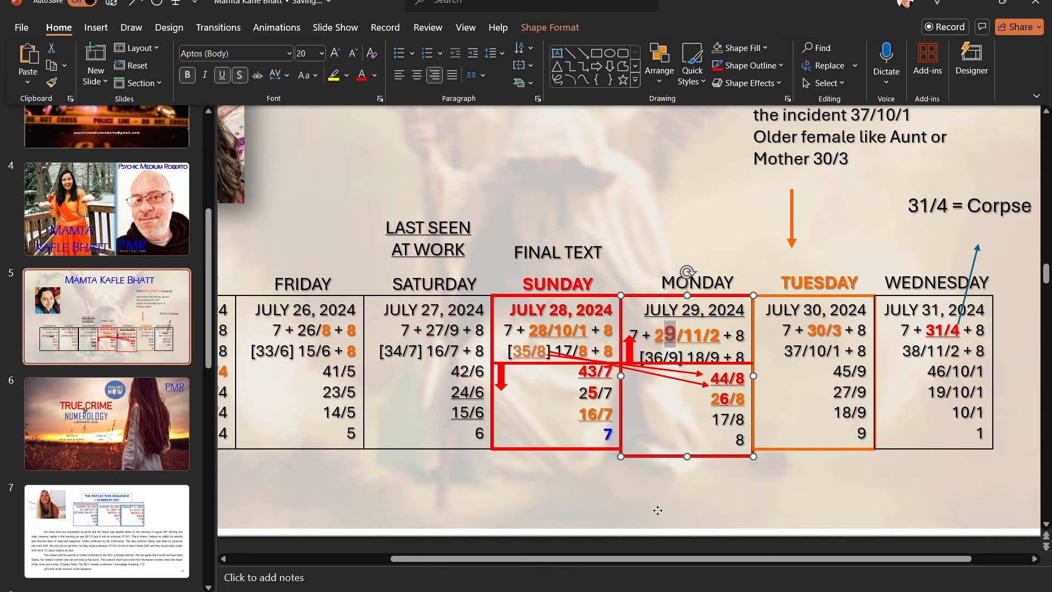
Emphasise the 9 in Monday's 29/11/2 in red and review the result.
click(686, 456)
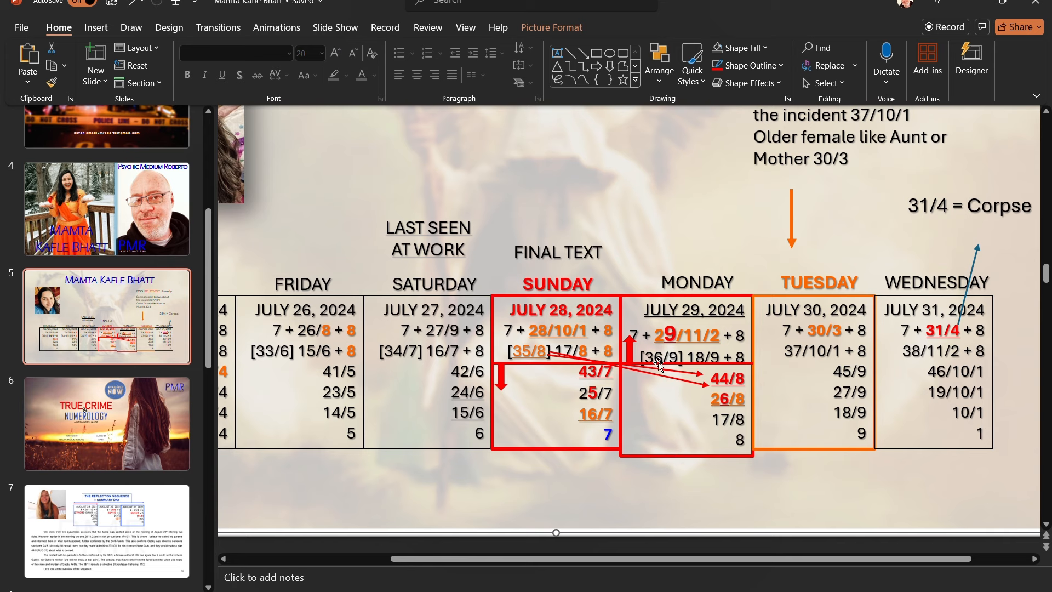
click(683, 364)
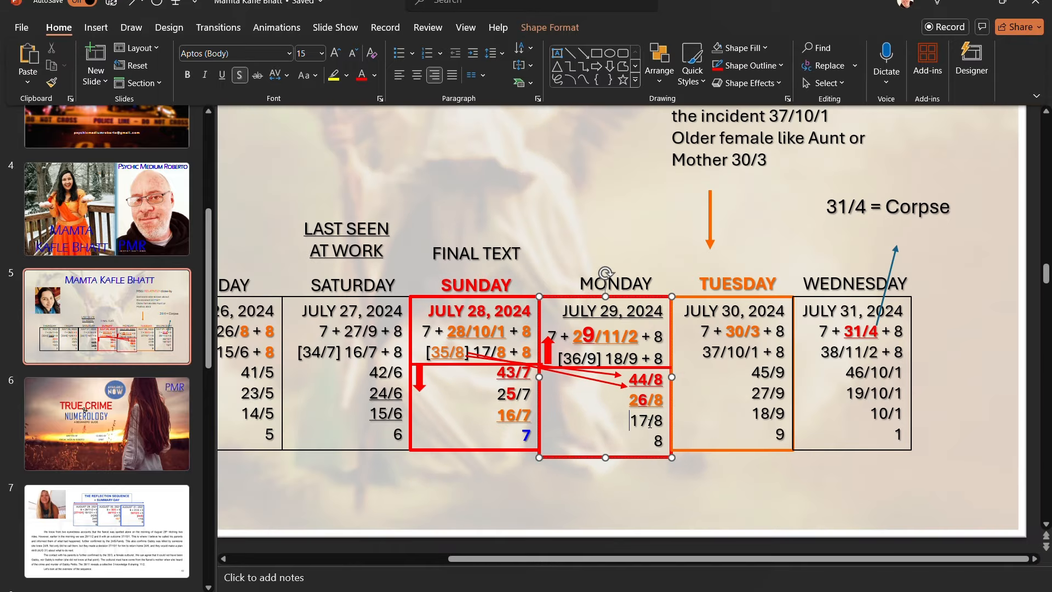
Scroll slide 5 to review the full July 25–31 table with its highlights.
scroll(down, 3)
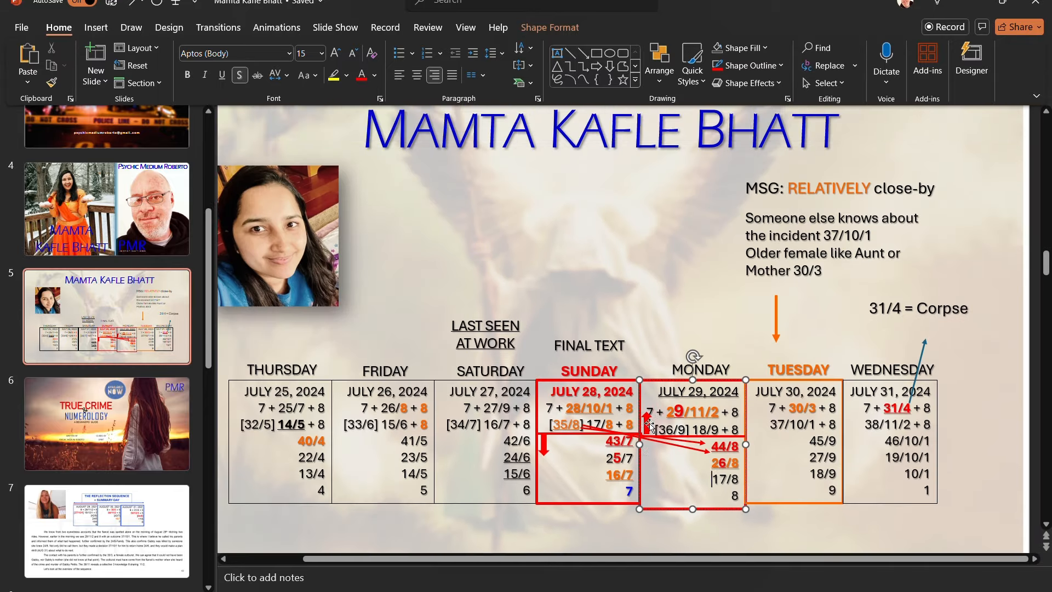
scroll(down, 3)
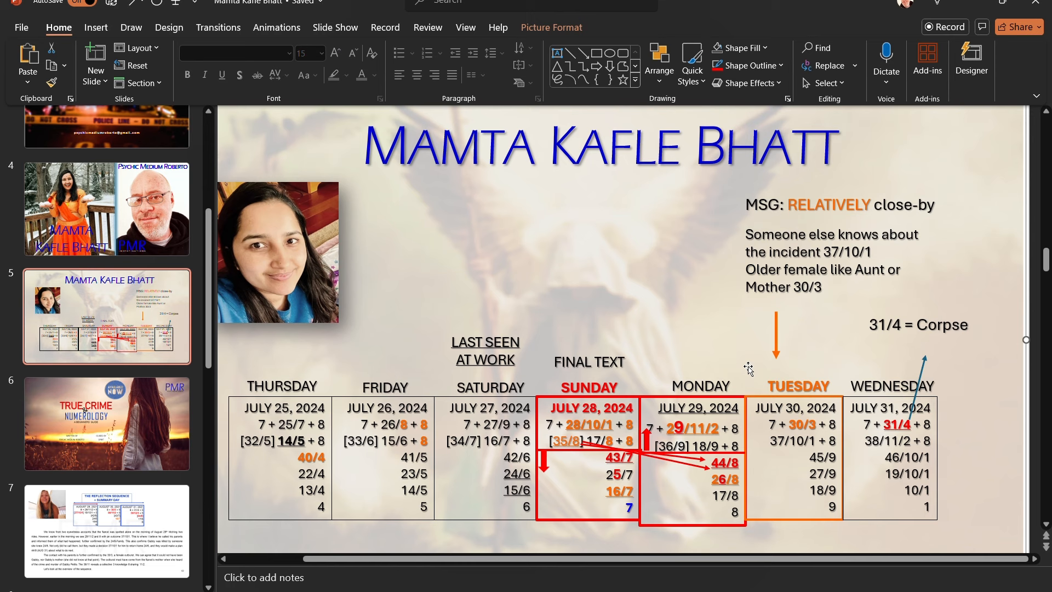
mouse_move(794, 422)
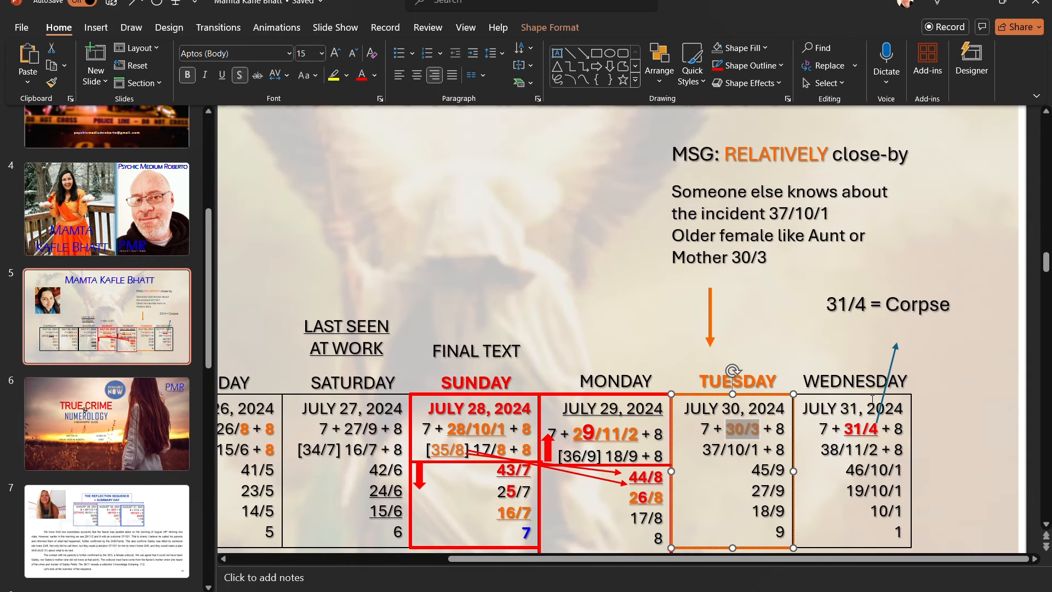
mouse_move(755, 240)
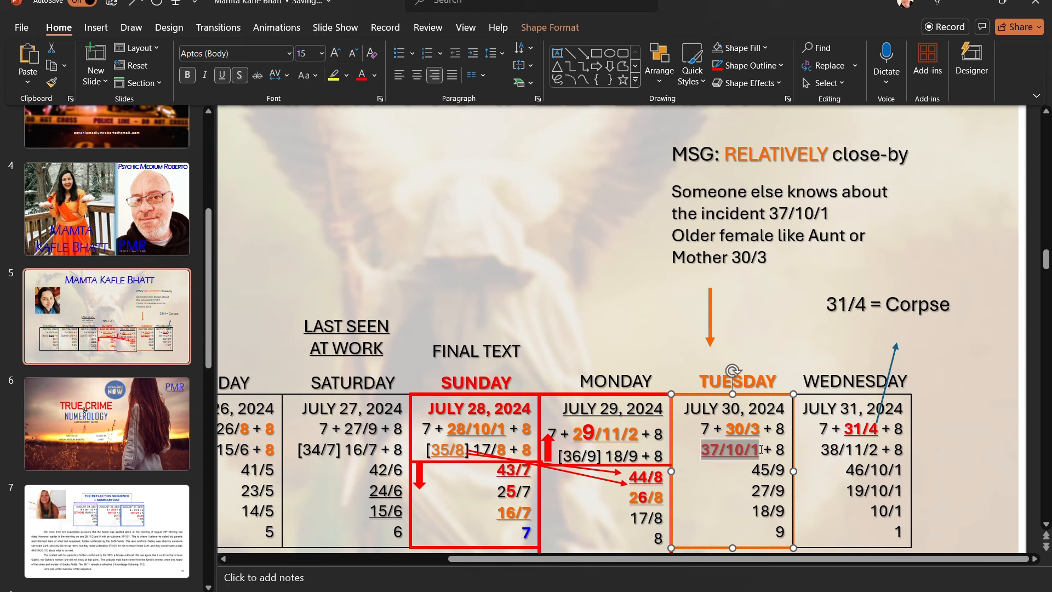
Make Tuesday's 37/10/1 bold red, underlined and enlarged.
scroll(down, 3)
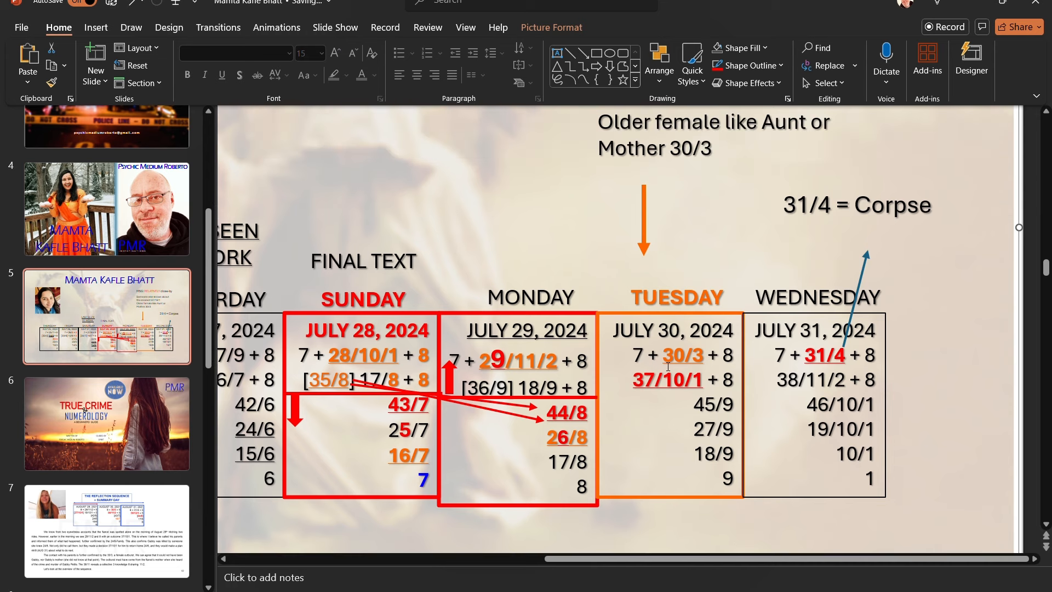
click(667, 380)
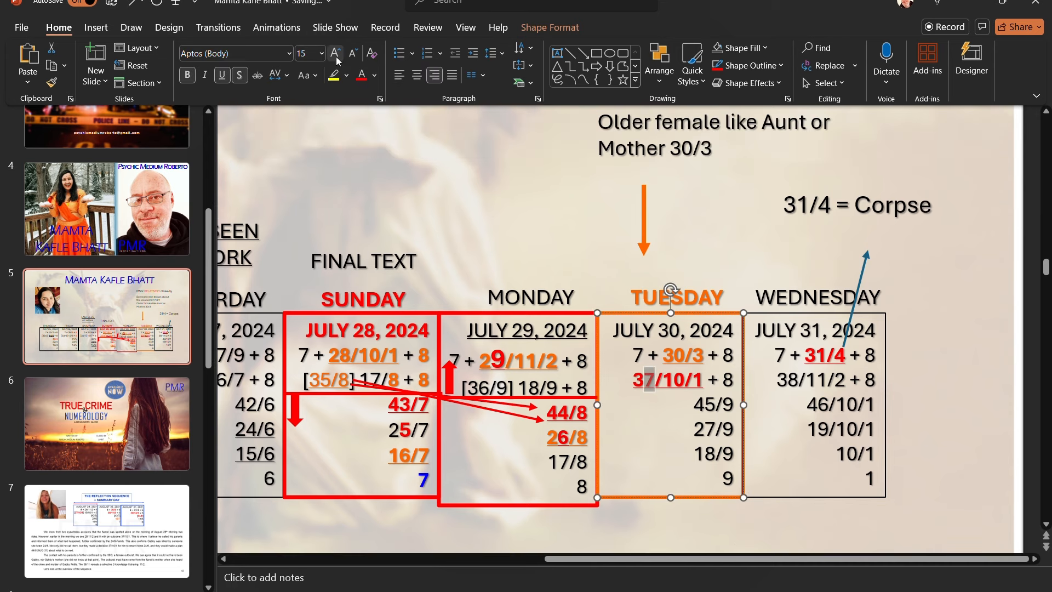
click(335, 53)
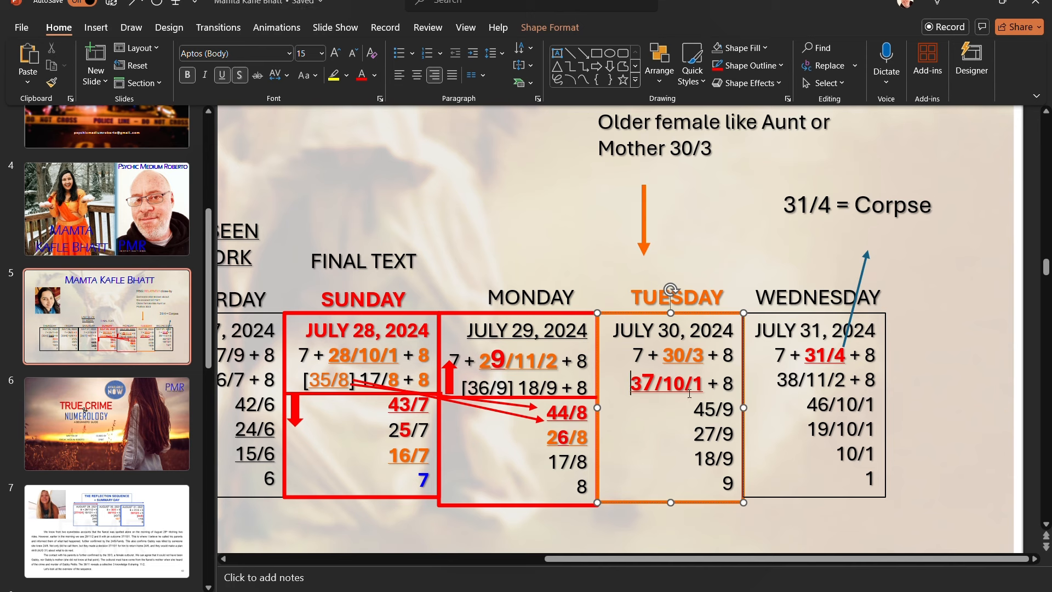
double_click(671, 383)
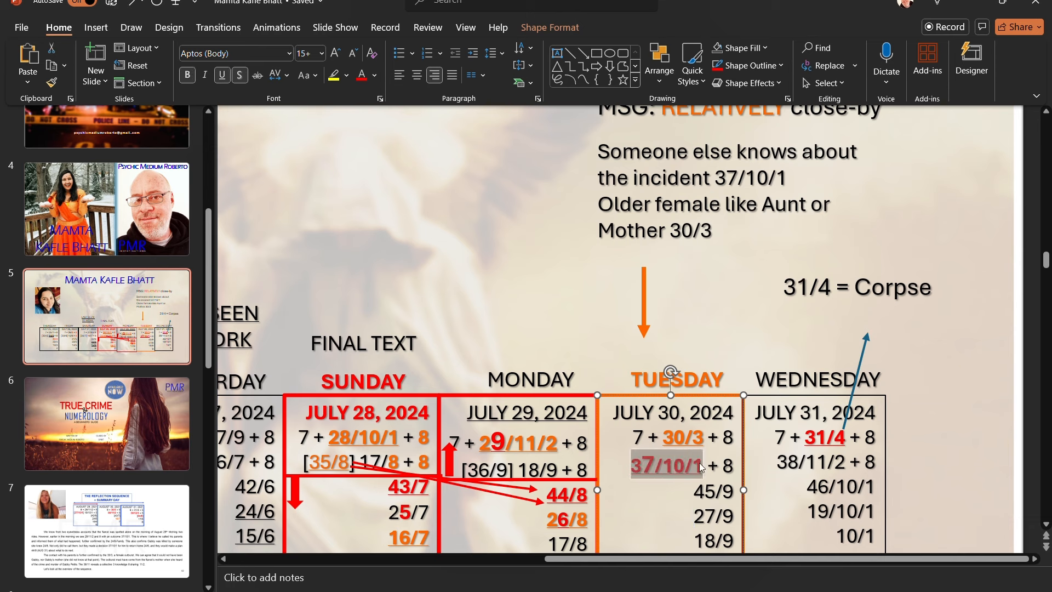
click(668, 466)
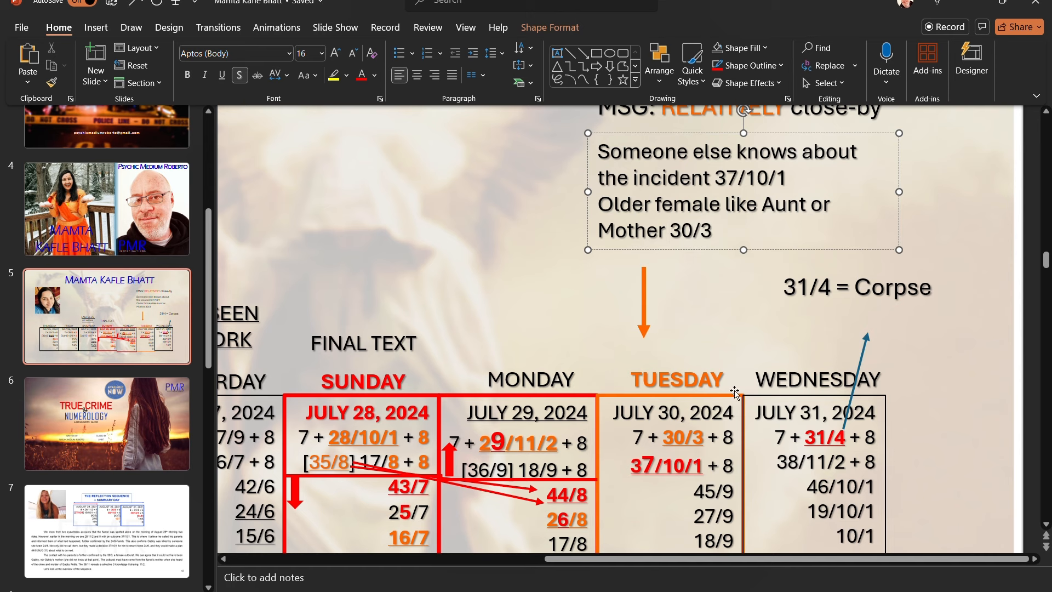
mouse_move(711, 357)
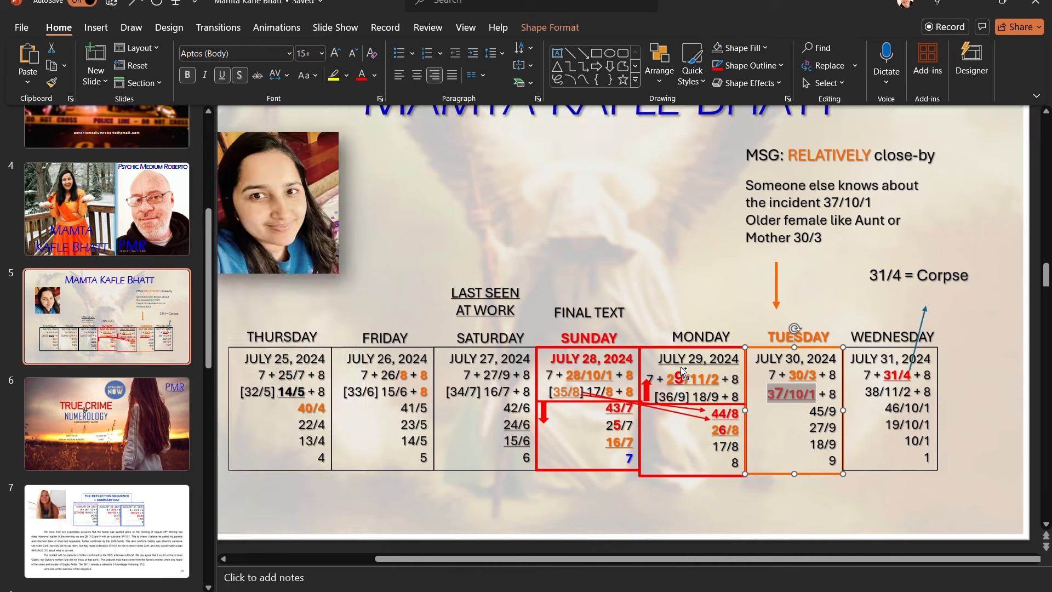
click(277, 202)
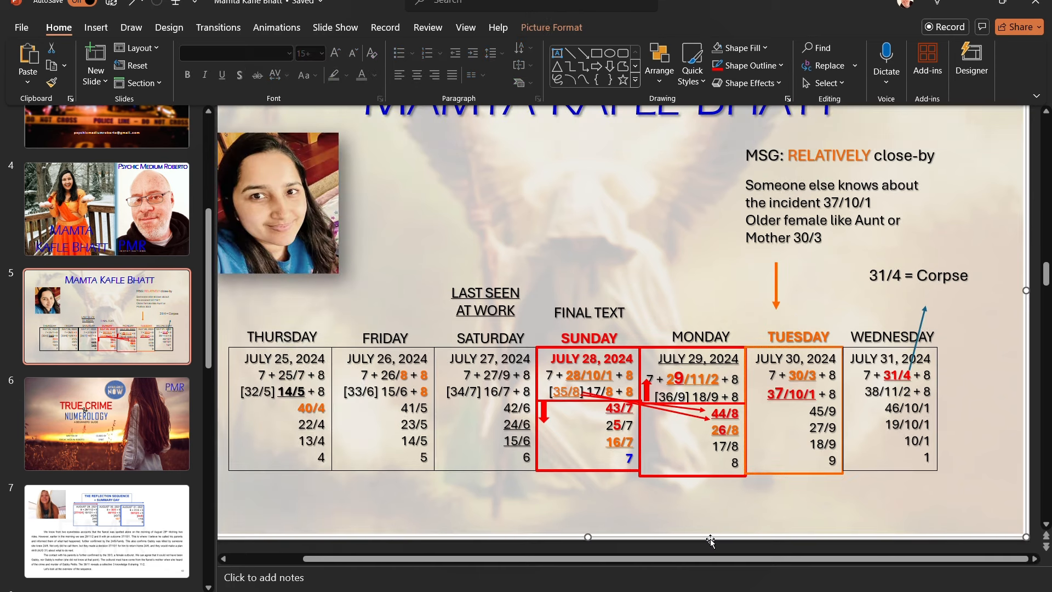
scroll(up, 3)
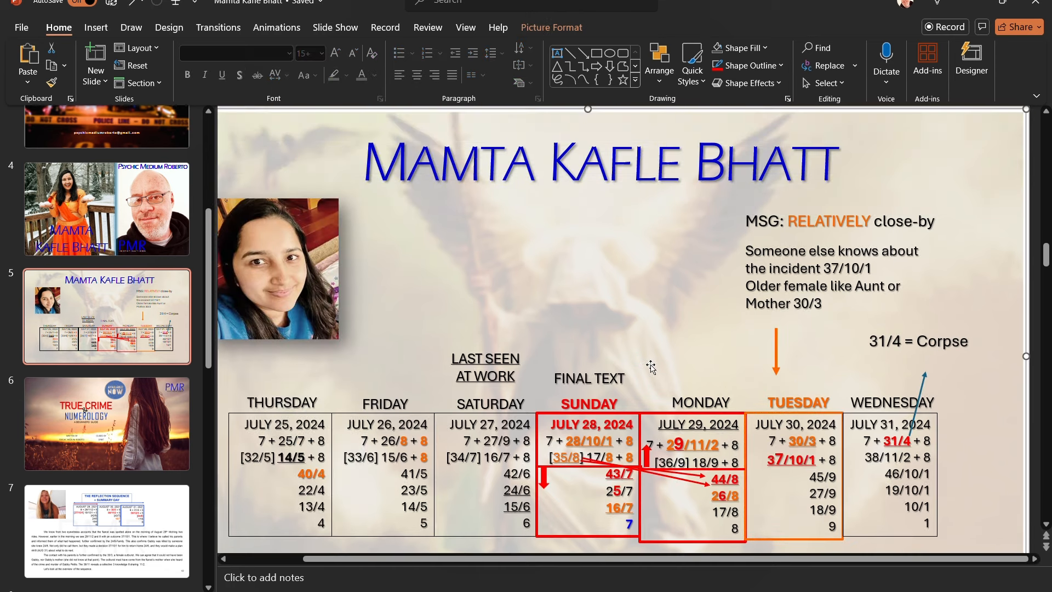
mouse_move(811, 445)
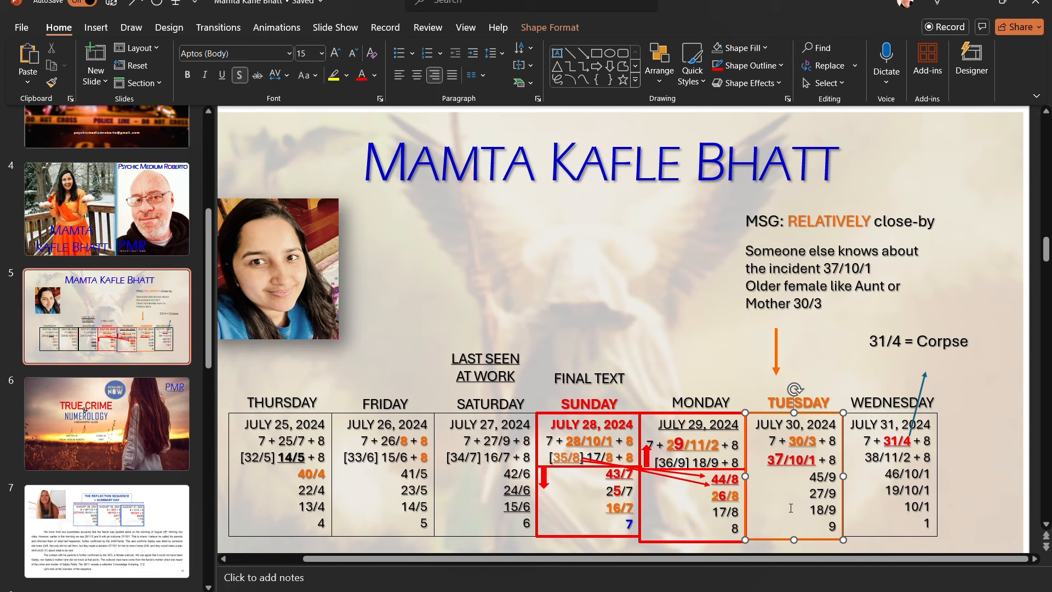
click(106, 423)
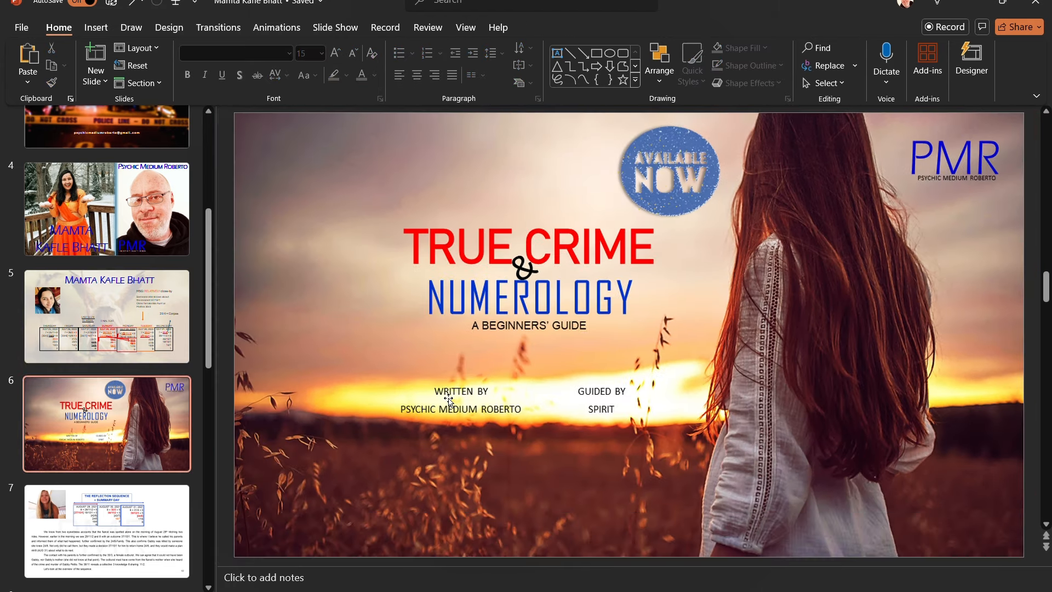
mouse_move(418, 364)
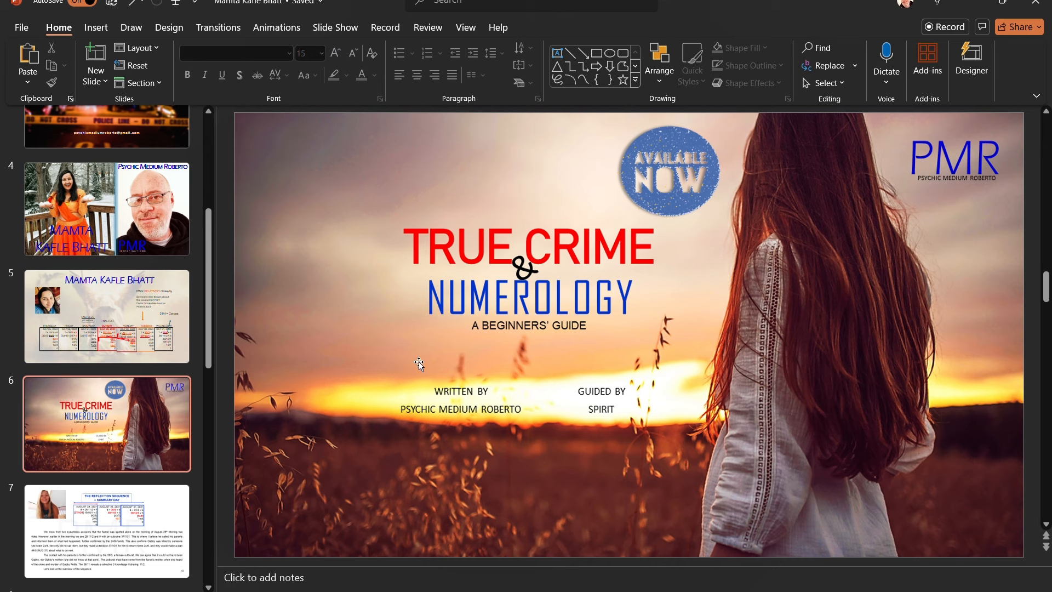
mouse_move(482, 288)
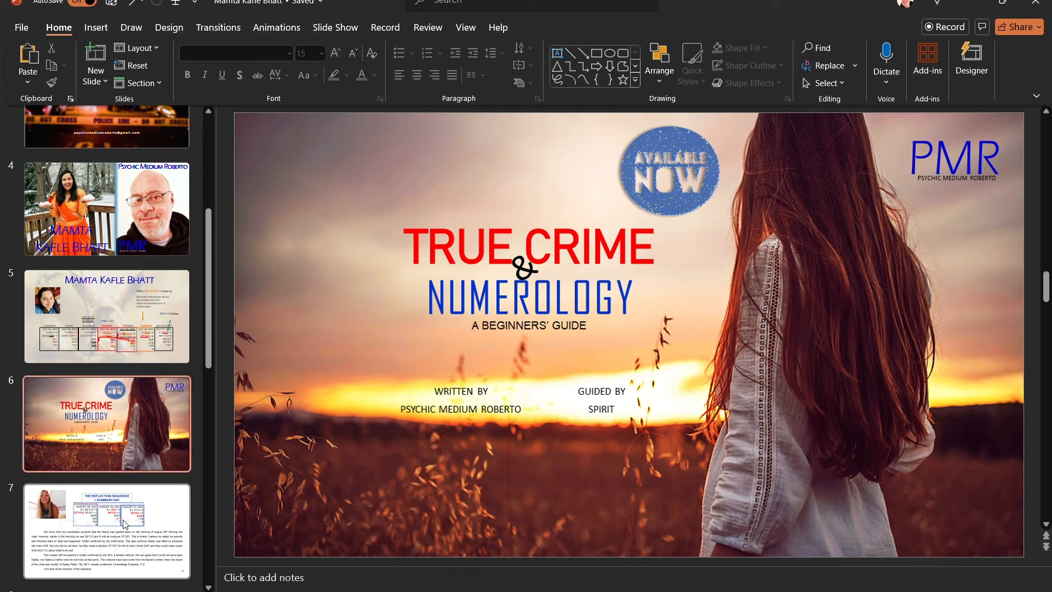
Show slide 7 with the Reflection Sequence table for August 29–31, 2021.
click(106, 529)
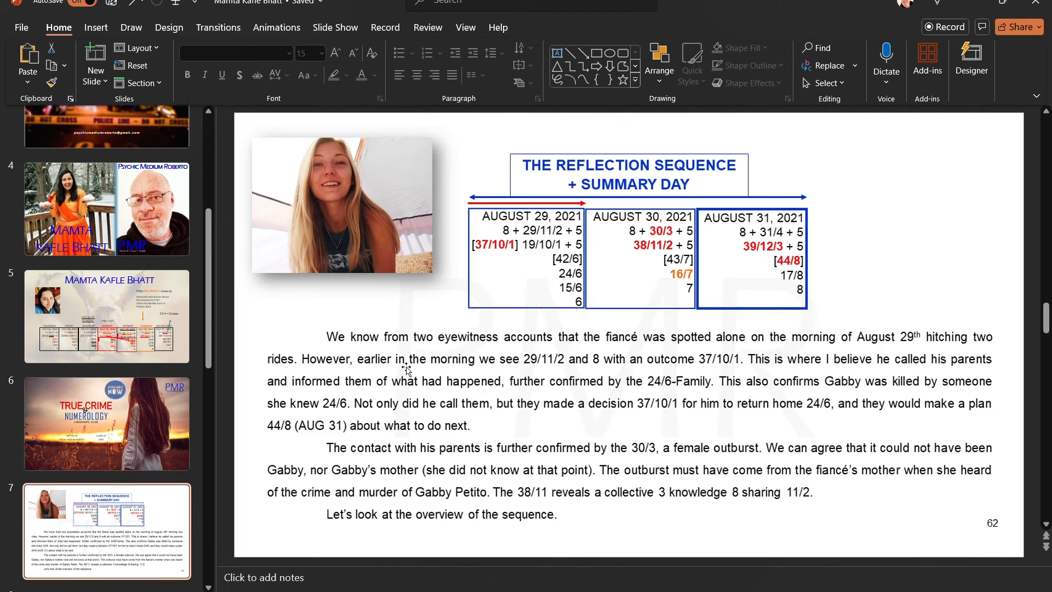
mouse_move(419, 335)
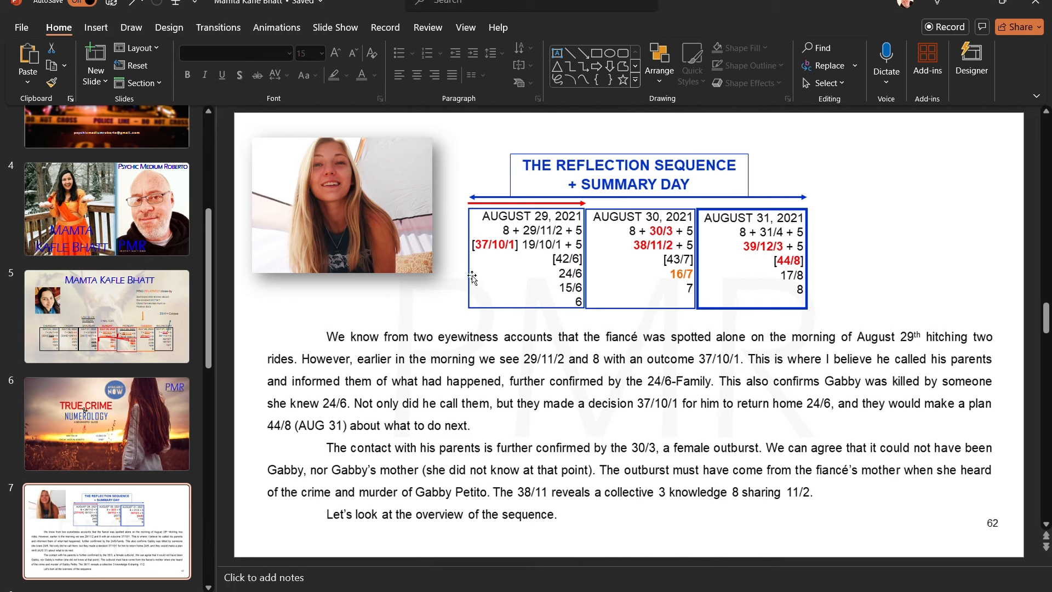
mouse_move(624, 247)
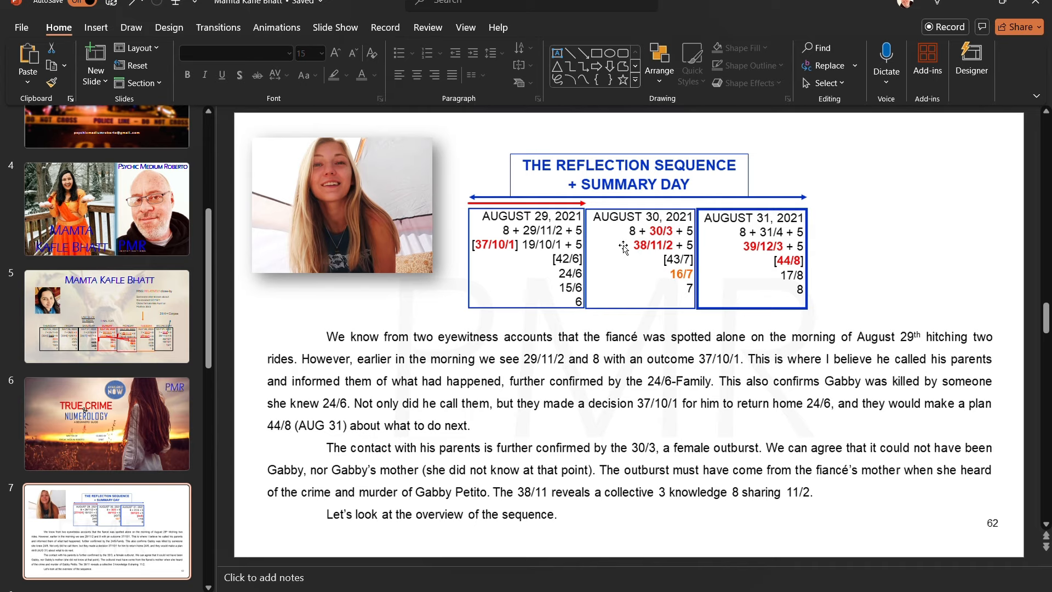
click(656, 238)
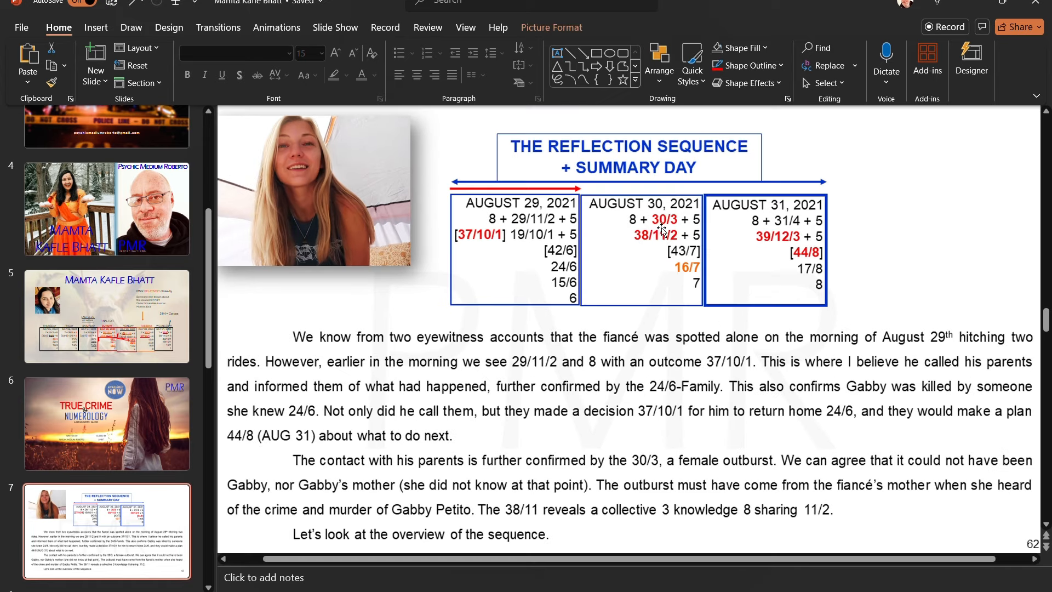
mouse_move(673, 277)
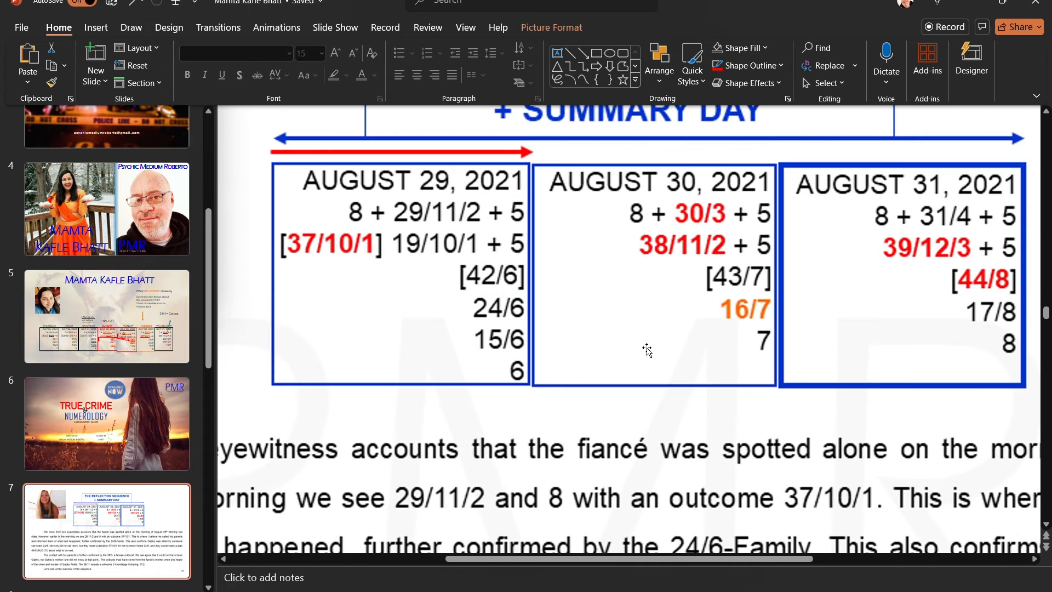
mouse_move(717, 224)
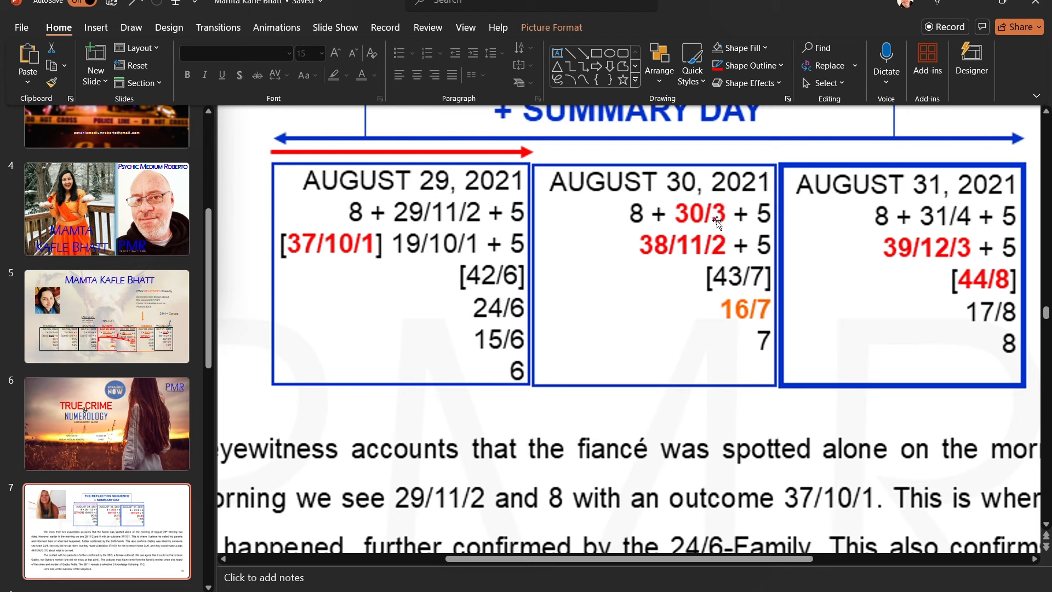
mouse_move(693, 222)
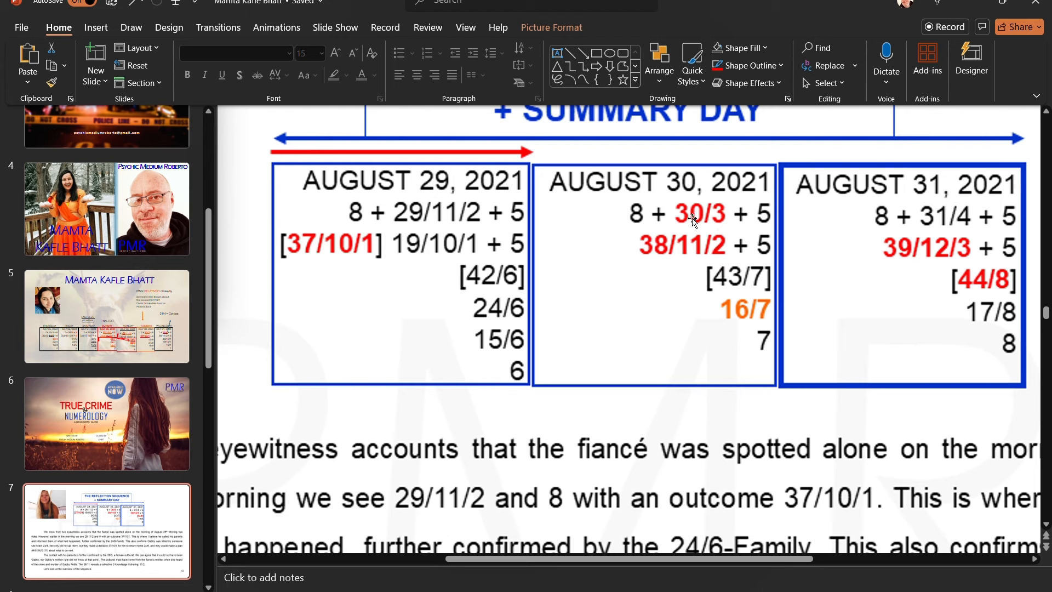
mouse_move(691, 234)
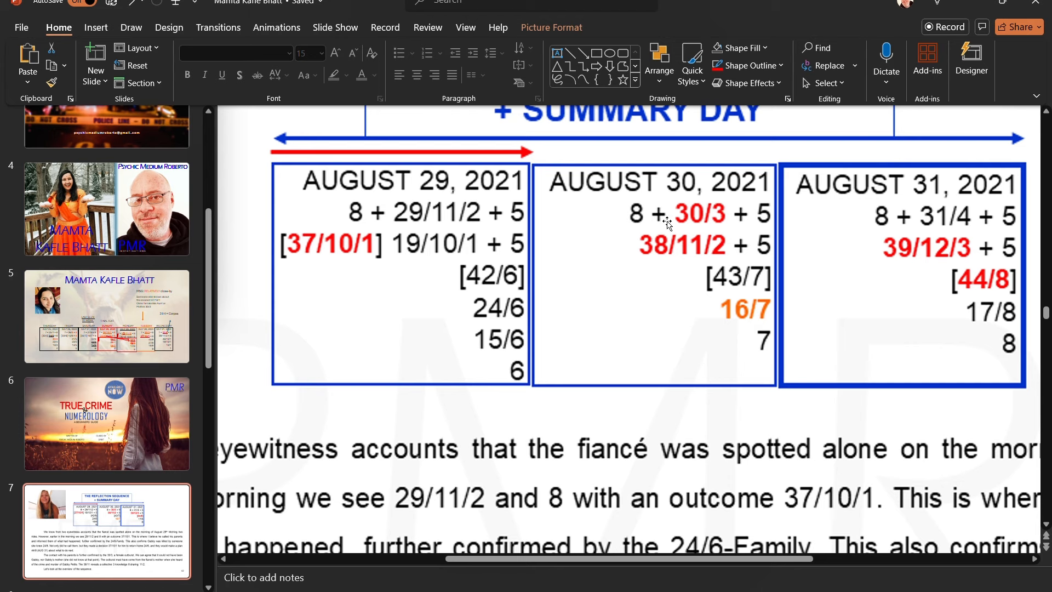
mouse_move(360, 357)
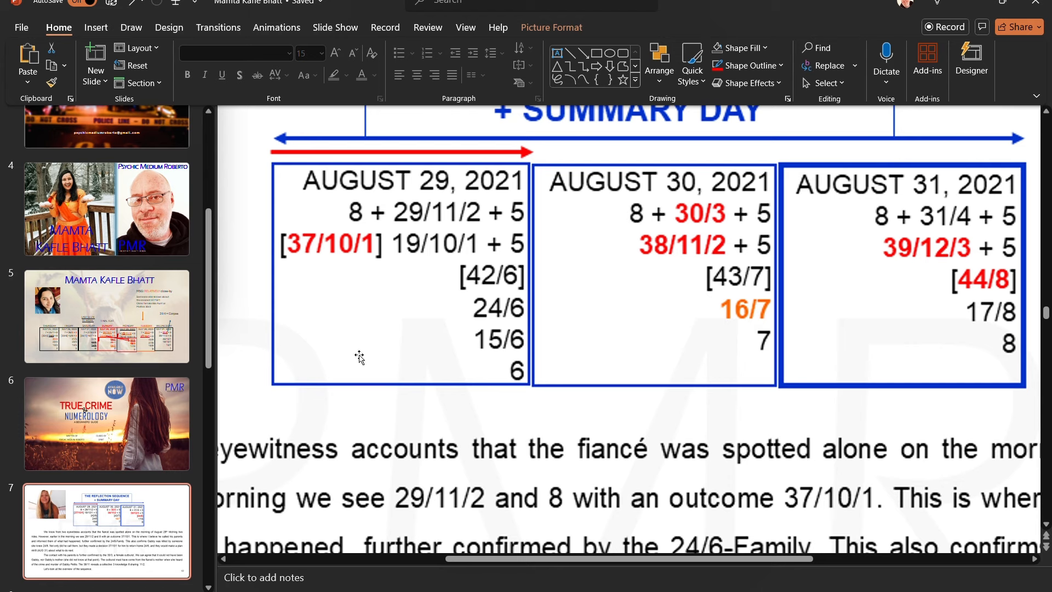
mouse_move(356, 372)
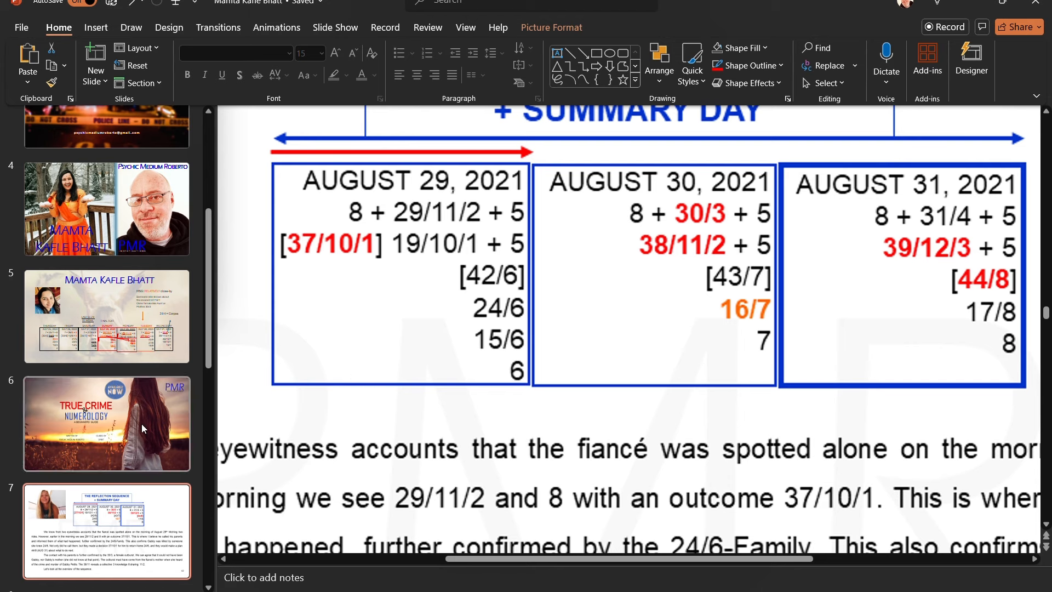
mouse_move(651, 288)
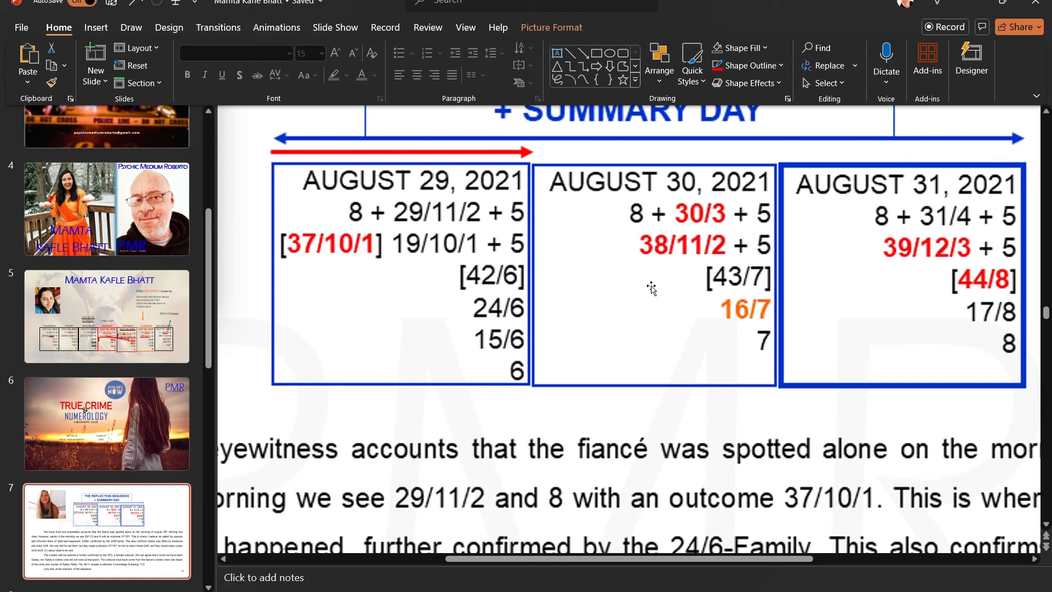
mouse_move(641, 316)
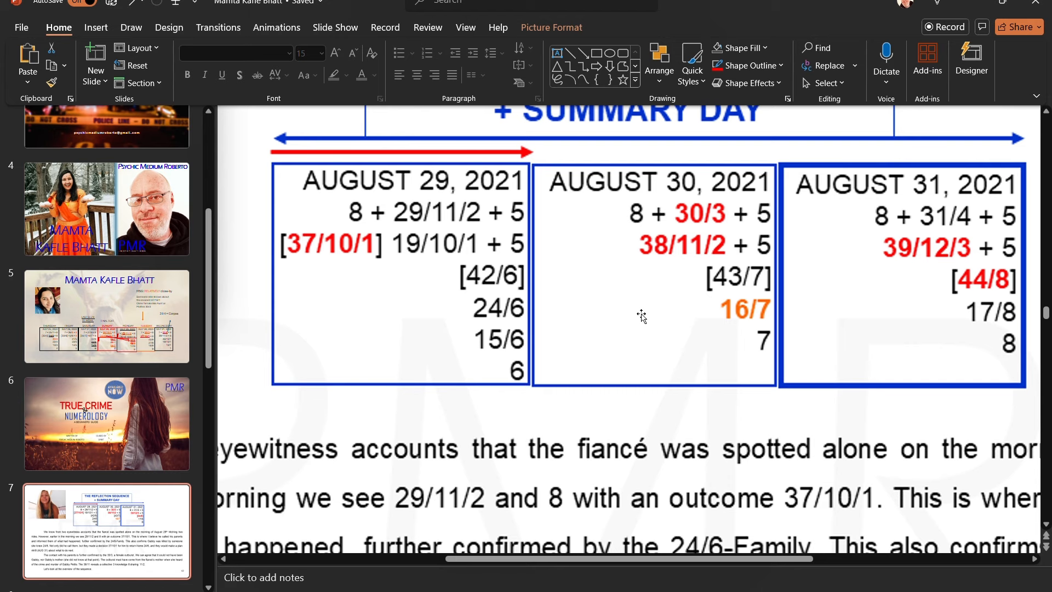
mouse_move(329, 259)
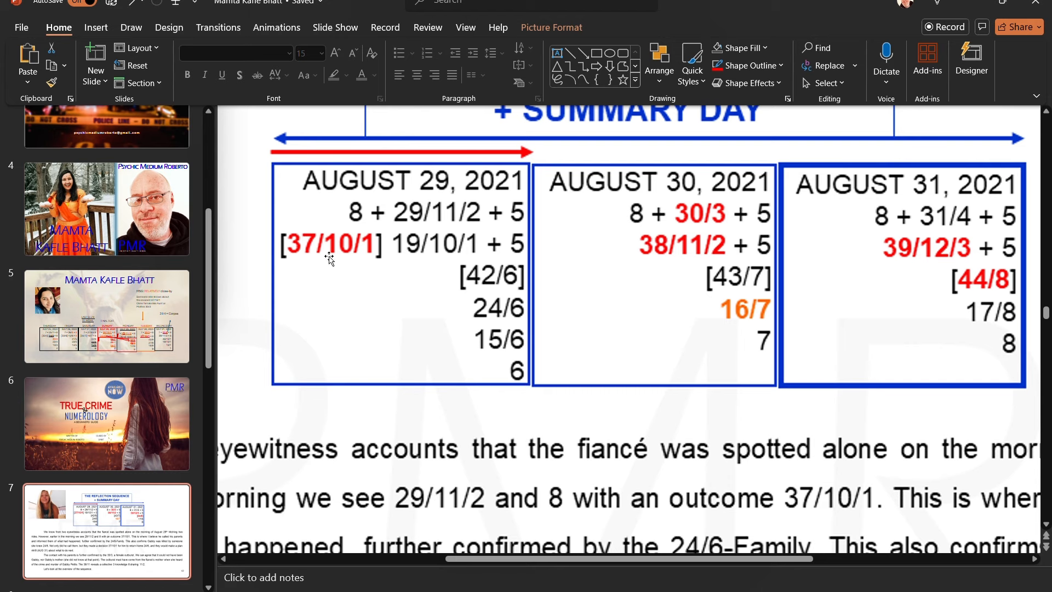
mouse_move(731, 290)
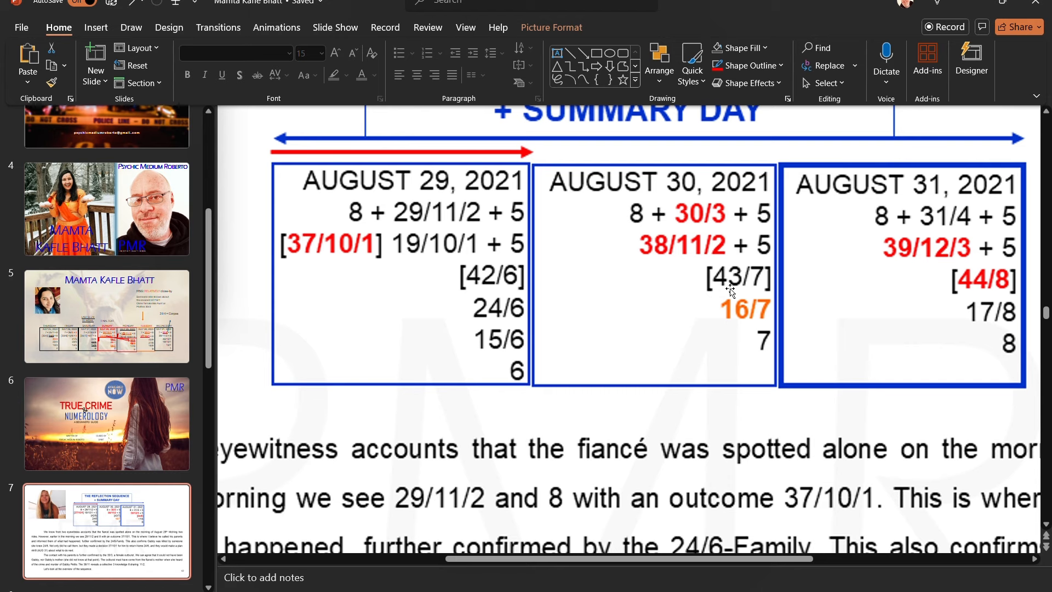
mouse_move(778, 322)
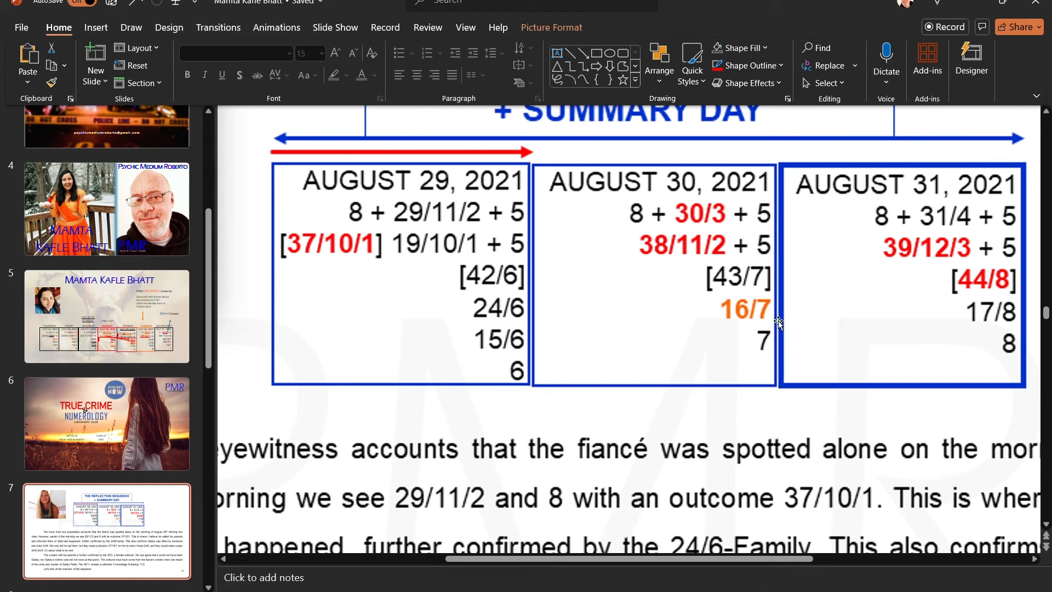
mouse_move(543, 363)
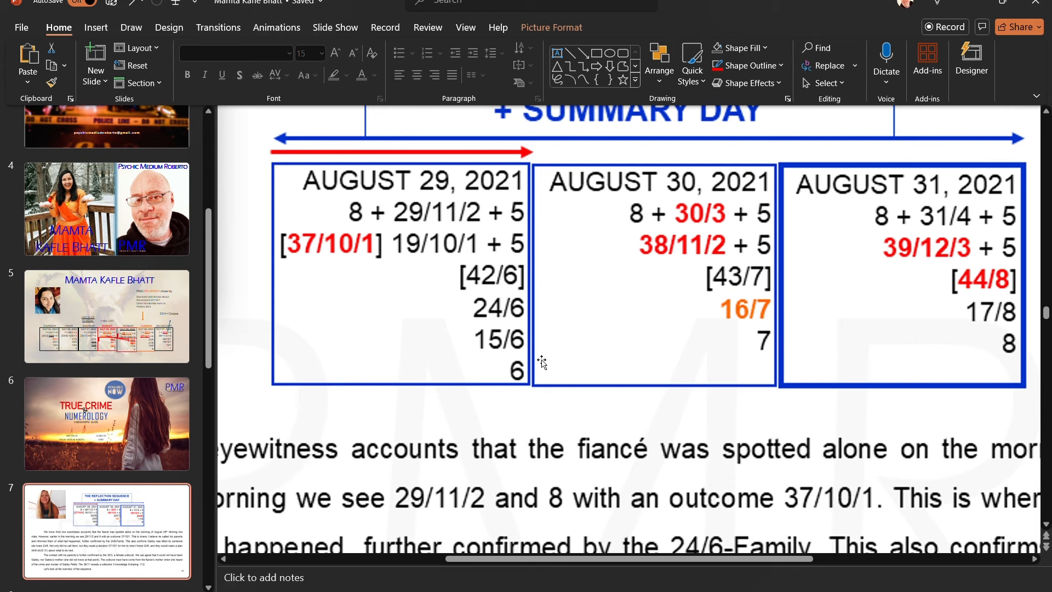
mouse_move(549, 330)
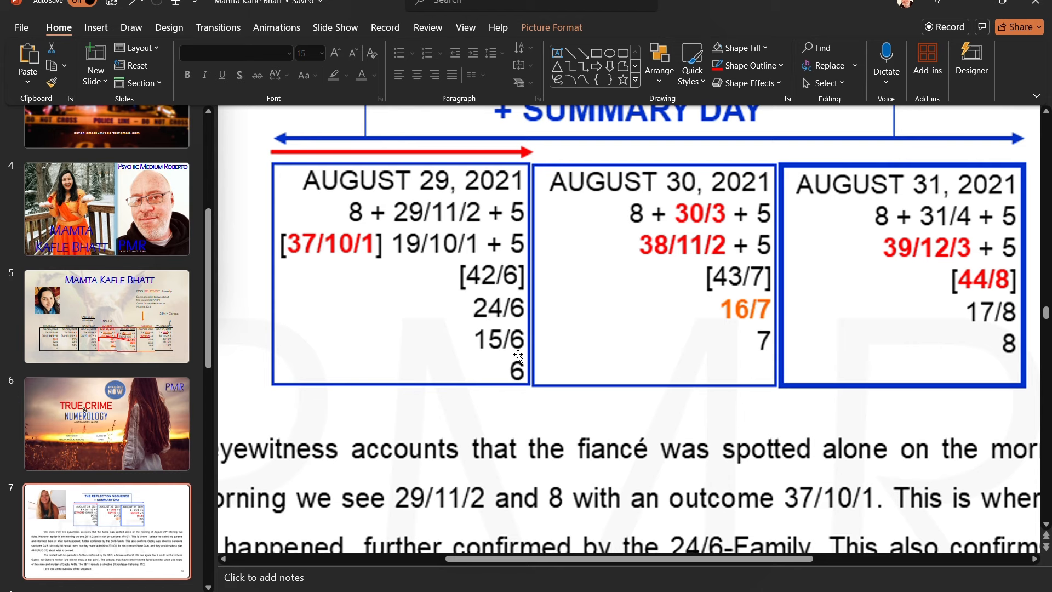
mouse_move(836, 293)
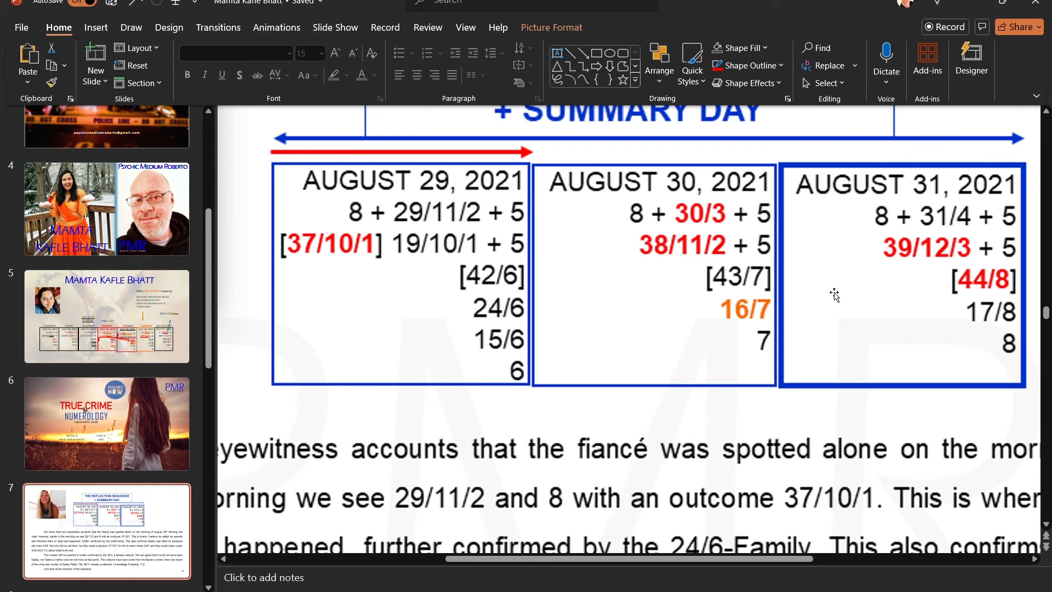
mouse_move(948, 210)
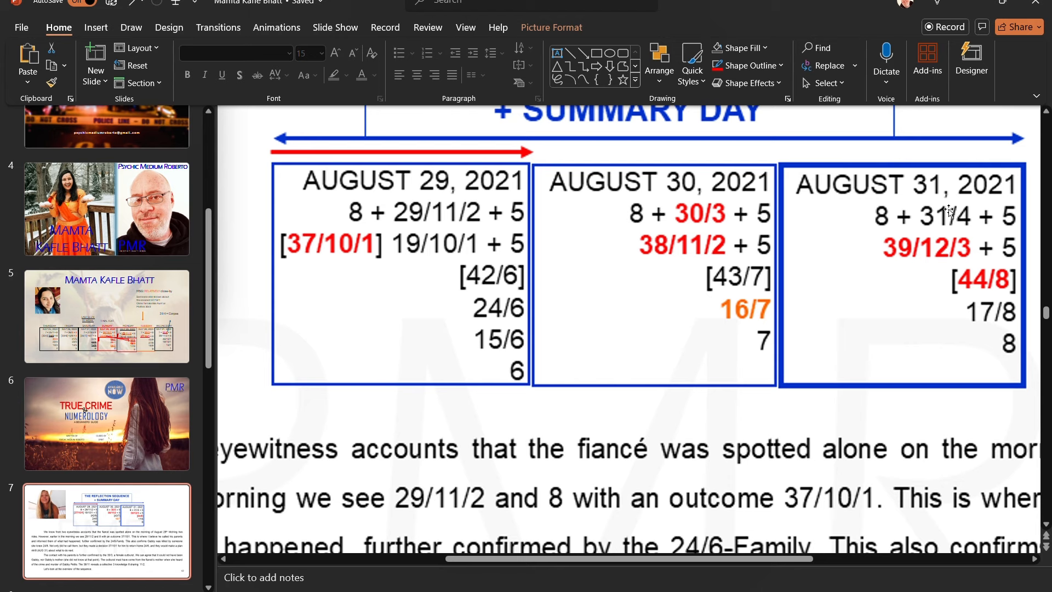
mouse_move(953, 228)
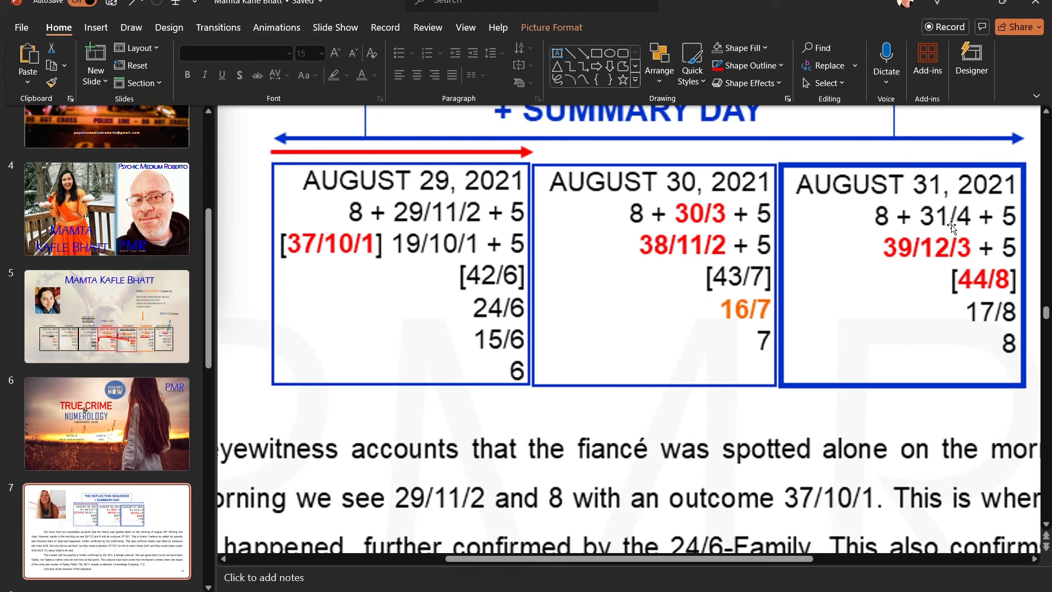
mouse_move(968, 227)
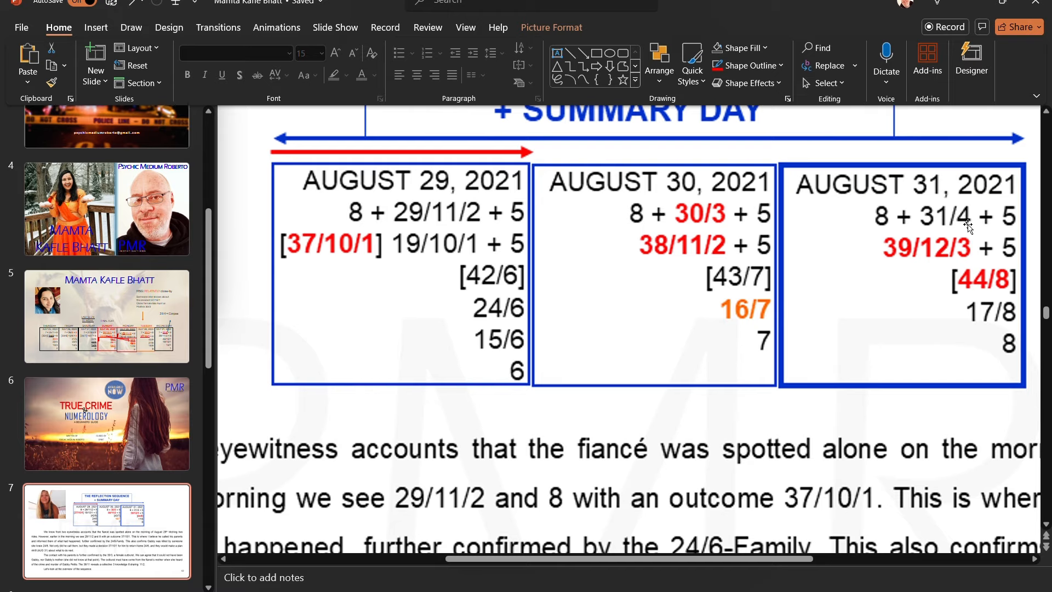
scroll(down, 3)
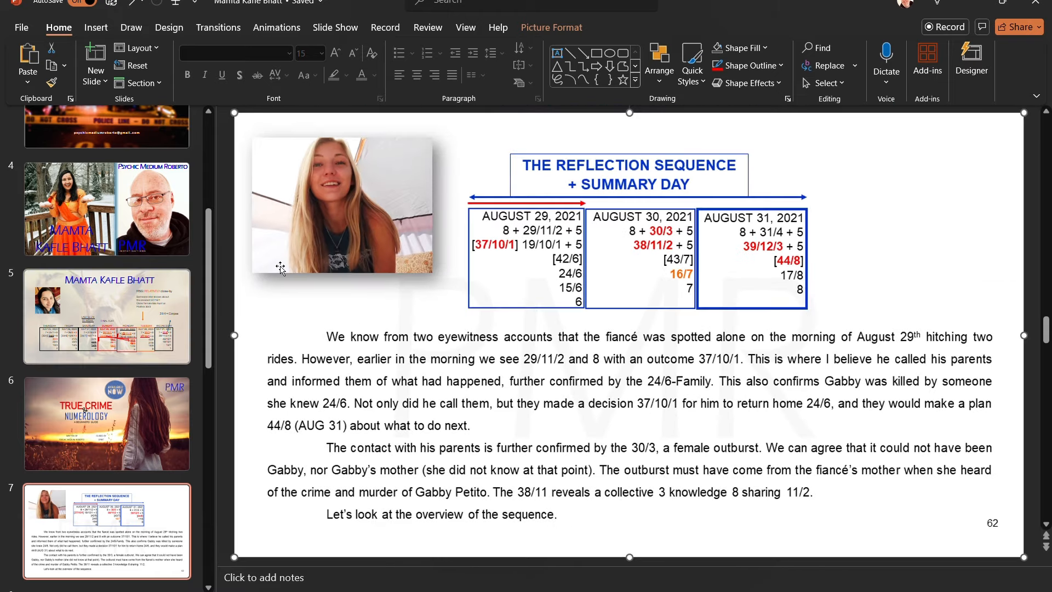
Return to slide 5's July 25–31 table and pick out the Wednesday column.
click(106, 315)
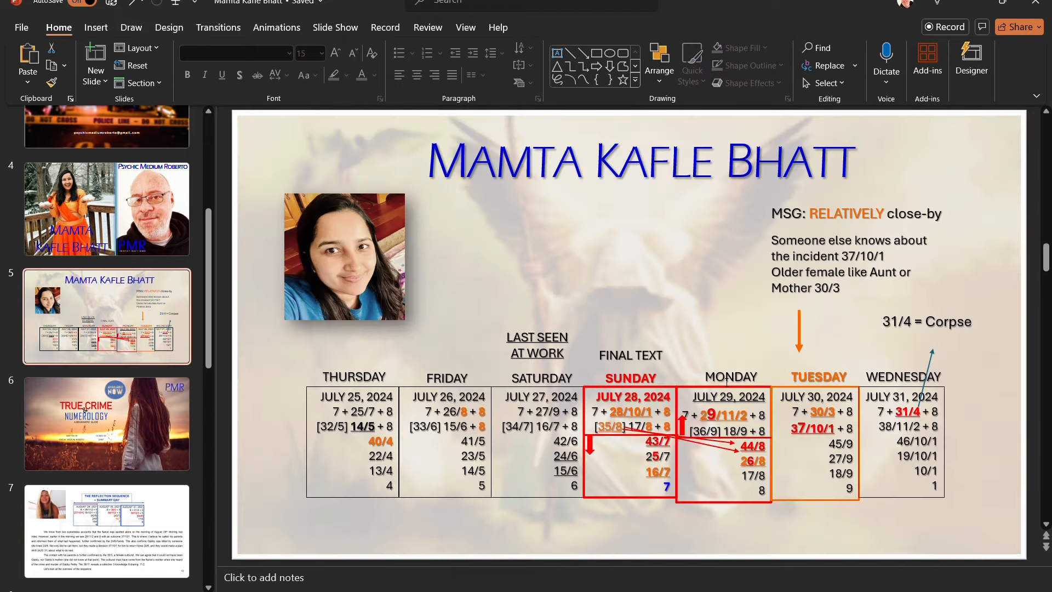
click(901, 441)
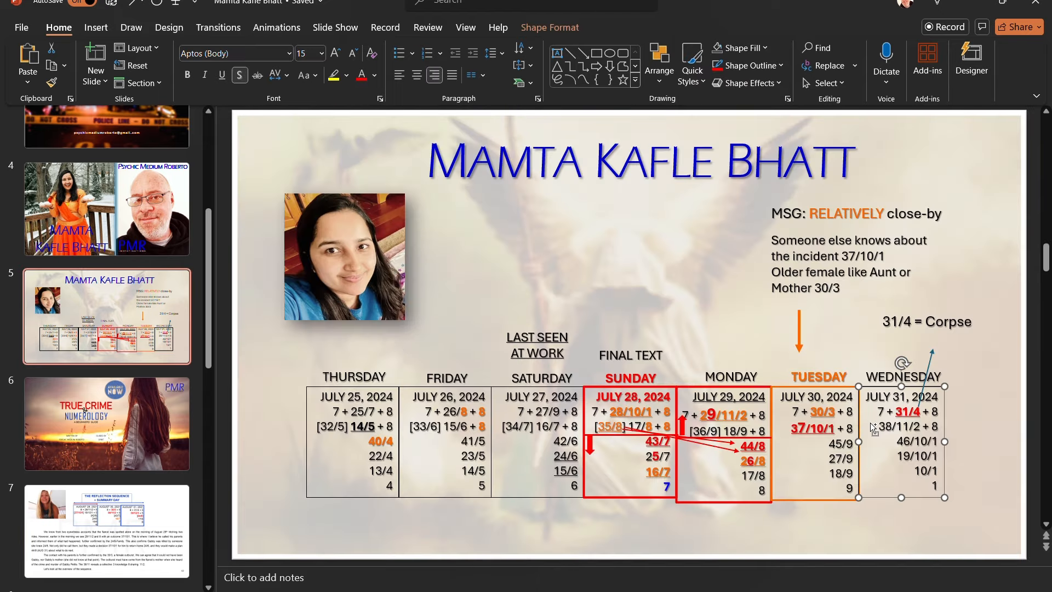
scroll(down, 3)
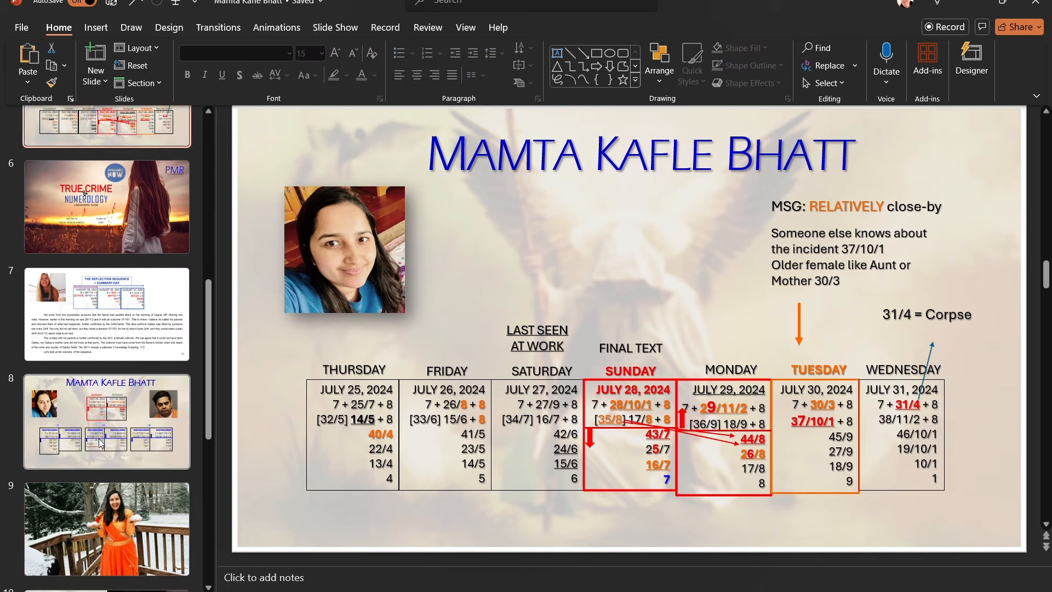
scroll(down, 3)
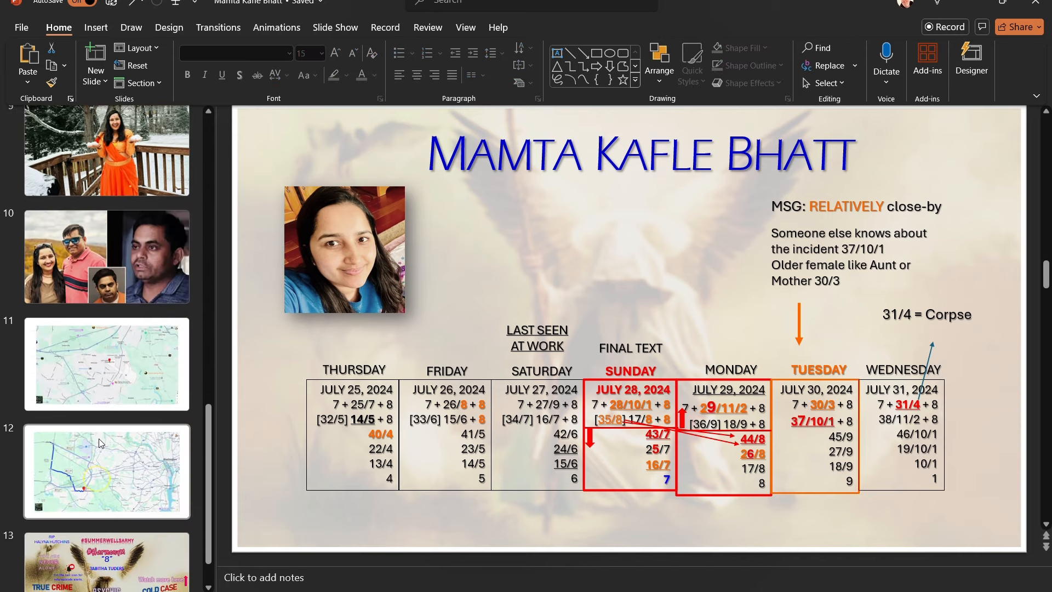
Review slide 12's circled route map, then show slide 10 with the couple's photographs.
click(106, 472)
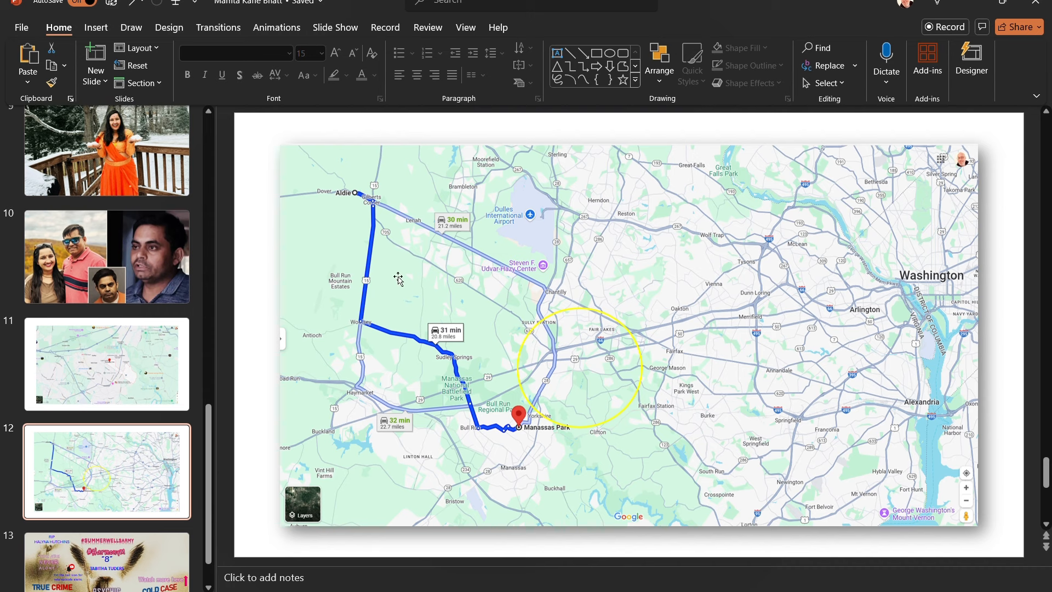
mouse_move(614, 376)
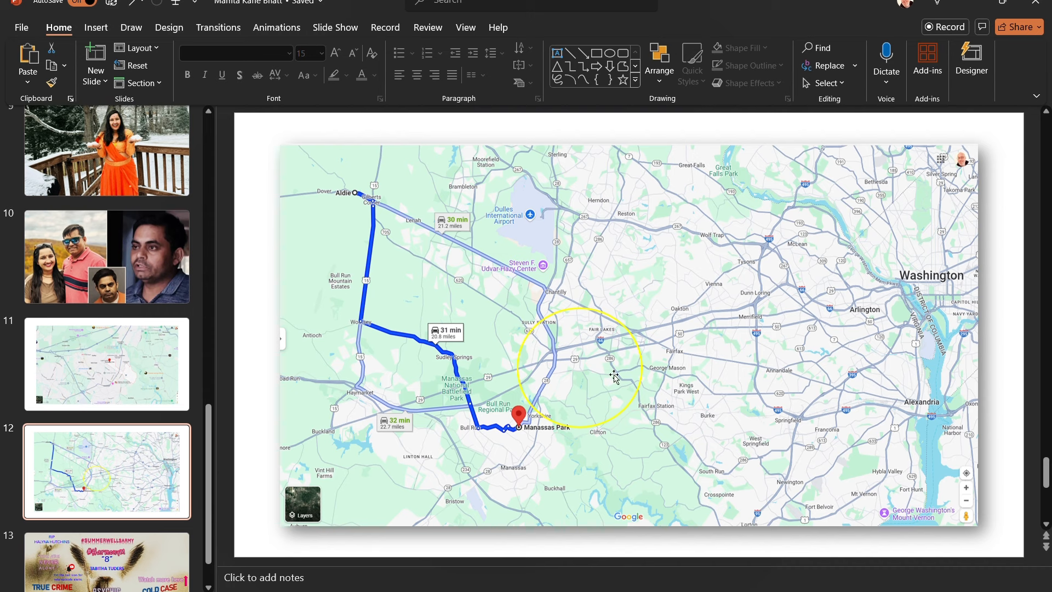
mouse_move(186, 432)
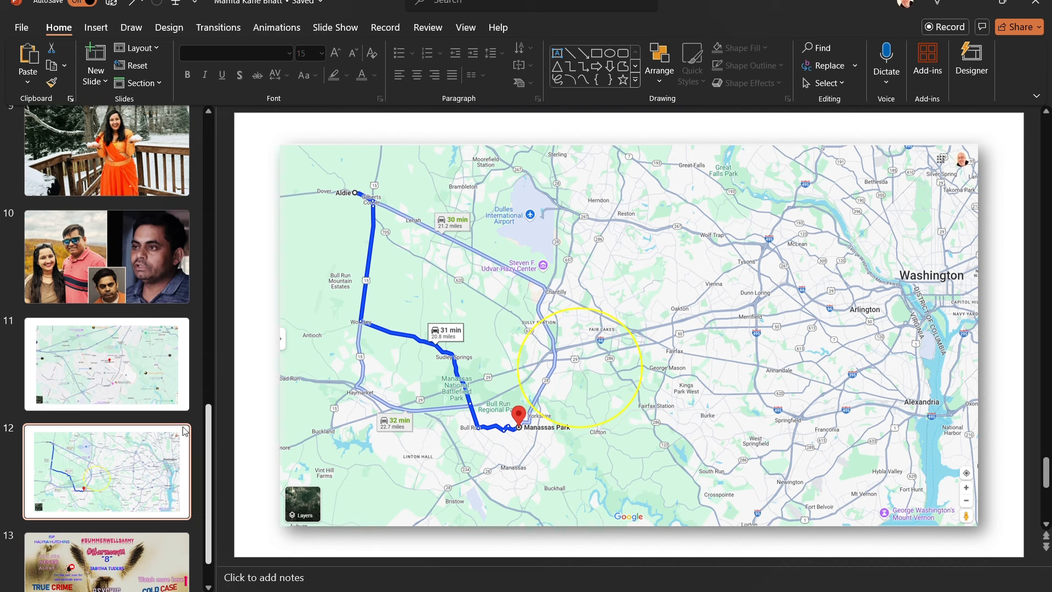
scroll(up, 3)
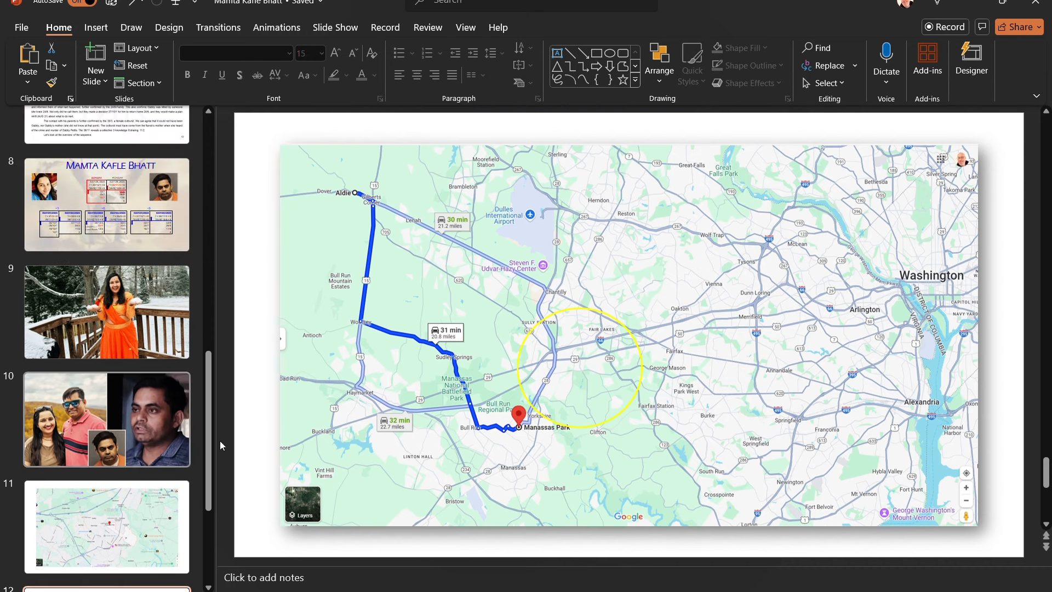
mouse_move(540, 395)
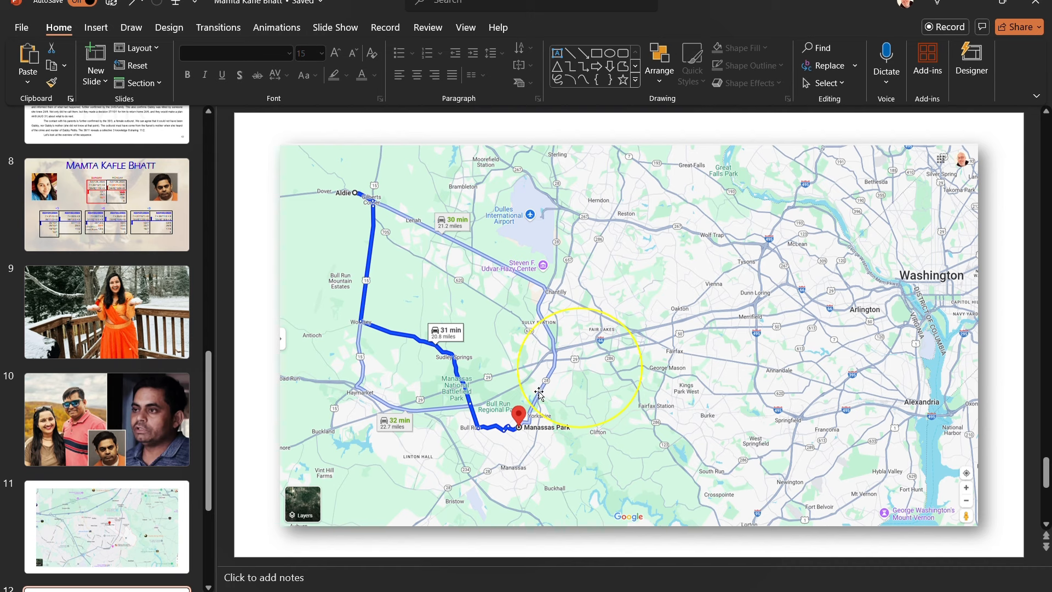
mouse_move(536, 413)
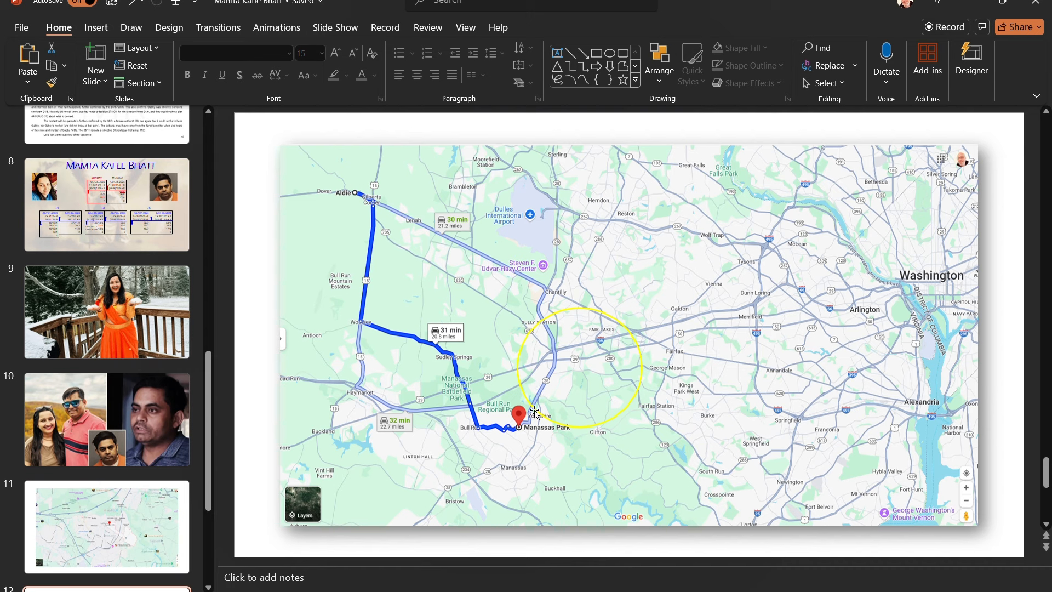
mouse_move(631, 366)
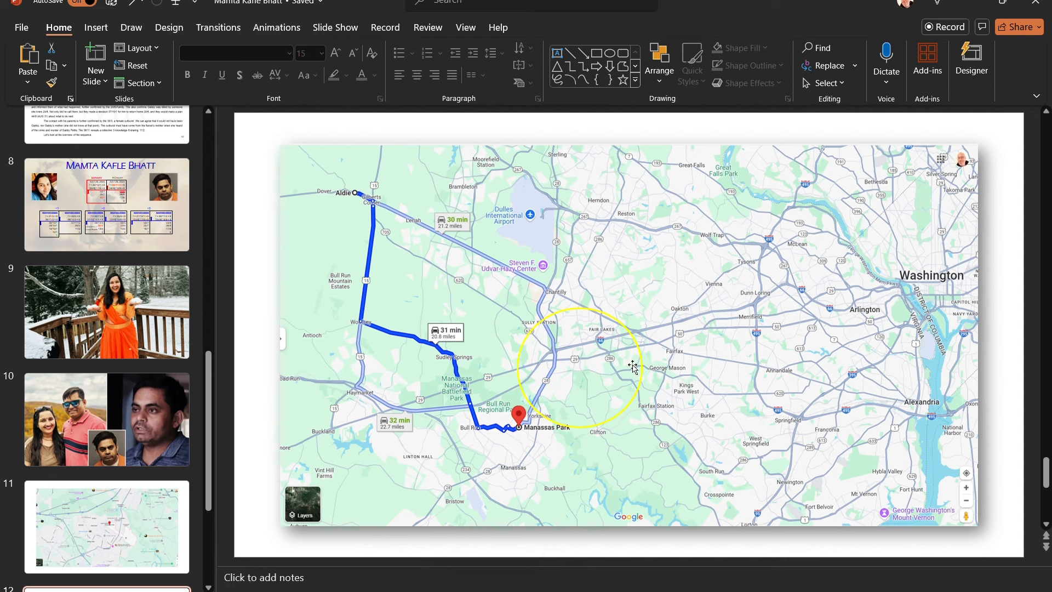
mouse_move(550, 408)
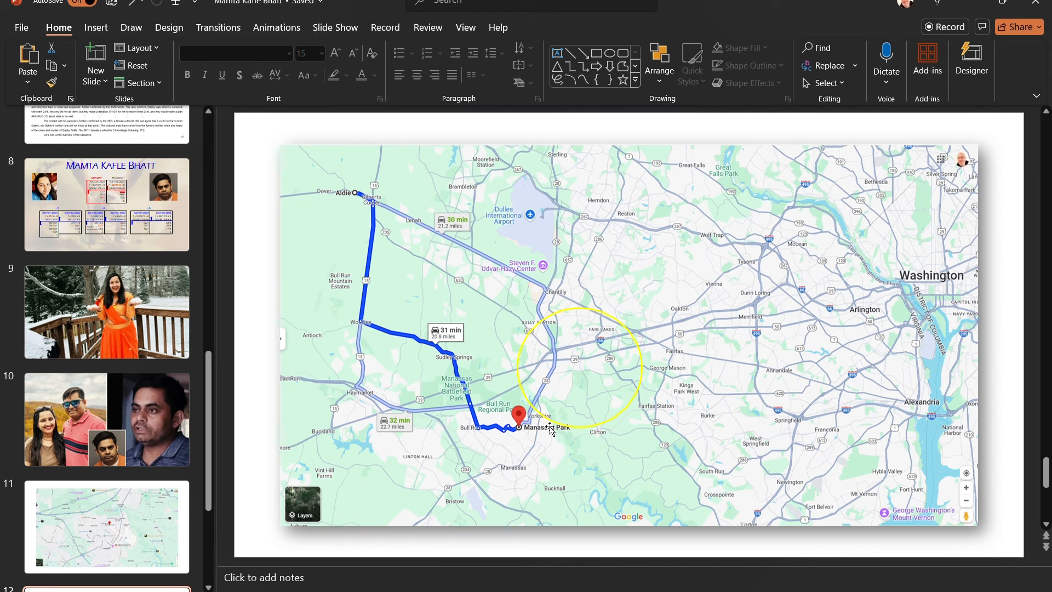
click(106, 419)
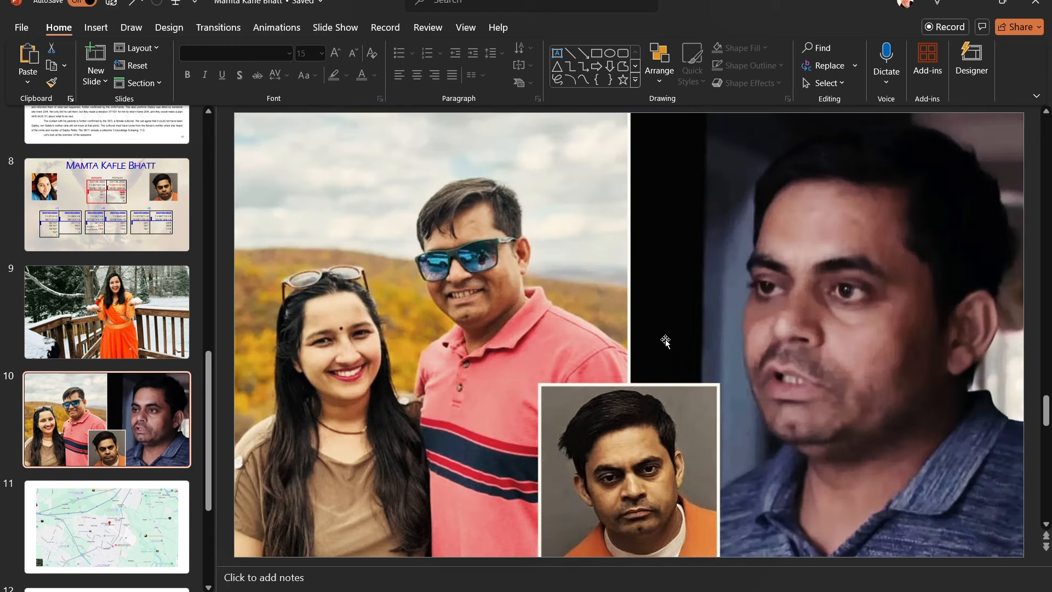
mouse_move(764, 418)
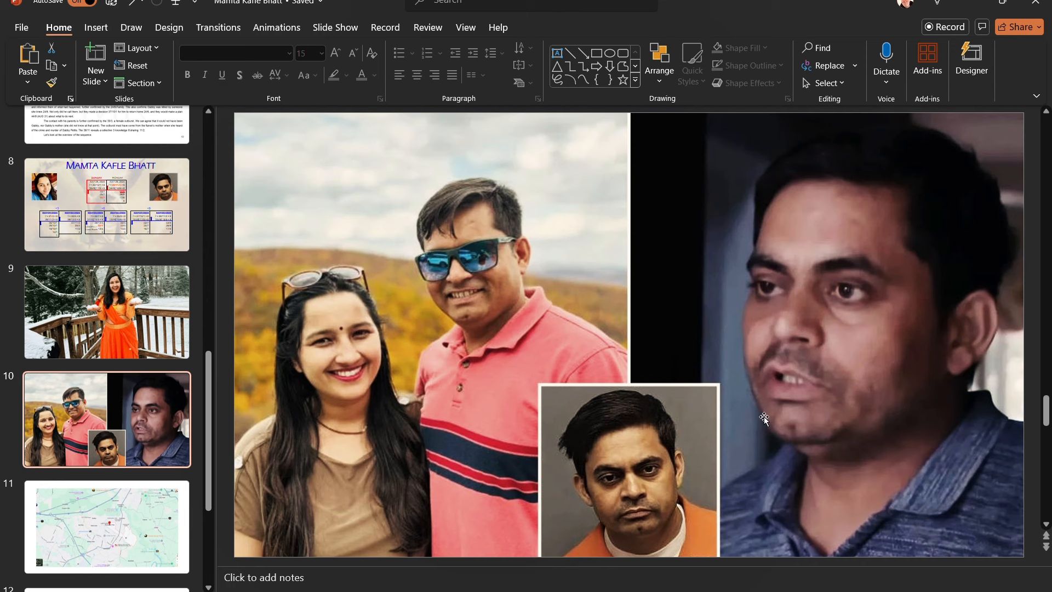
mouse_move(535, 411)
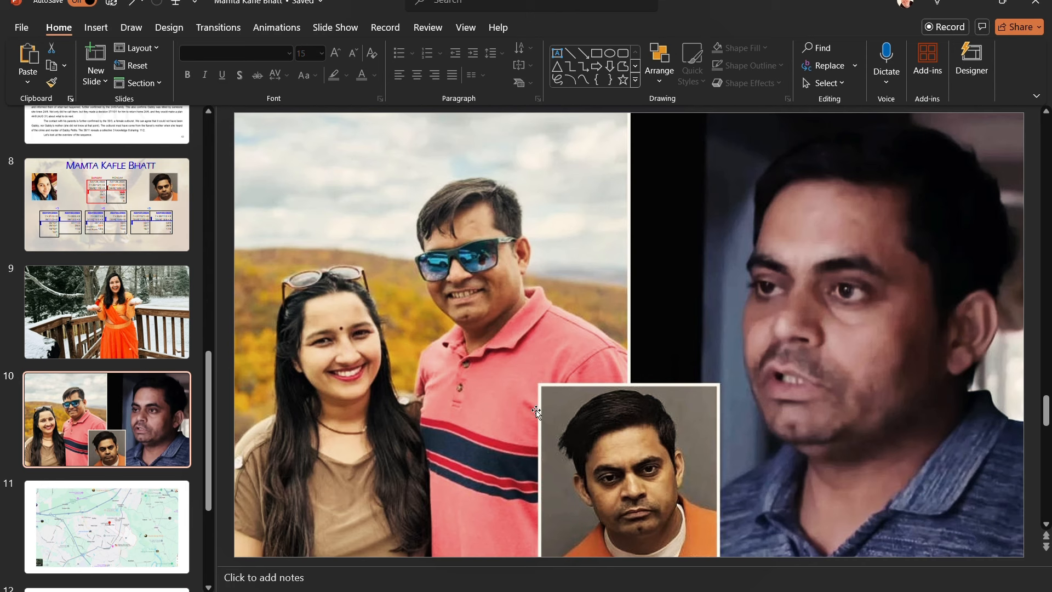
mouse_move(567, 414)
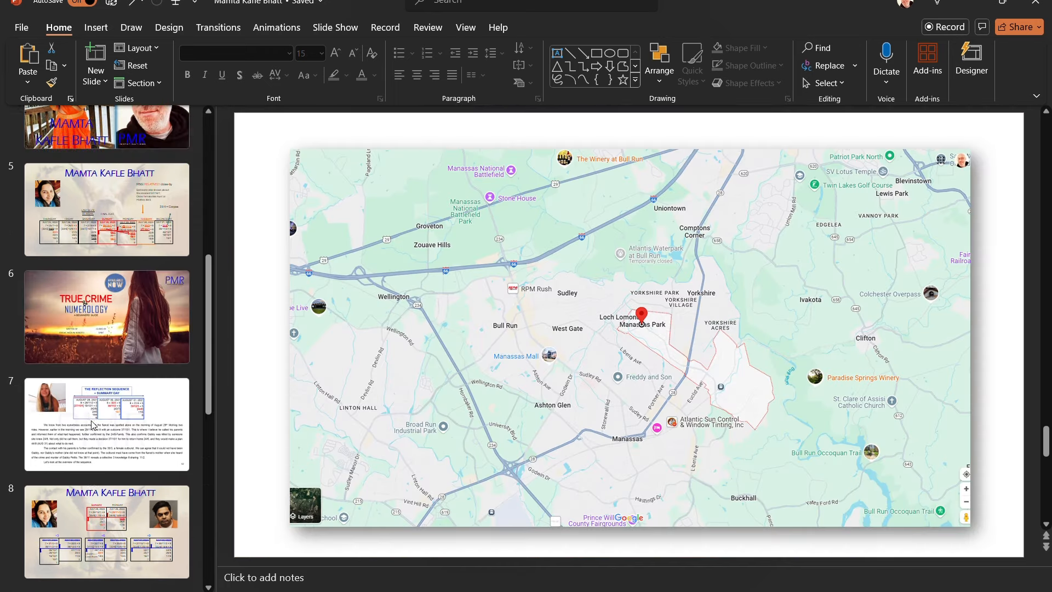
Draw a red line above the Sunday-to-Wednesday column headings on slide 5's table.
click(106, 316)
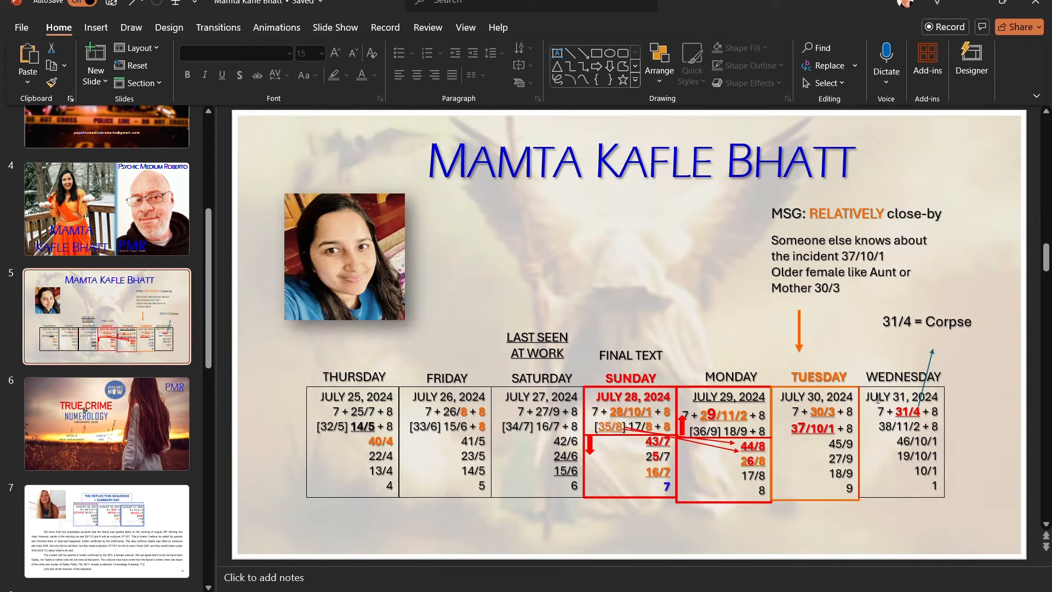
mouse_move(1000, 367)
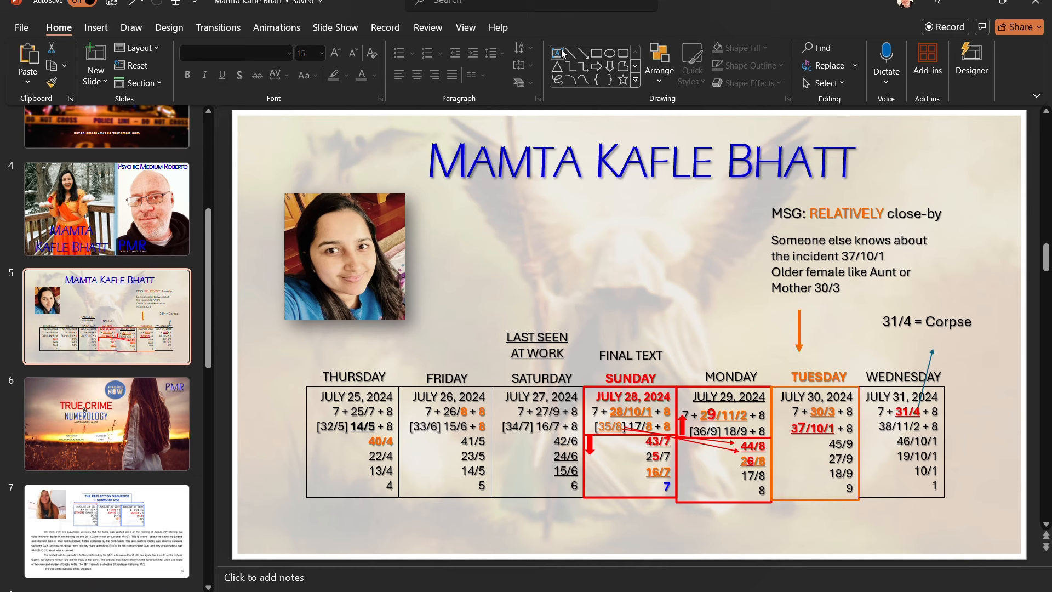
click(629, 377)
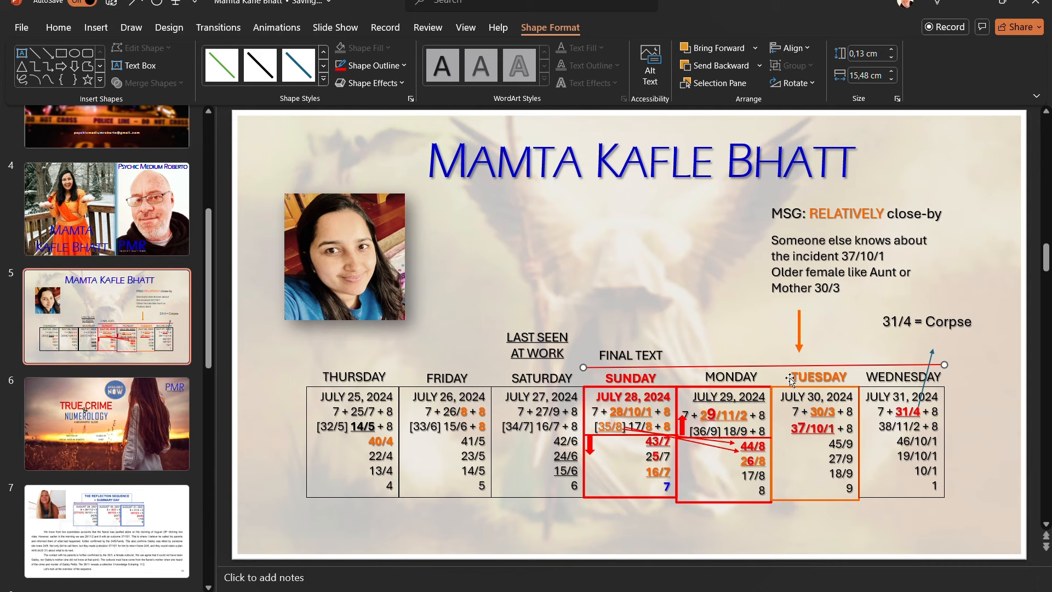
scroll(down, 3)
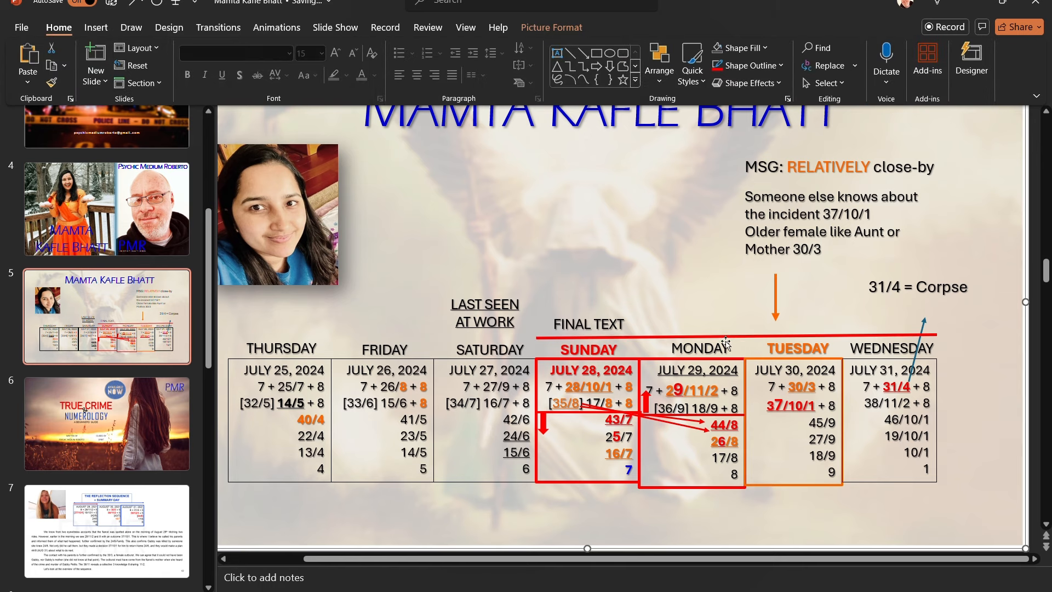
mouse_move(755, 325)
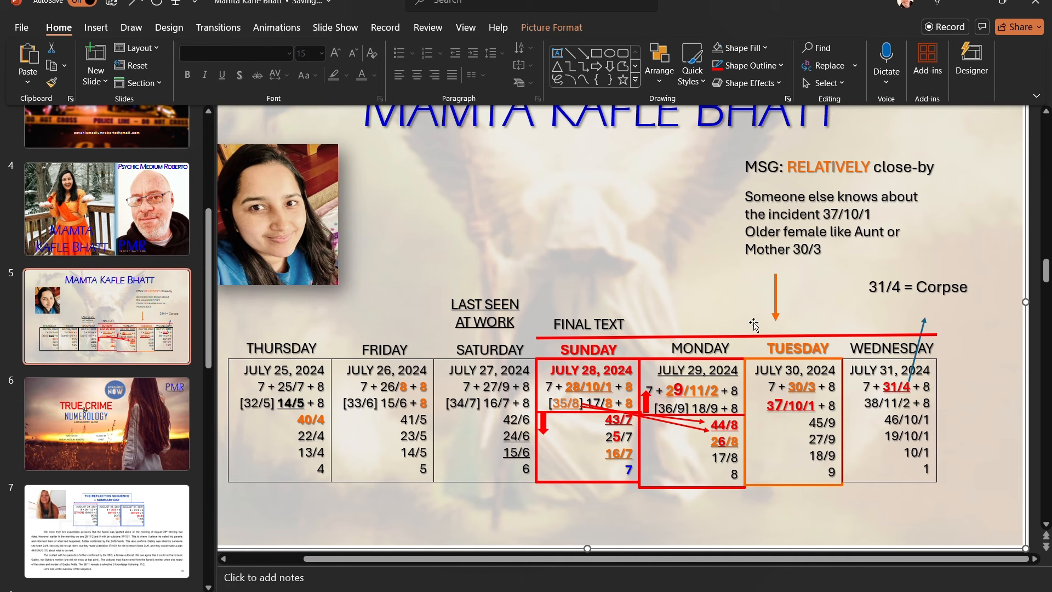
mouse_move(757, 433)
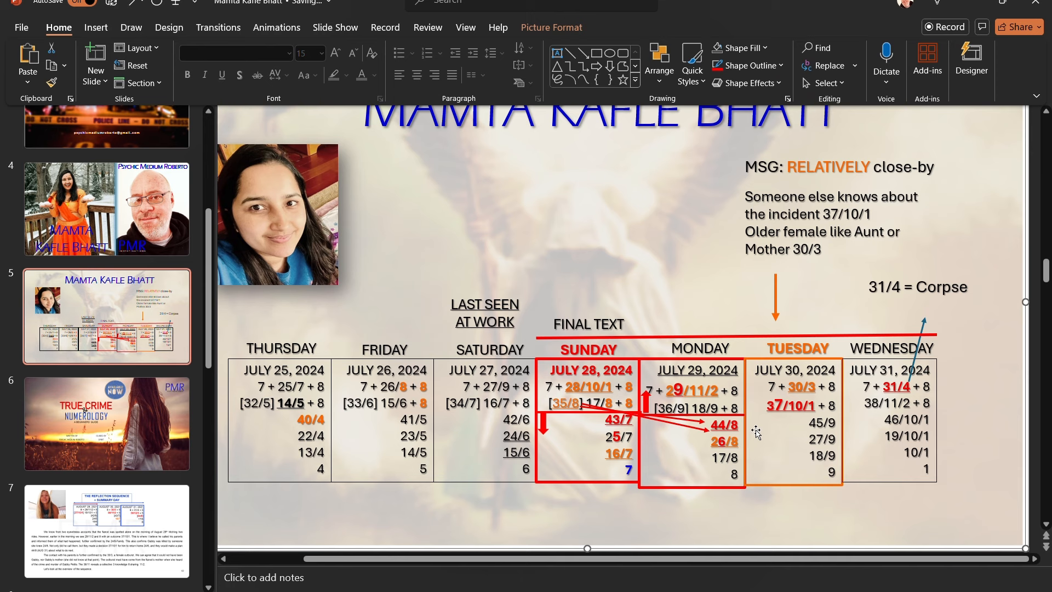
mouse_move(809, 378)
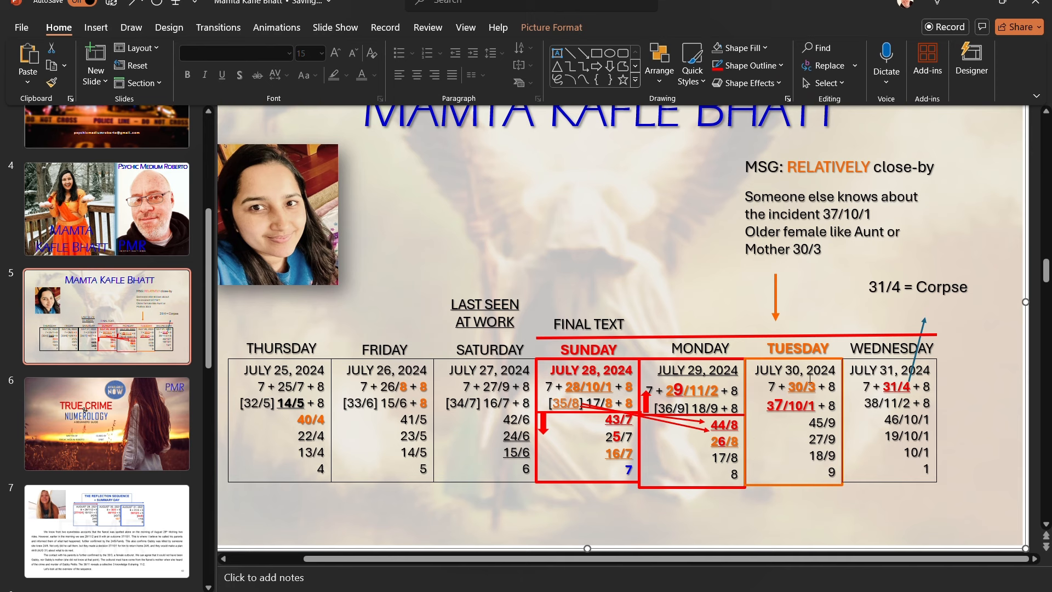
mouse_move(848, 480)
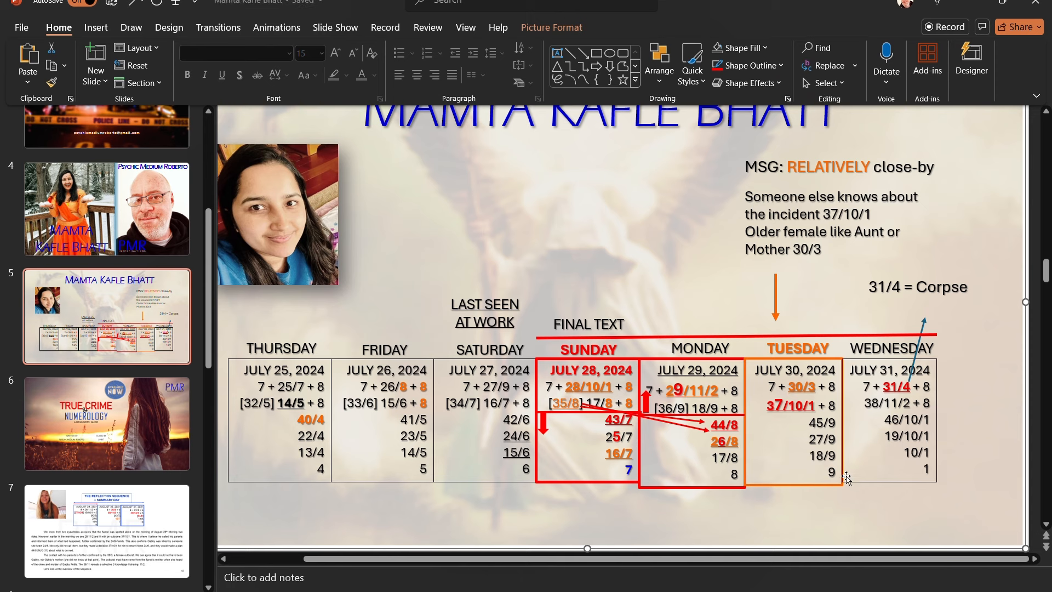
mouse_move(876, 358)
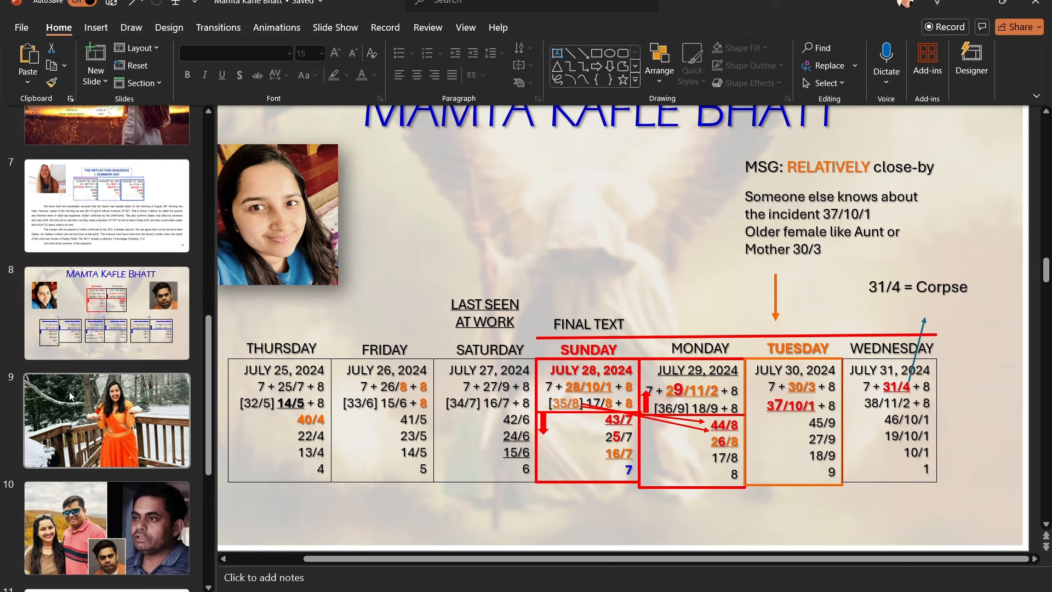
Make 46/10/1 in slide 8's July 31 table orange and underlined, then select a July 32 number.
scroll(down, 3)
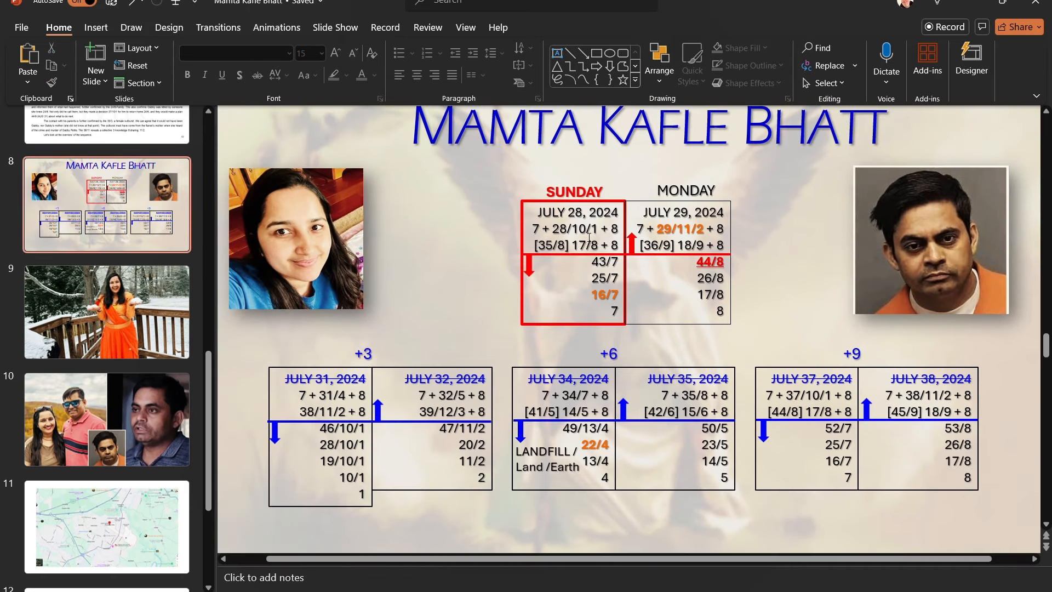
mouse_move(566, 288)
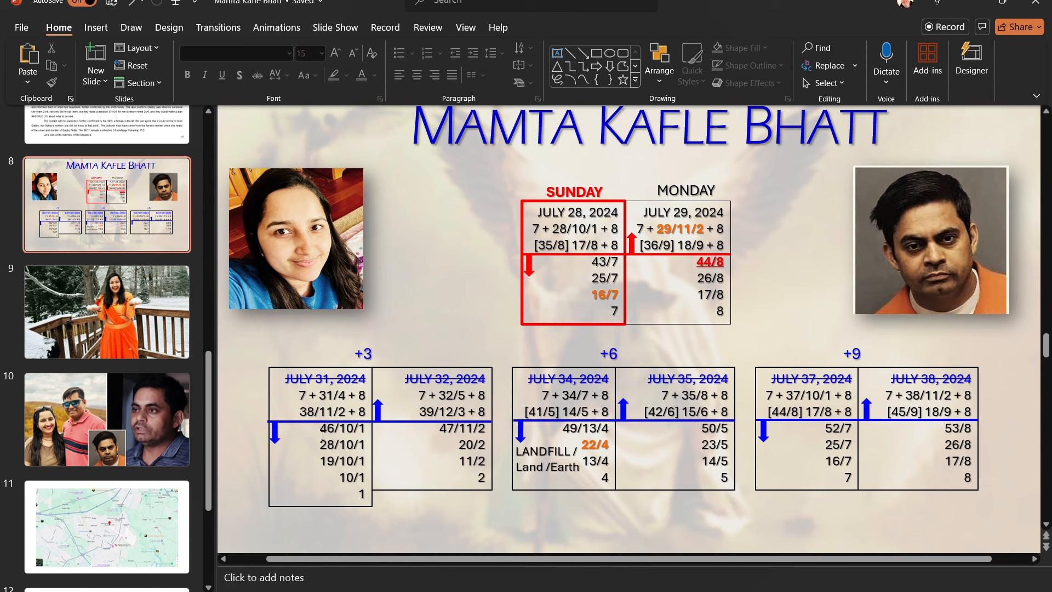
click(321, 436)
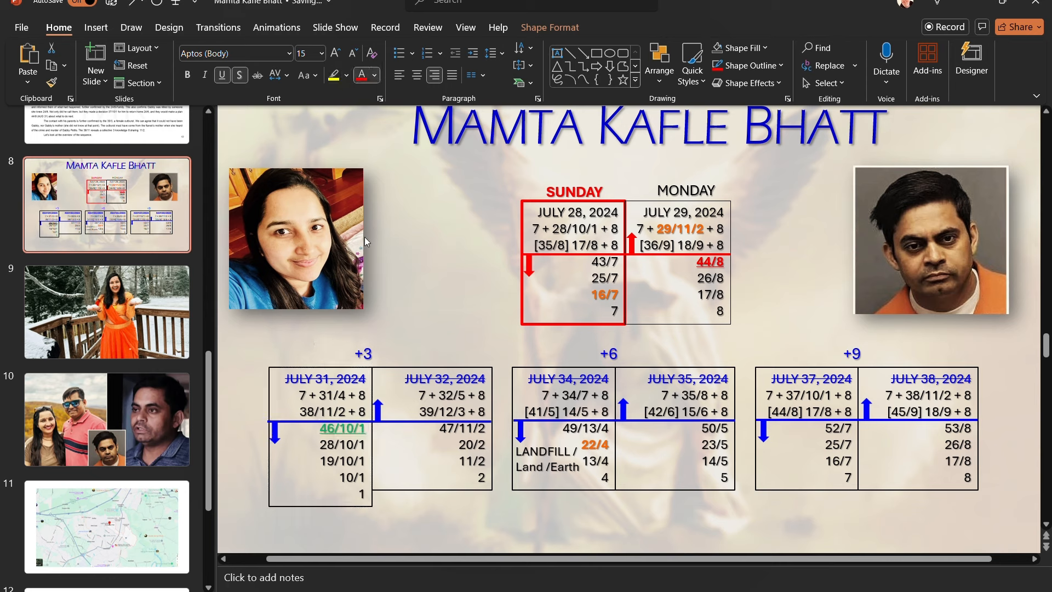
click(341, 427)
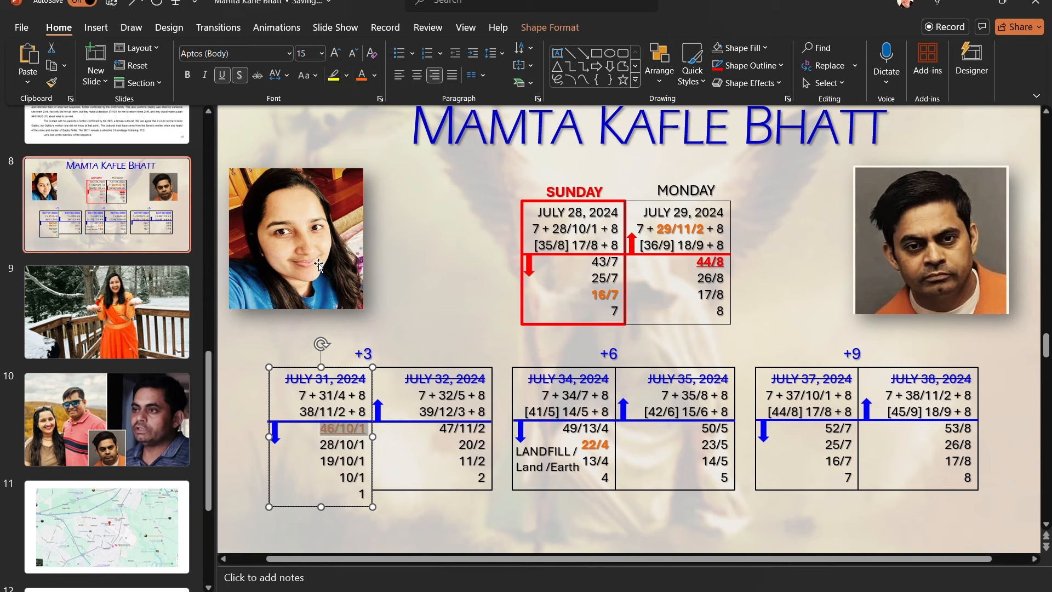
mouse_move(259, 278)
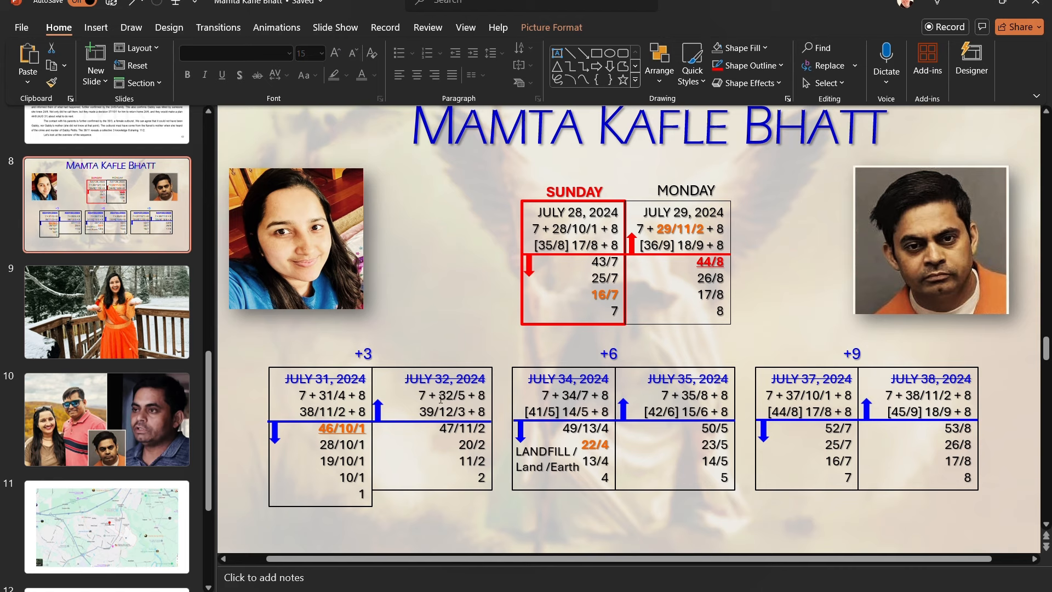
click(433, 395)
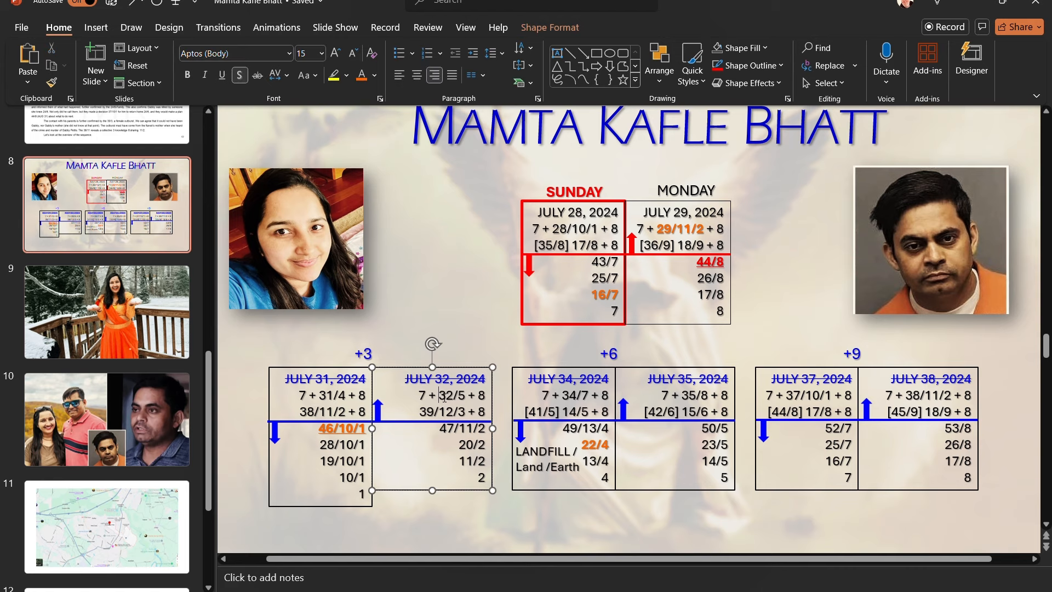
double_click(450, 394)
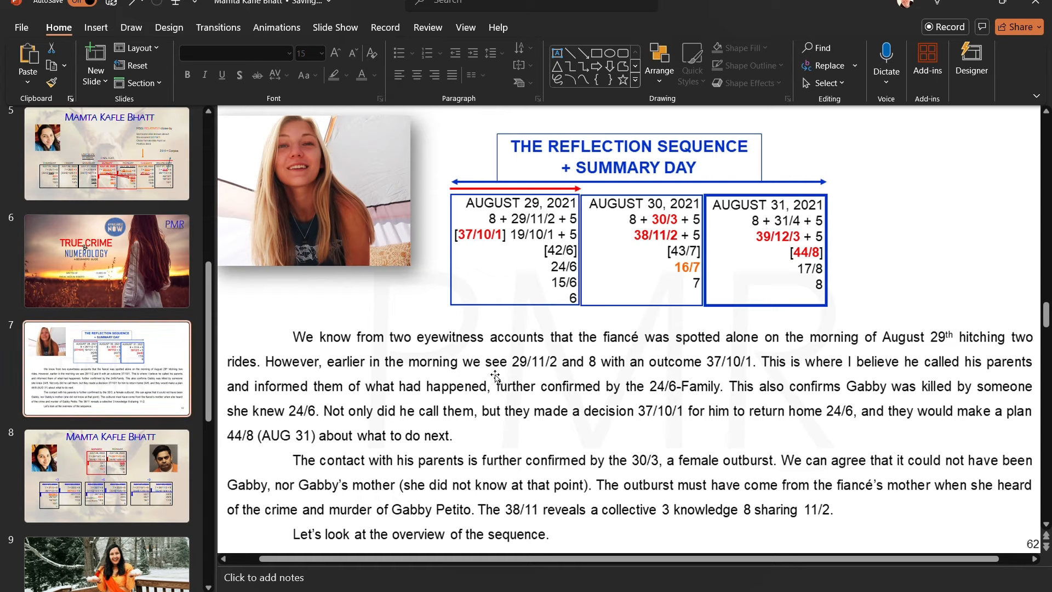
mouse_move(643, 306)
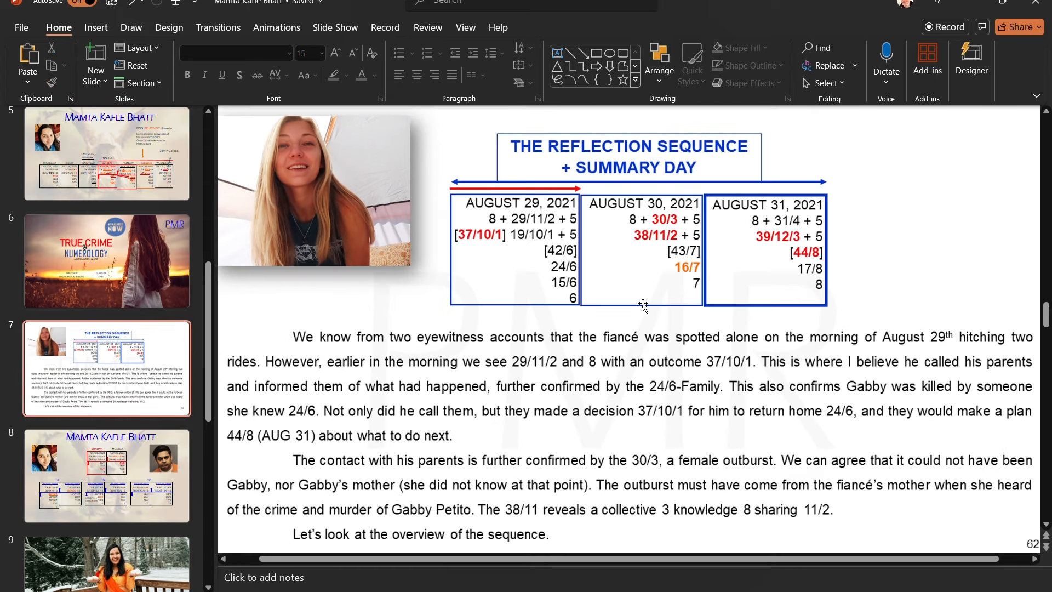
mouse_move(804, 241)
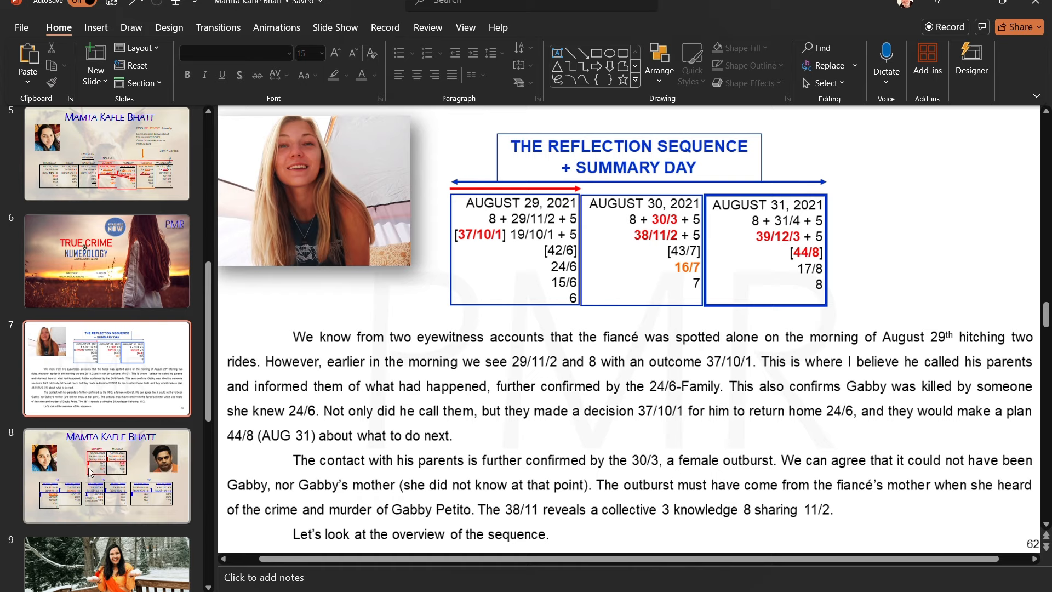
Return to slide 8 and deselect the July 32 table, leaving 39/12/3 in orange.
click(106, 474)
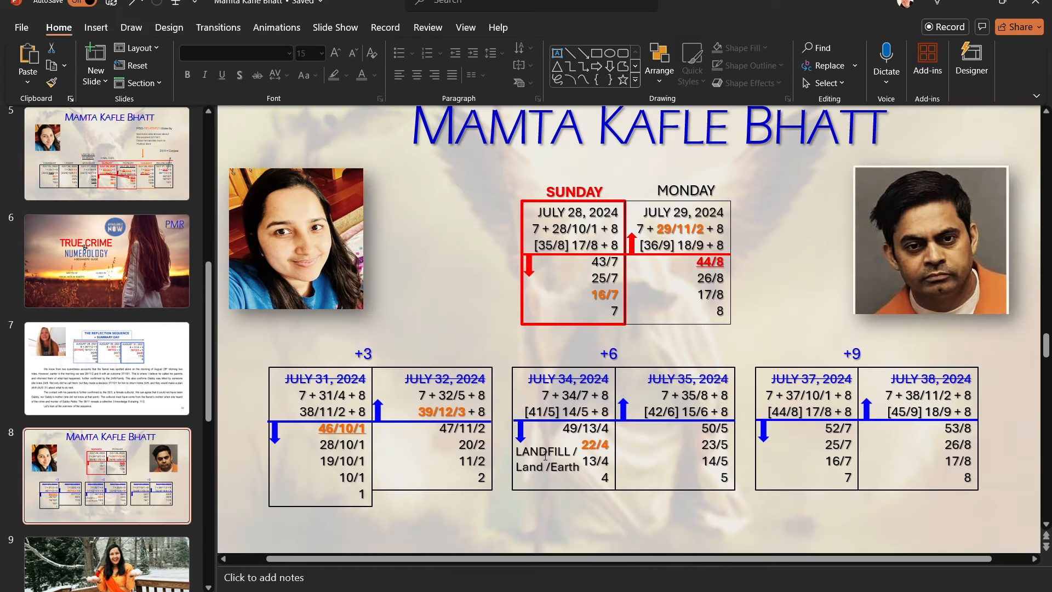
click(107, 369)
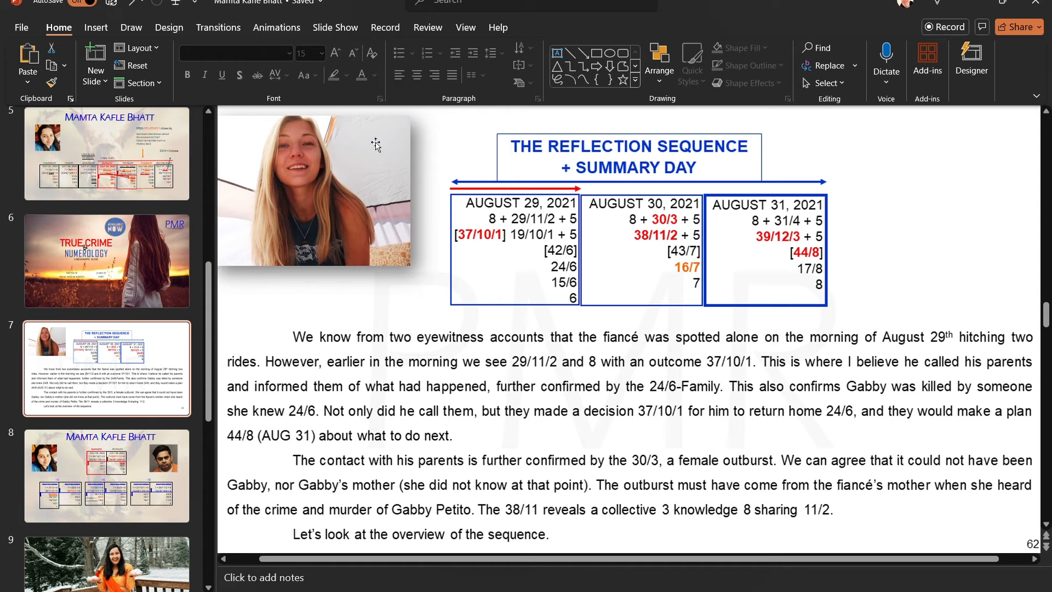
click(106, 475)
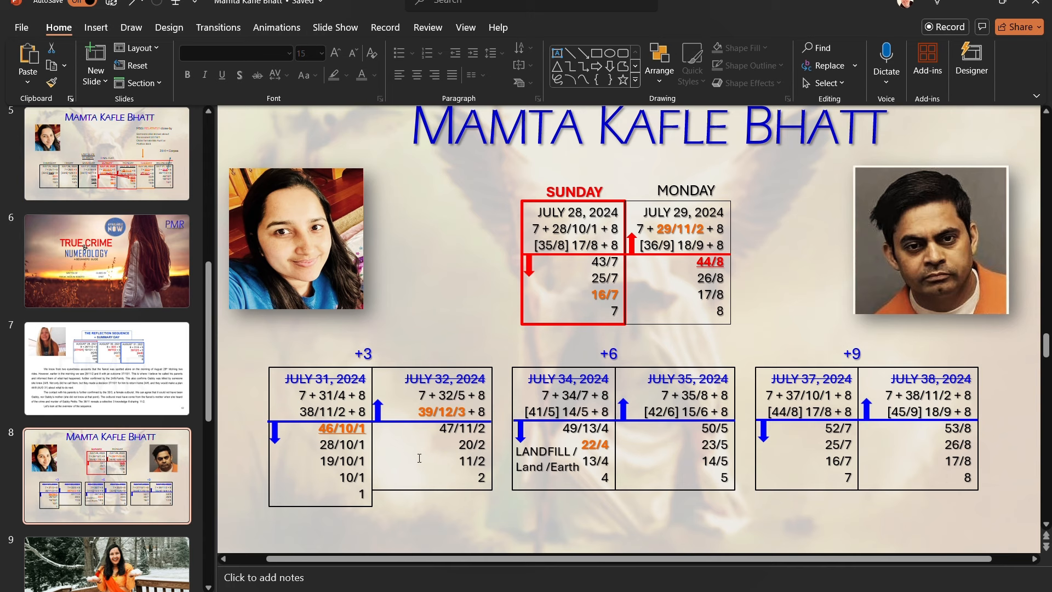
mouse_move(461, 450)
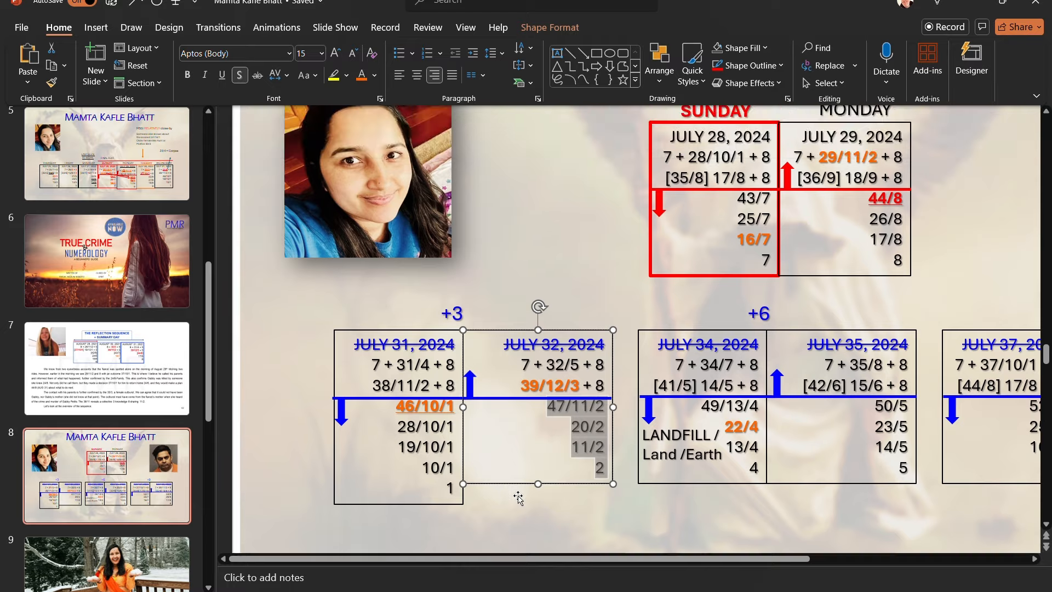
scroll(down, 3)
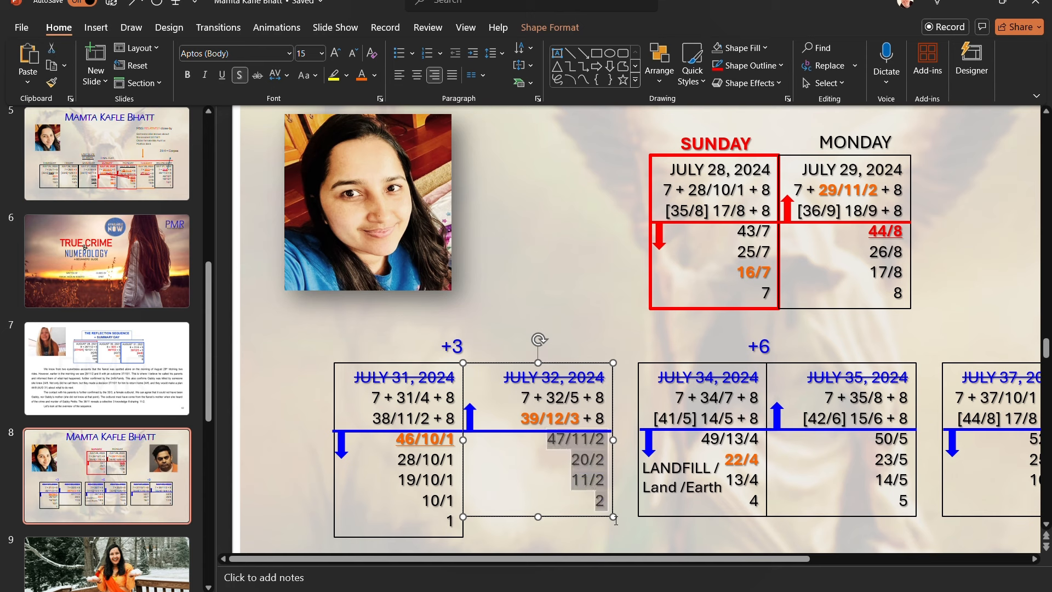
click(279, 349)
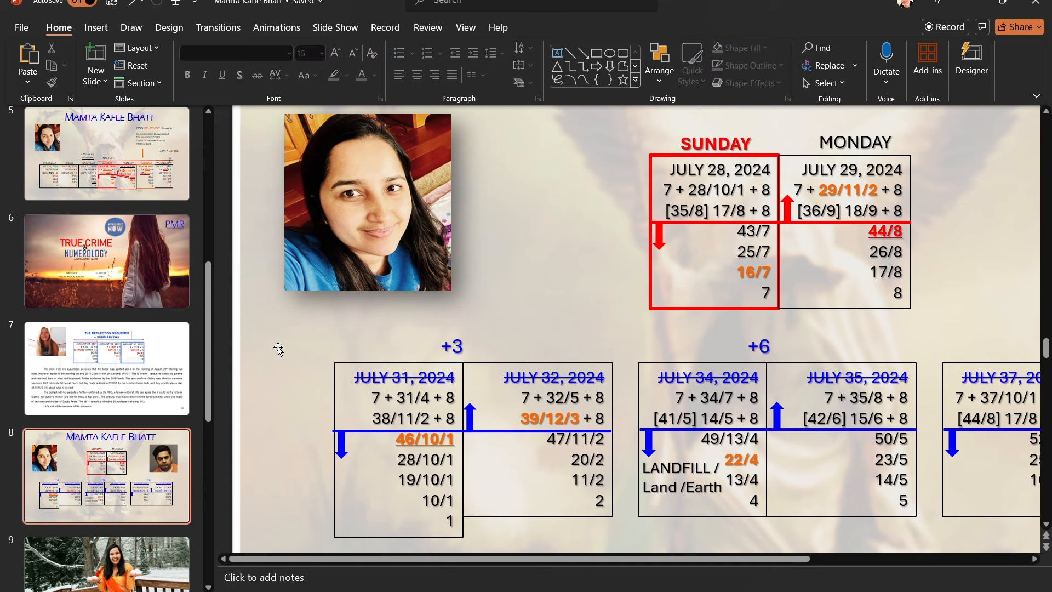
mouse_move(558, 462)
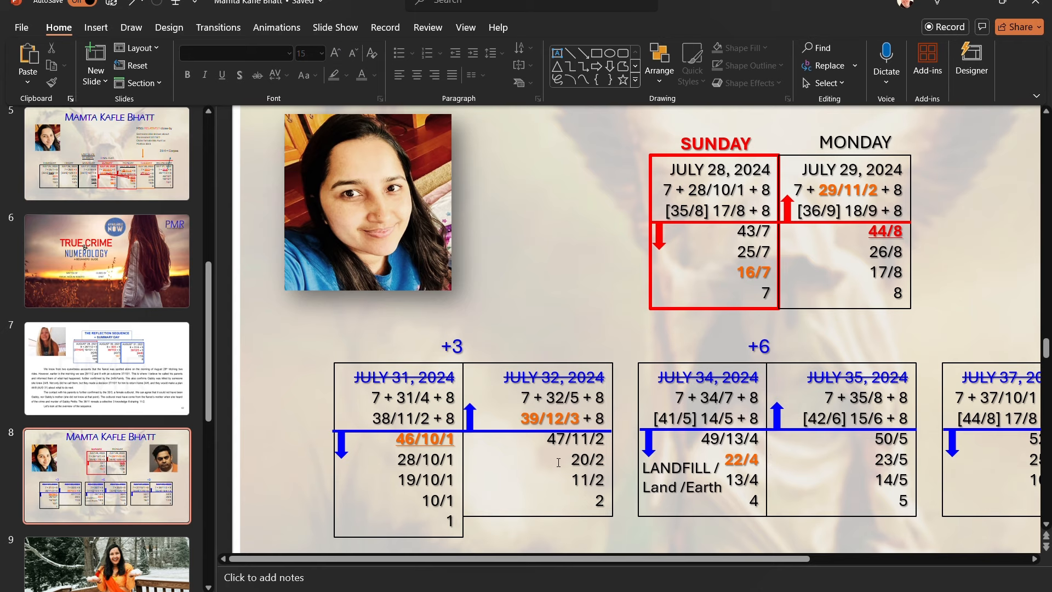
Review the July tables so July 34's 22/4 shows orange, then fit slide 8 to the window.
click(681, 468)
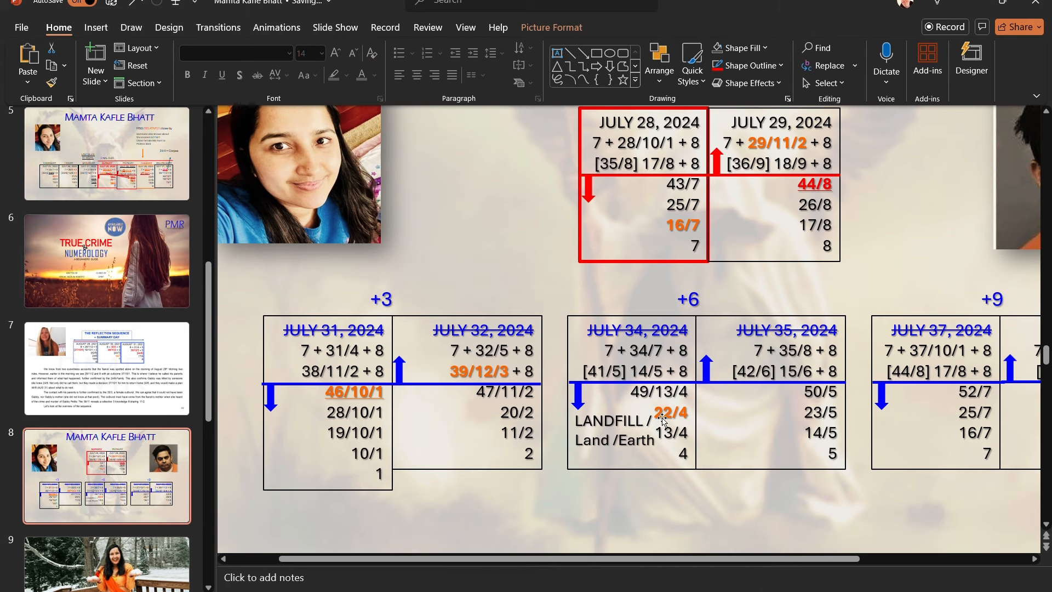
scroll(down, 3)
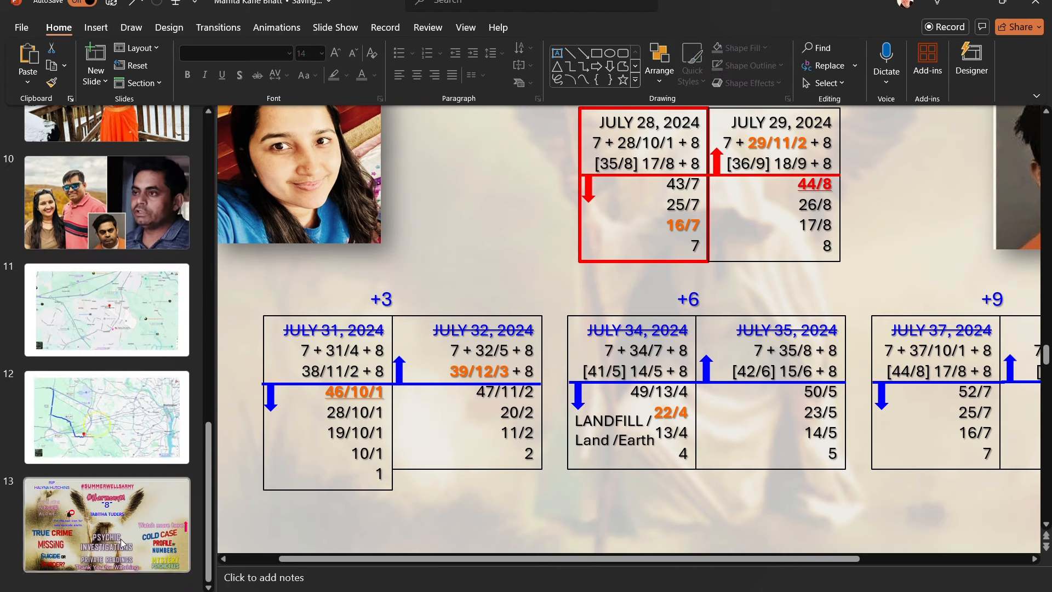
click(106, 417)
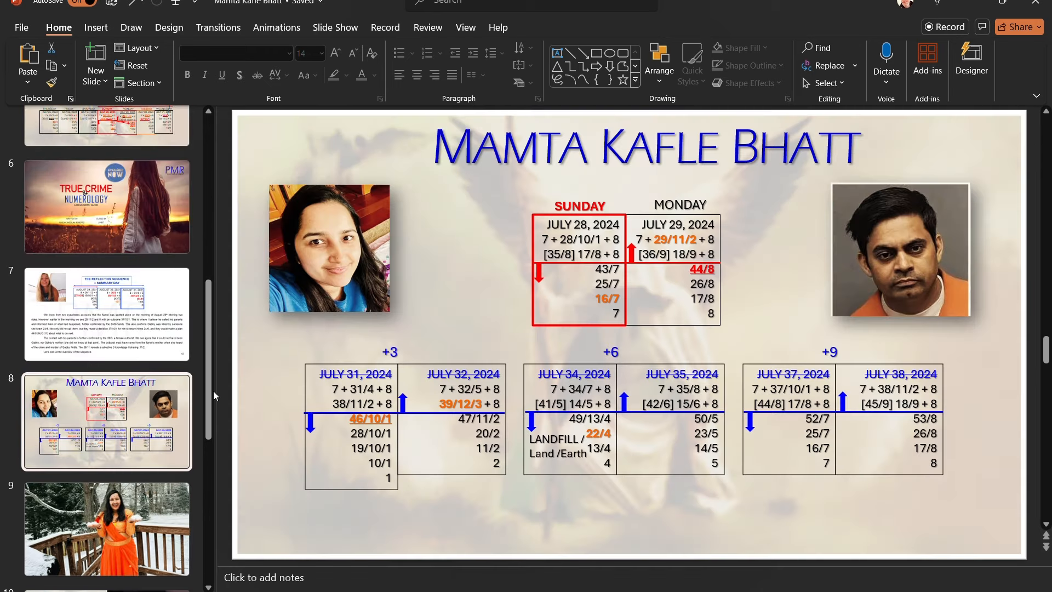
scroll(down, 3)
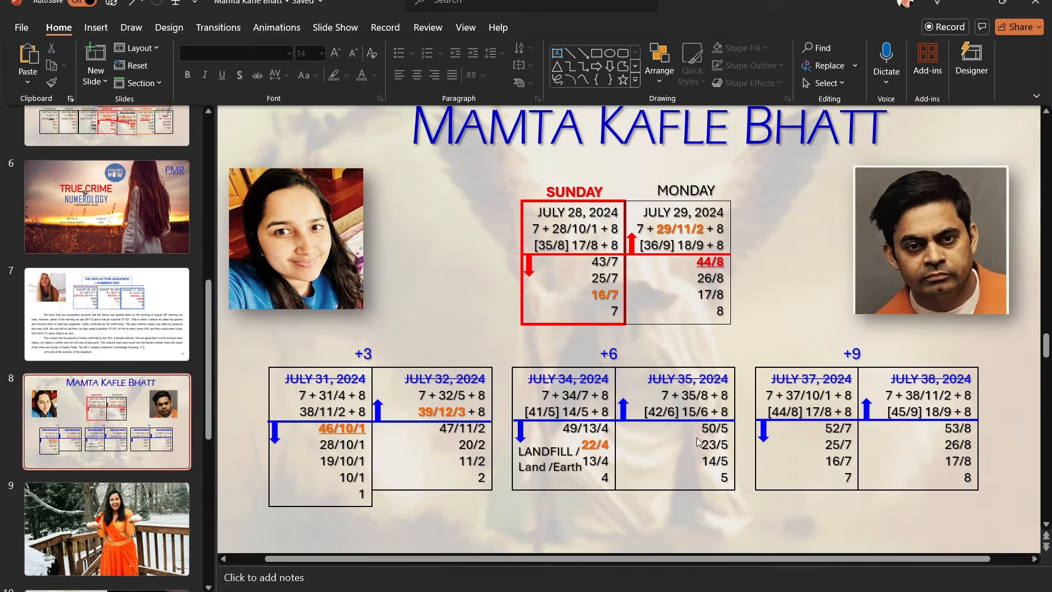
mouse_move(572, 473)
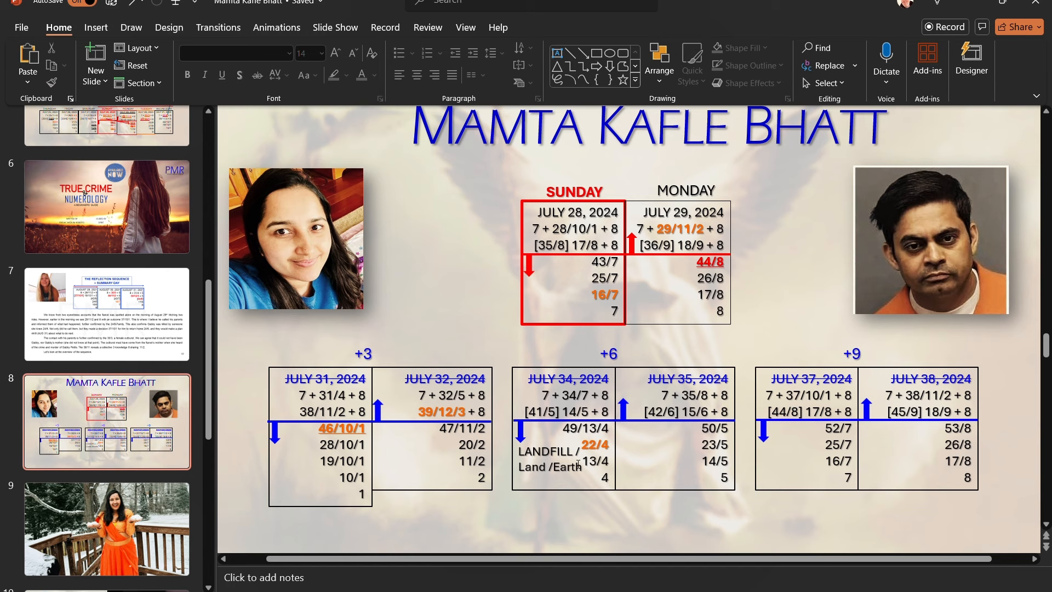
click(549, 453)
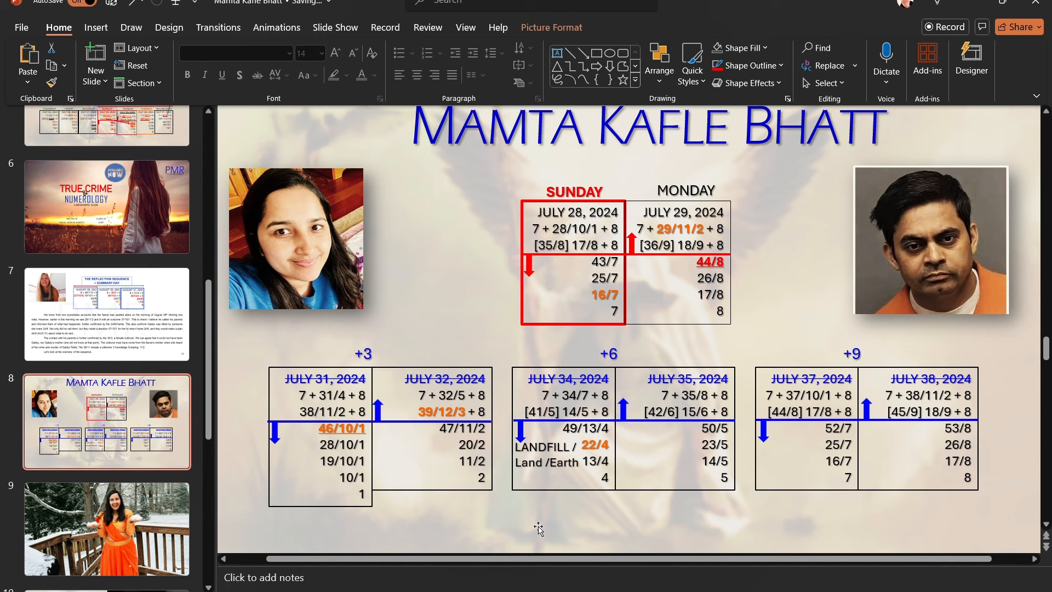
mouse_move(567, 429)
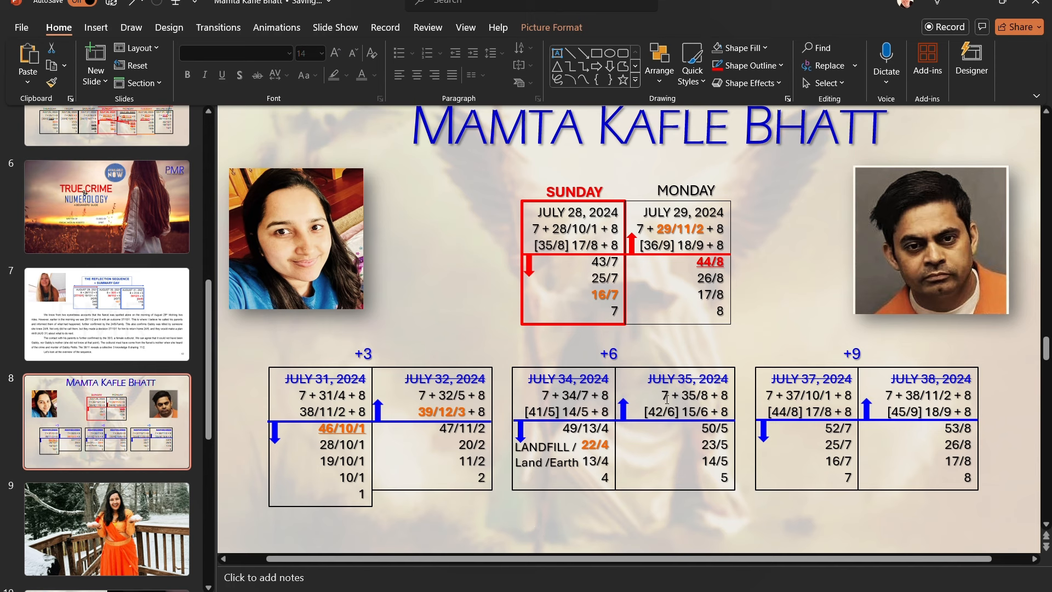
Colour July 35's 15/6 orange and 50/5 red on slide 8, then return to slide 5.
click(674, 395)
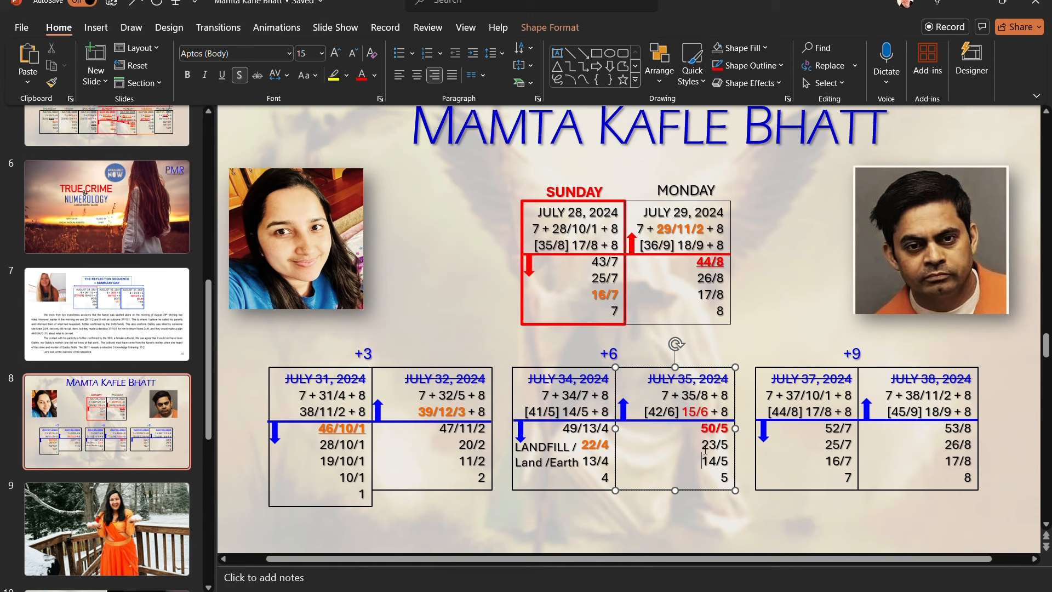
mouse_move(897, 261)
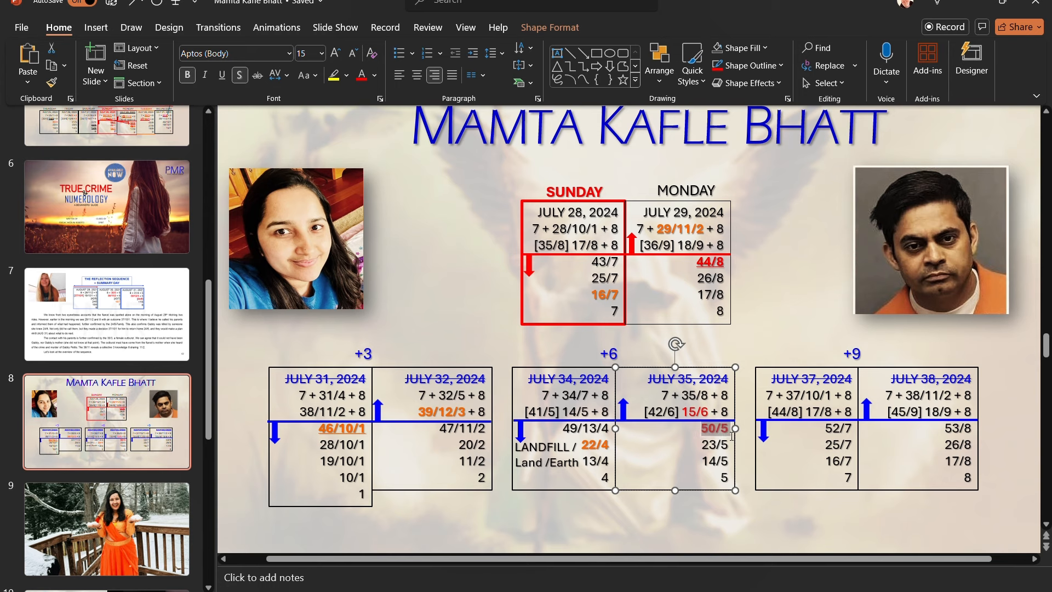
scroll(down, 3)
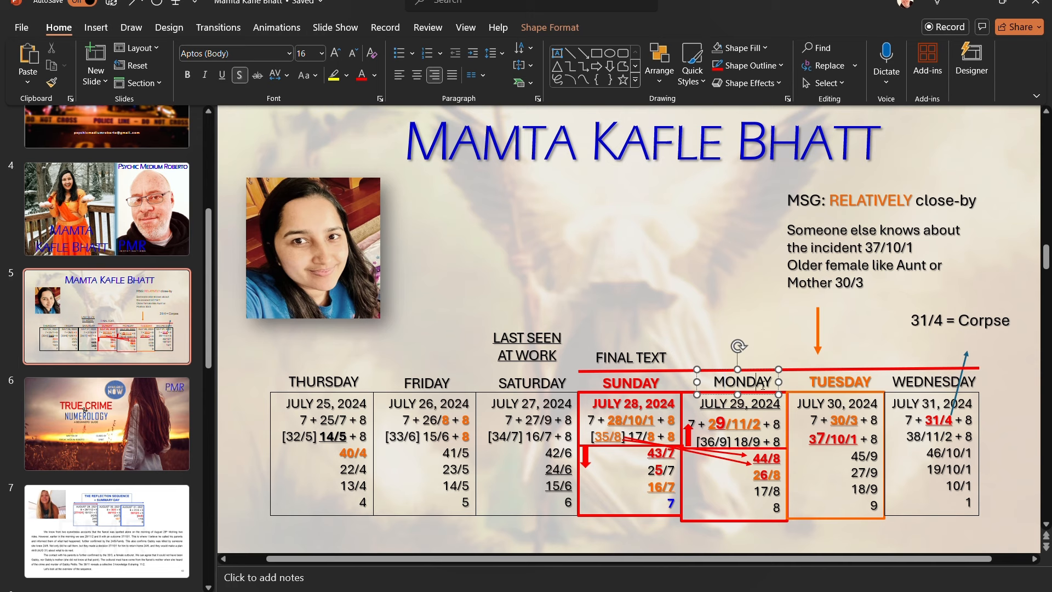
mouse_move(775, 384)
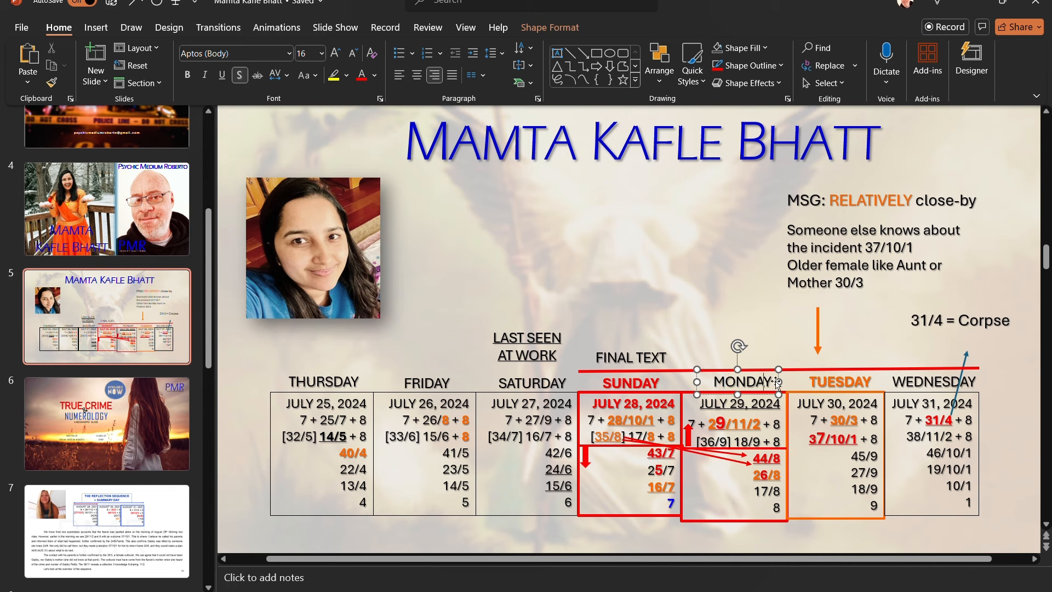
mouse_move(812, 382)
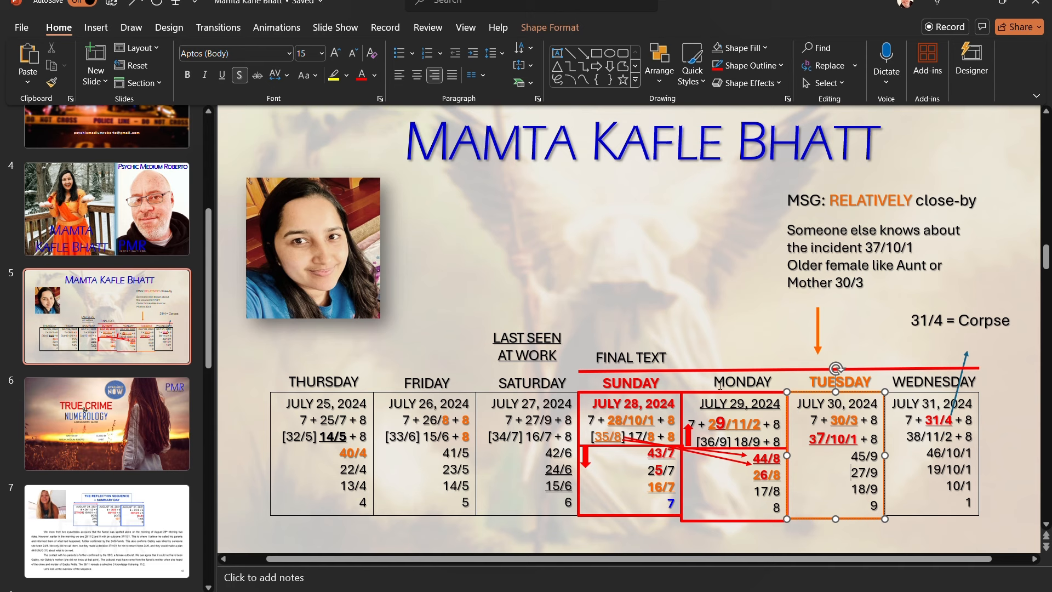
mouse_move(837, 488)
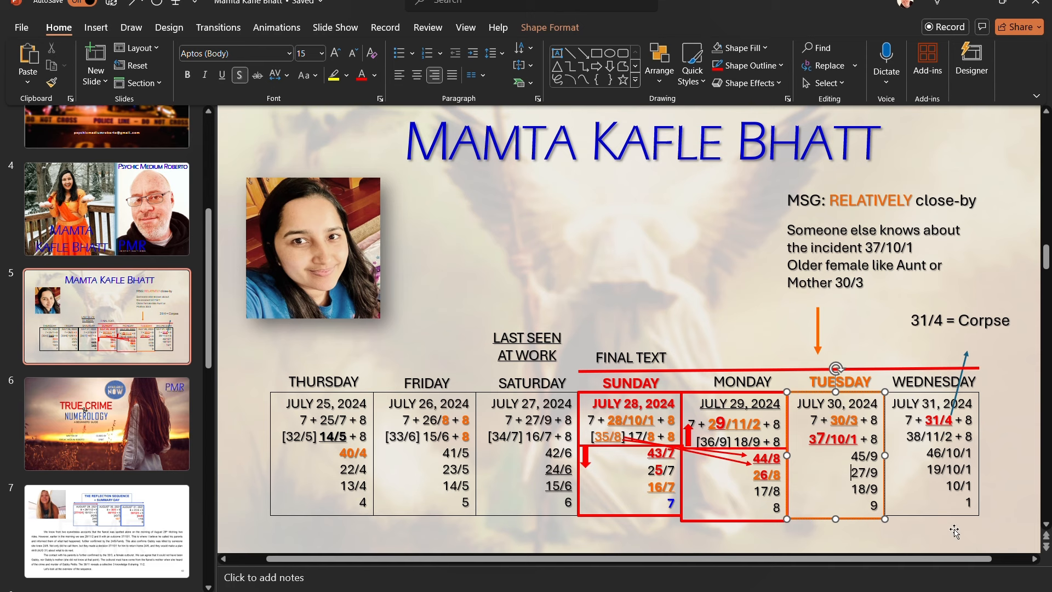
mouse_move(892, 423)
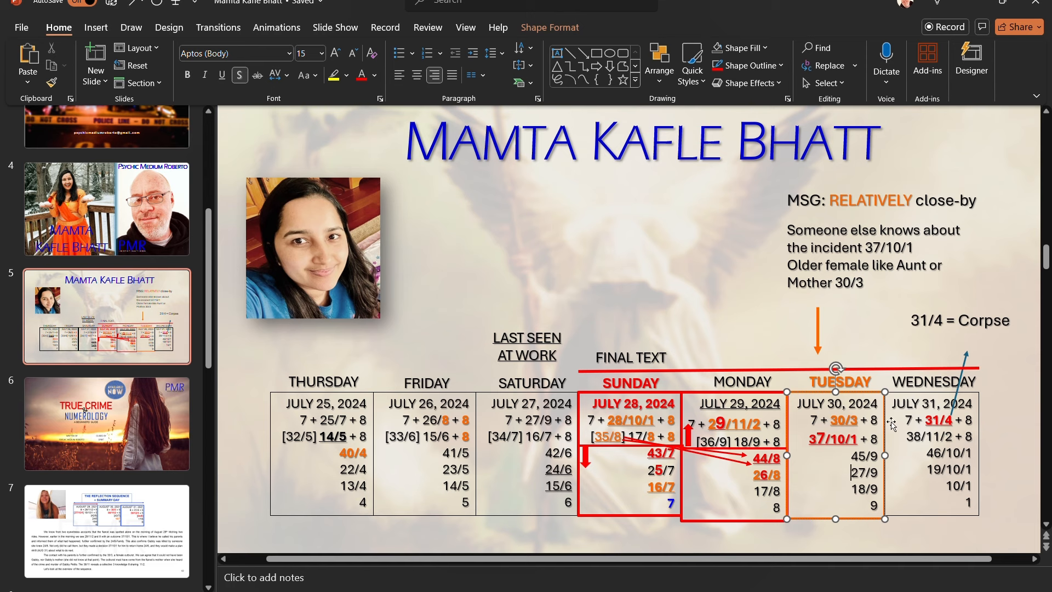
mouse_move(821, 445)
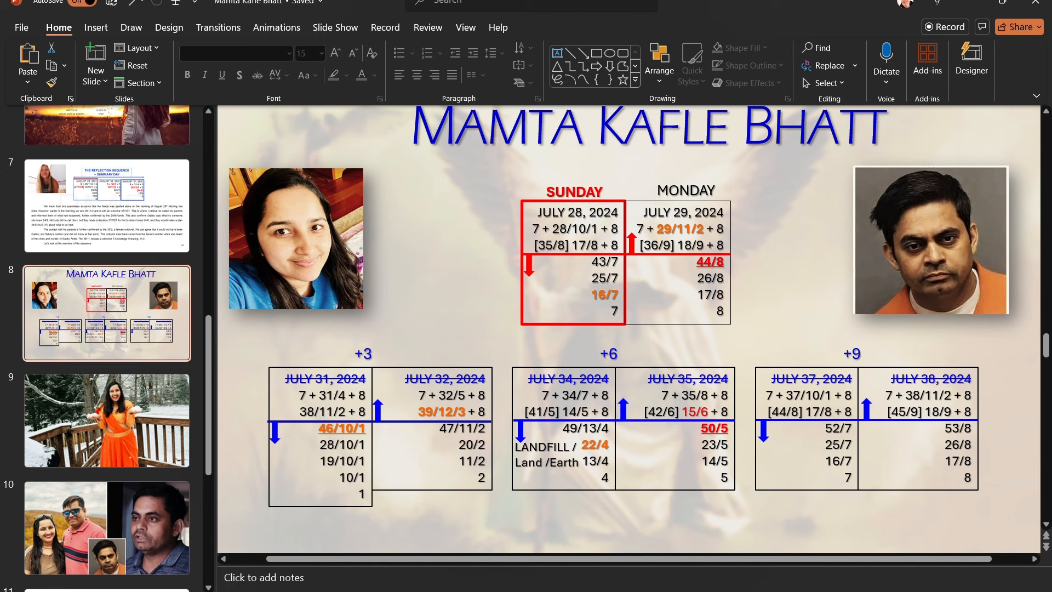
mouse_move(800, 442)
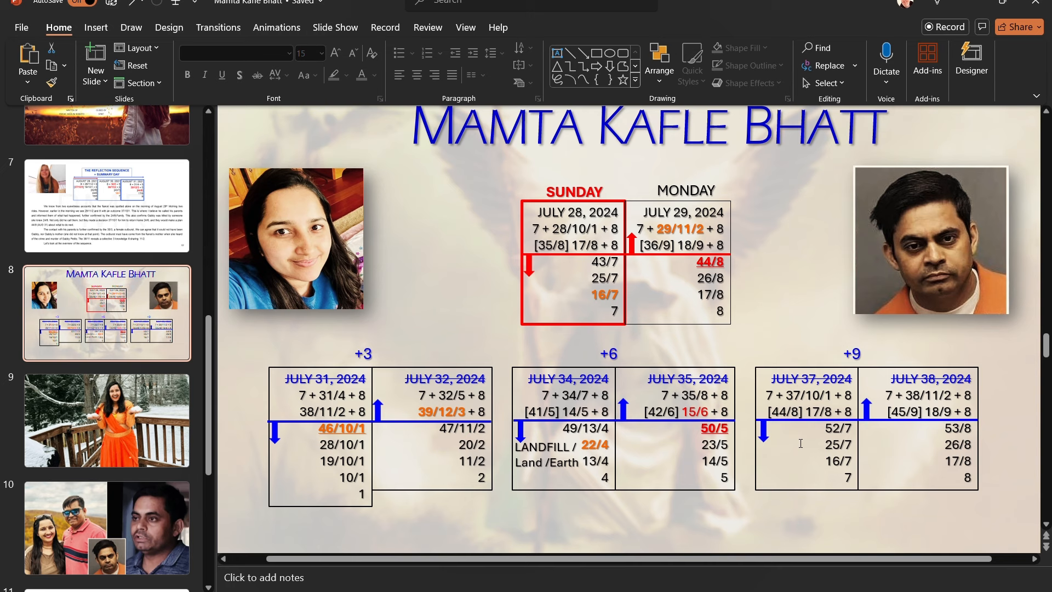
mouse_move(816, 443)
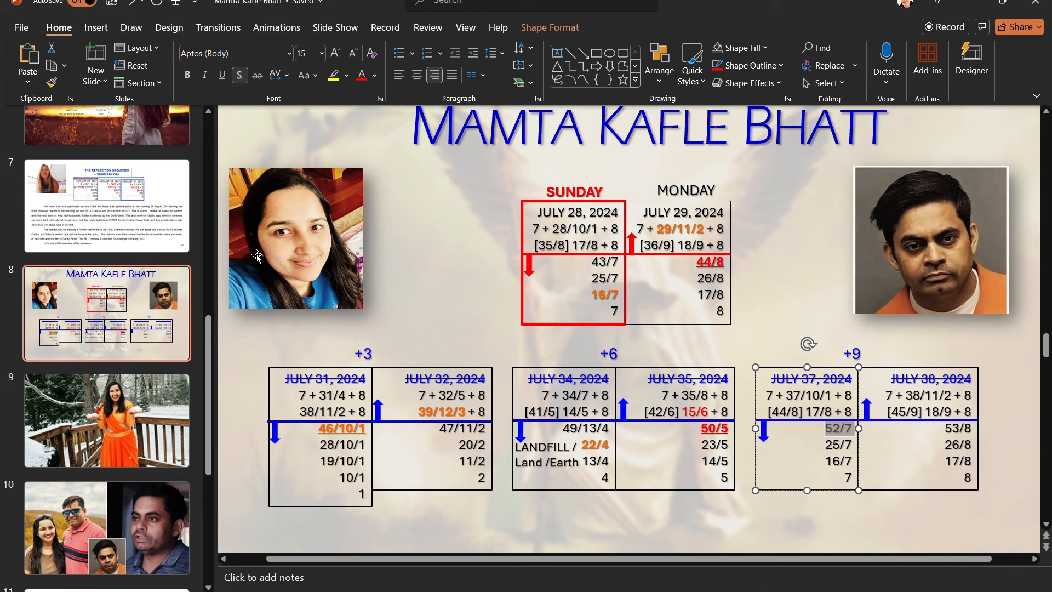
Edit slide 8's July 37 figures to 25/52/7, 7, 16/7, 7, then return to slide 5's reference table.
click(838, 429)
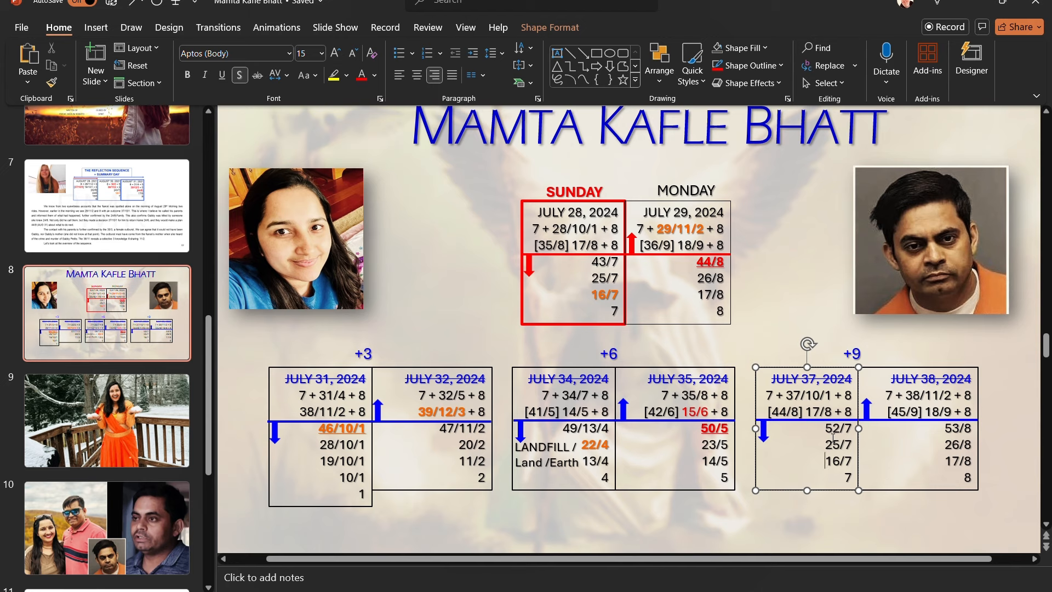
double_click(838, 428)
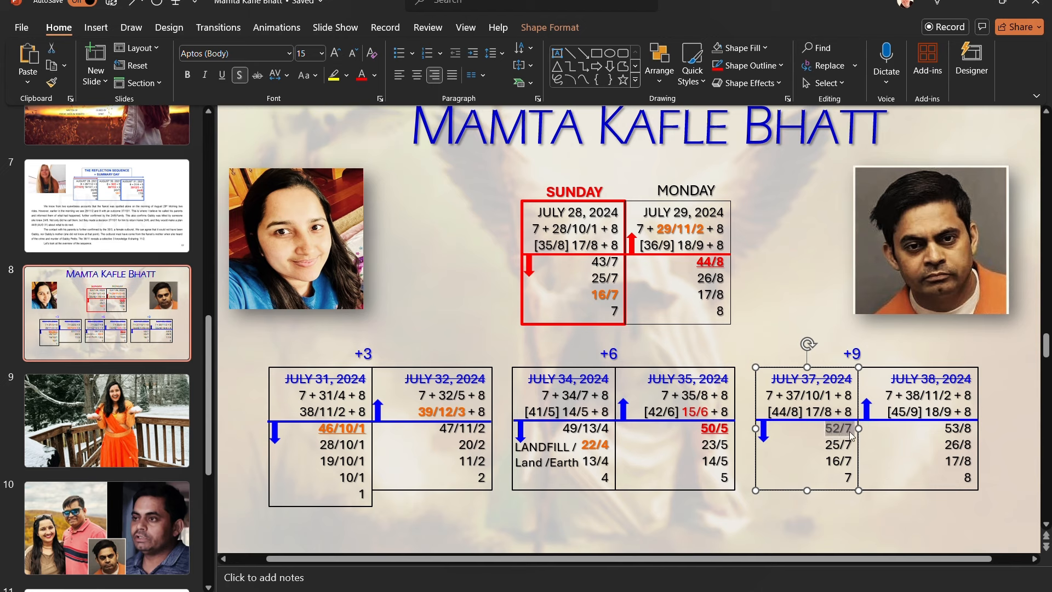
mouse_move(629, 468)
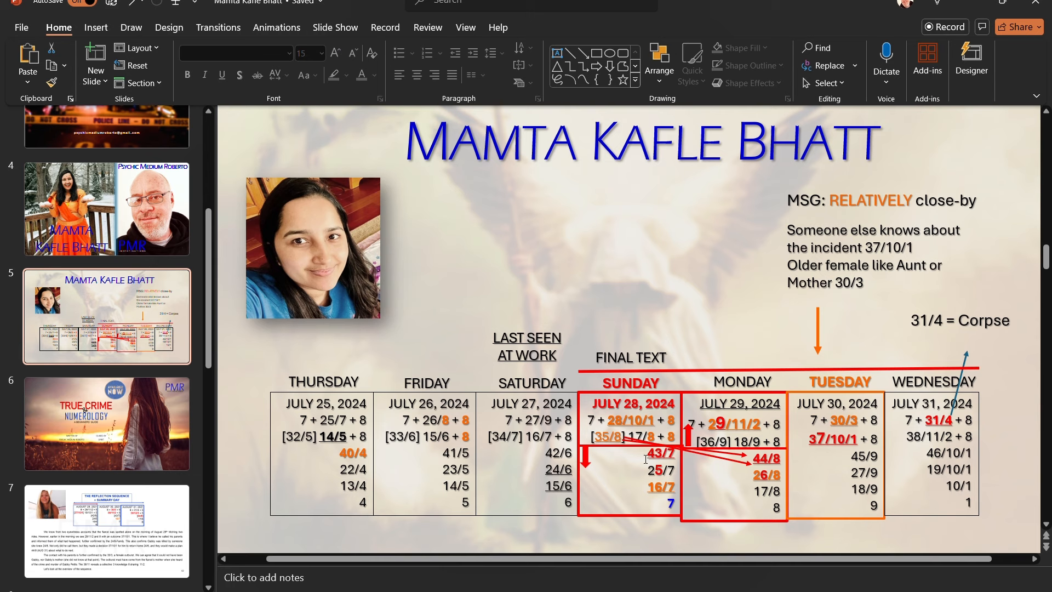
click(631, 453)
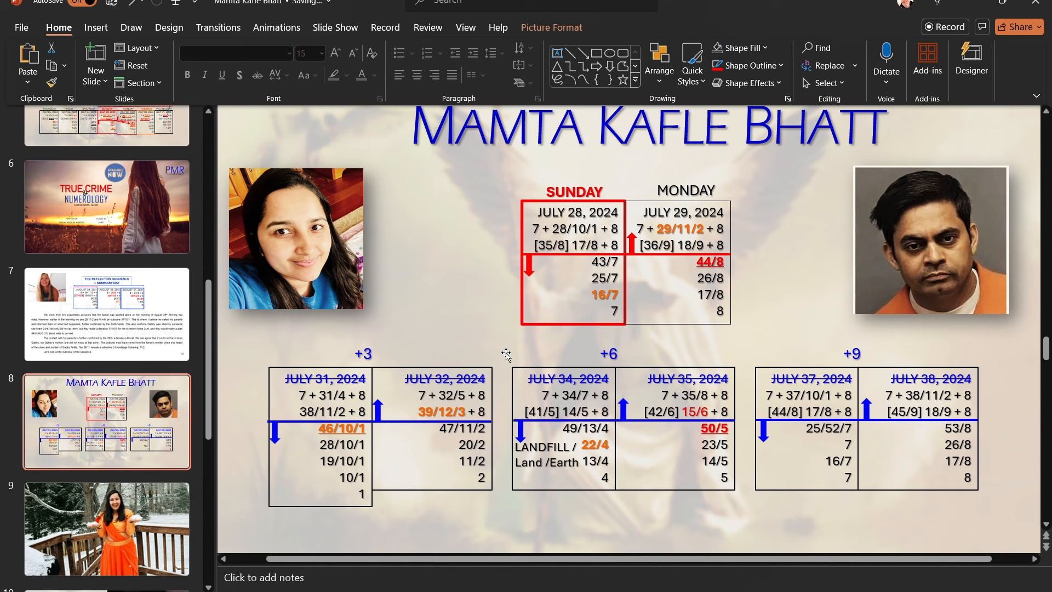
mouse_move(913, 237)
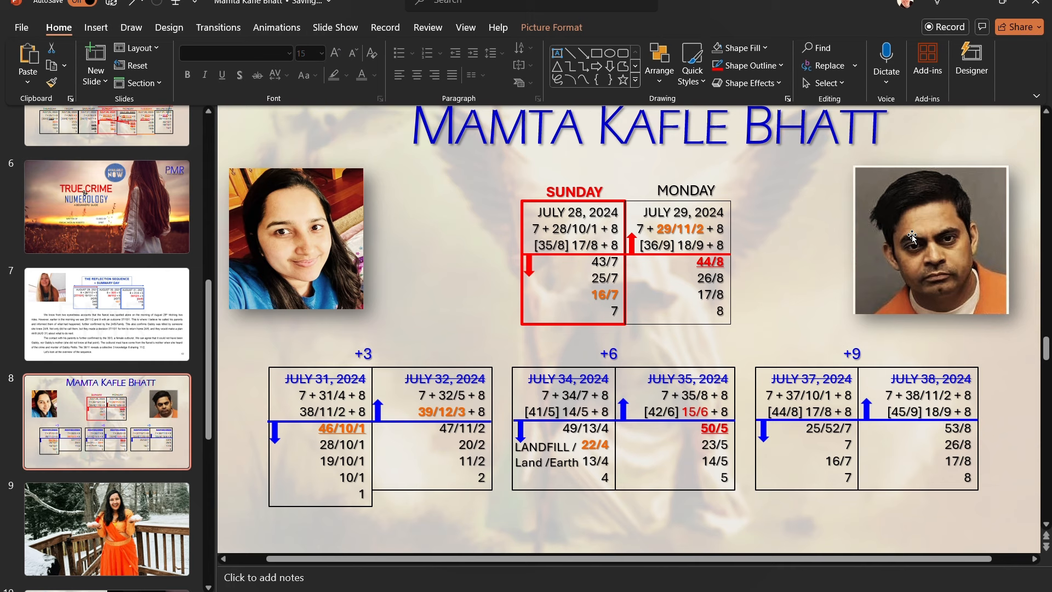
mouse_move(588, 247)
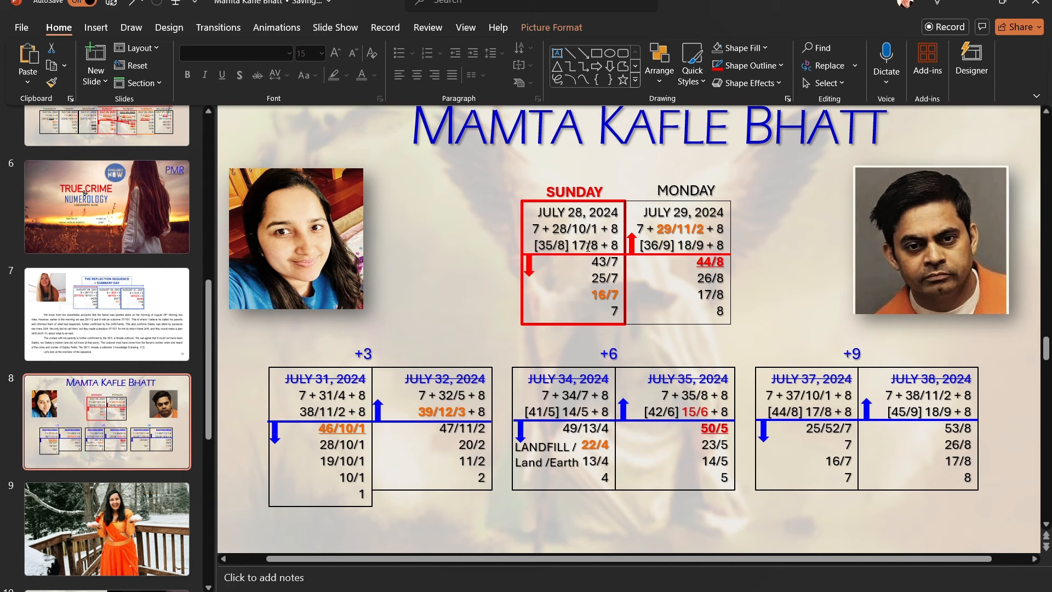
mouse_move(929, 264)
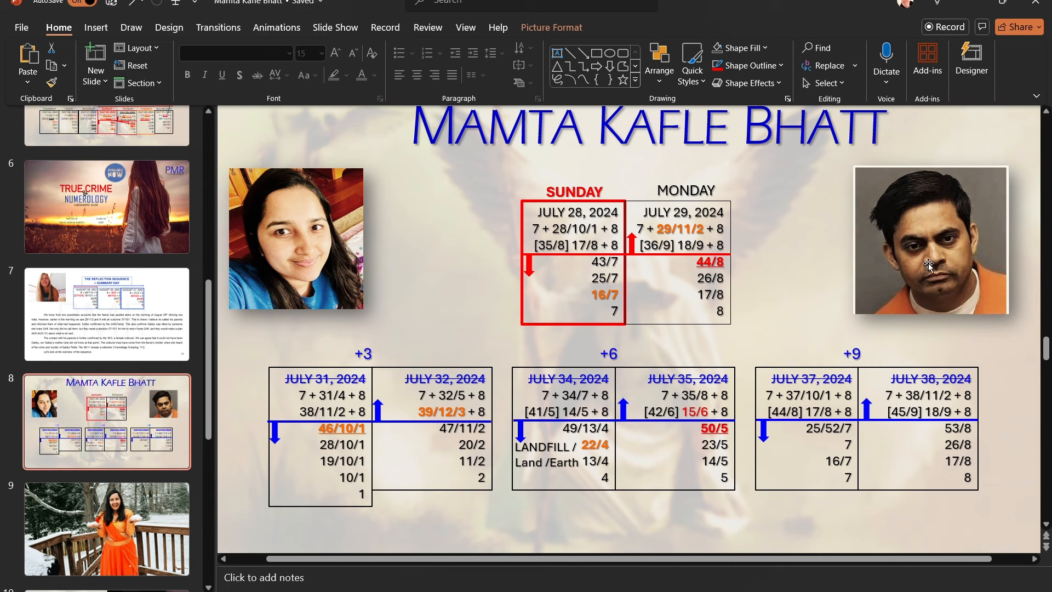
click(295, 238)
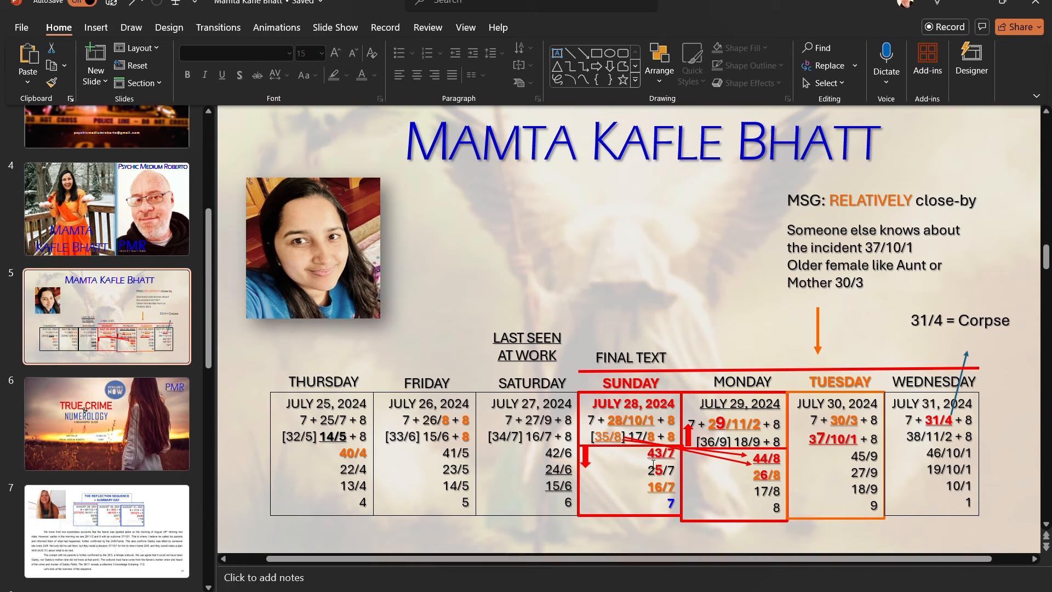
Check the red Sunday group on slide 5, then split July 37's 52/7 and 25/7 onto separate lines on slide 8.
click(660, 454)
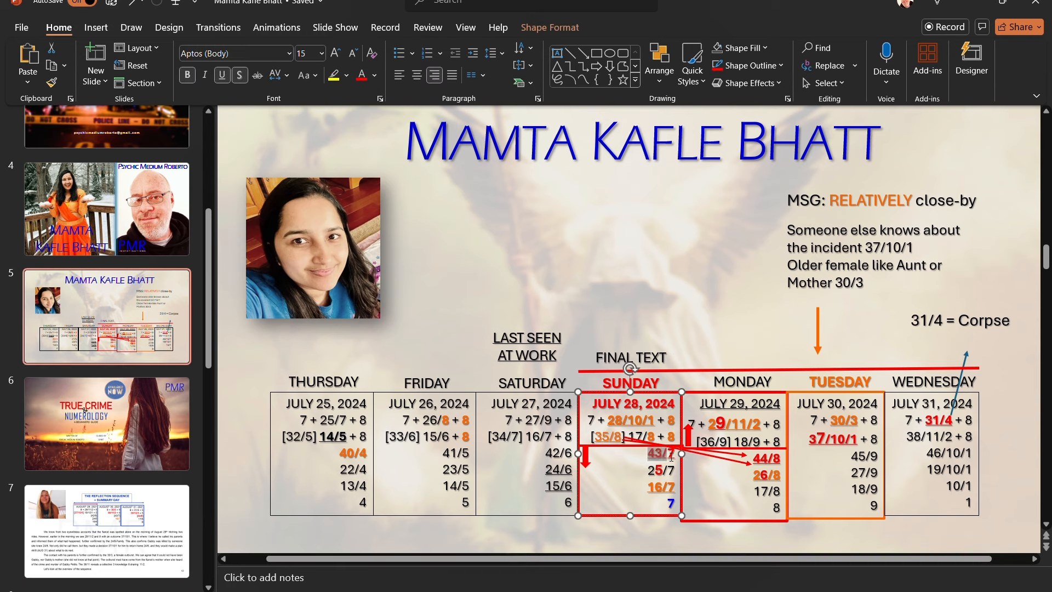
mouse_move(668, 467)
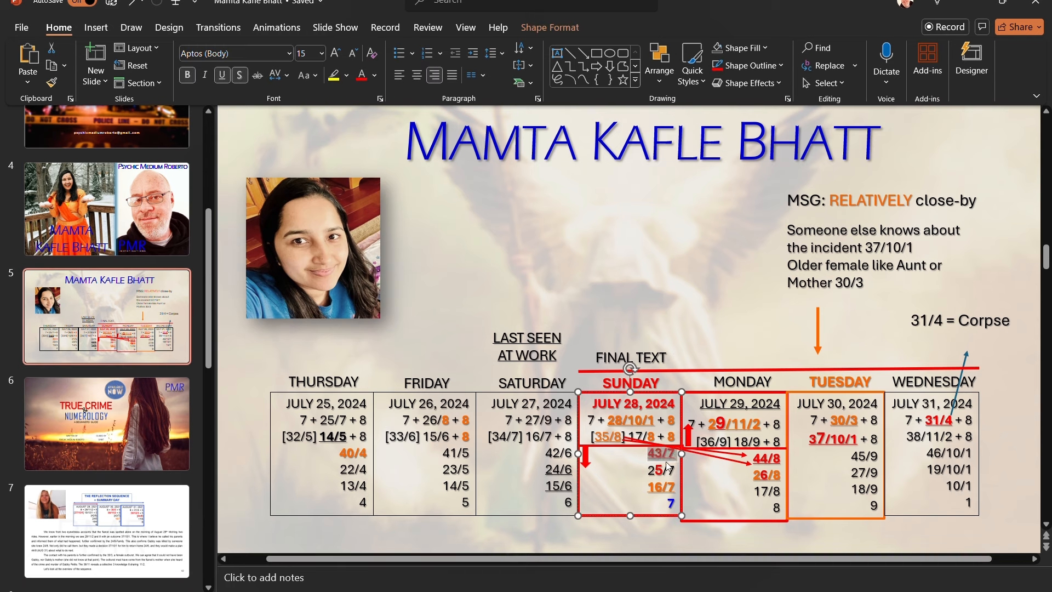
scroll(down, 3)
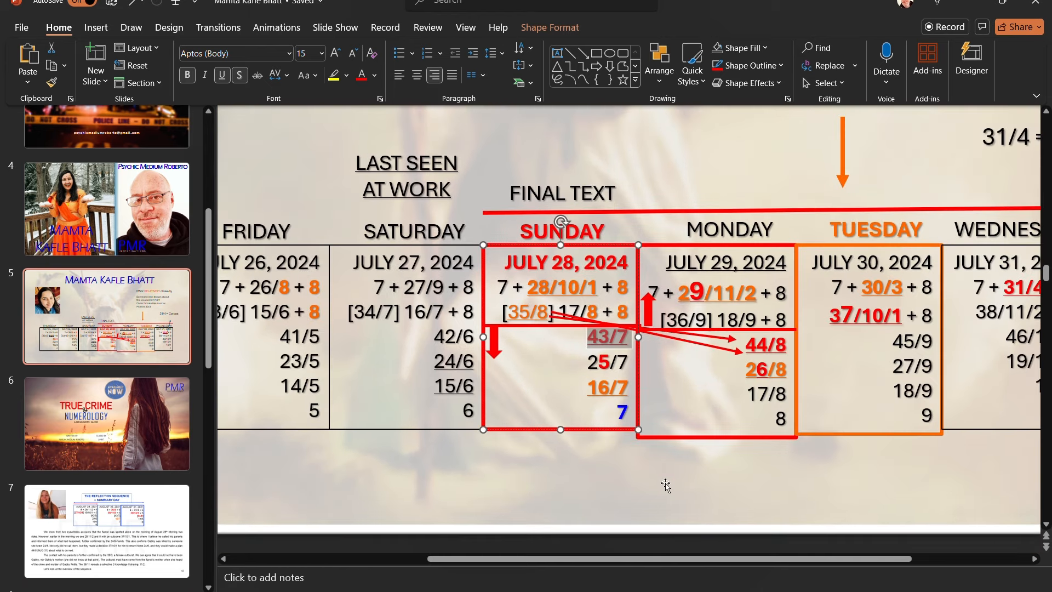
mouse_move(645, 416)
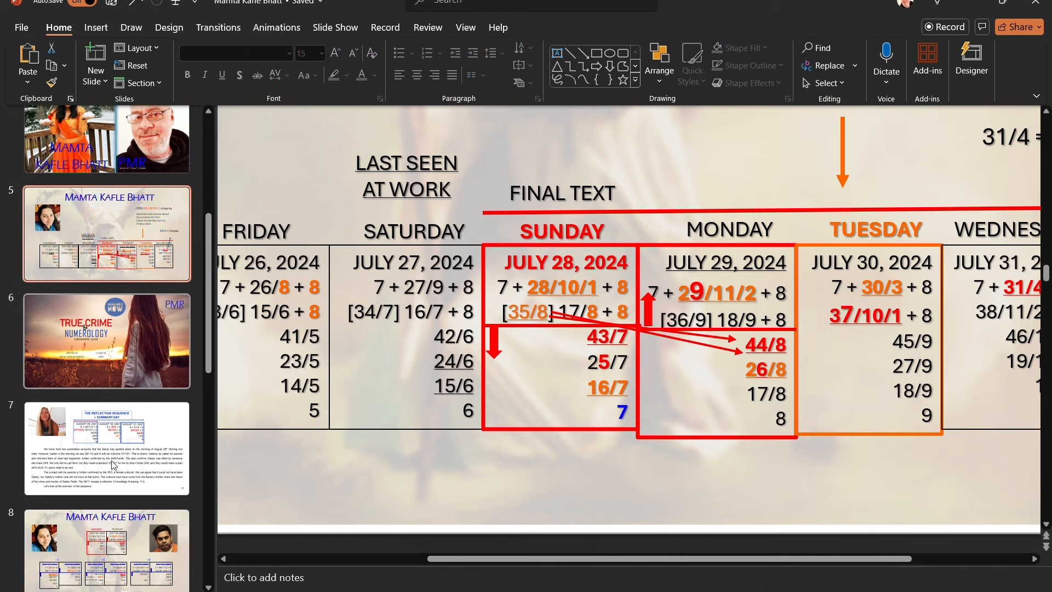
scroll(down, 3)
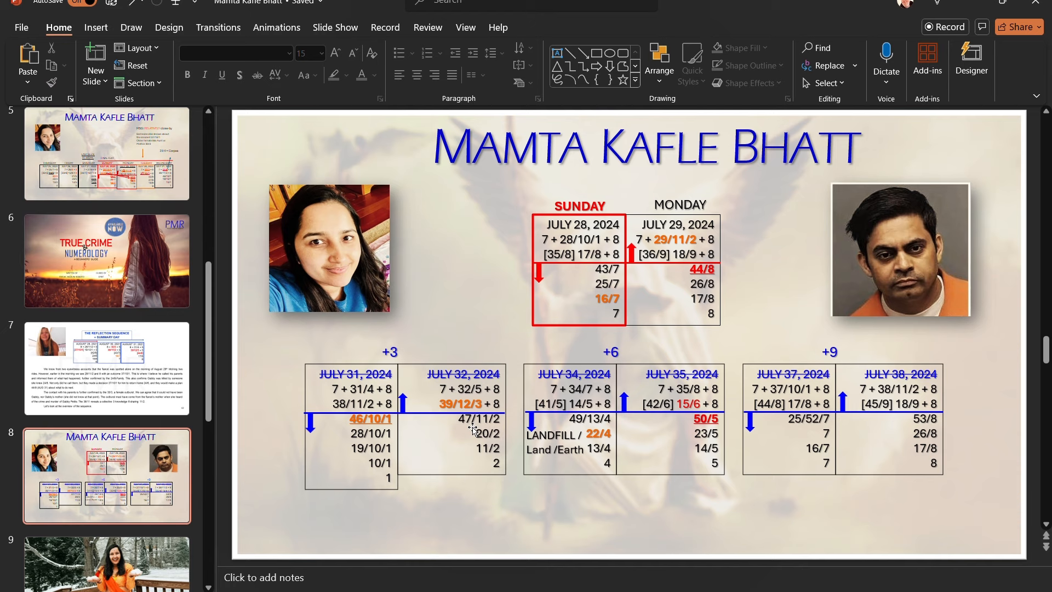
mouse_move(537, 429)
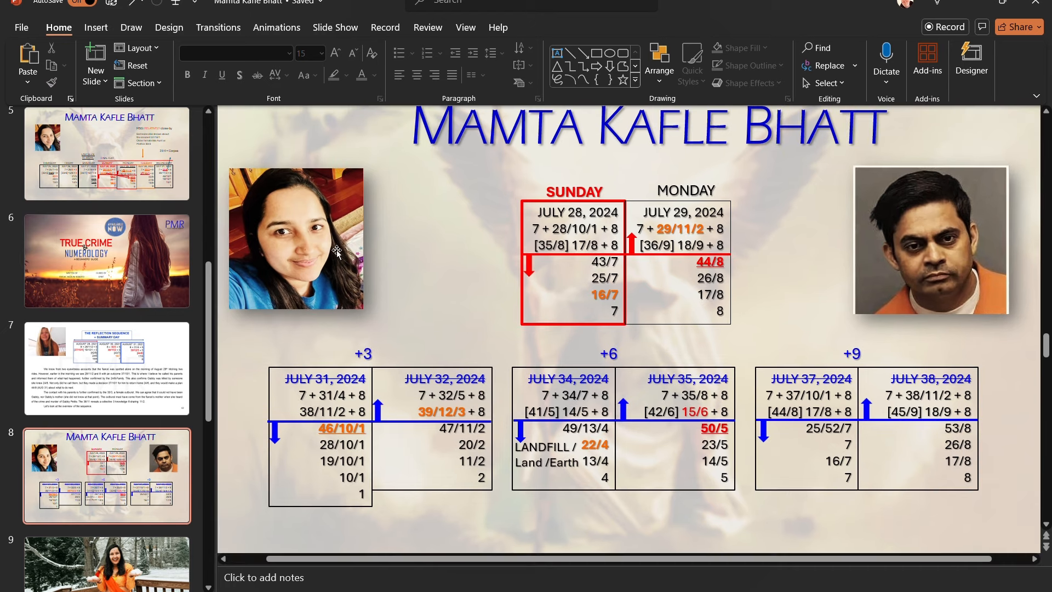
mouse_move(487, 367)
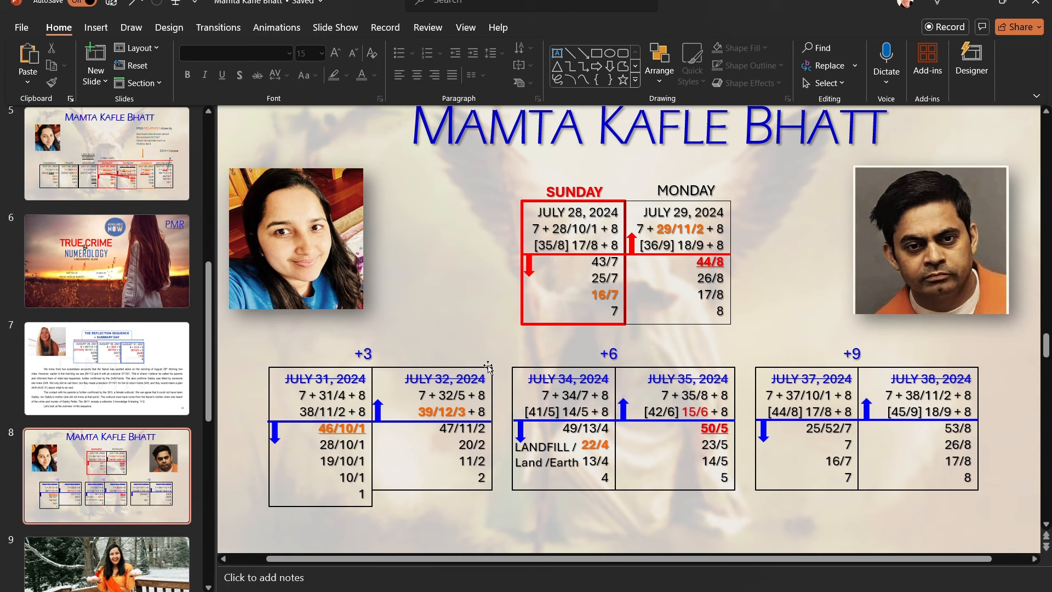
mouse_move(637, 443)
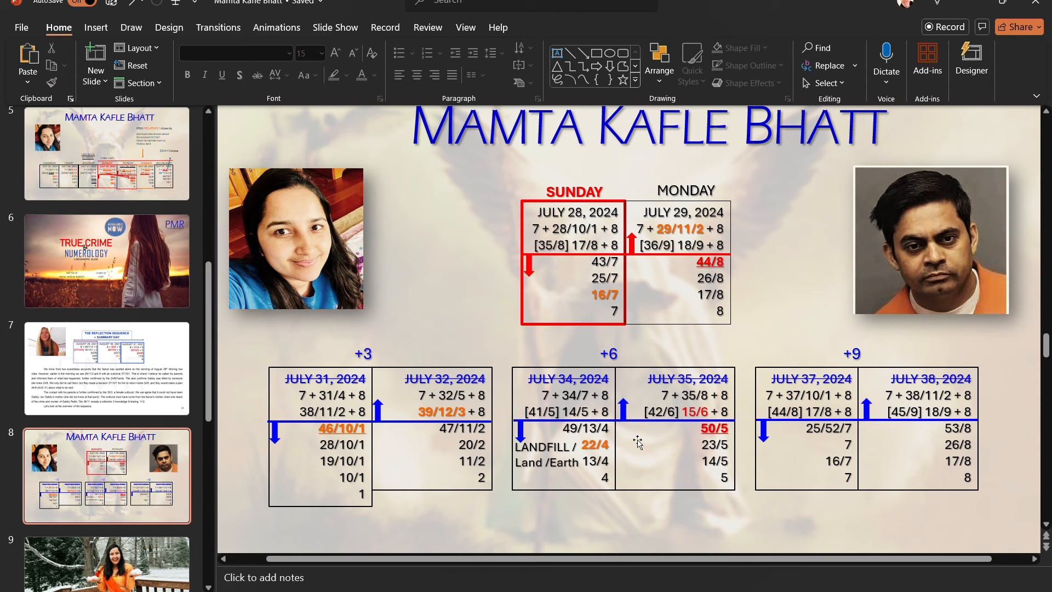
mouse_move(845, 452)
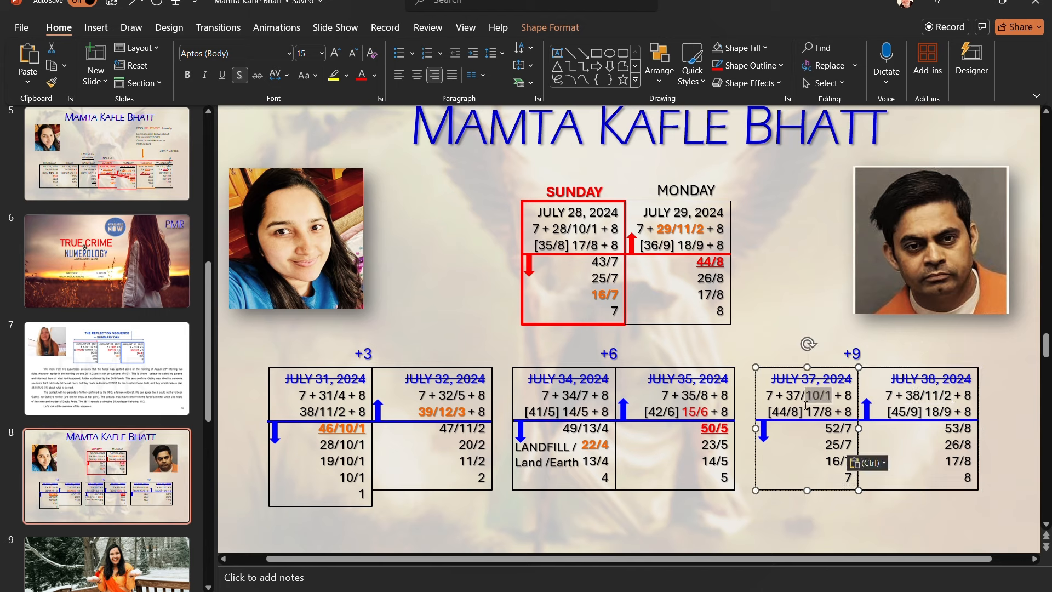
Make July 37's 37/10/1 orange and underlined and underline July 38's 38/11/2.
double_click(795, 395)
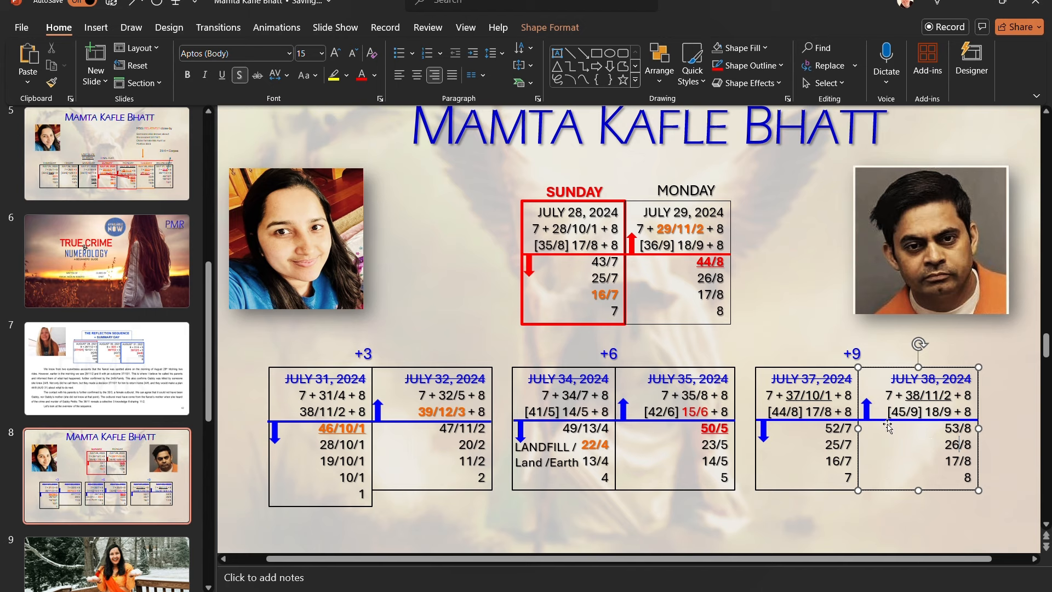
mouse_move(910, 259)
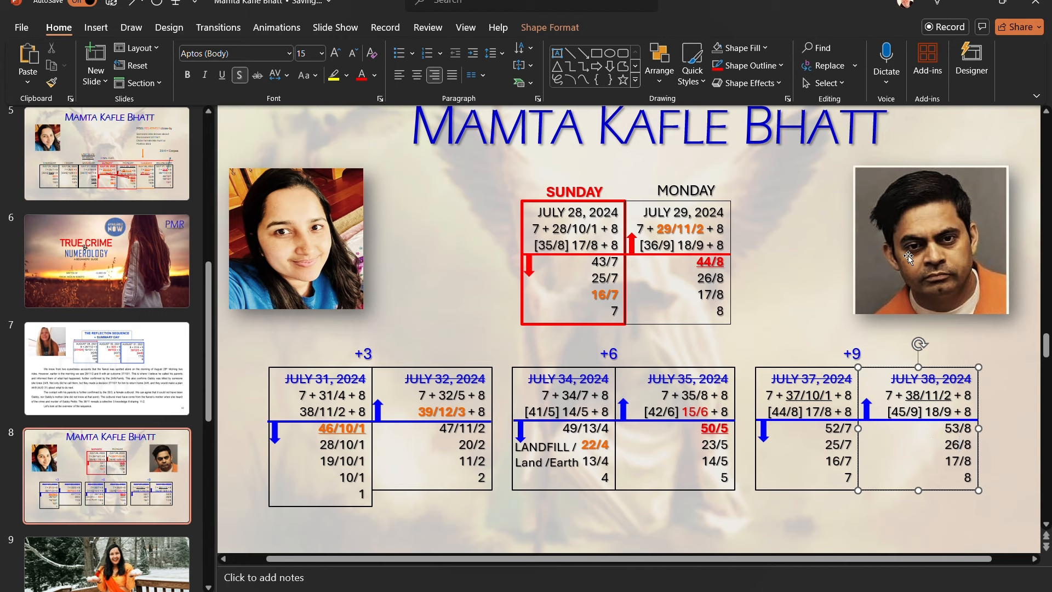
click(931, 240)
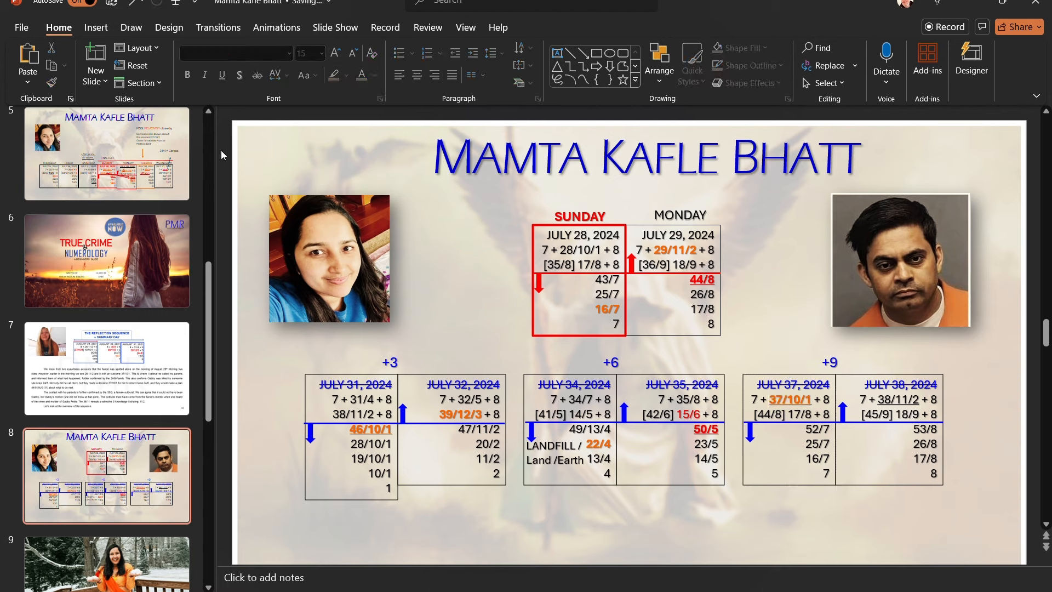
mouse_move(638, 436)
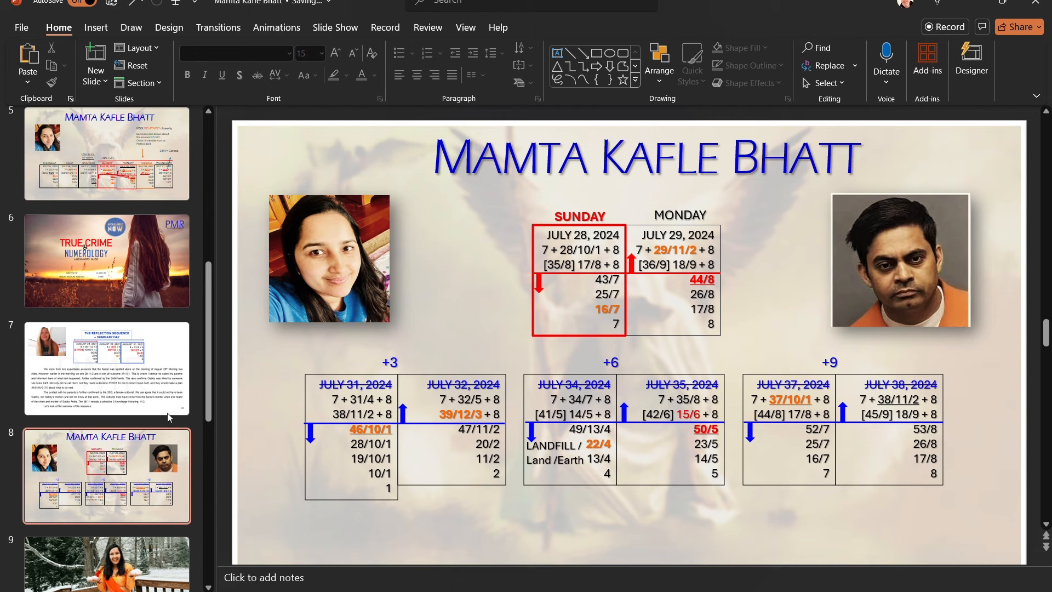
scroll(down, 3)
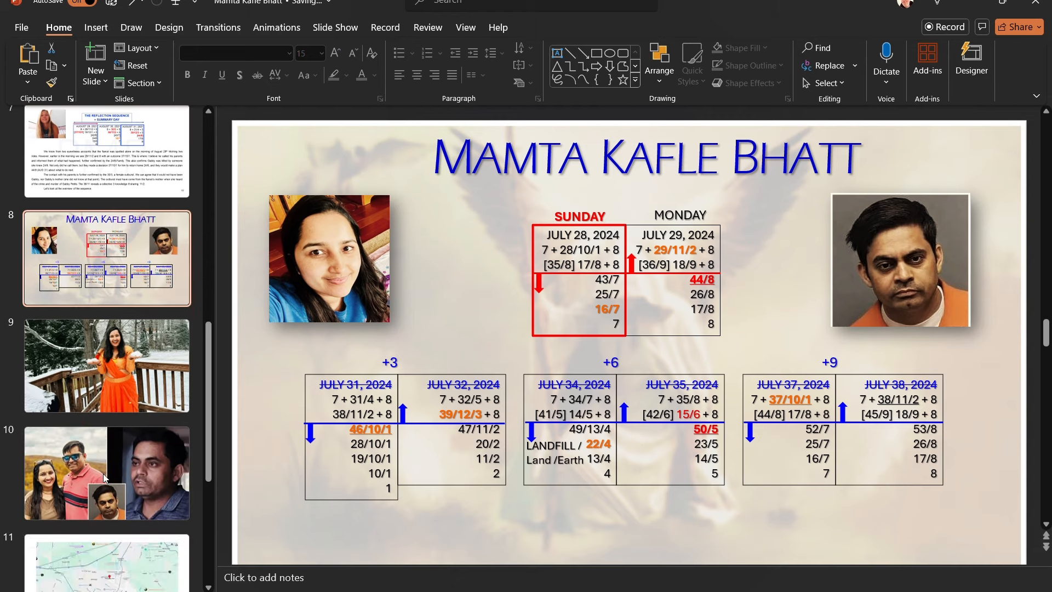
scroll(up, 3)
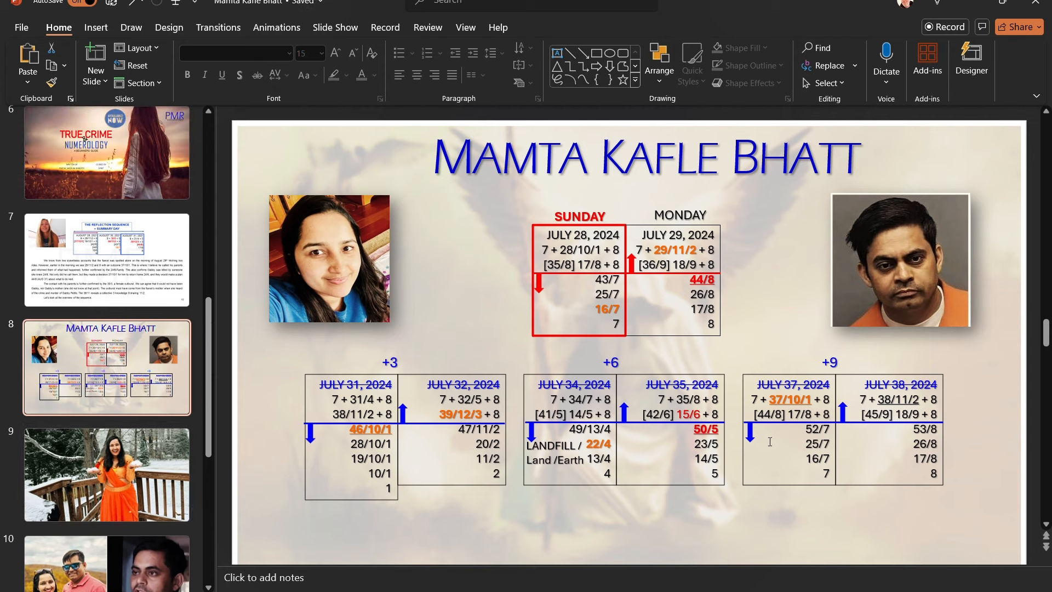
mouse_move(772, 452)
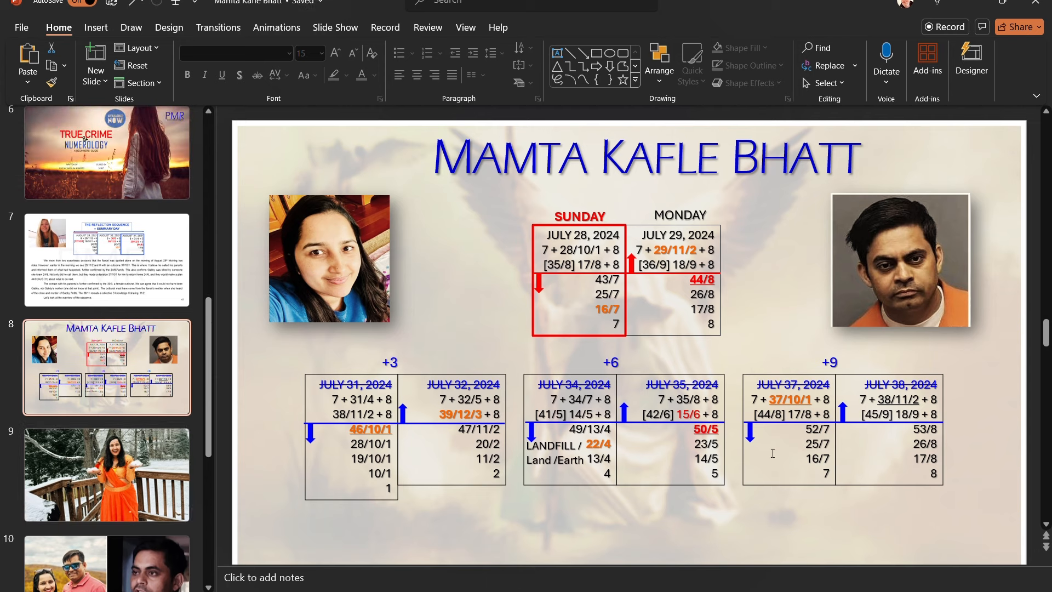
mouse_move(793, 418)
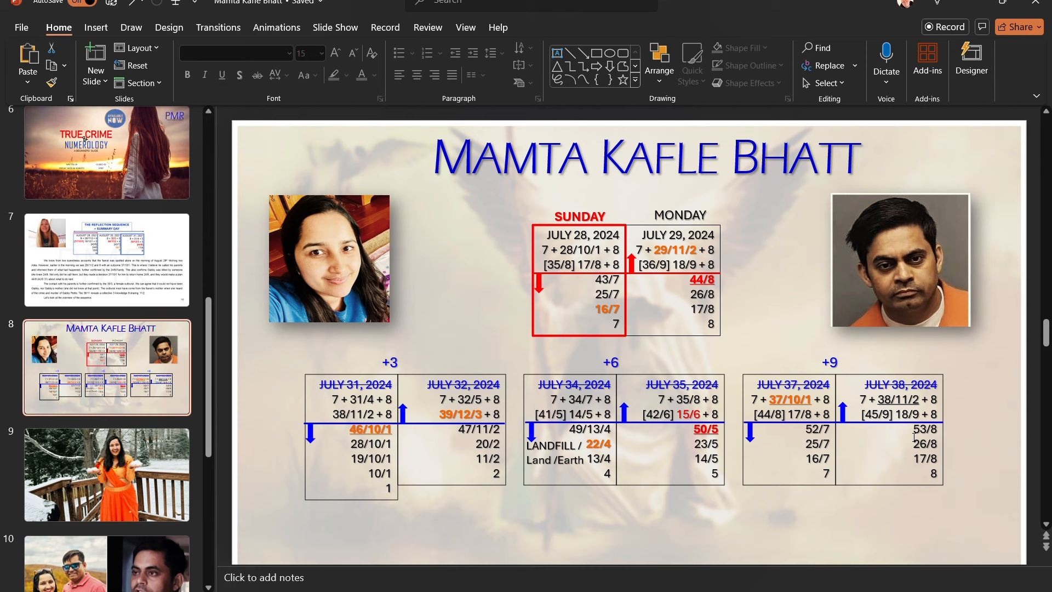
mouse_move(746, 433)
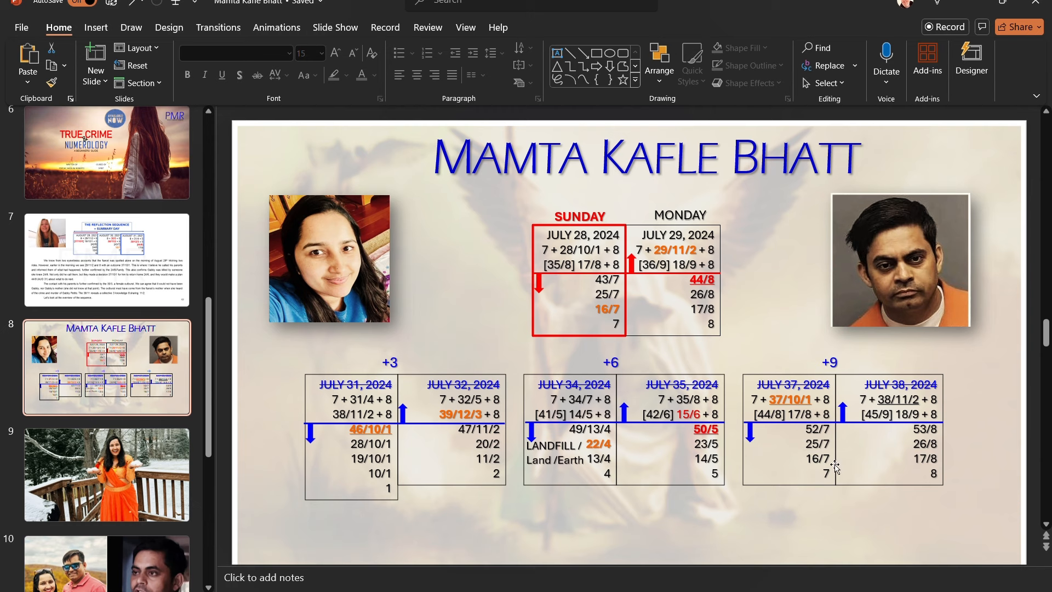
mouse_move(92, 433)
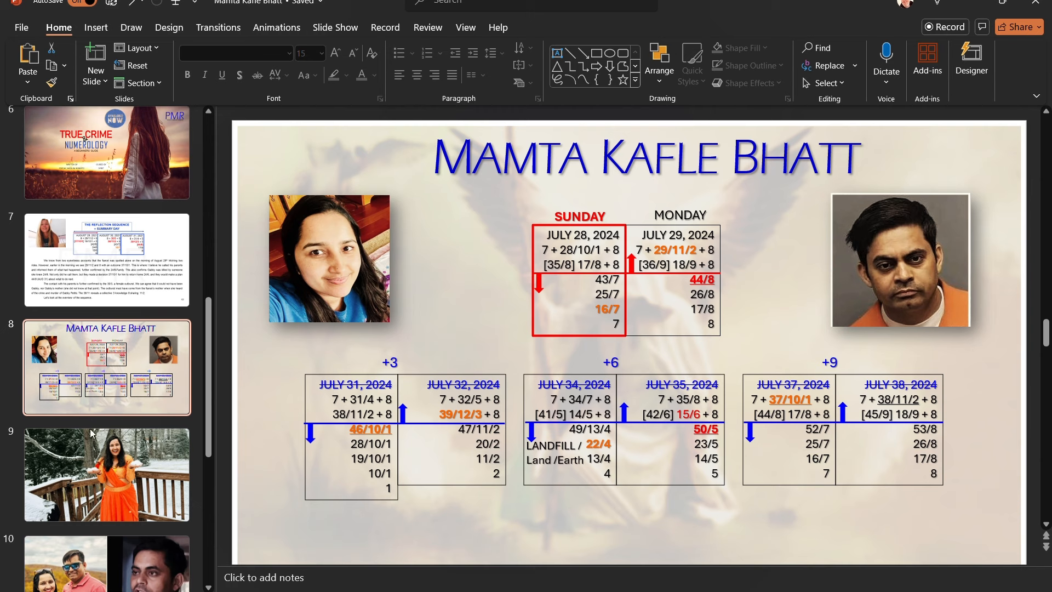
click(106, 417)
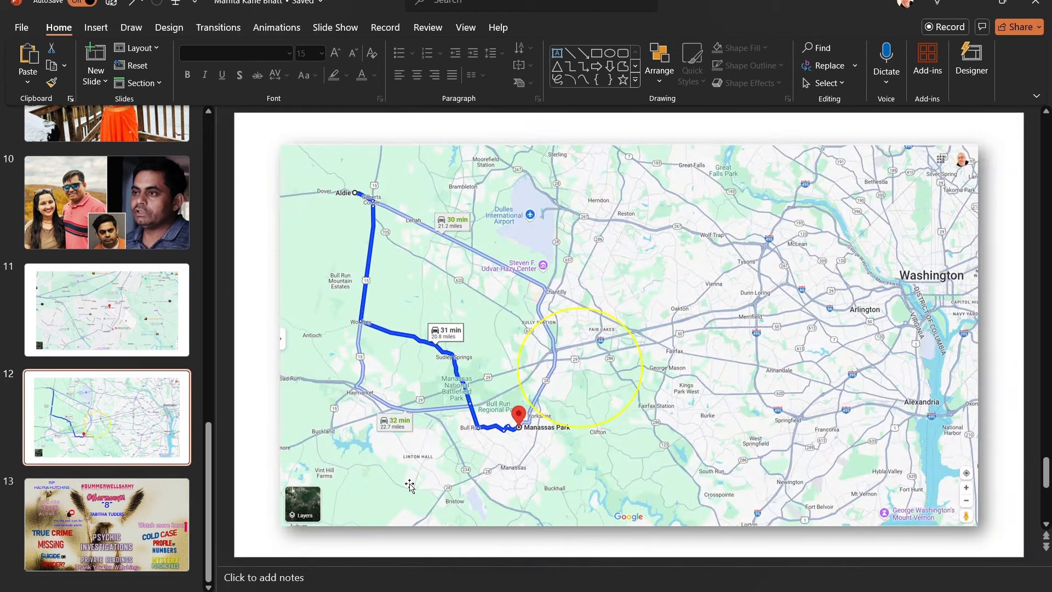
mouse_move(570, 385)
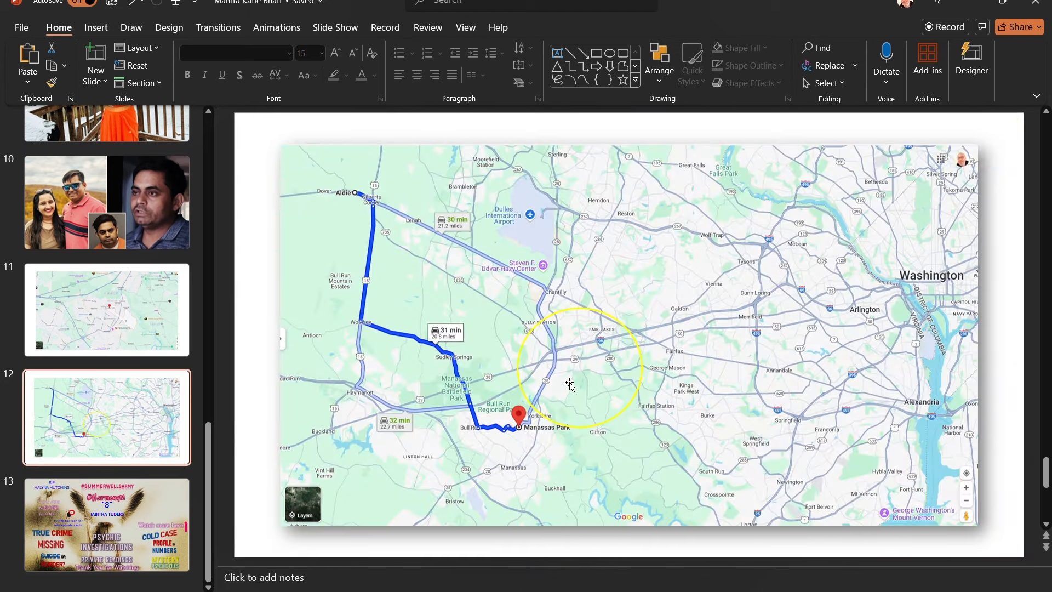
mouse_move(601, 426)
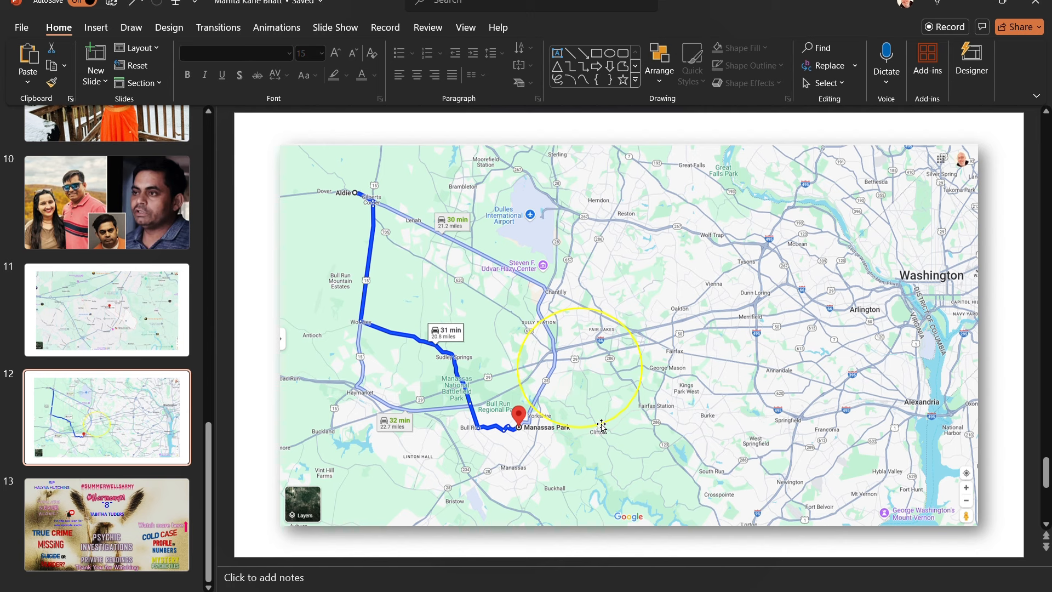
mouse_move(574, 433)
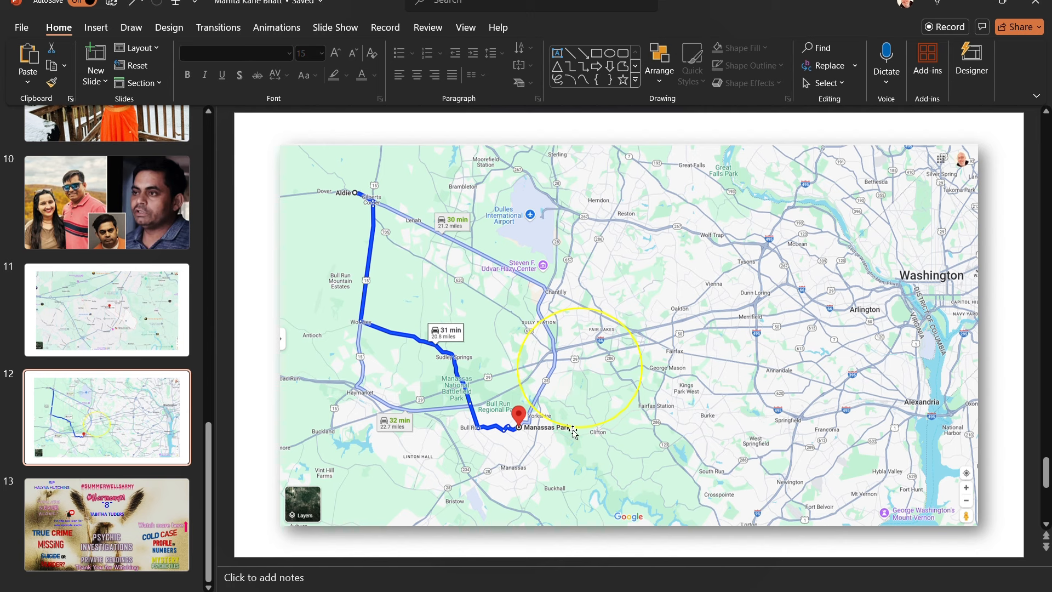
mouse_move(553, 429)
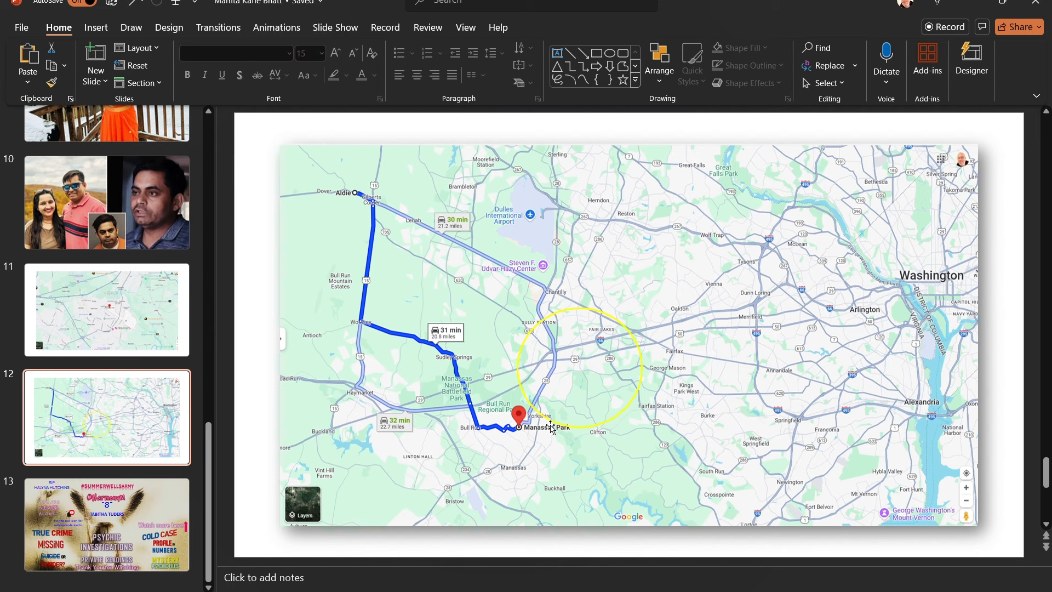
mouse_move(640, 352)
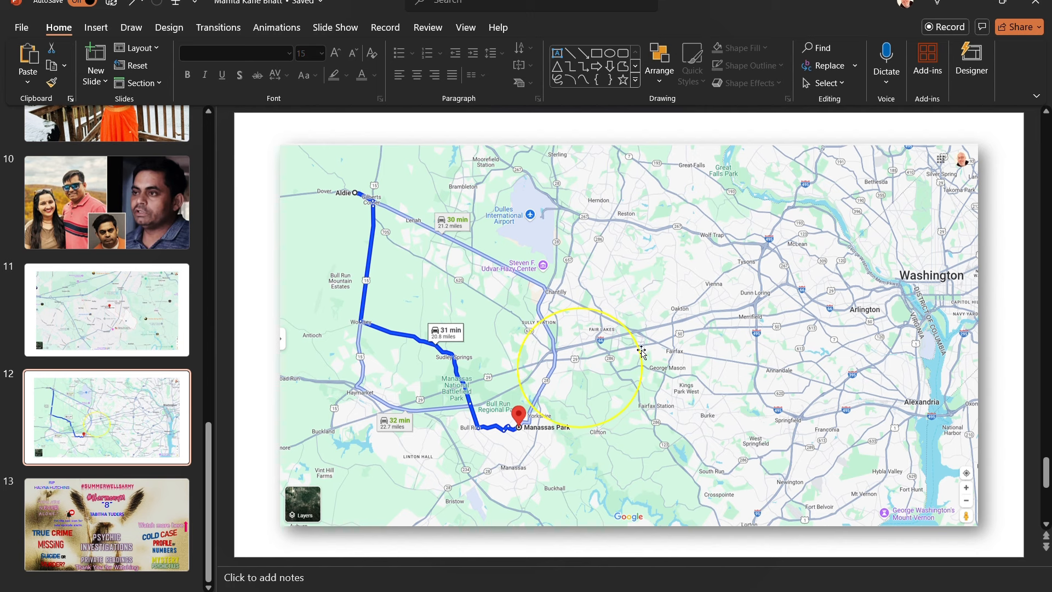
mouse_move(600, 367)
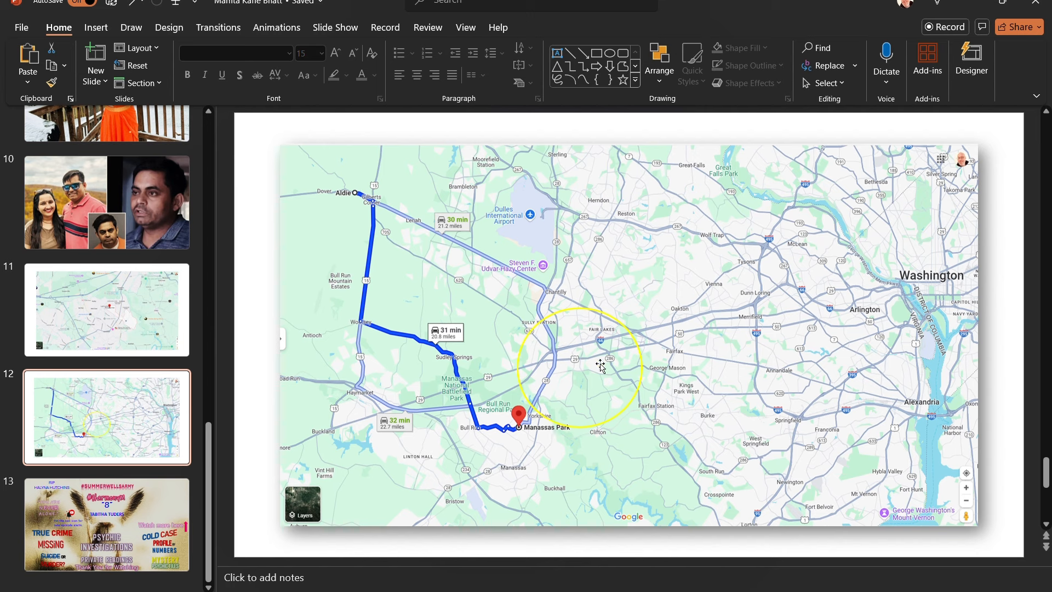
mouse_move(630, 352)
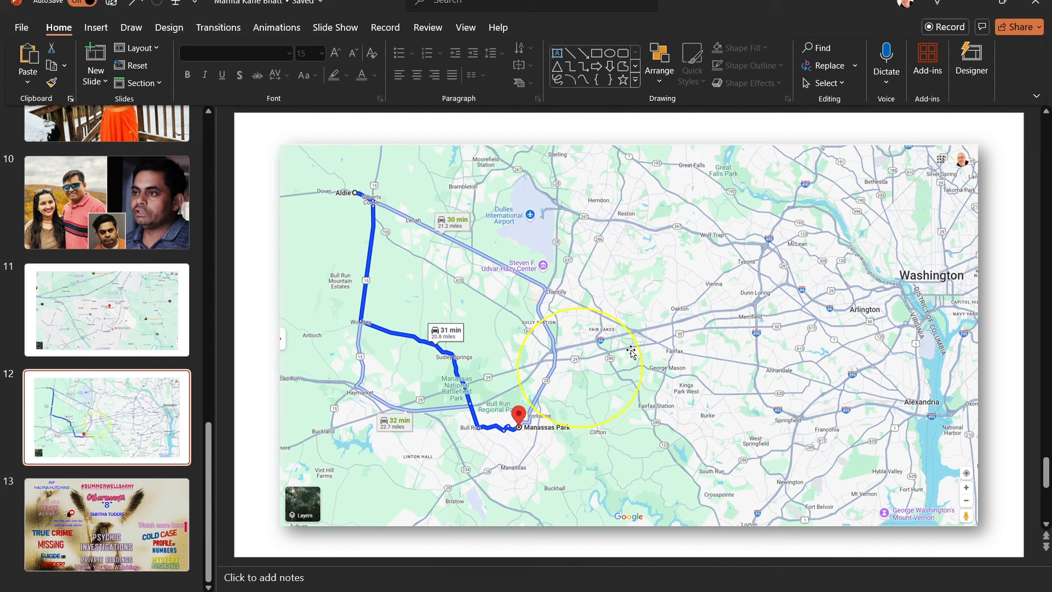
mouse_move(612, 365)
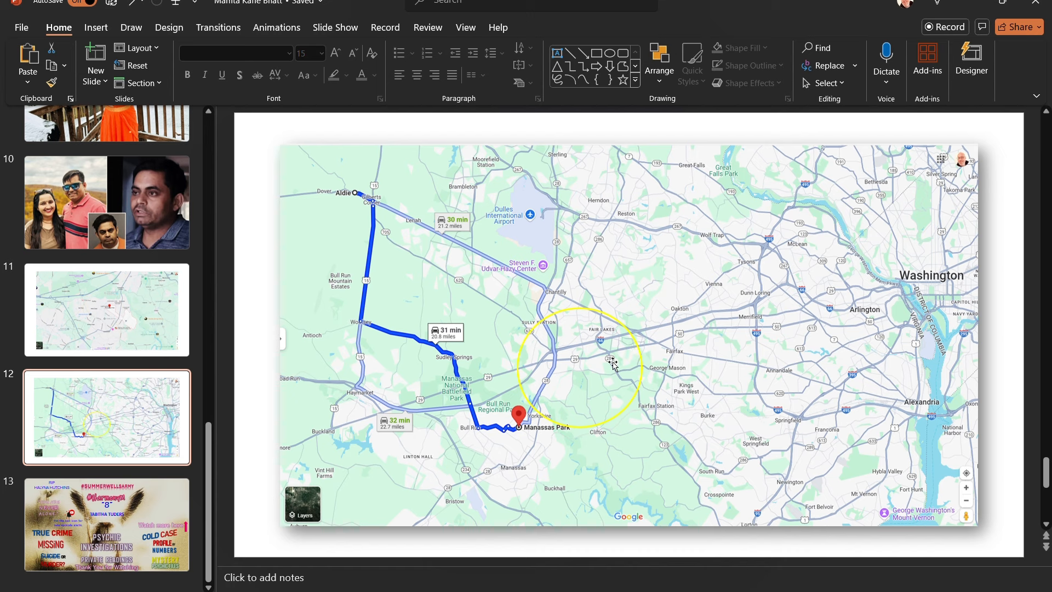
mouse_move(614, 374)
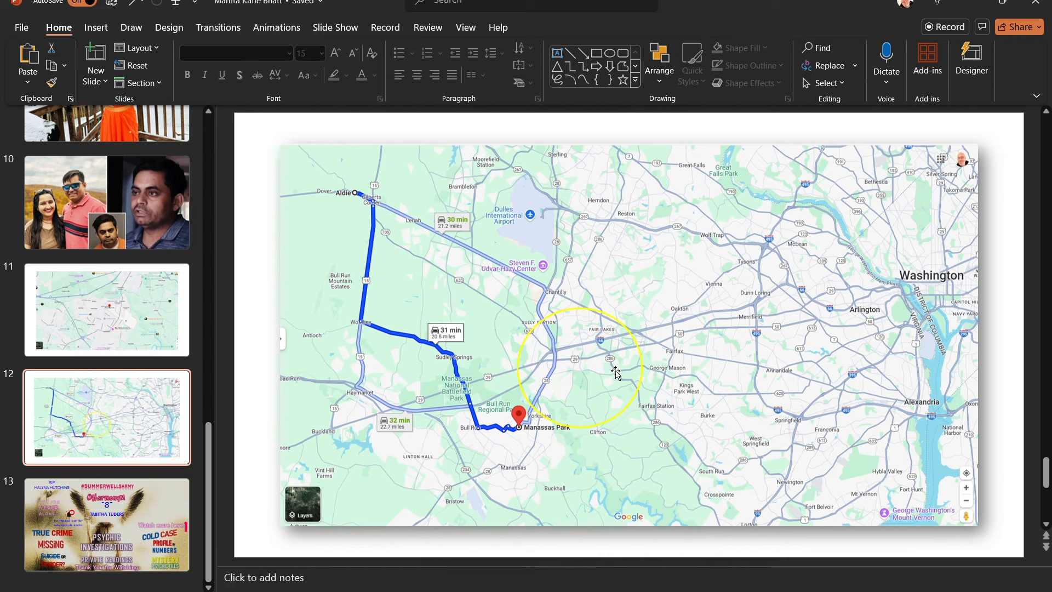
mouse_move(621, 367)
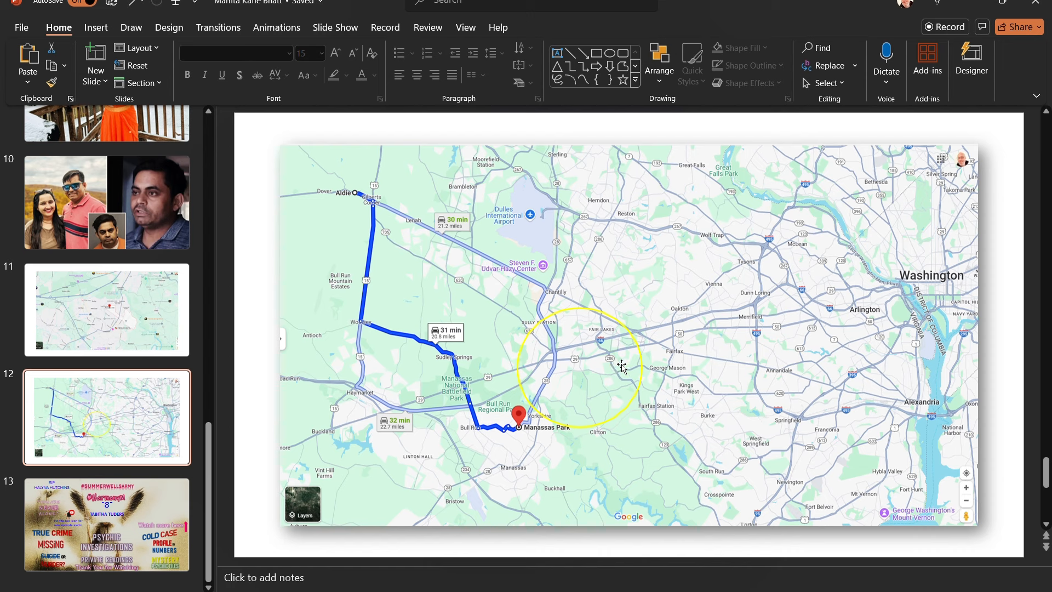
mouse_move(550, 420)
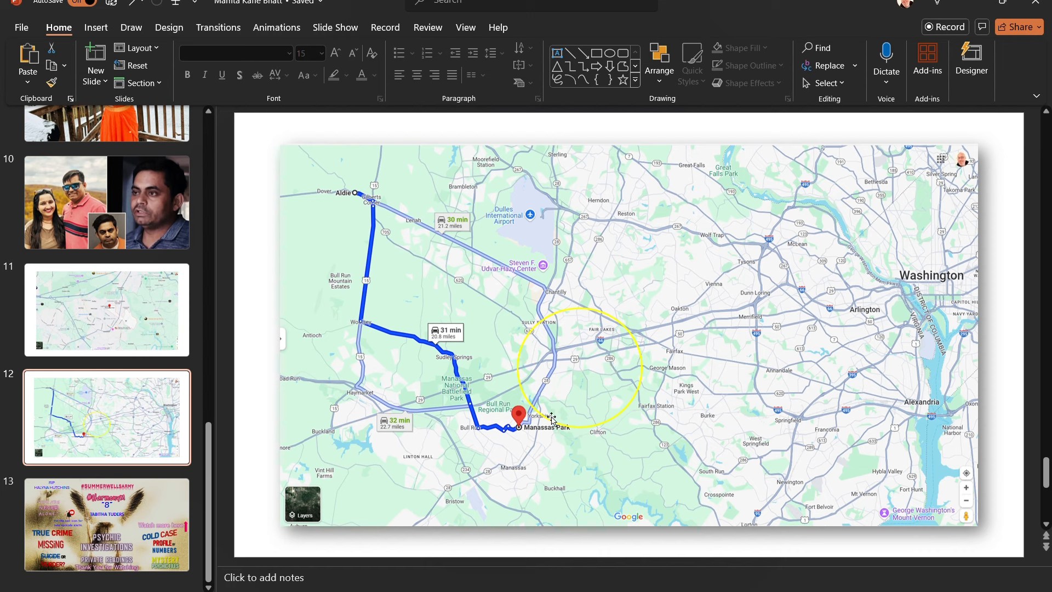
mouse_move(535, 408)
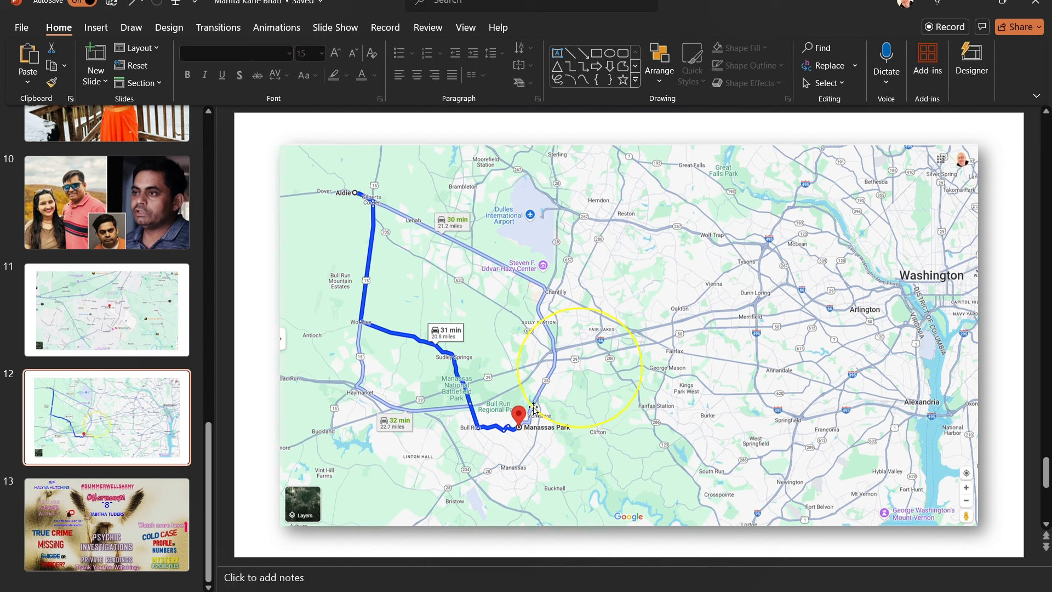
mouse_move(610, 336)
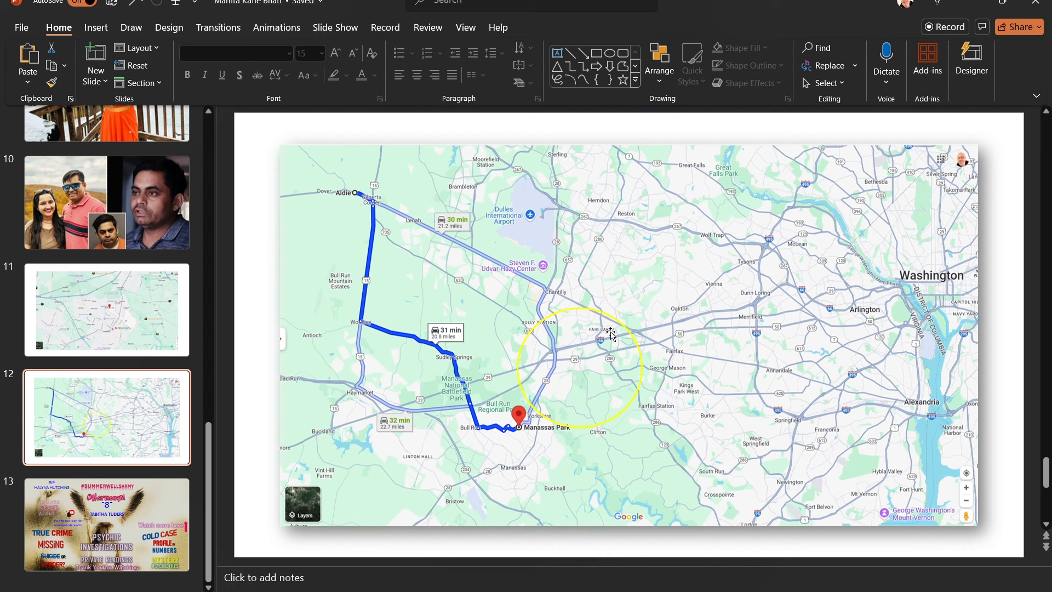
mouse_move(569, 426)
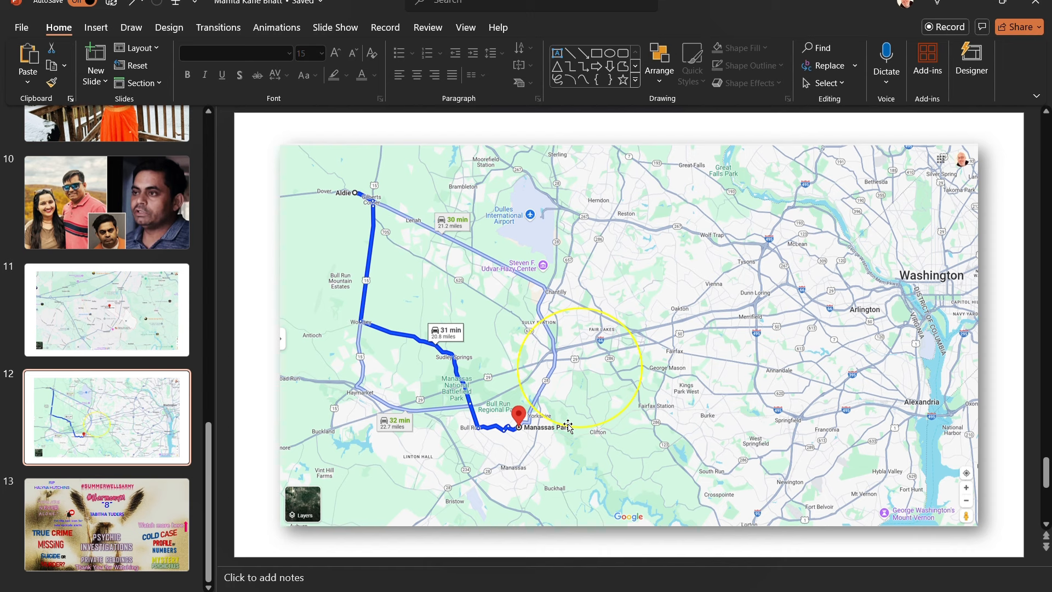
mouse_move(364, 282)
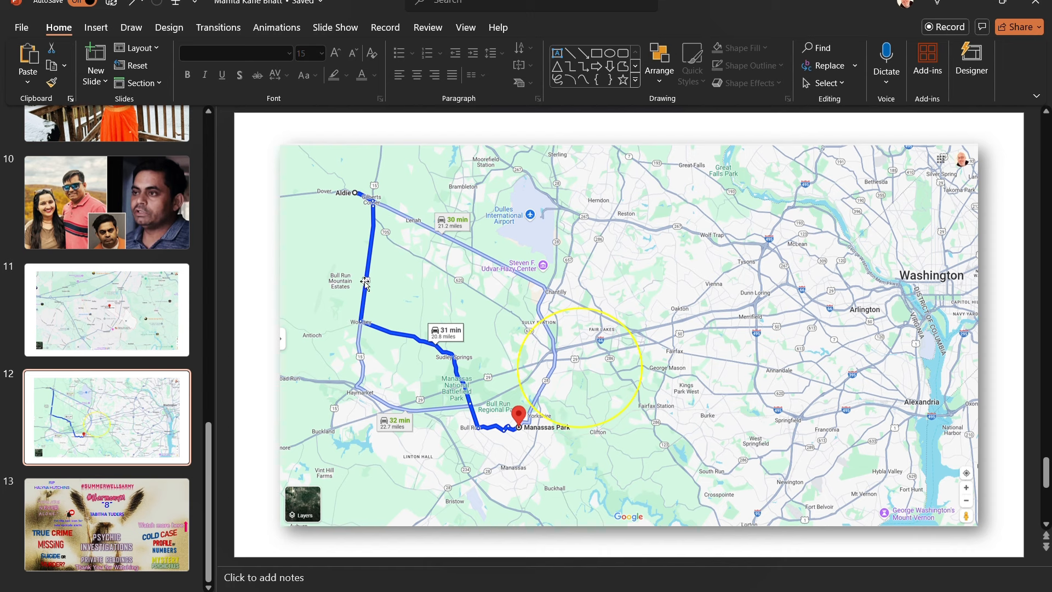
mouse_move(374, 207)
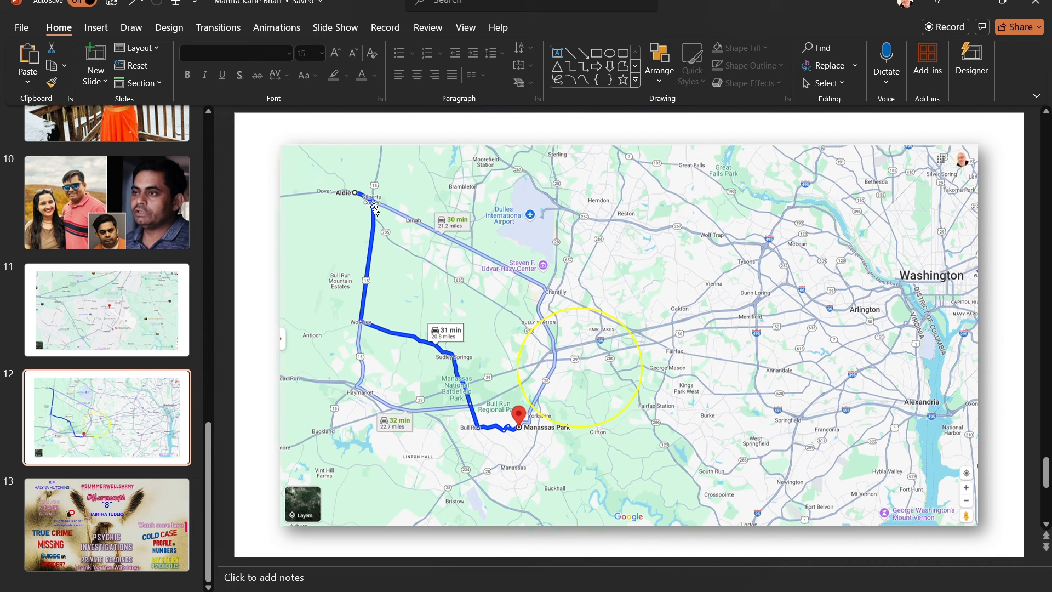
mouse_move(598, 388)
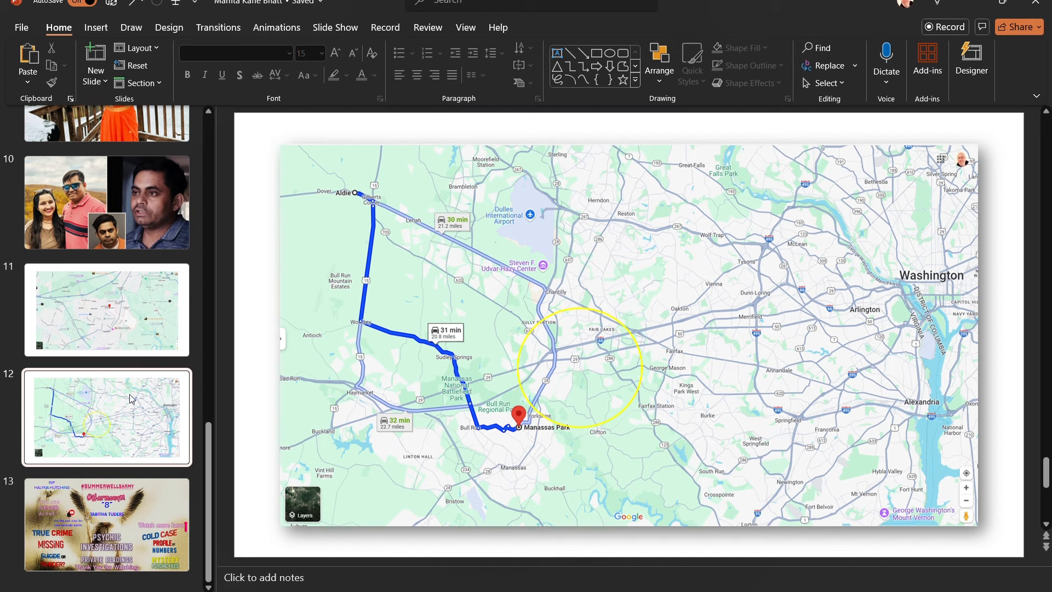
Return from slide 12's route map to slide 8's Sunday–Monday and July tables.
click(106, 368)
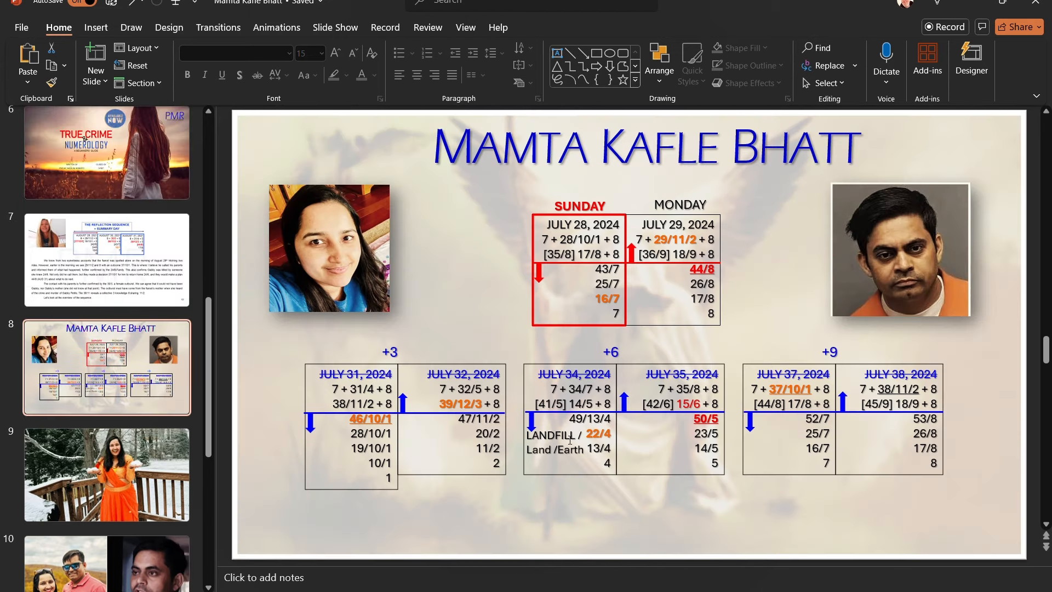
mouse_move(559, 516)
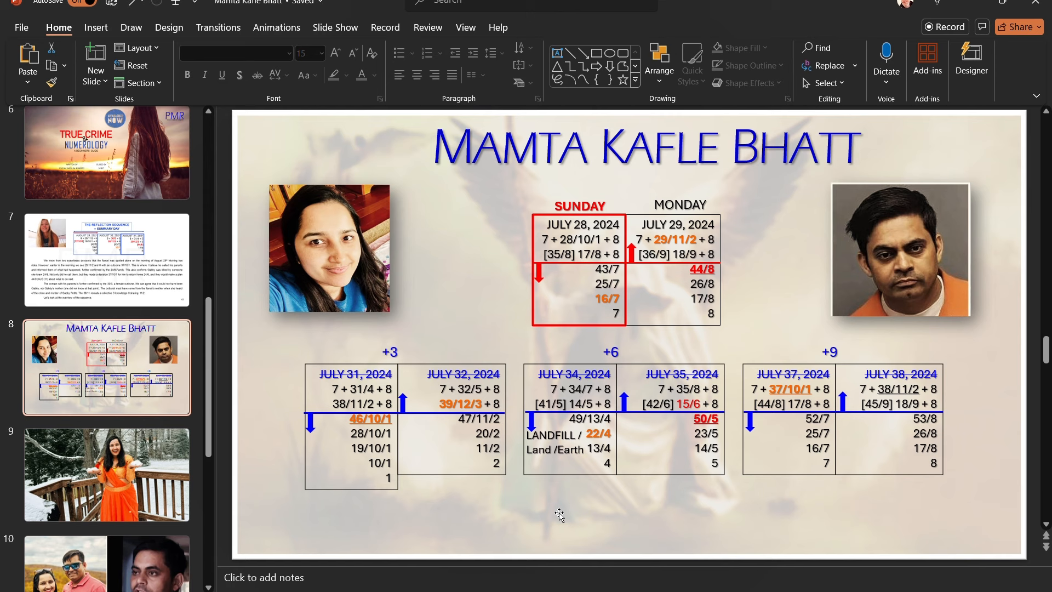
mouse_move(561, 506)
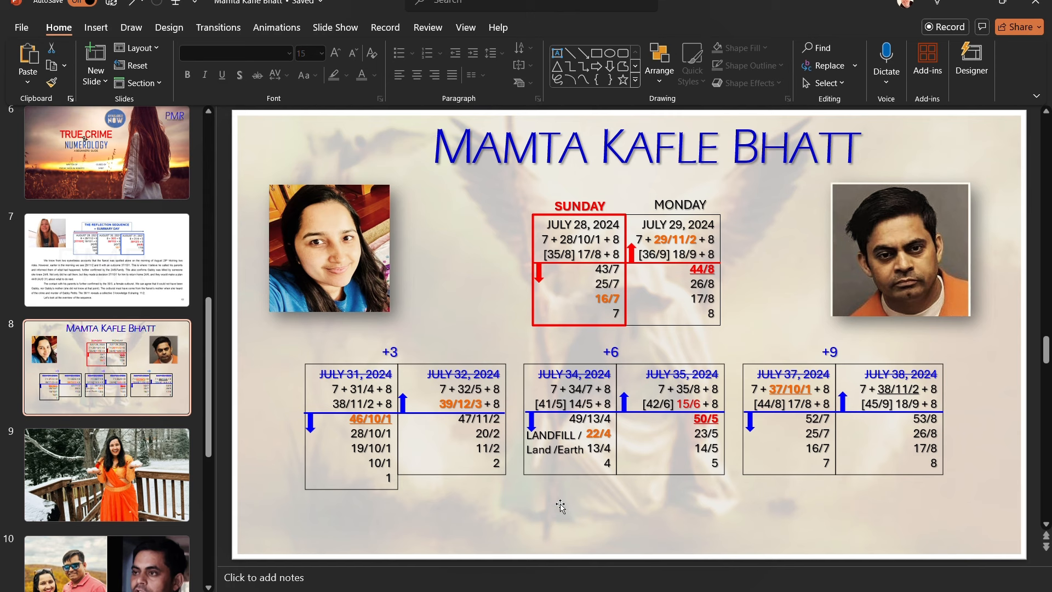
mouse_move(656, 516)
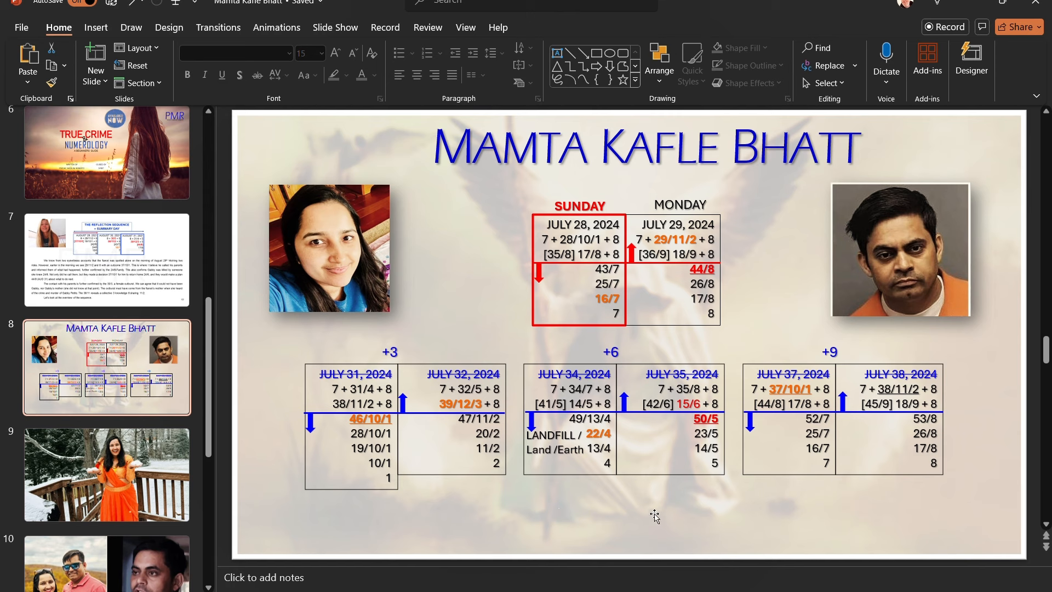
mouse_move(722, 458)
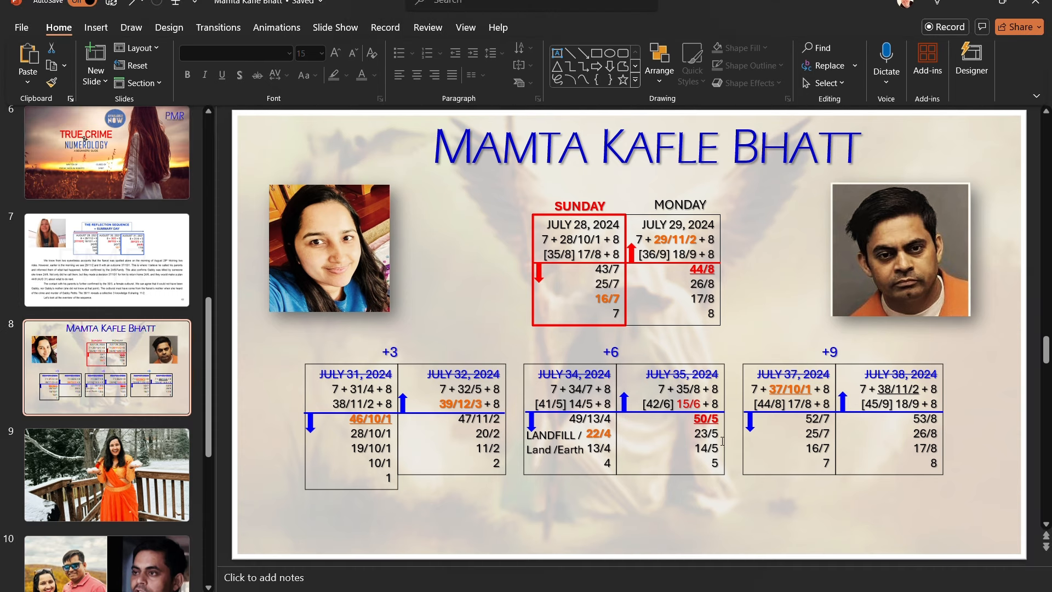
Scroll the thumbnail pane up to slide 5's Thursday-to-Wednesday reference table.
scroll(up, 3)
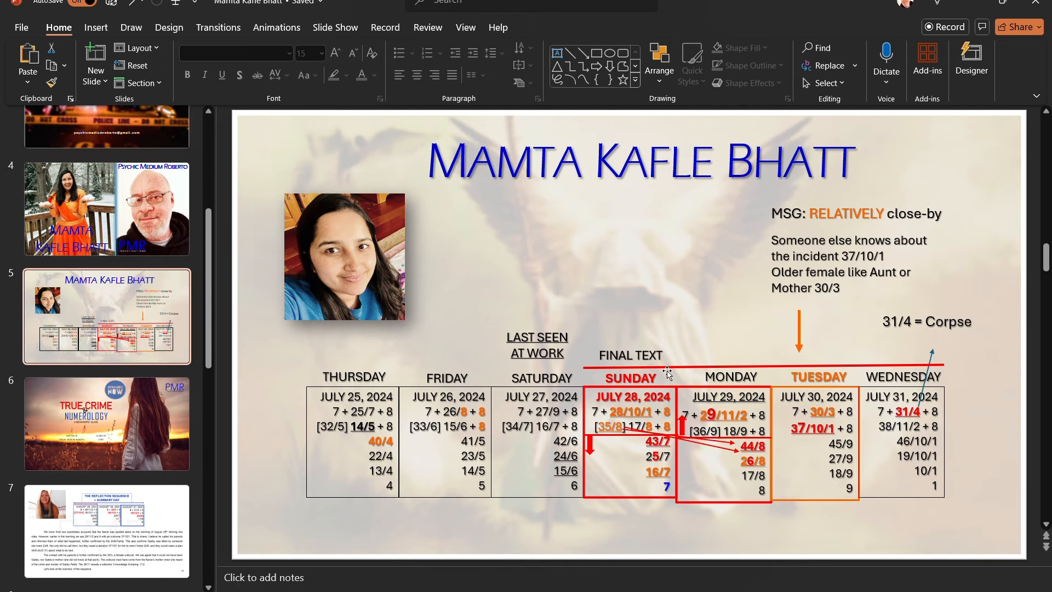
mouse_move(808, 368)
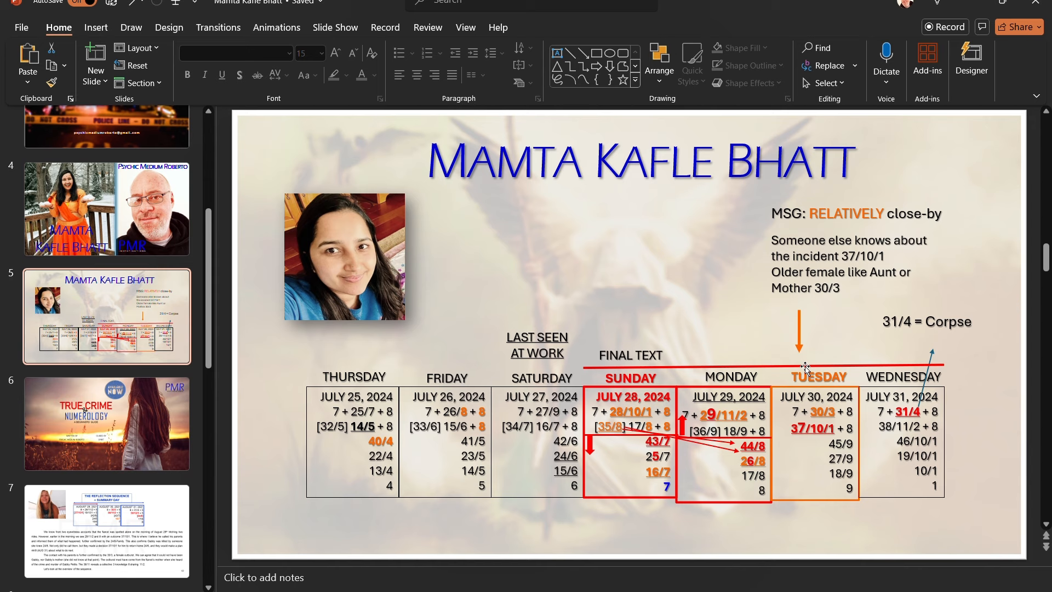
mouse_move(808, 369)
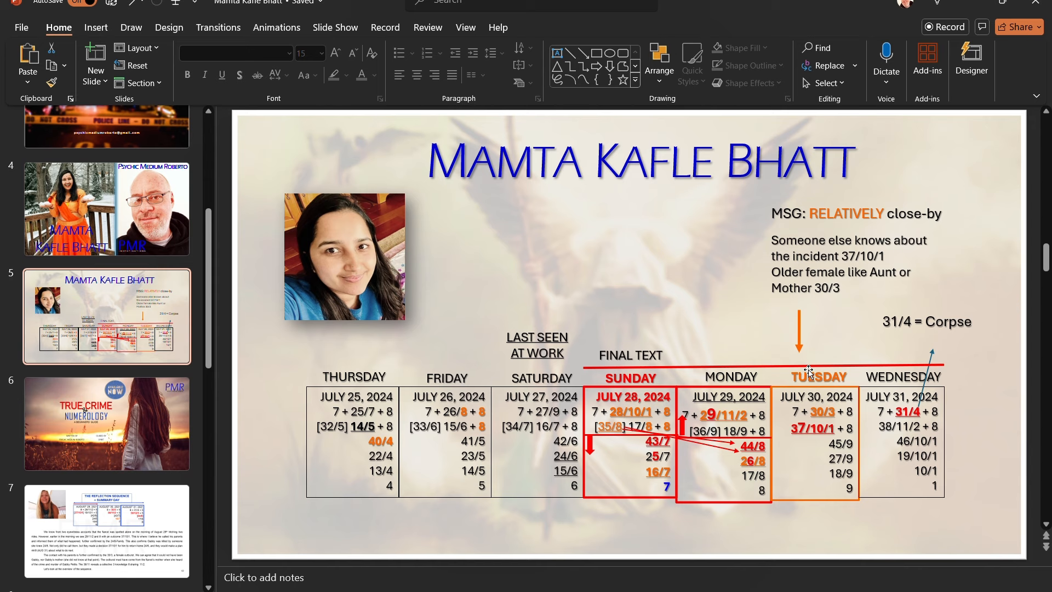
scroll(up, 3)
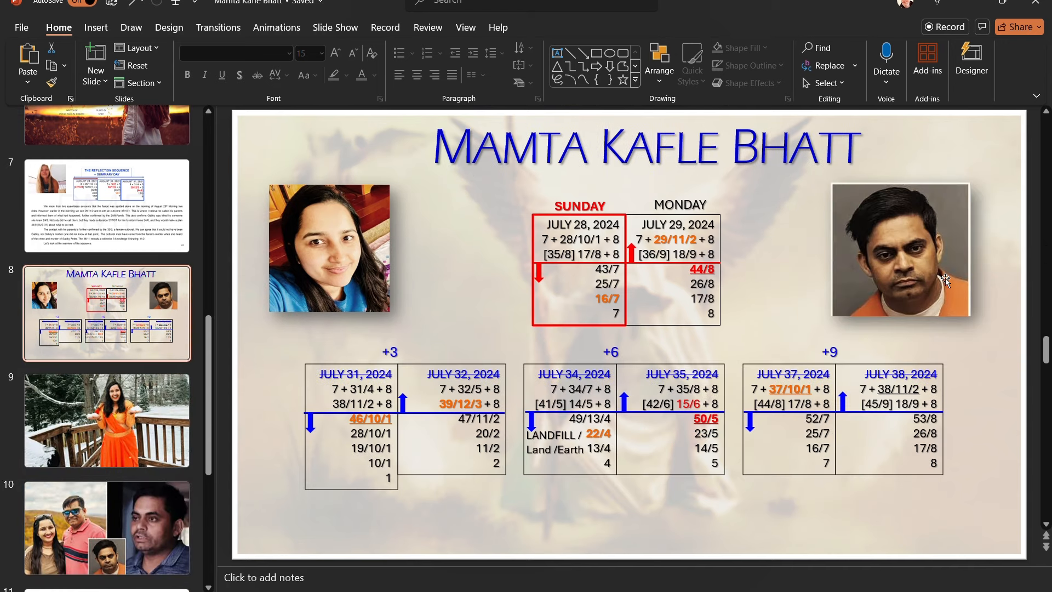
mouse_move(945, 294)
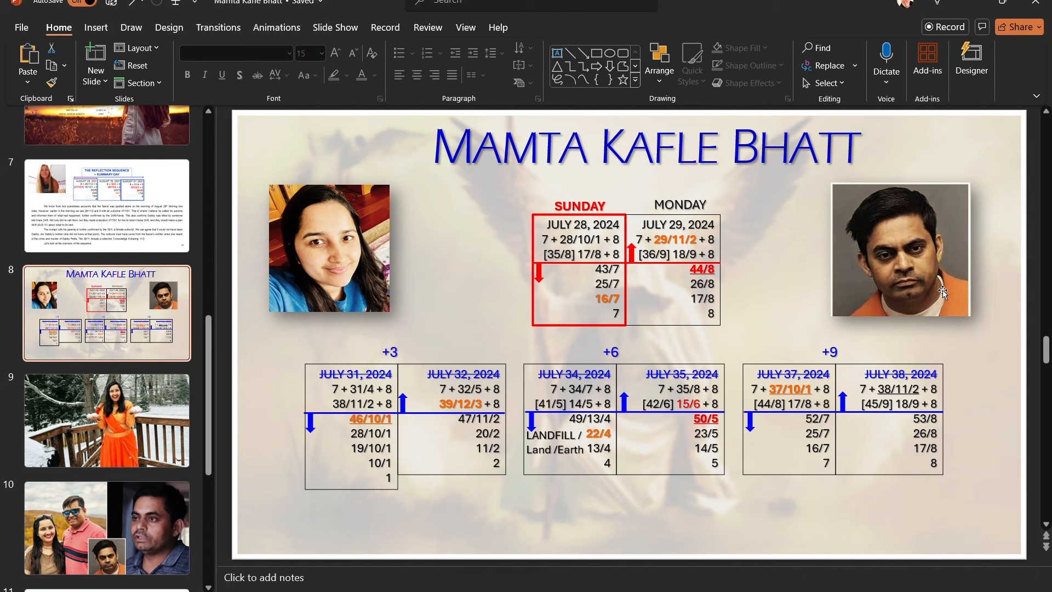
mouse_move(71, 361)
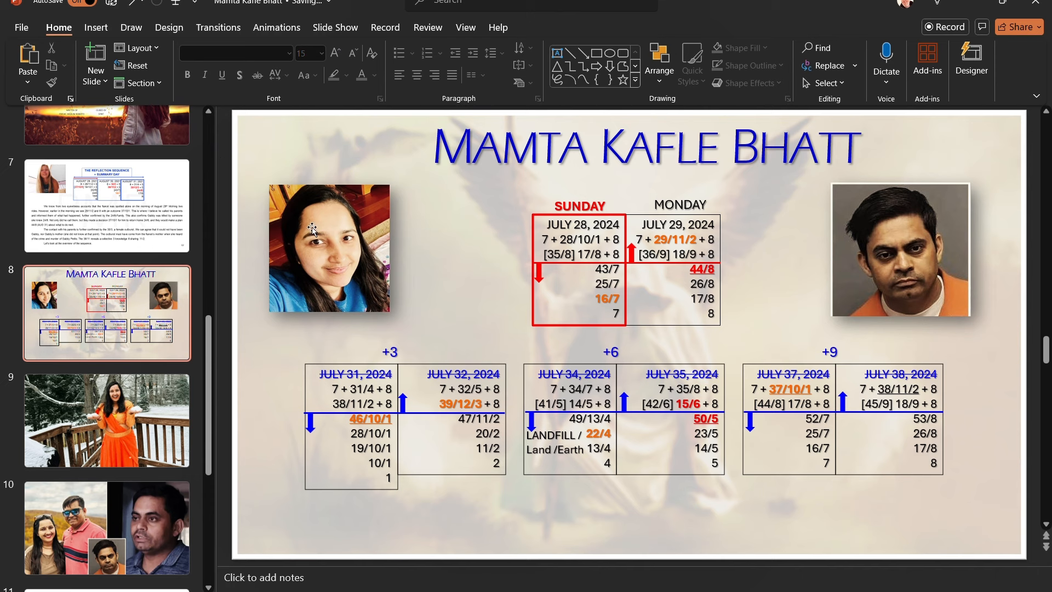
mouse_move(394, 338)
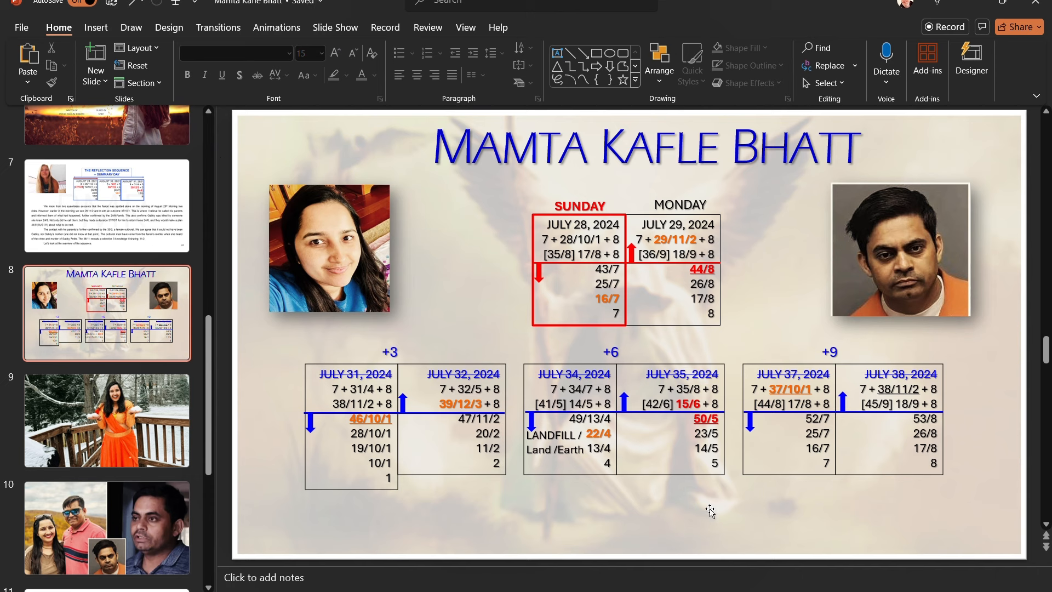
Select the woman's and then the man's portrait on slide 8 to inspect them.
click(329, 249)
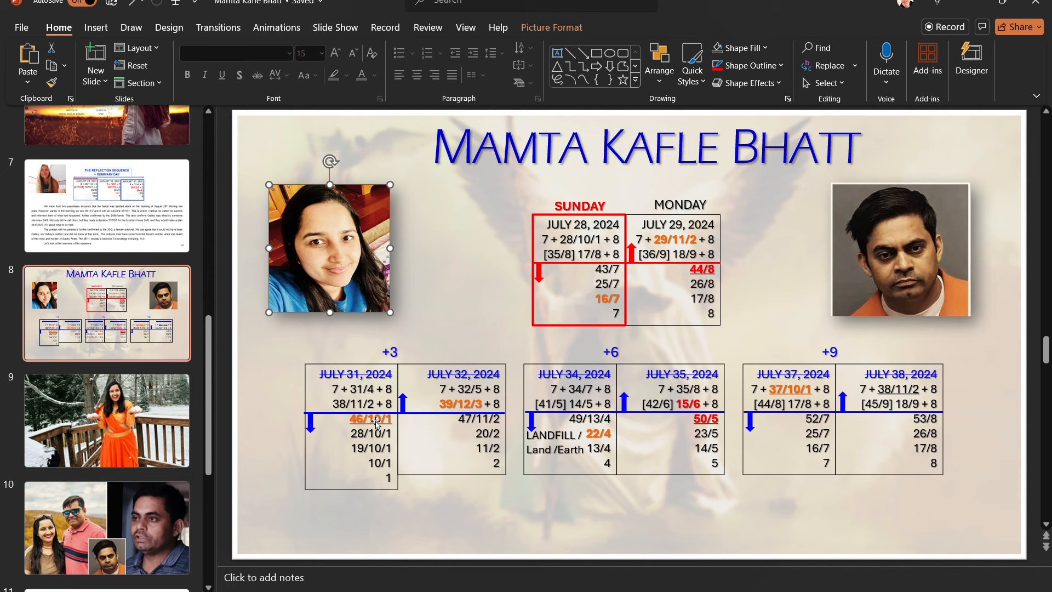
mouse_move(917, 235)
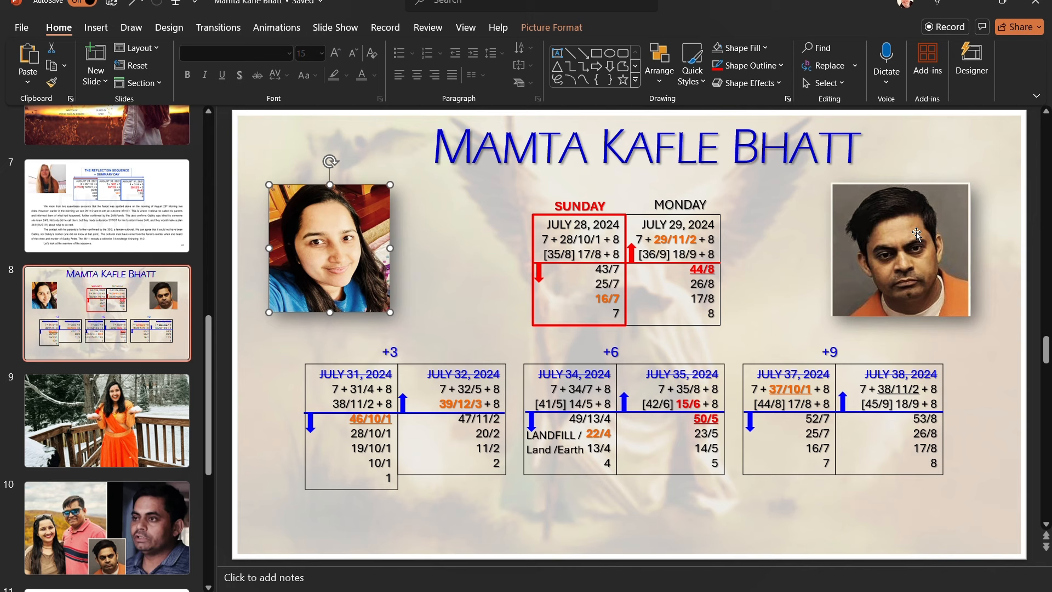
click(917, 234)
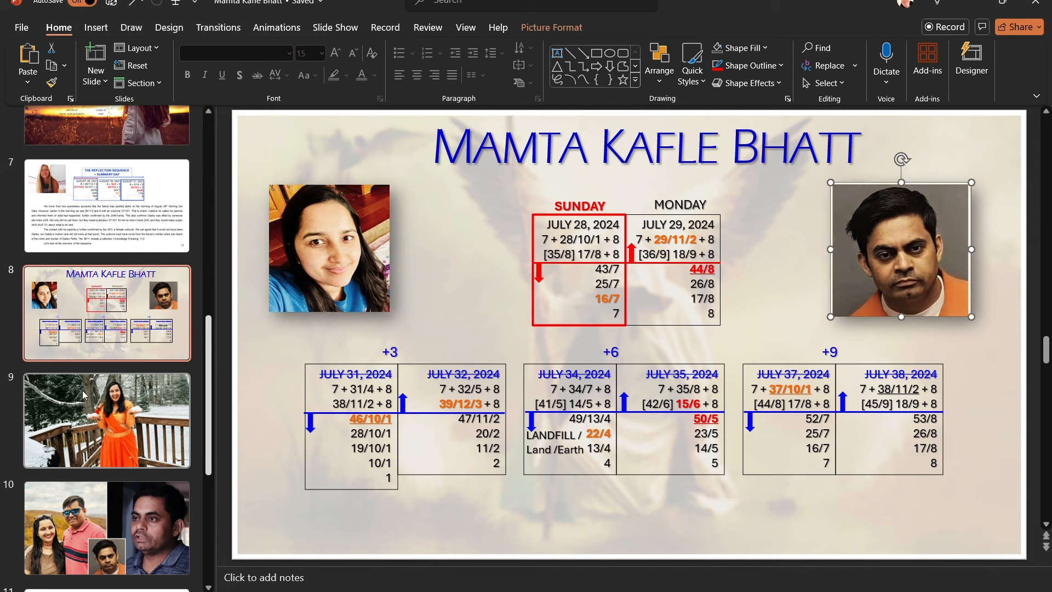
scroll(down, 3)
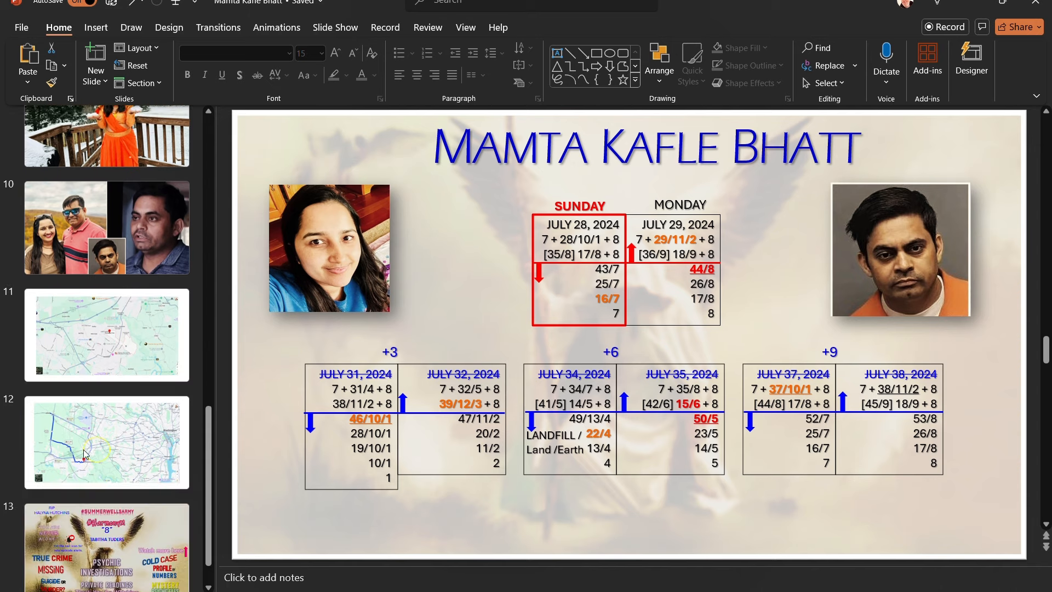
Return to slide 5's July 25–31 table and deselect the red Sunday column box.
scroll(up, 3)
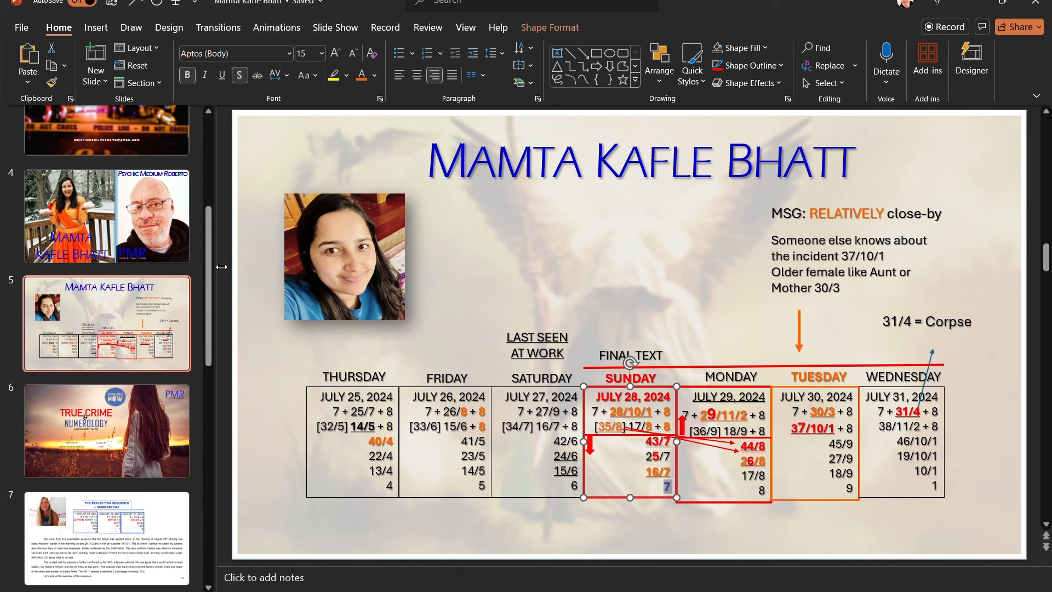
click(622, 490)
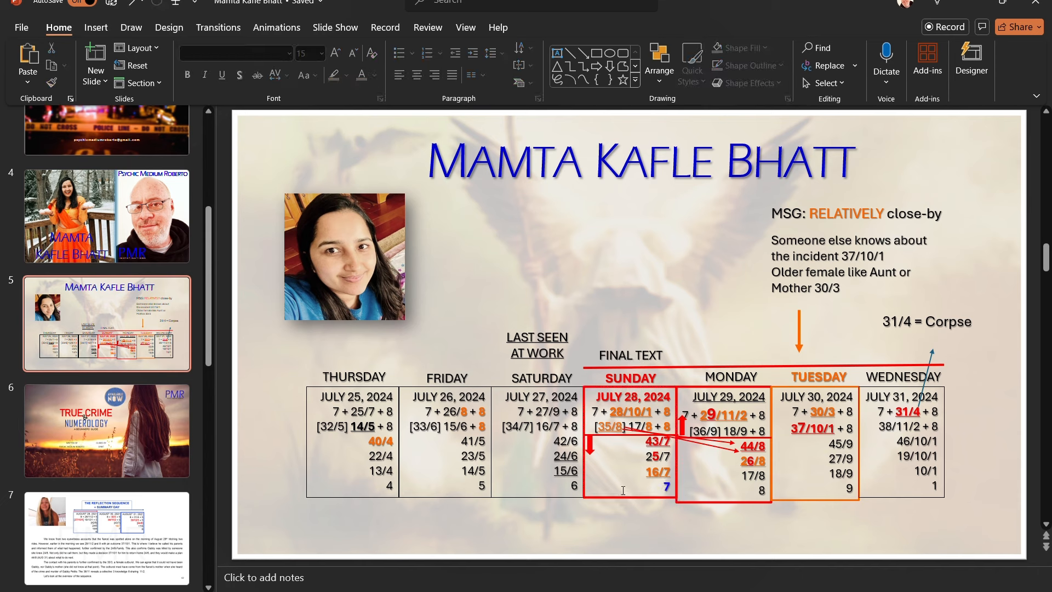